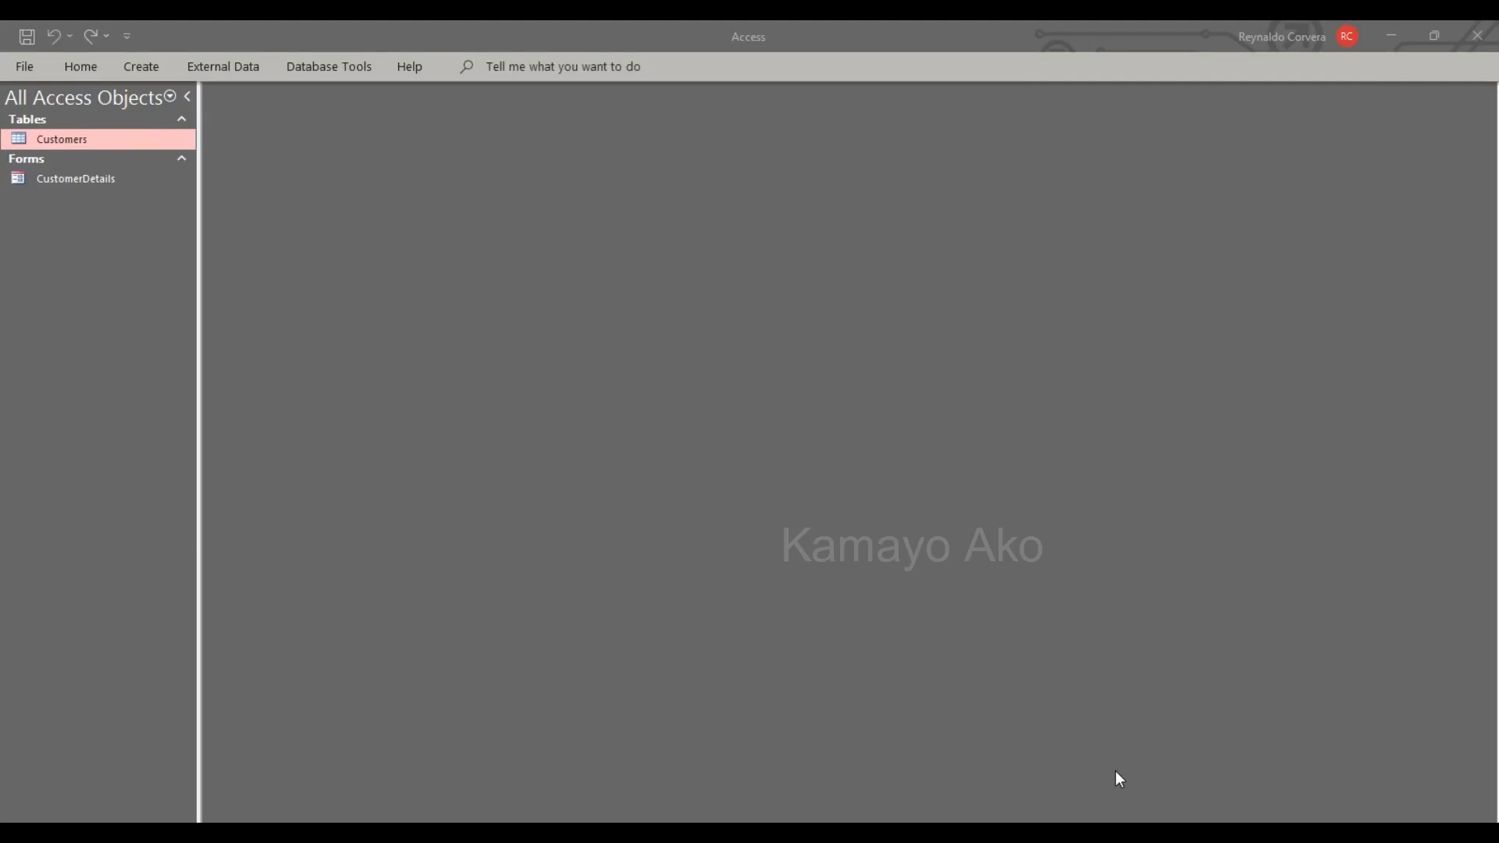
pyautogui.moveTo(998, 475)
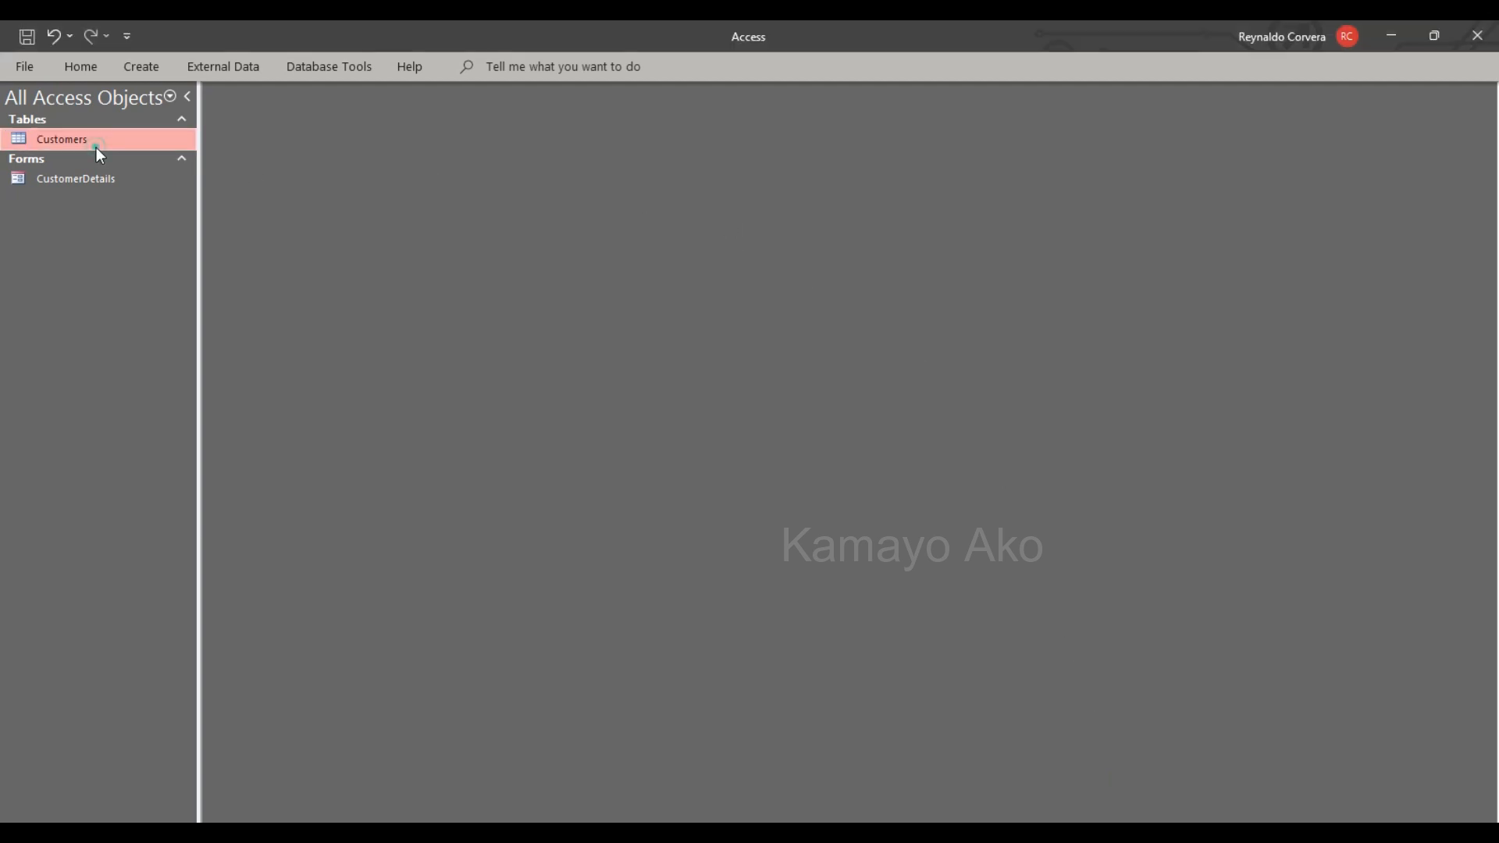
# - Glance at the Customers table, then bring up the CustomerDetails form
pyautogui.doubleClick(61, 139)
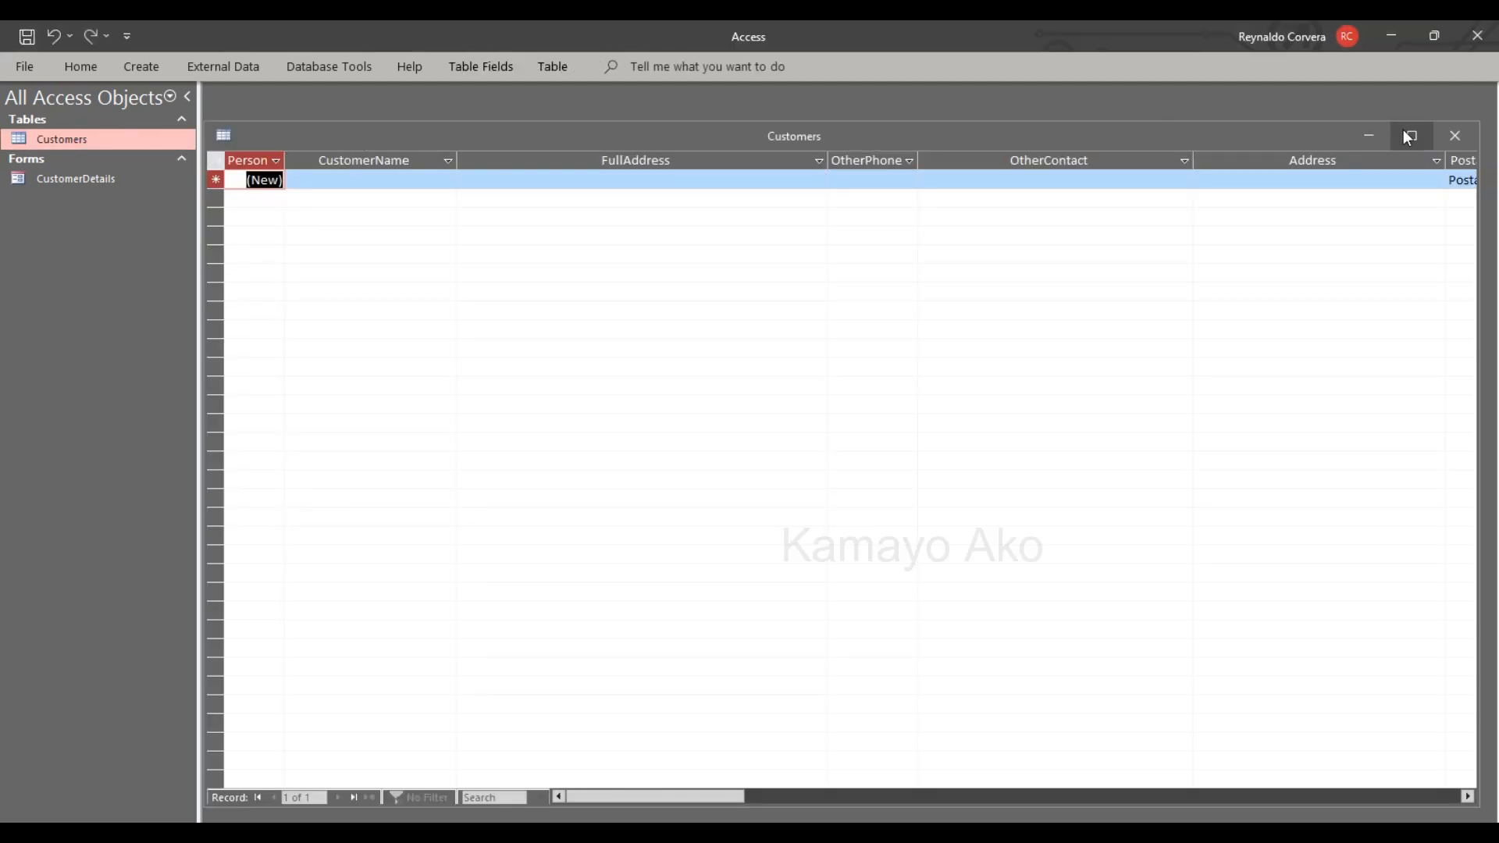
pyautogui.click(1453, 136)
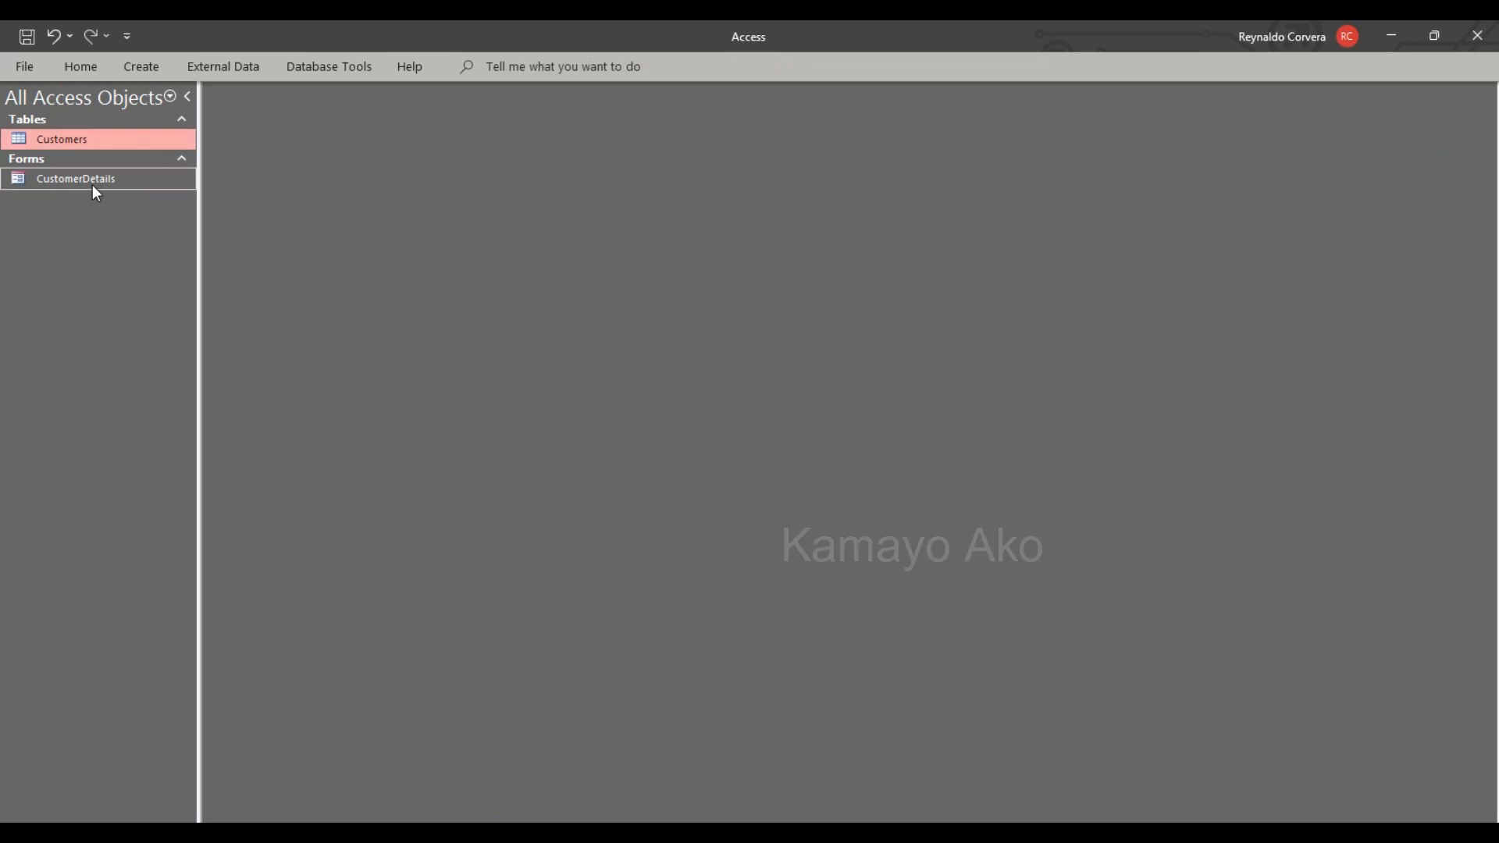
pyautogui.doubleClick(75, 178)
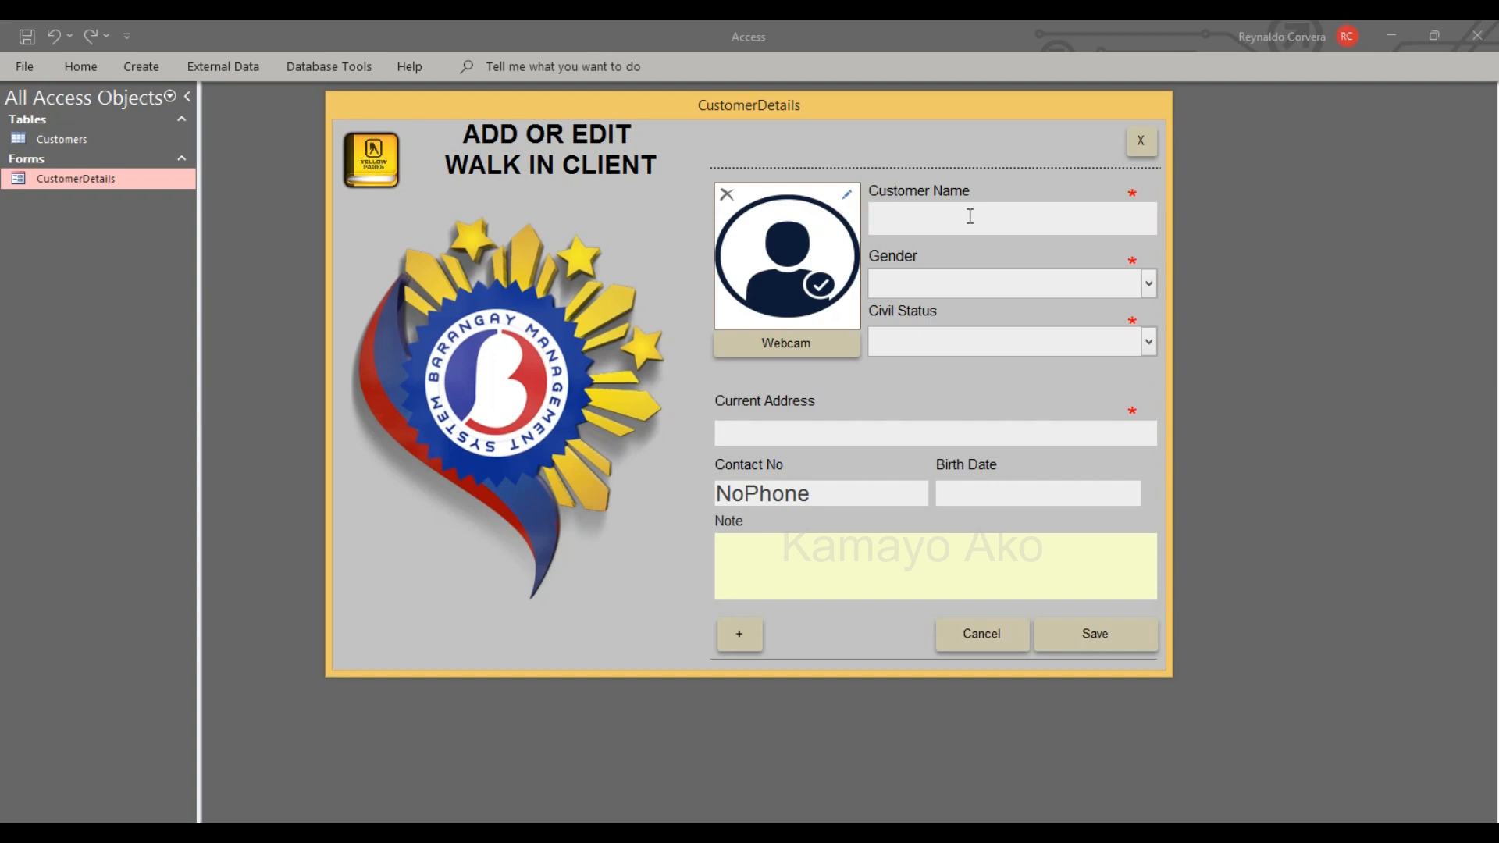
pyautogui.click(1010, 217)
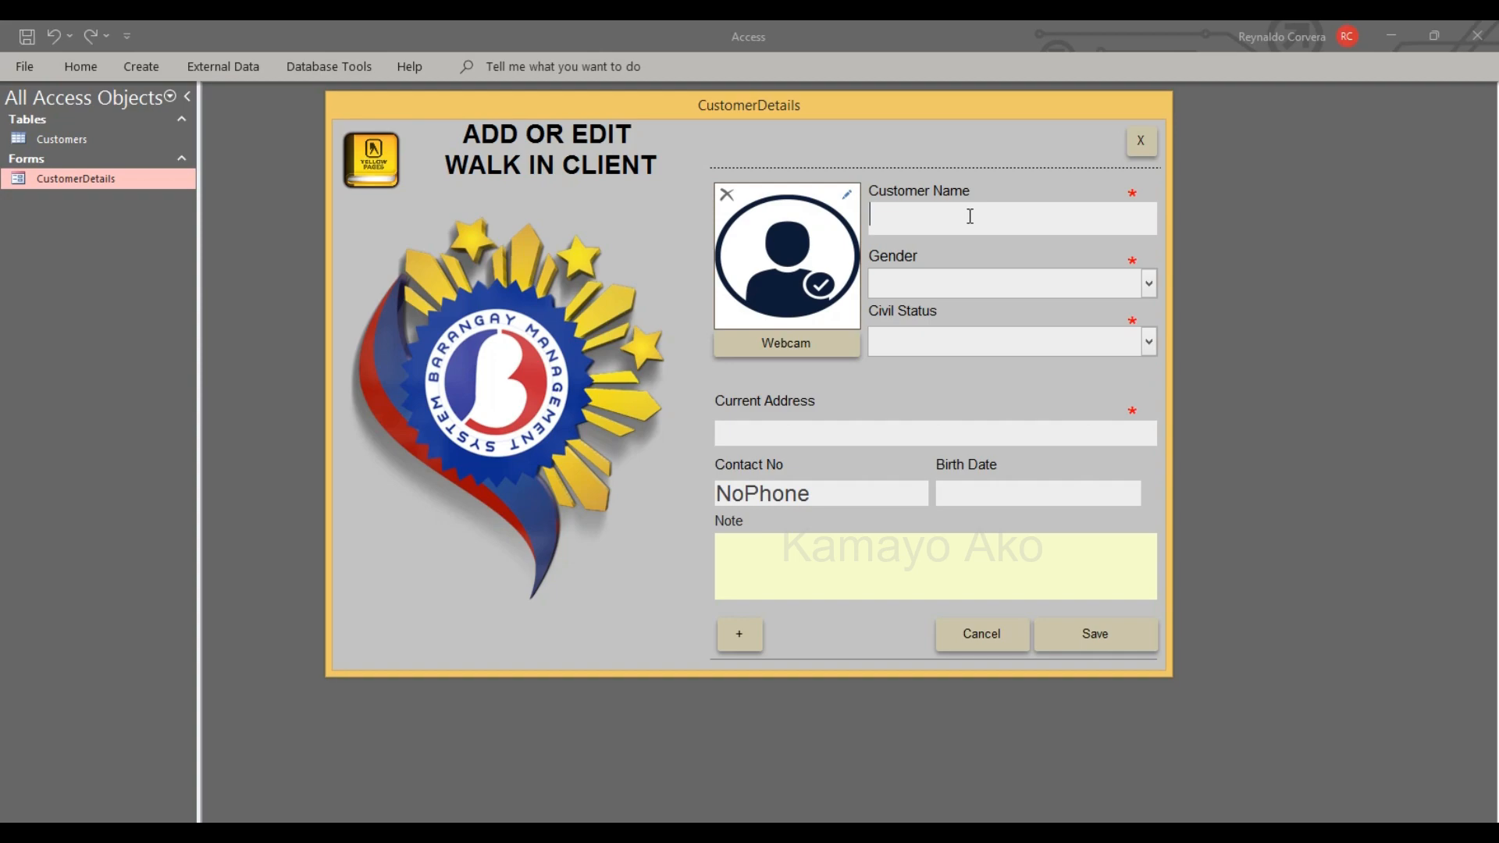
pyautogui.write('Rey Corvera')
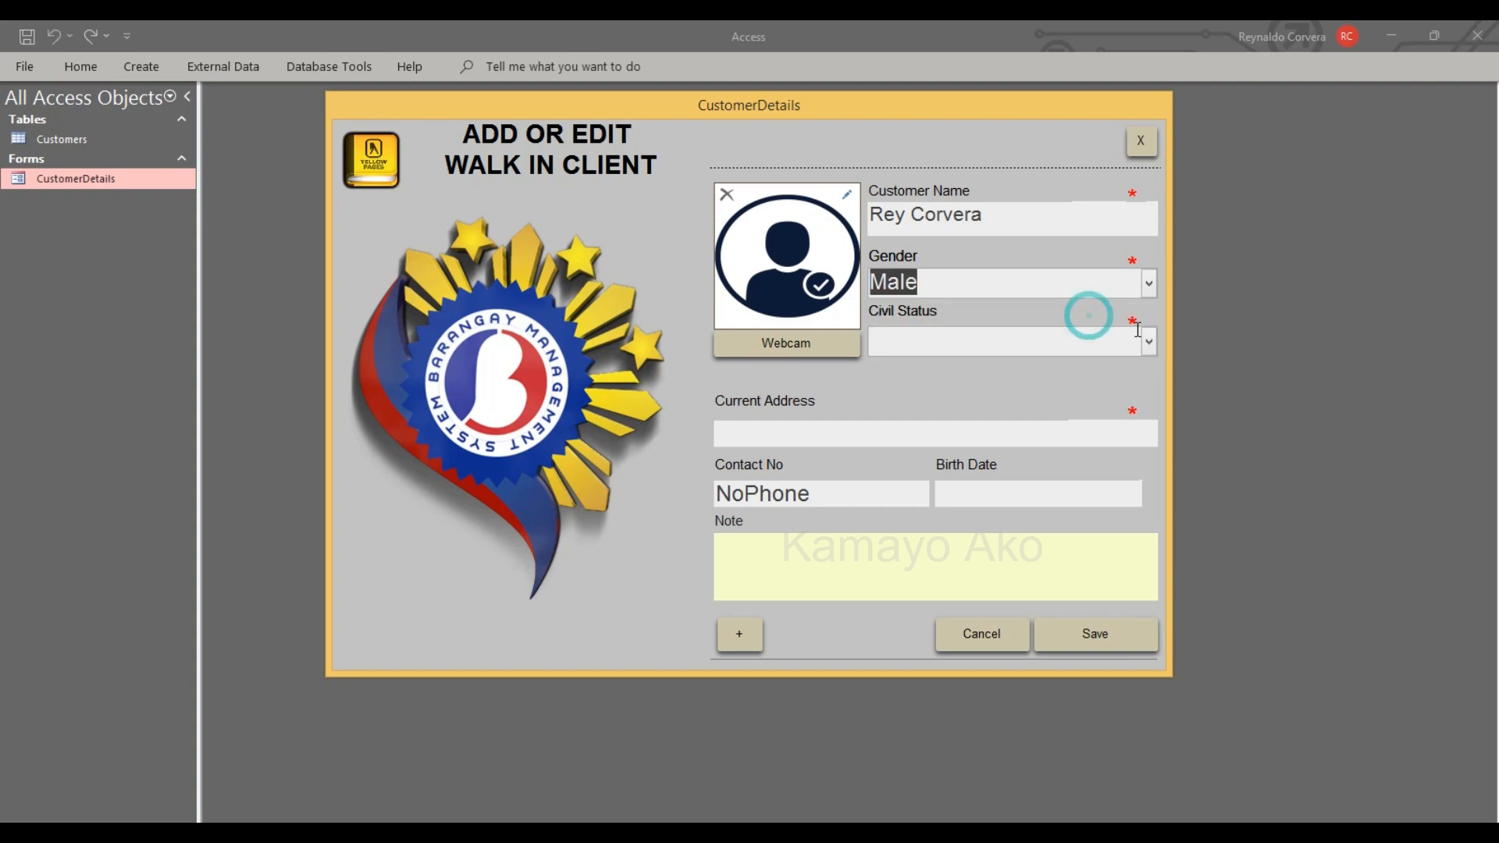
pyautogui.click(1148, 342)
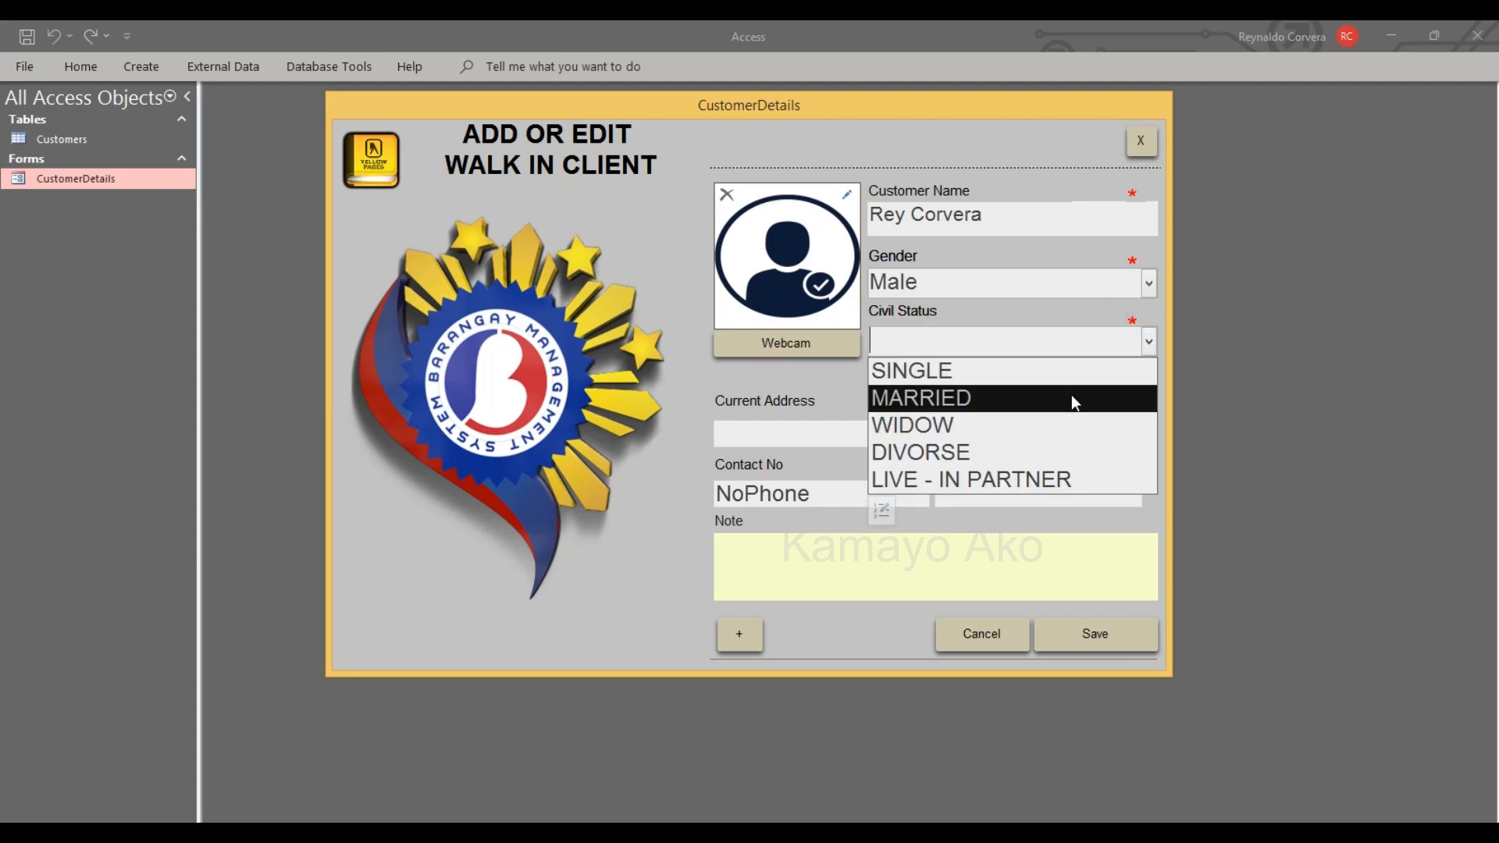
pyautogui.click(919, 398)
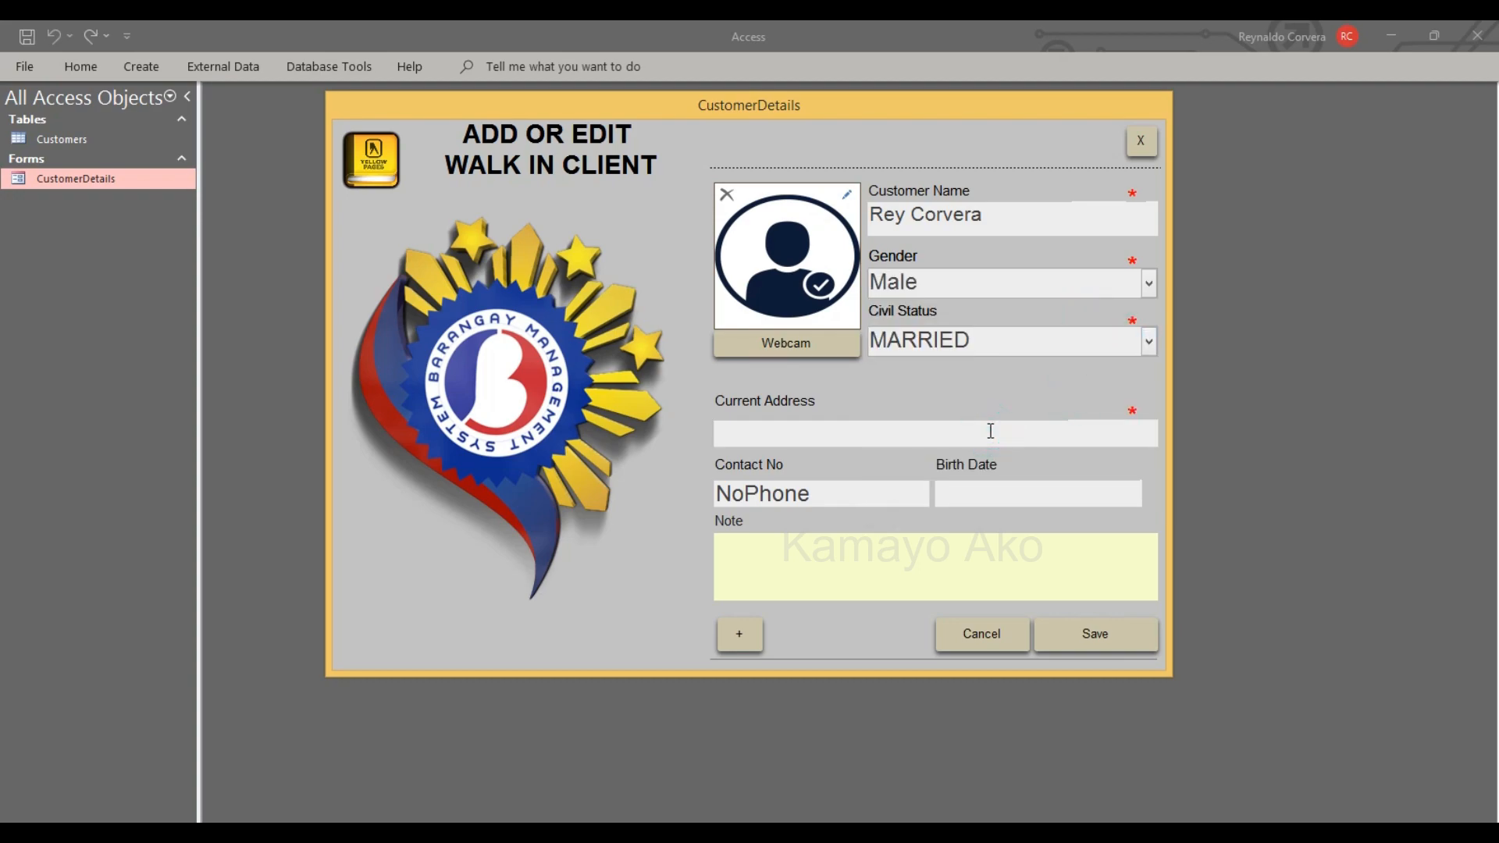
pyautogui.write('philppin')
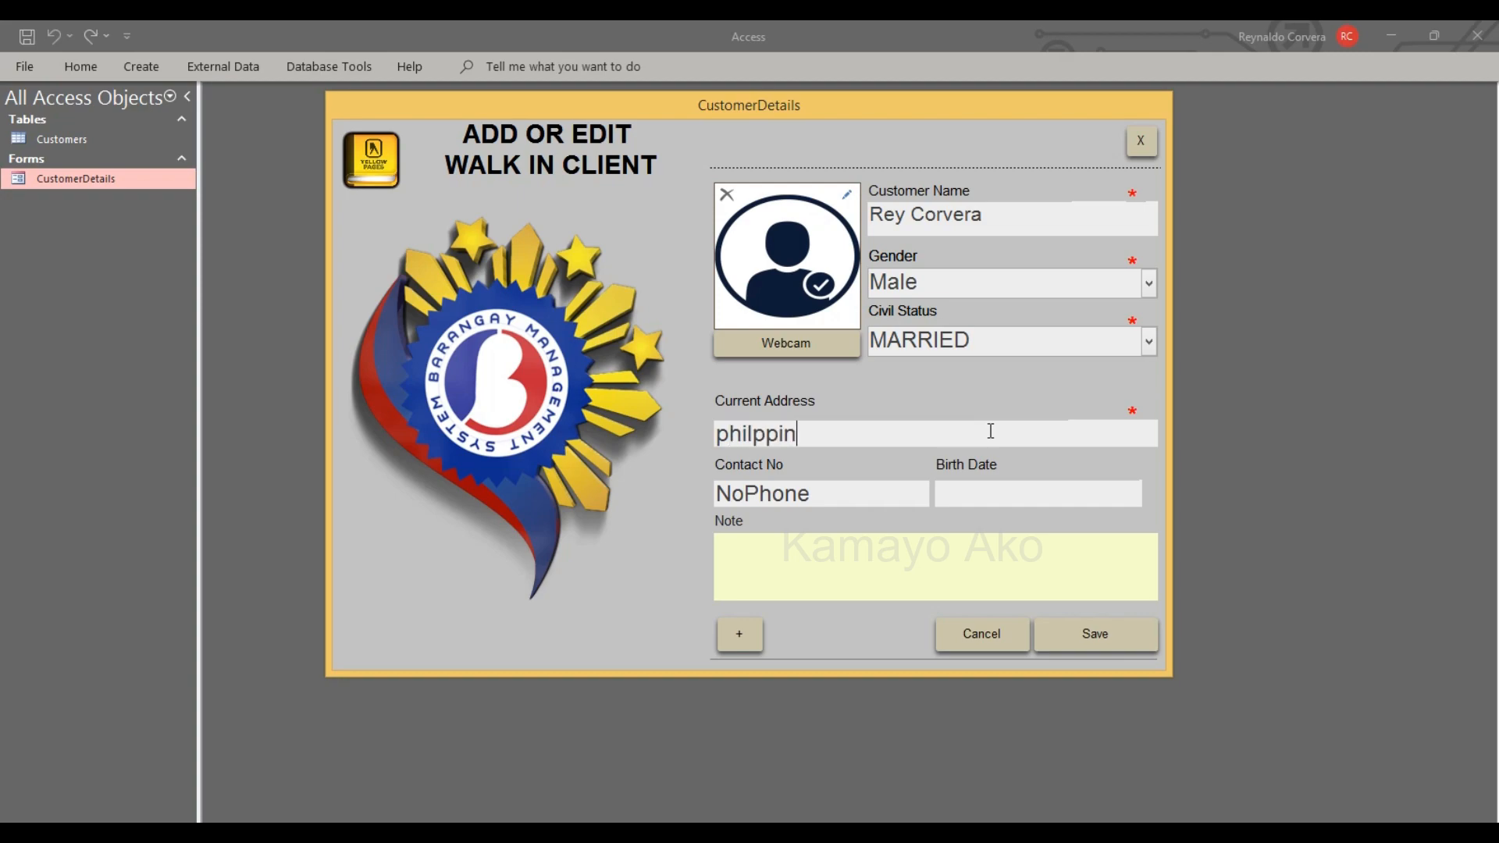
pyautogui.press('Backspace')
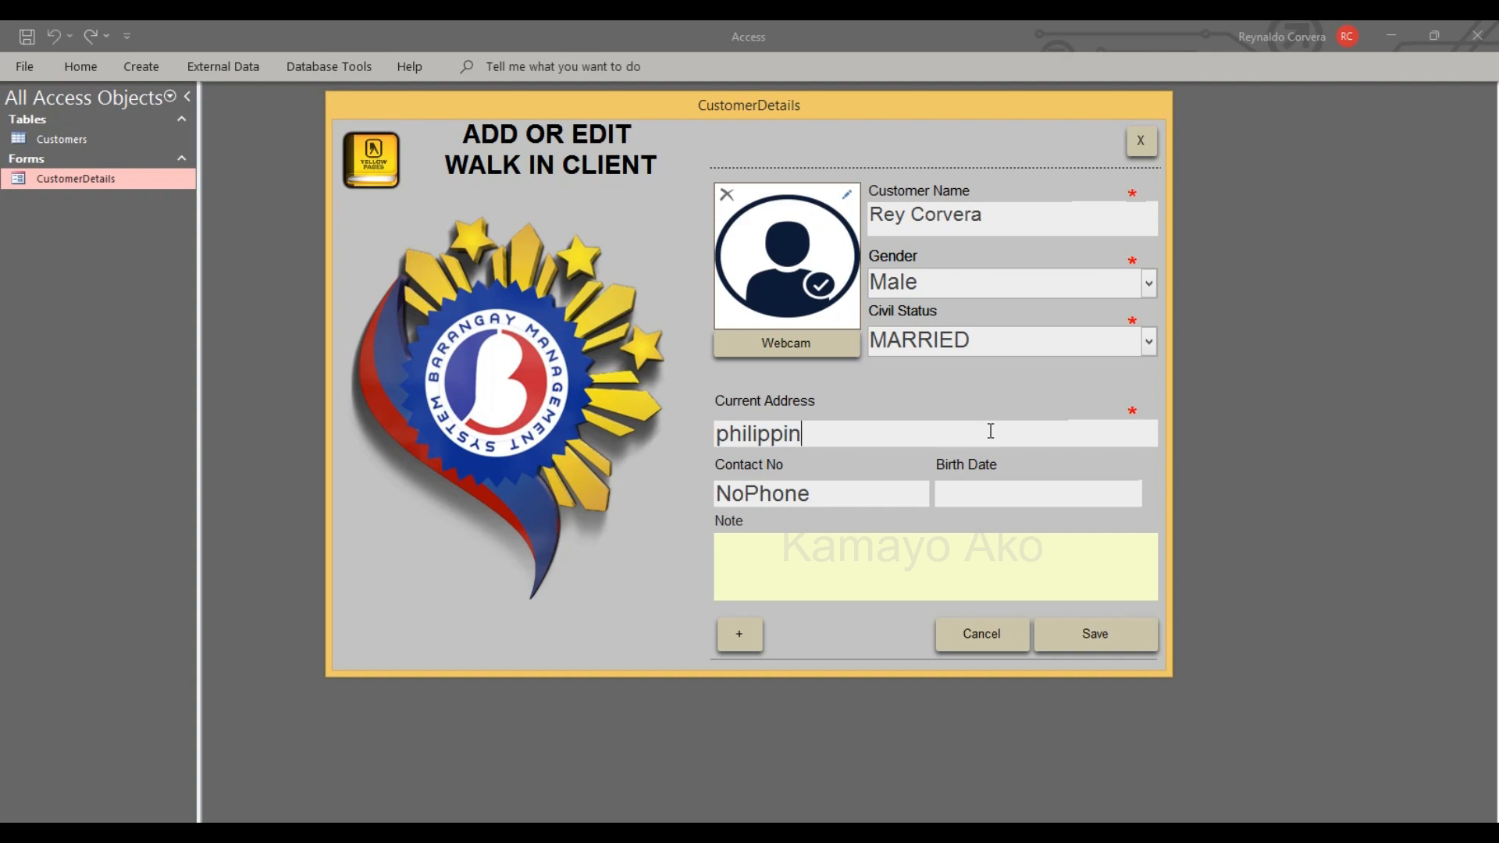
# - Save the new customer and show the record in the Customers table
pyautogui.click(1096, 633)
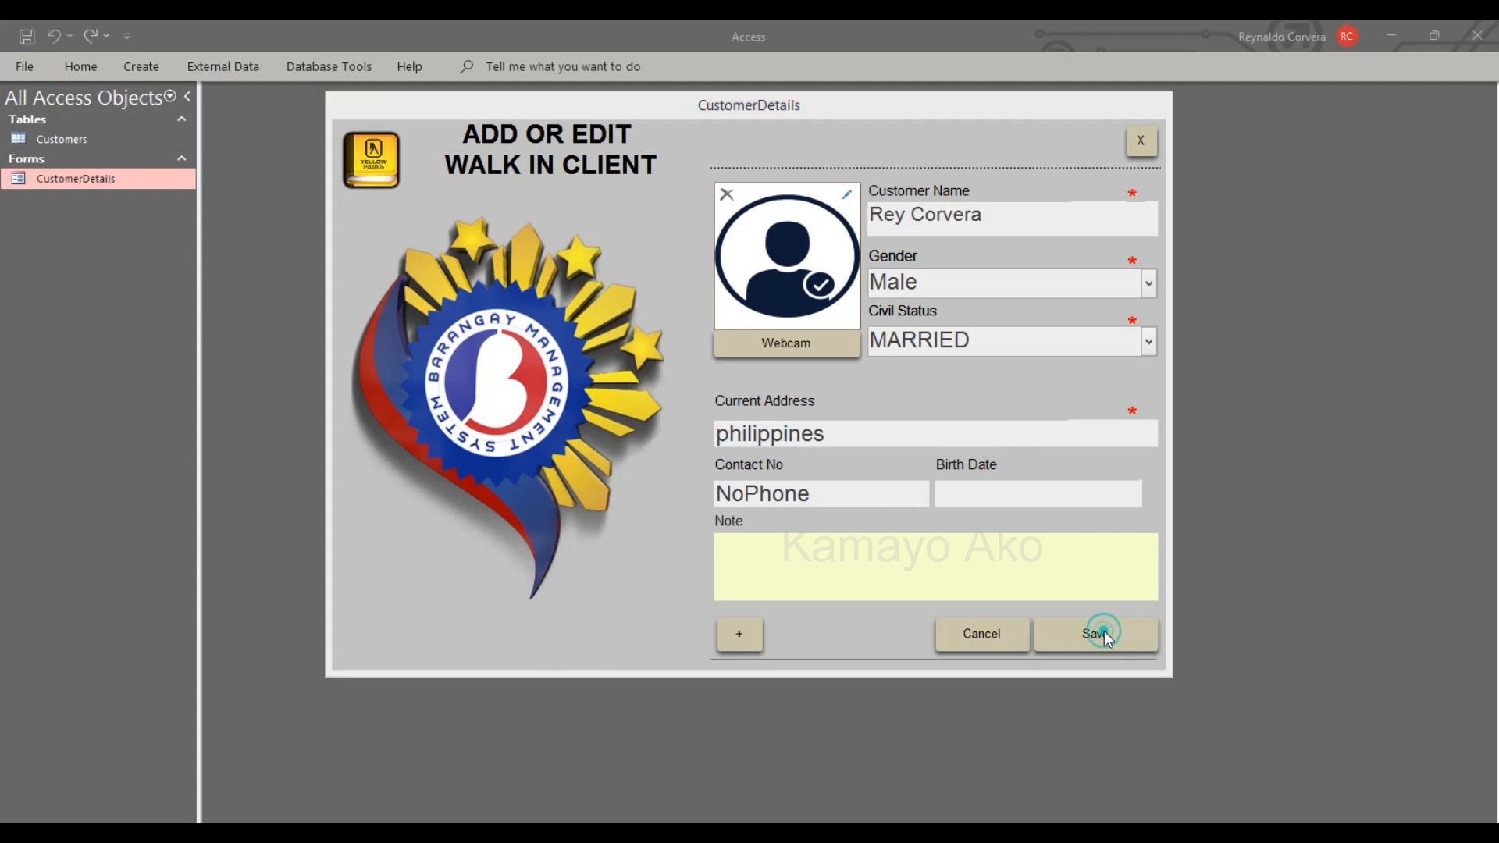
pyautogui.click(1096, 634)
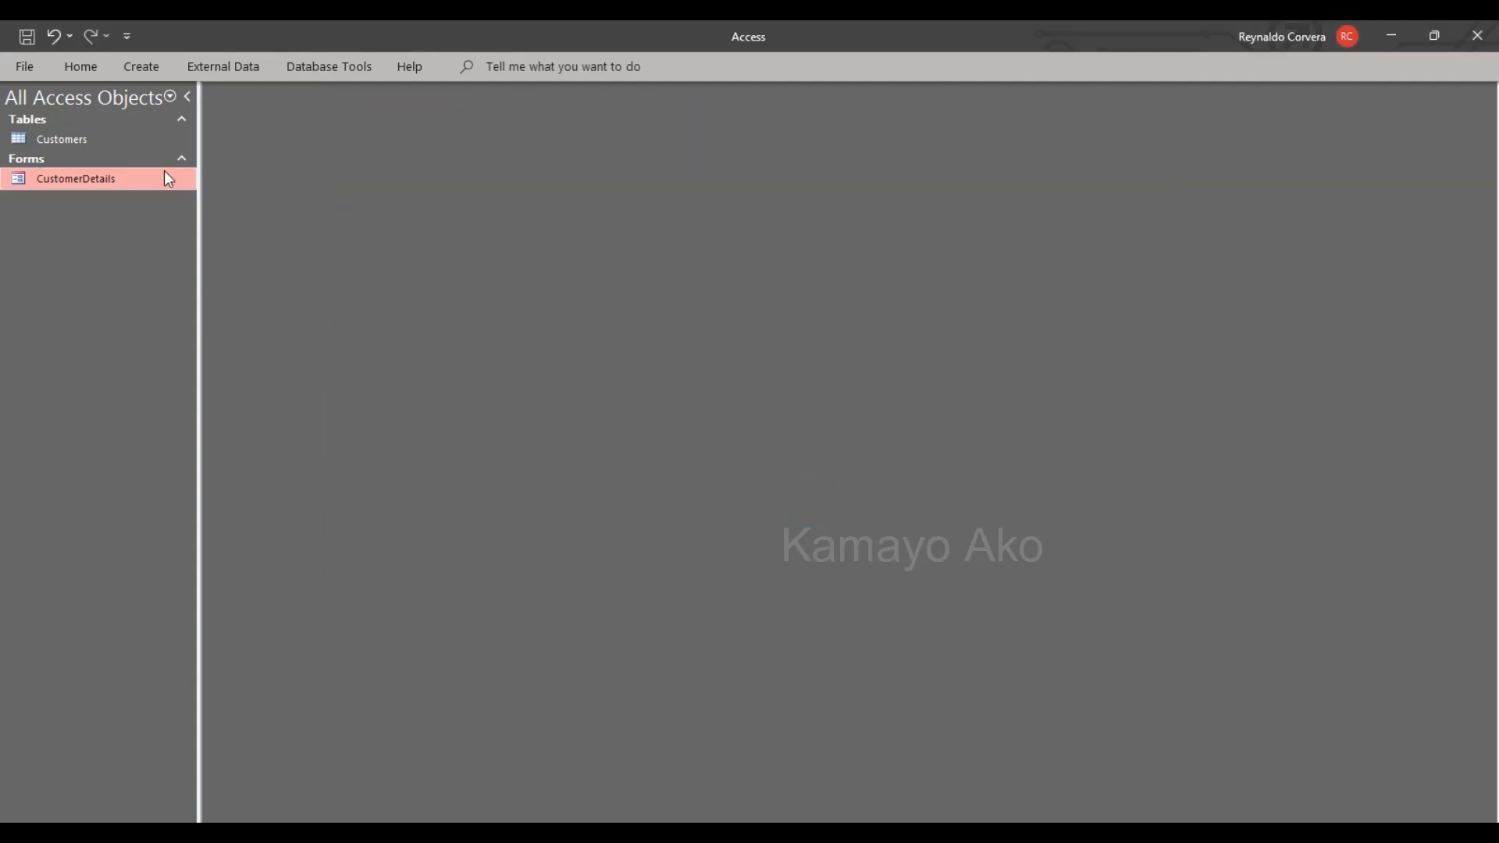
pyautogui.doubleClick(61, 139)
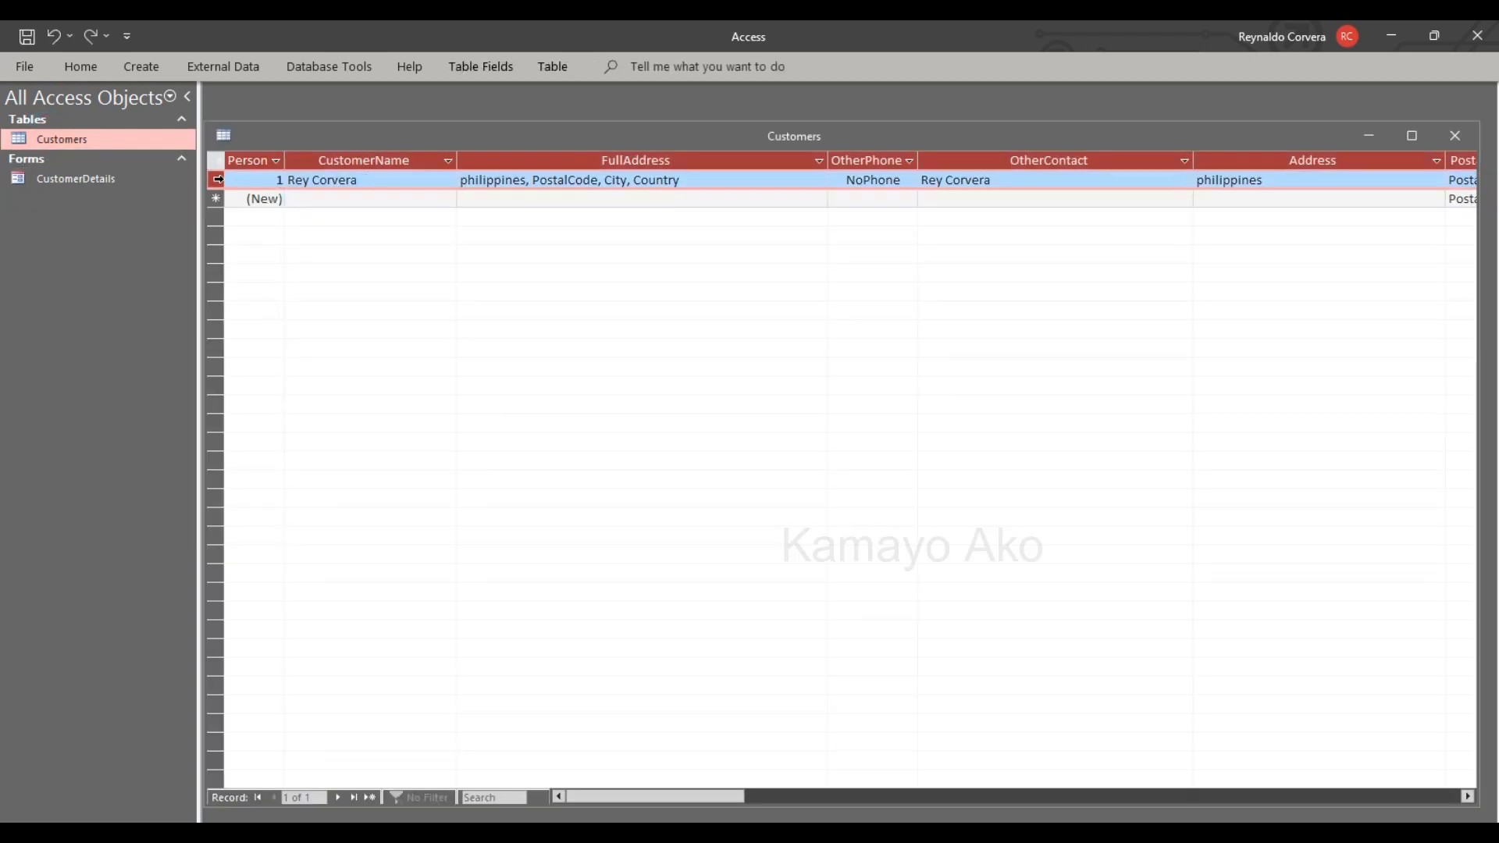
# - Start a second customer named n in CustomerDetails and cancel the entry
pyautogui.click(1453, 134)
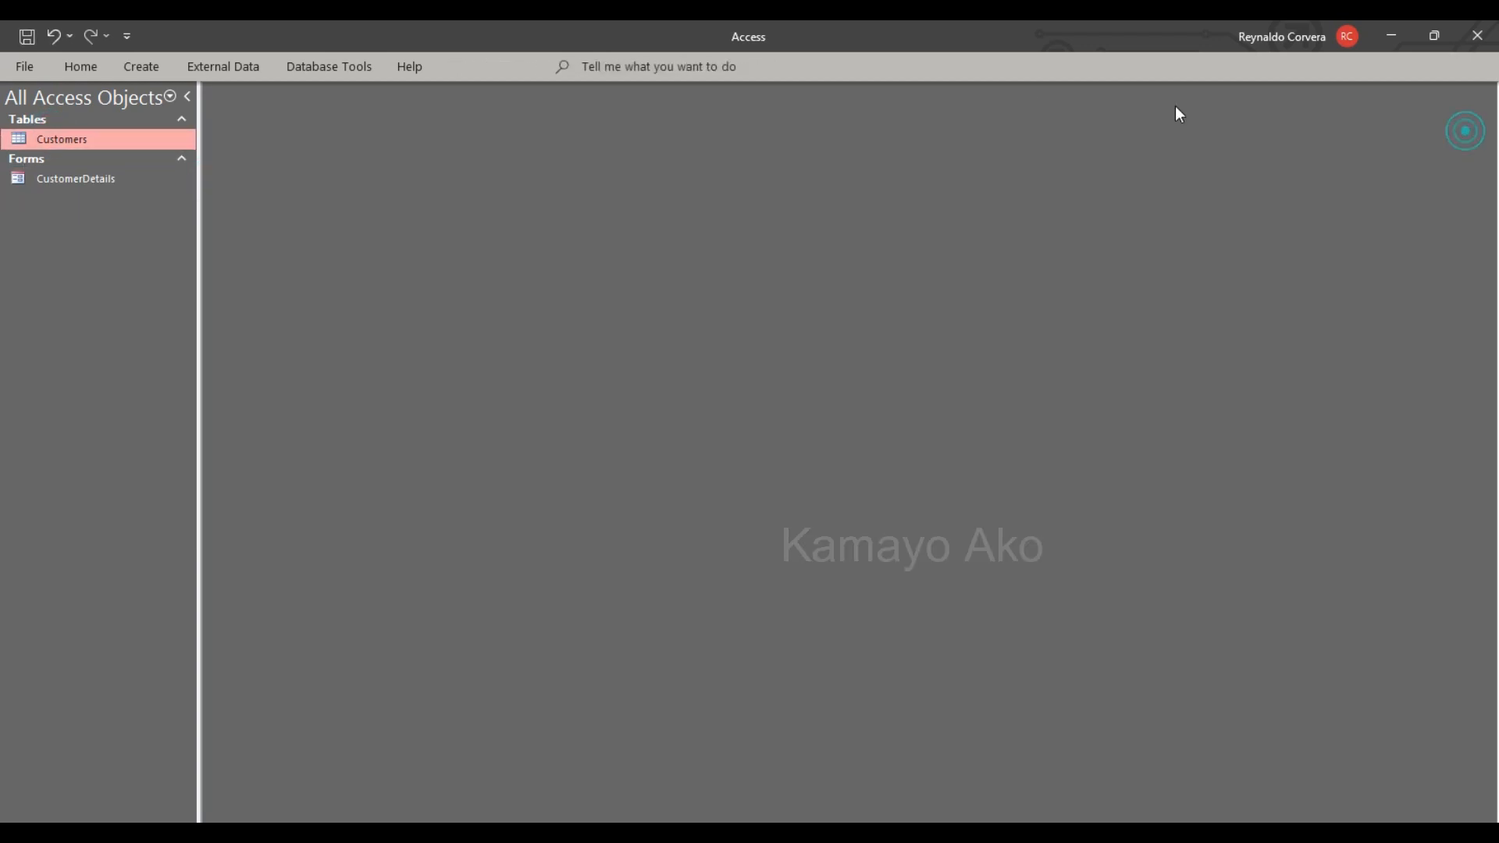
pyautogui.doubleClick(74, 178)
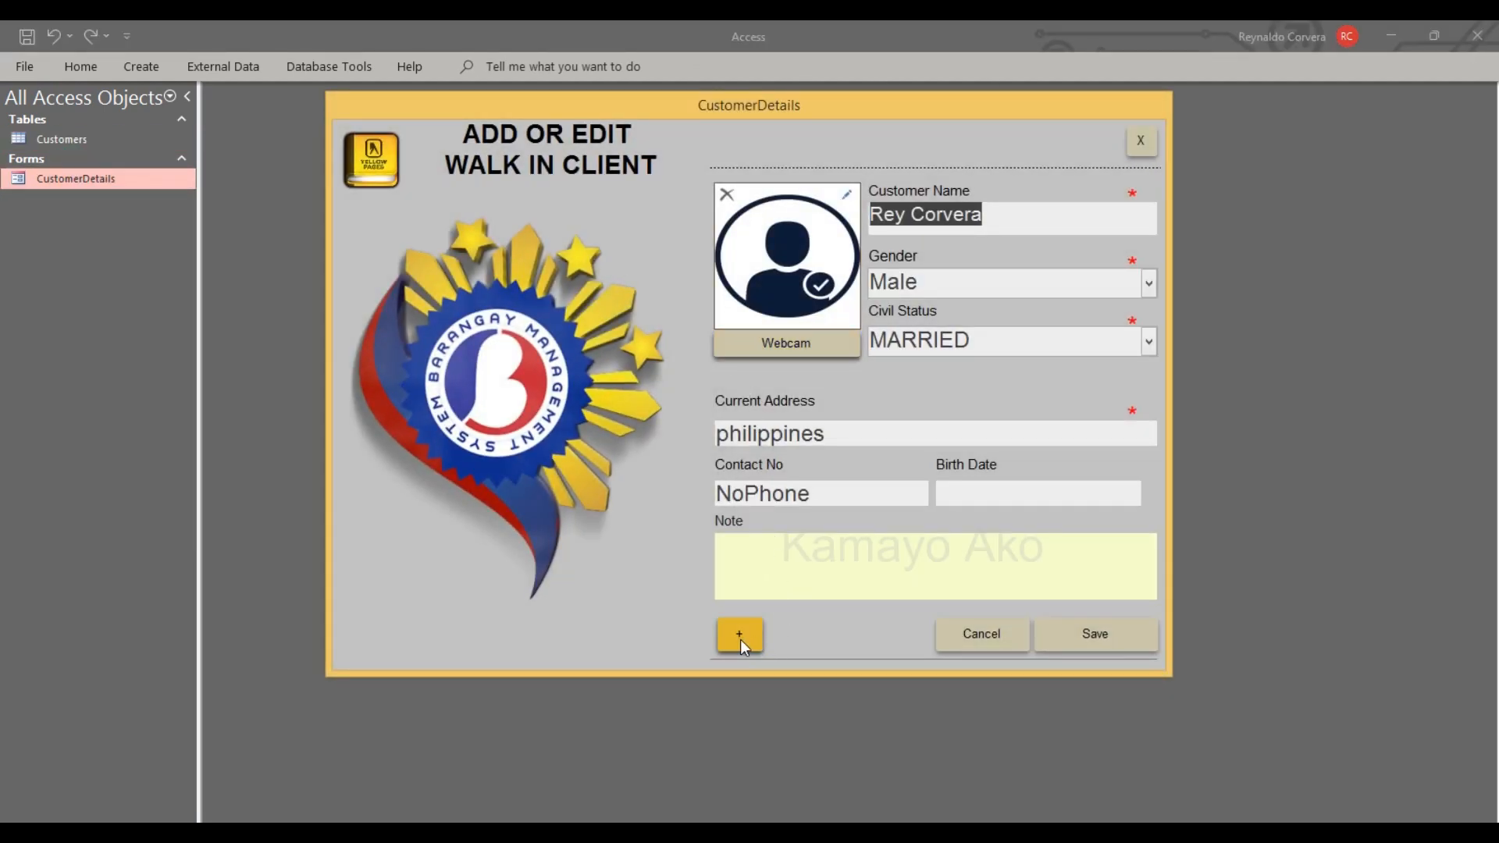
pyautogui.click(738, 634)
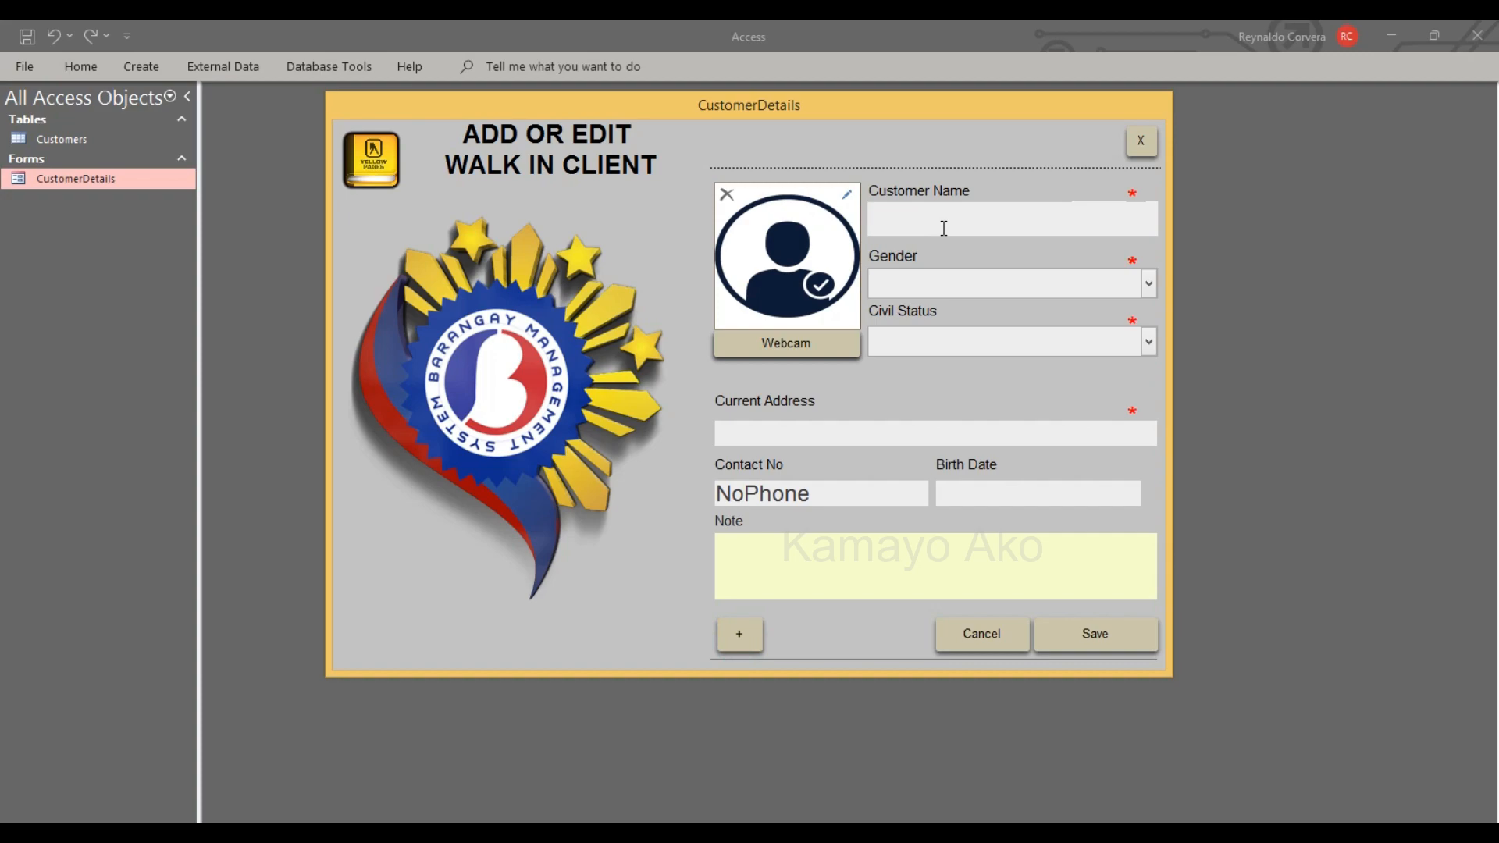
pyautogui.write('n')
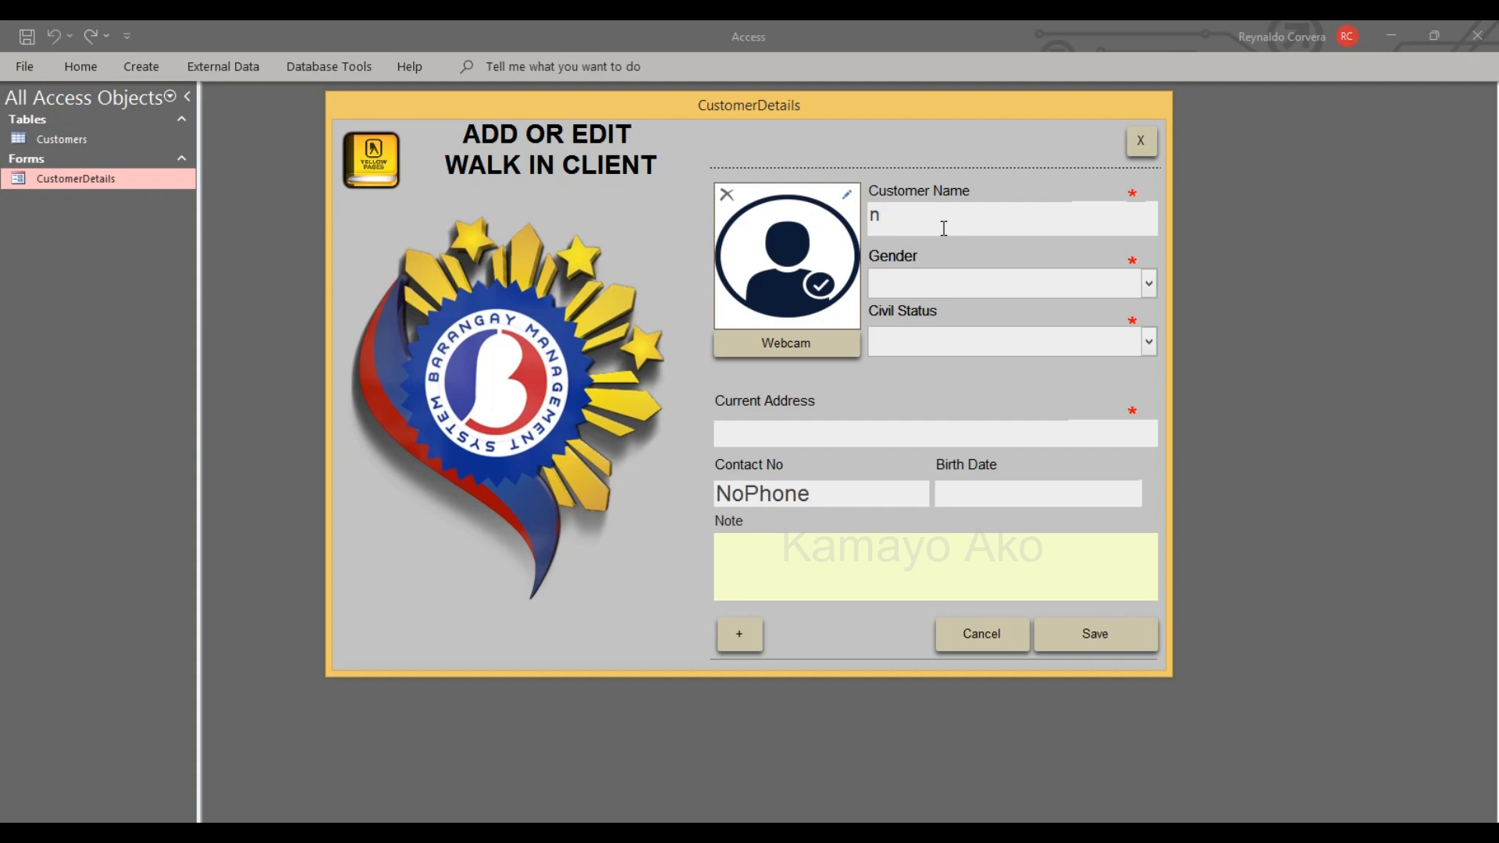
pyautogui.moveTo(991, 554)
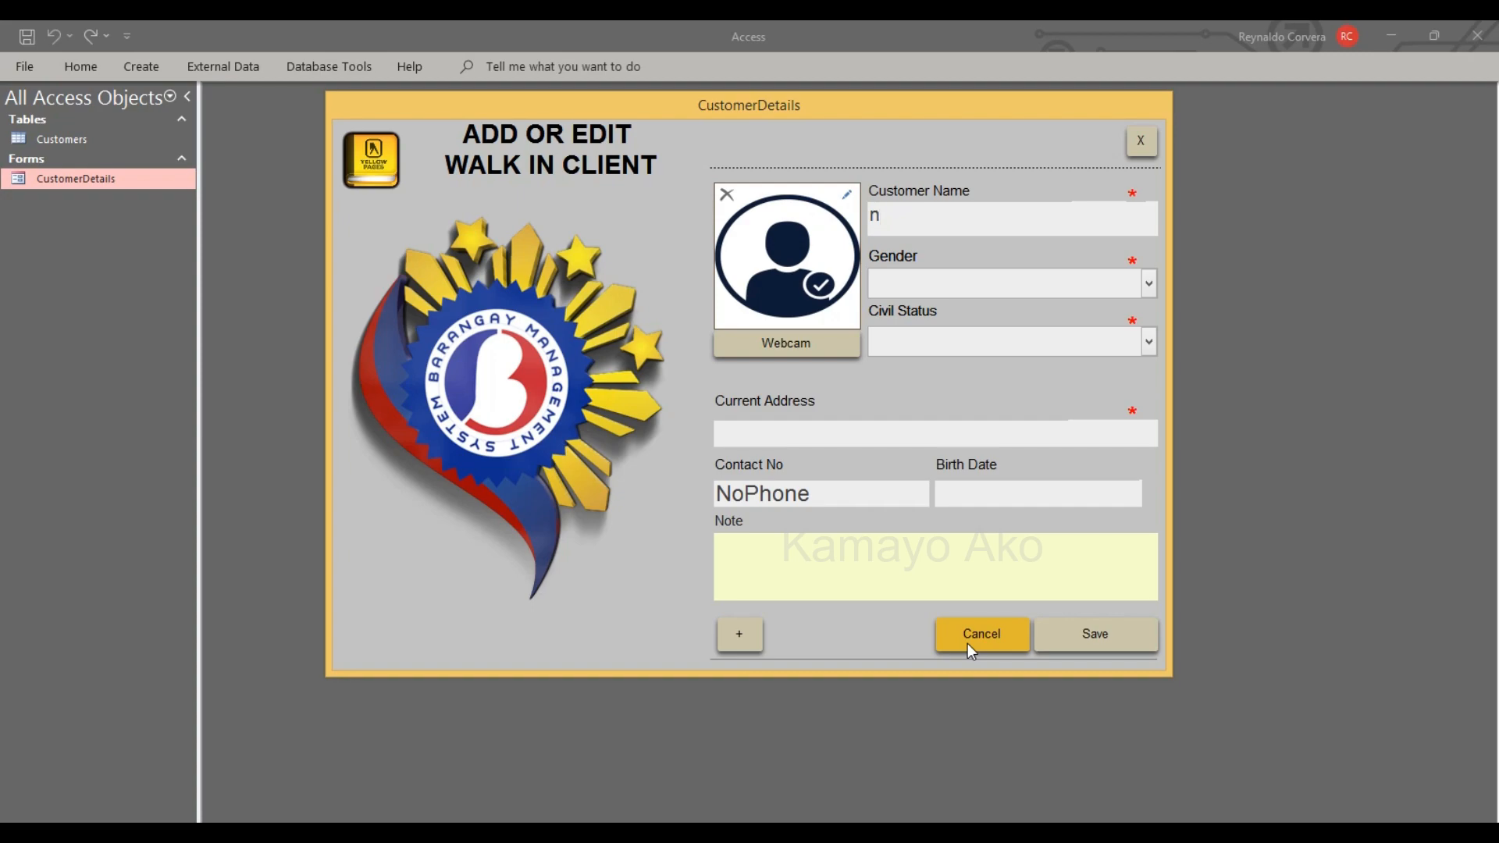
pyautogui.click(980, 634)
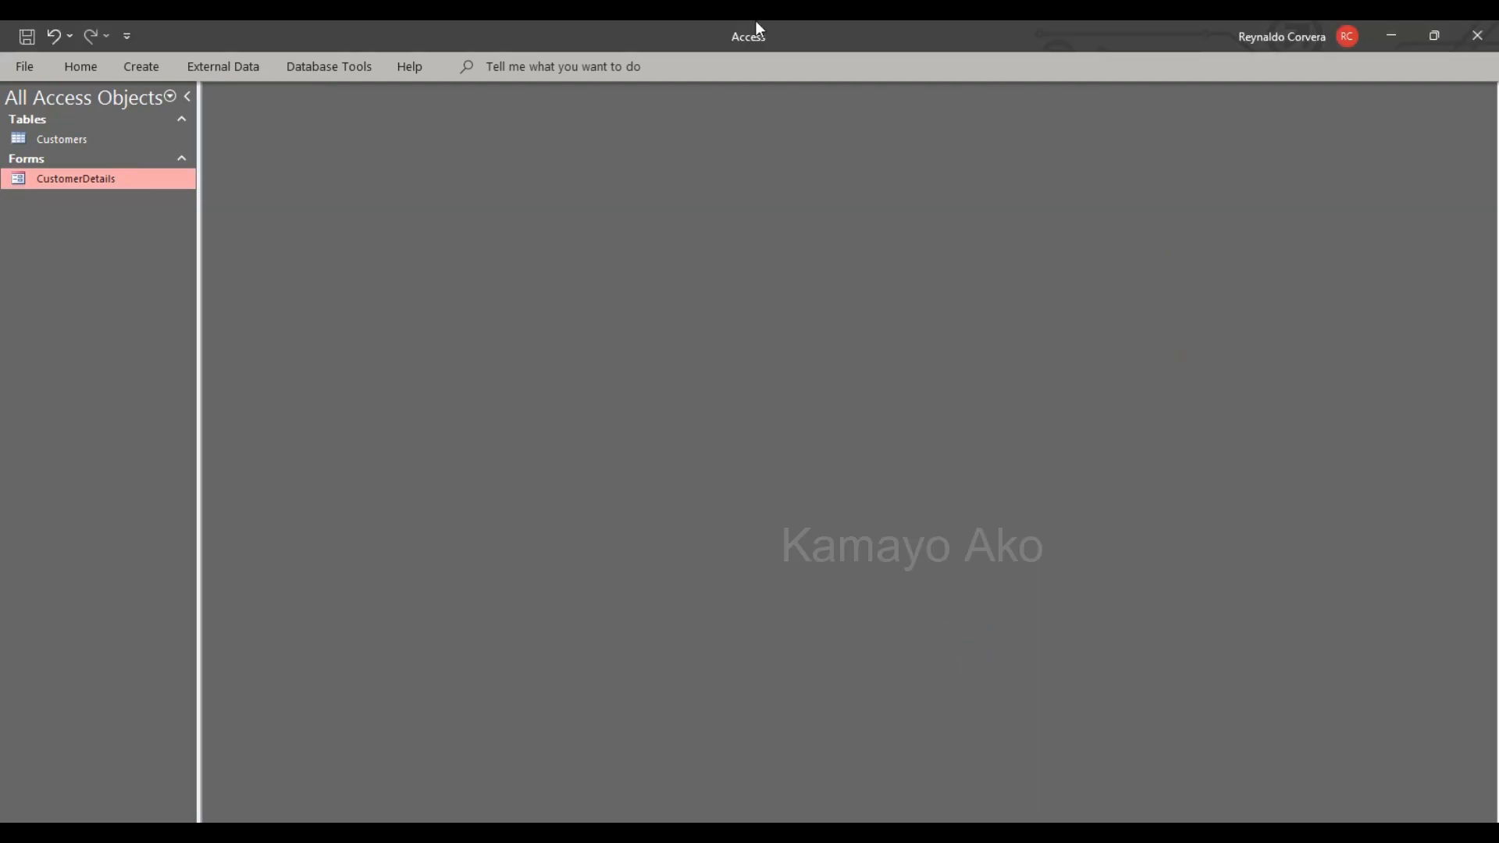
# - Reopen the form, then review the Customers table showing the stray 'n' record and close it
pyautogui.doubleClick(75, 178)
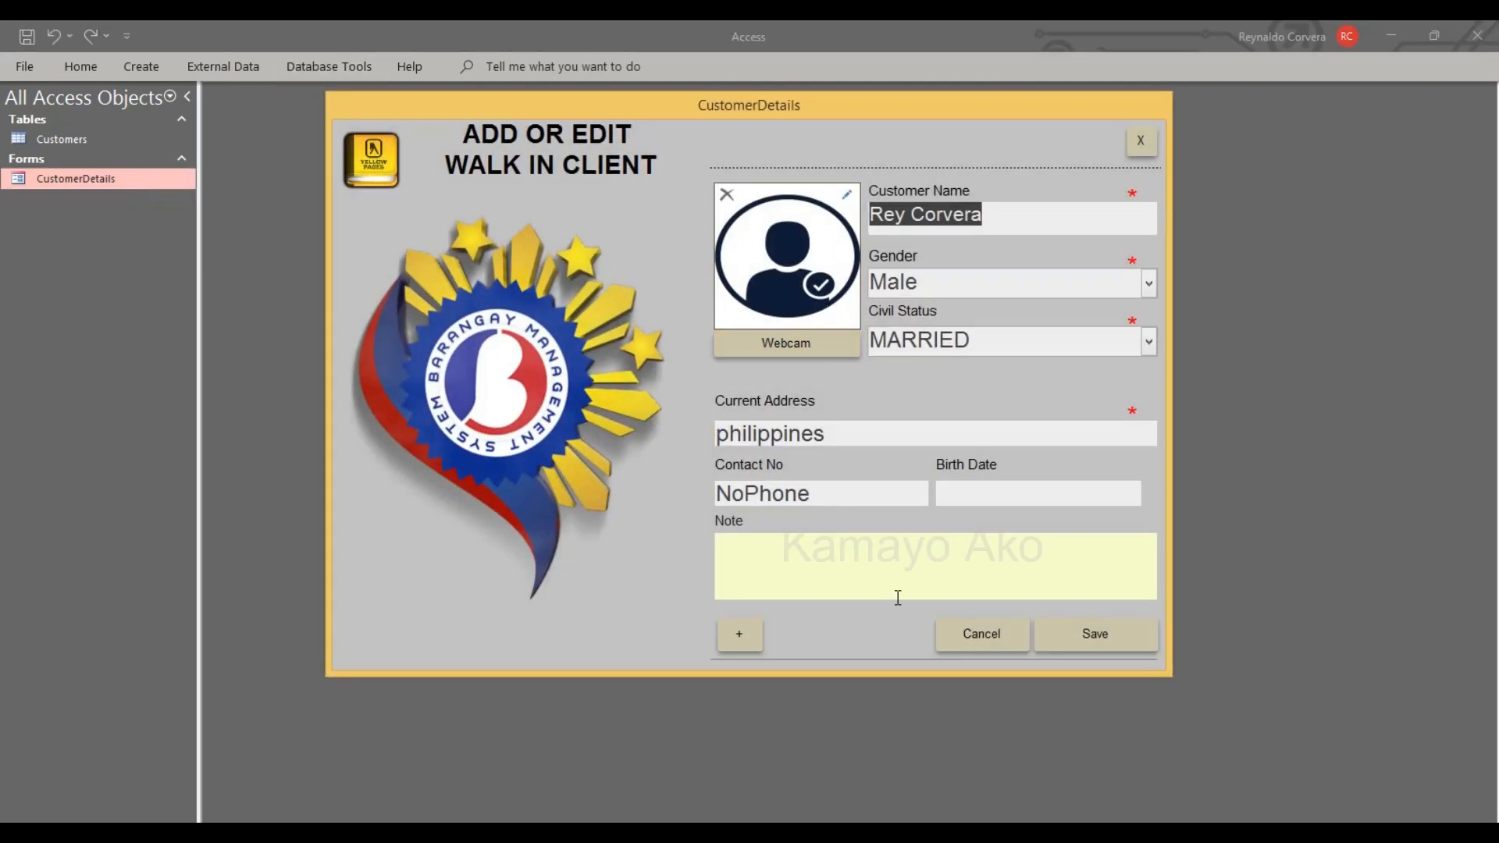
pyautogui.click(1139, 140)
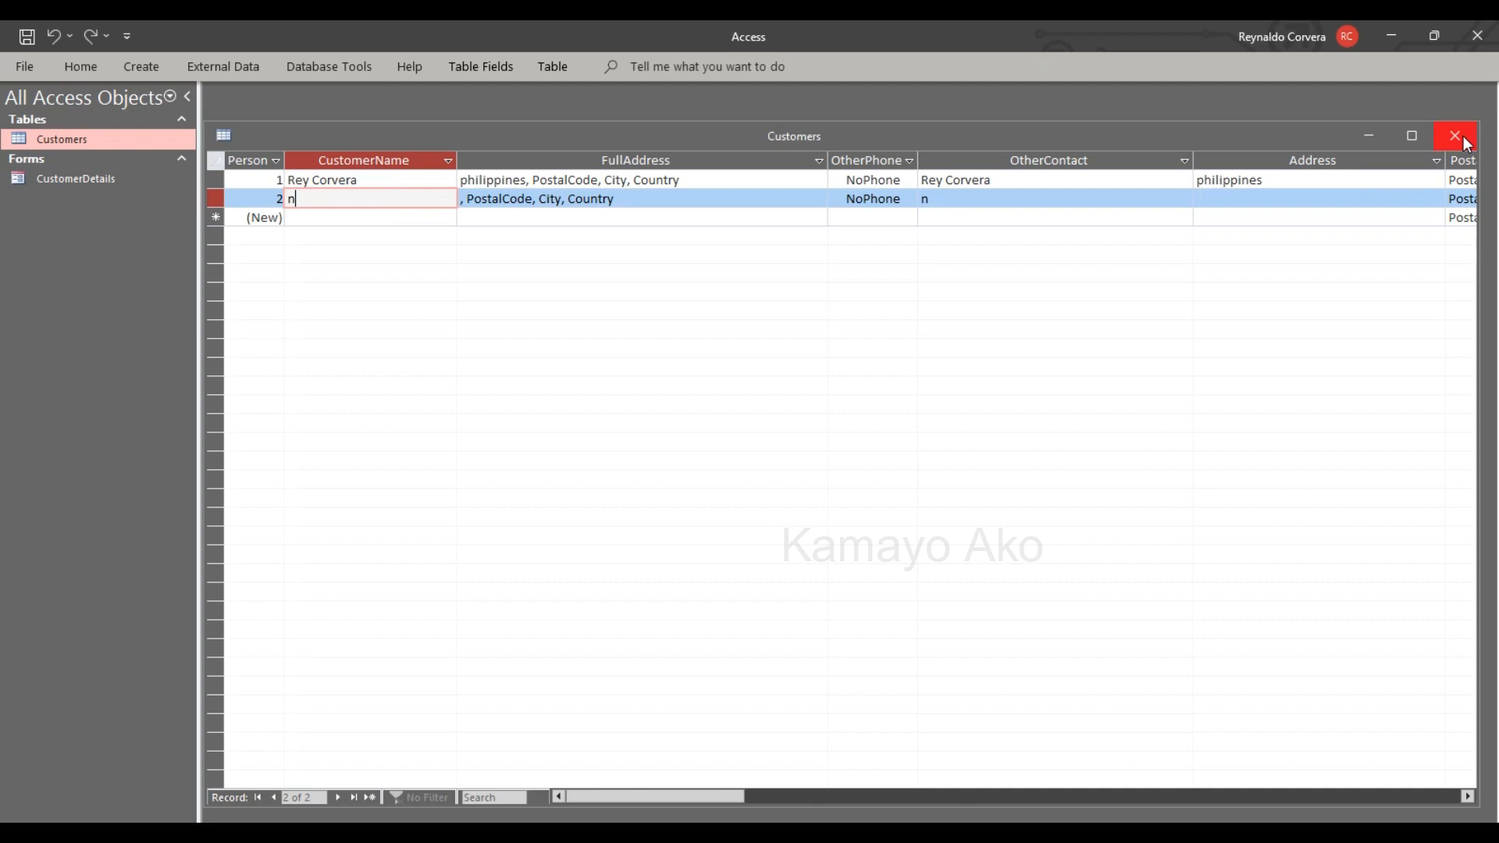
pyautogui.moveTo(242, 262)
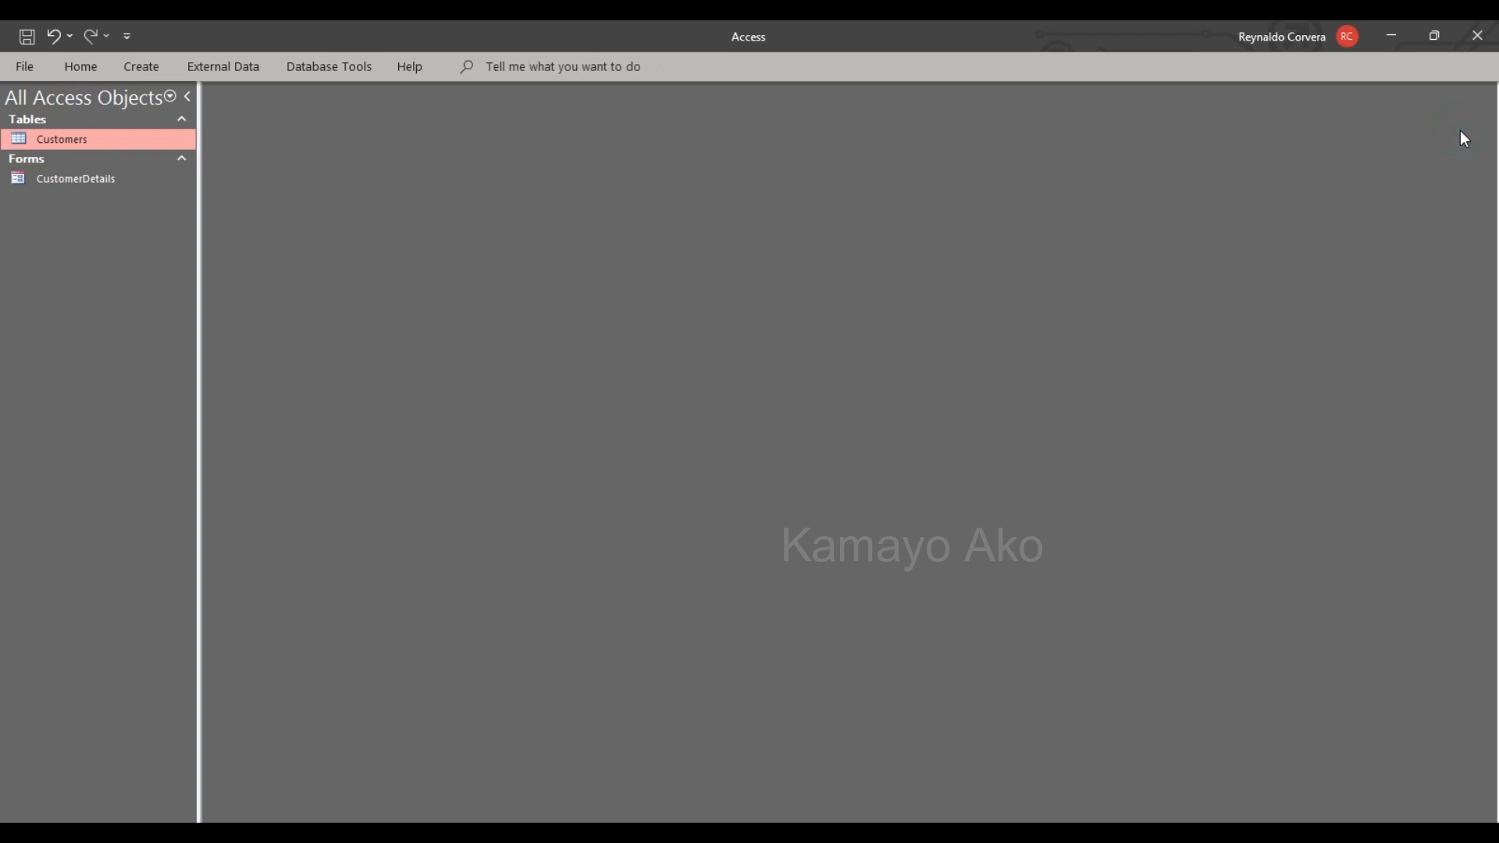
pyautogui.moveTo(607, 227)
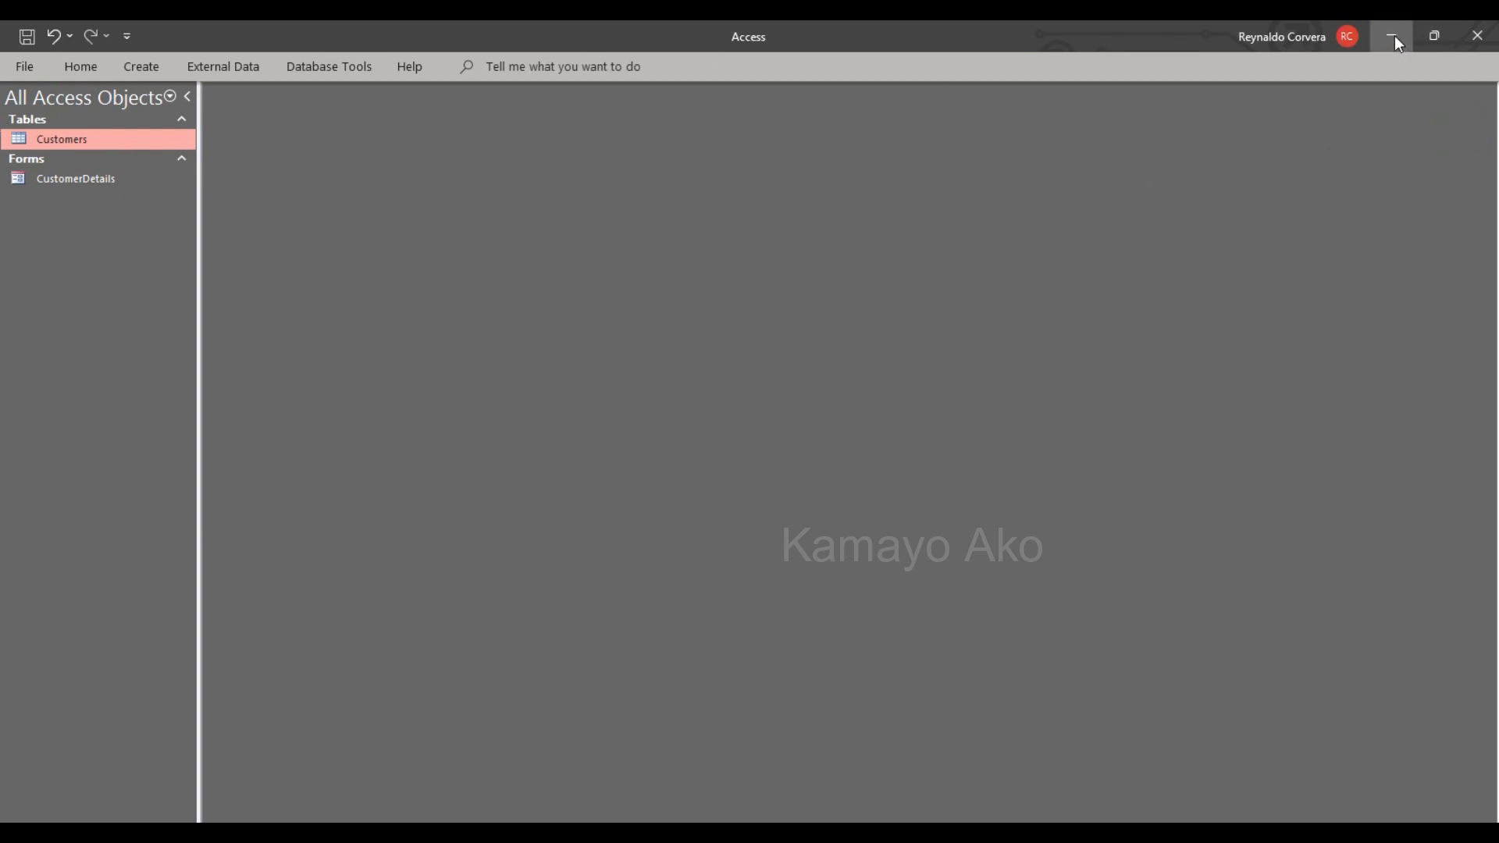
pyautogui.click(1394, 36)
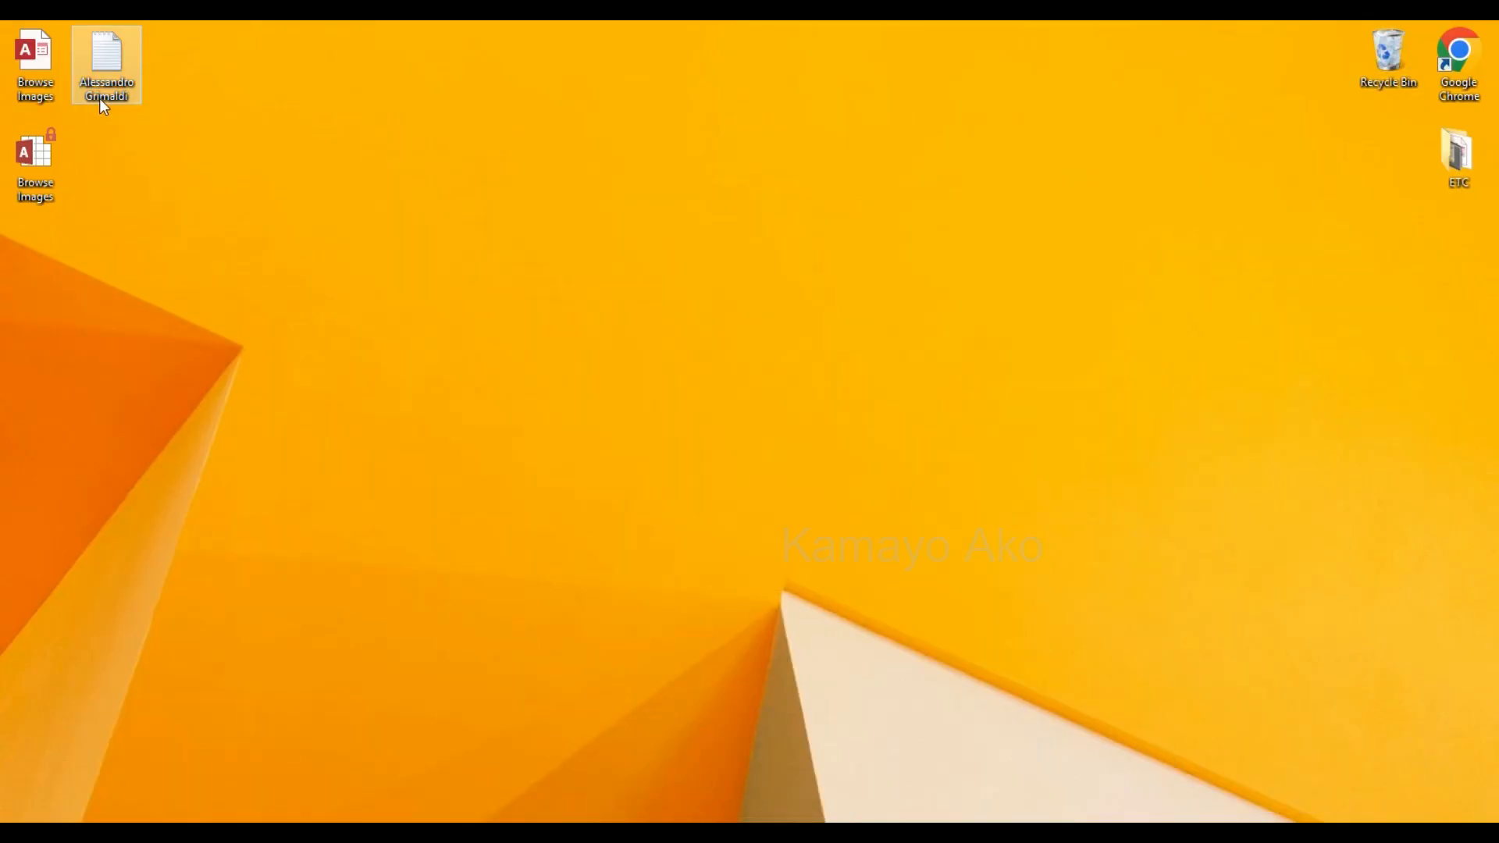
pyautogui.moveTo(129, 95)
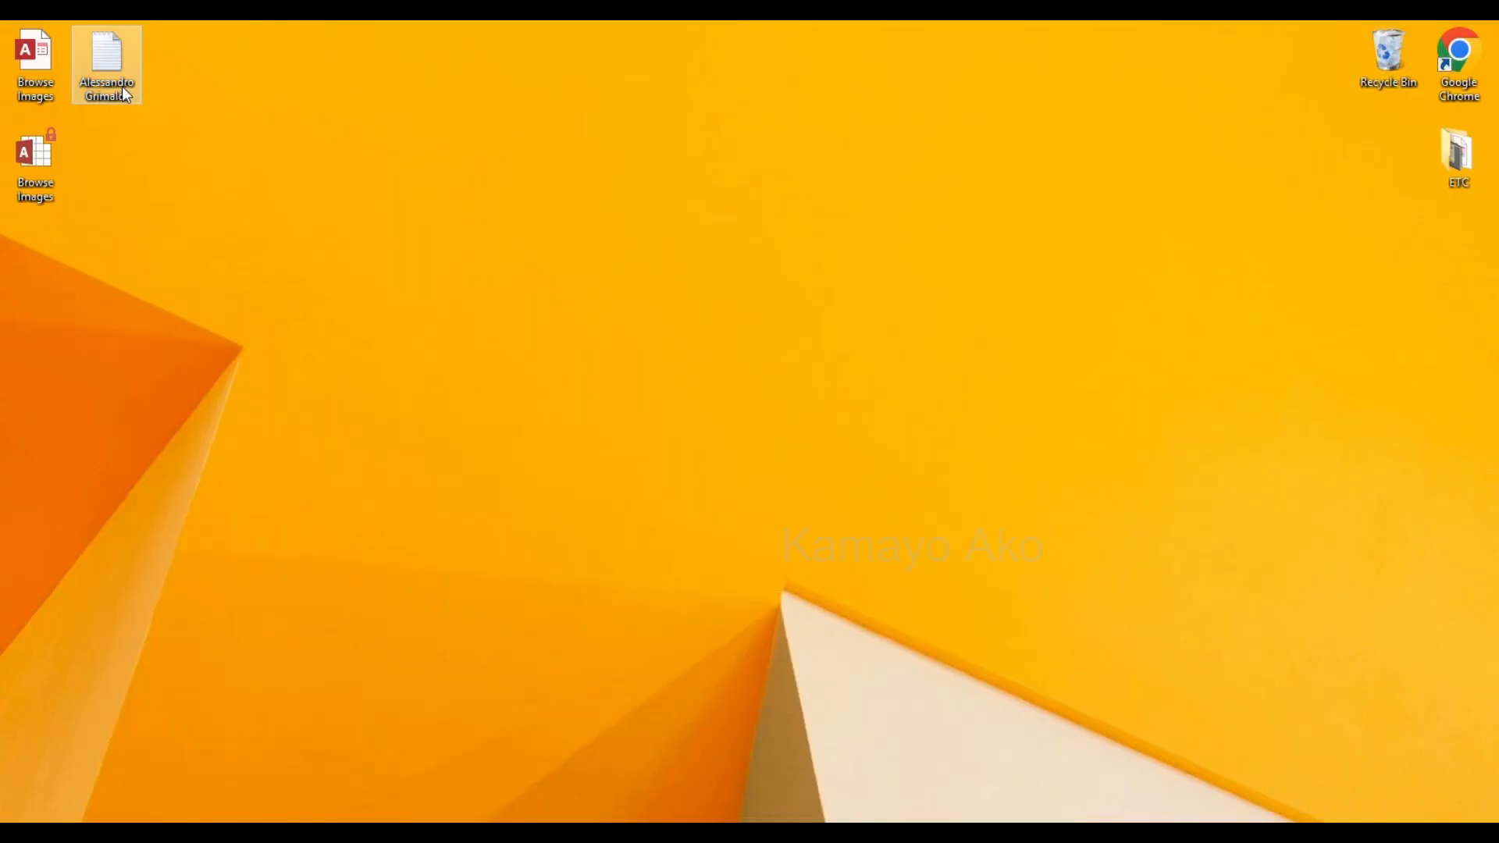
pyautogui.doubleClick(106, 64)
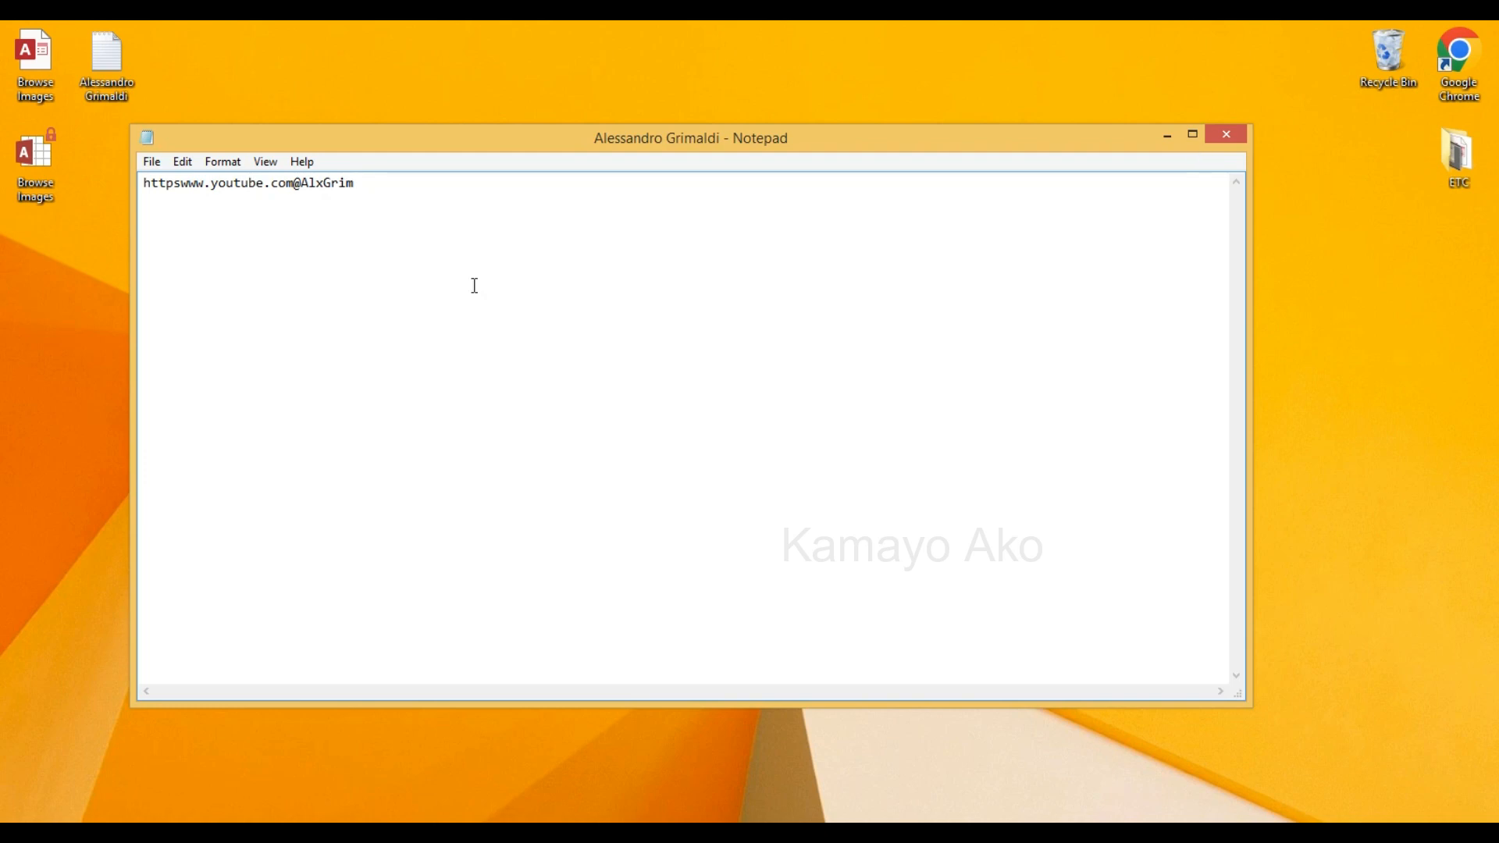
pyautogui.moveTo(818, 190)
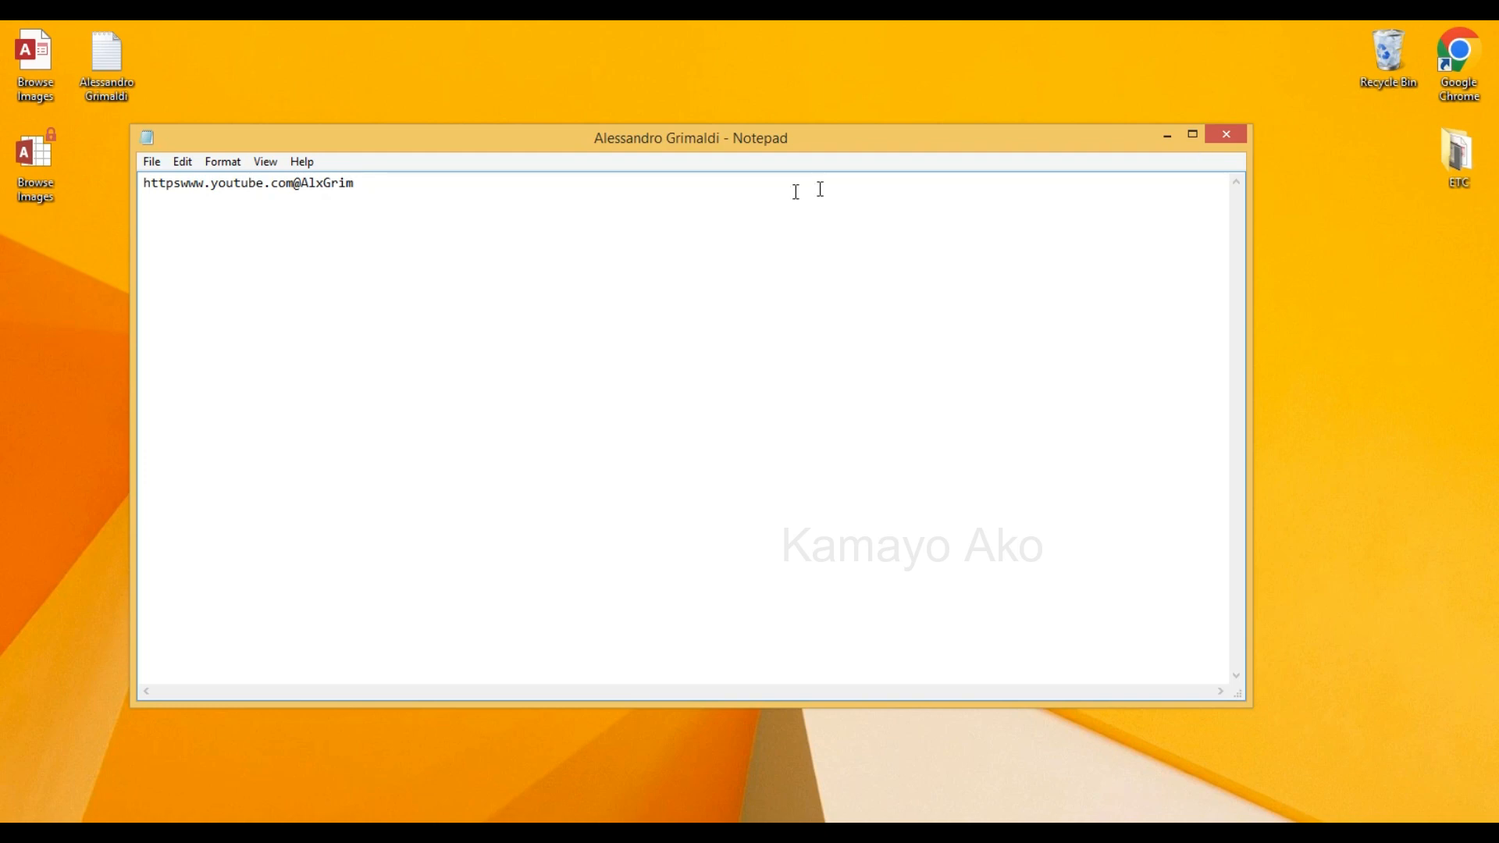
pyautogui.click(1226, 134)
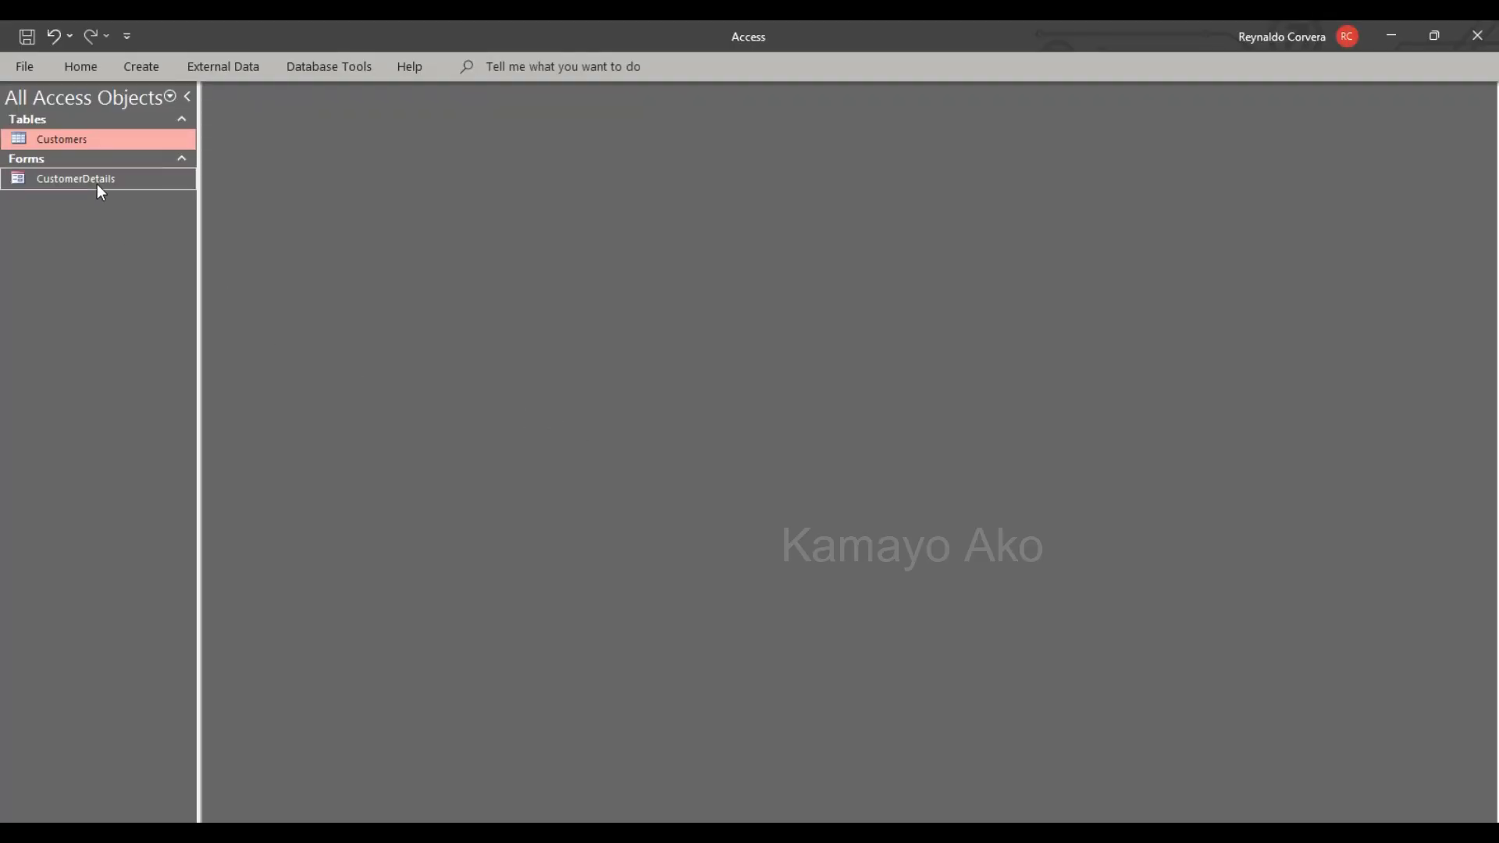
# - Open CustomerDetails in Design View and show the Save button's Event properties
pyautogui.rightClick(75, 178)
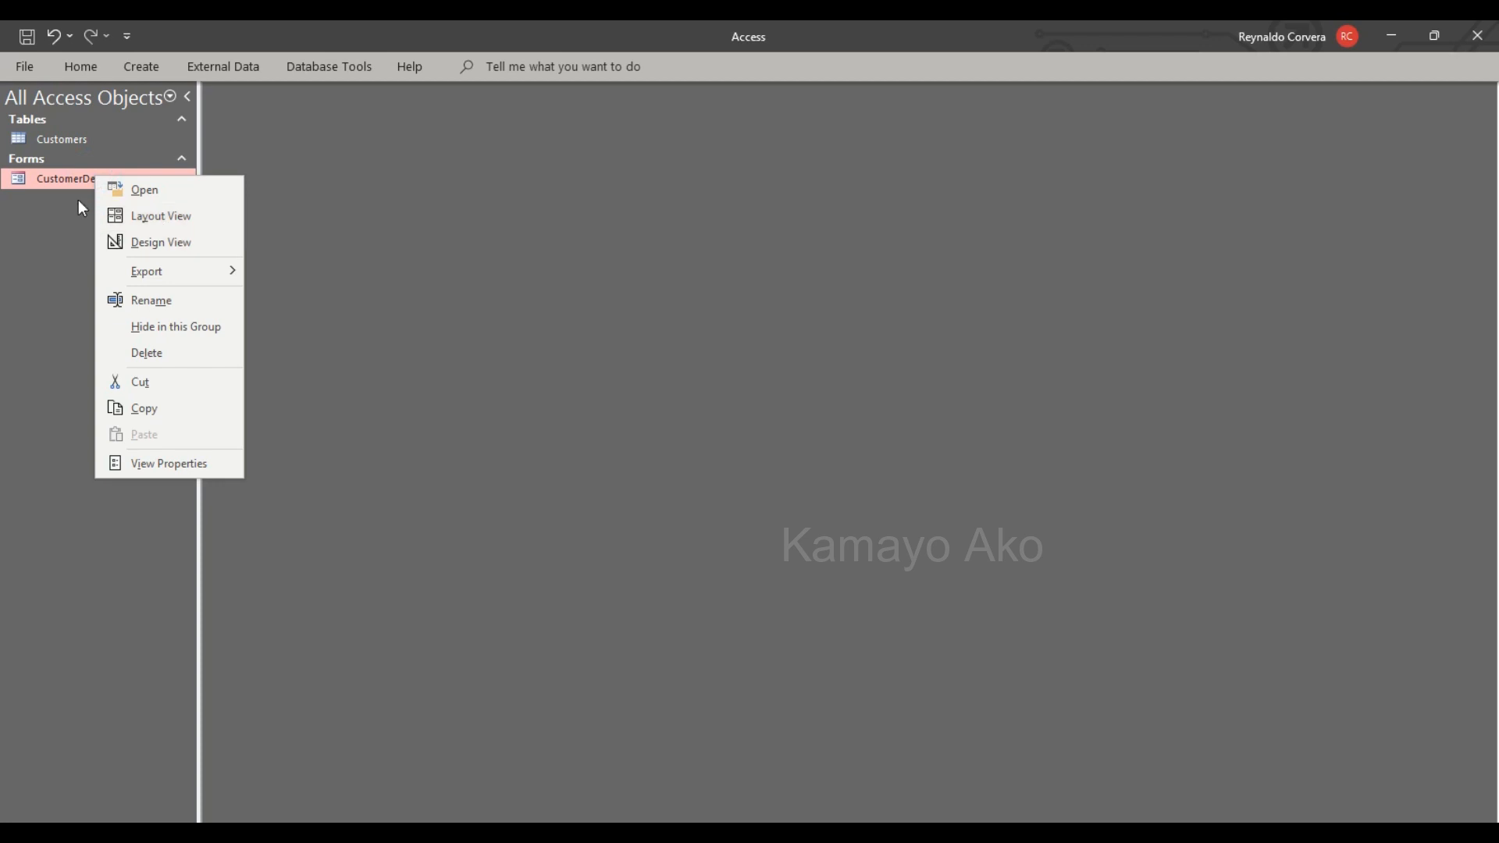
pyautogui.click(161, 241)
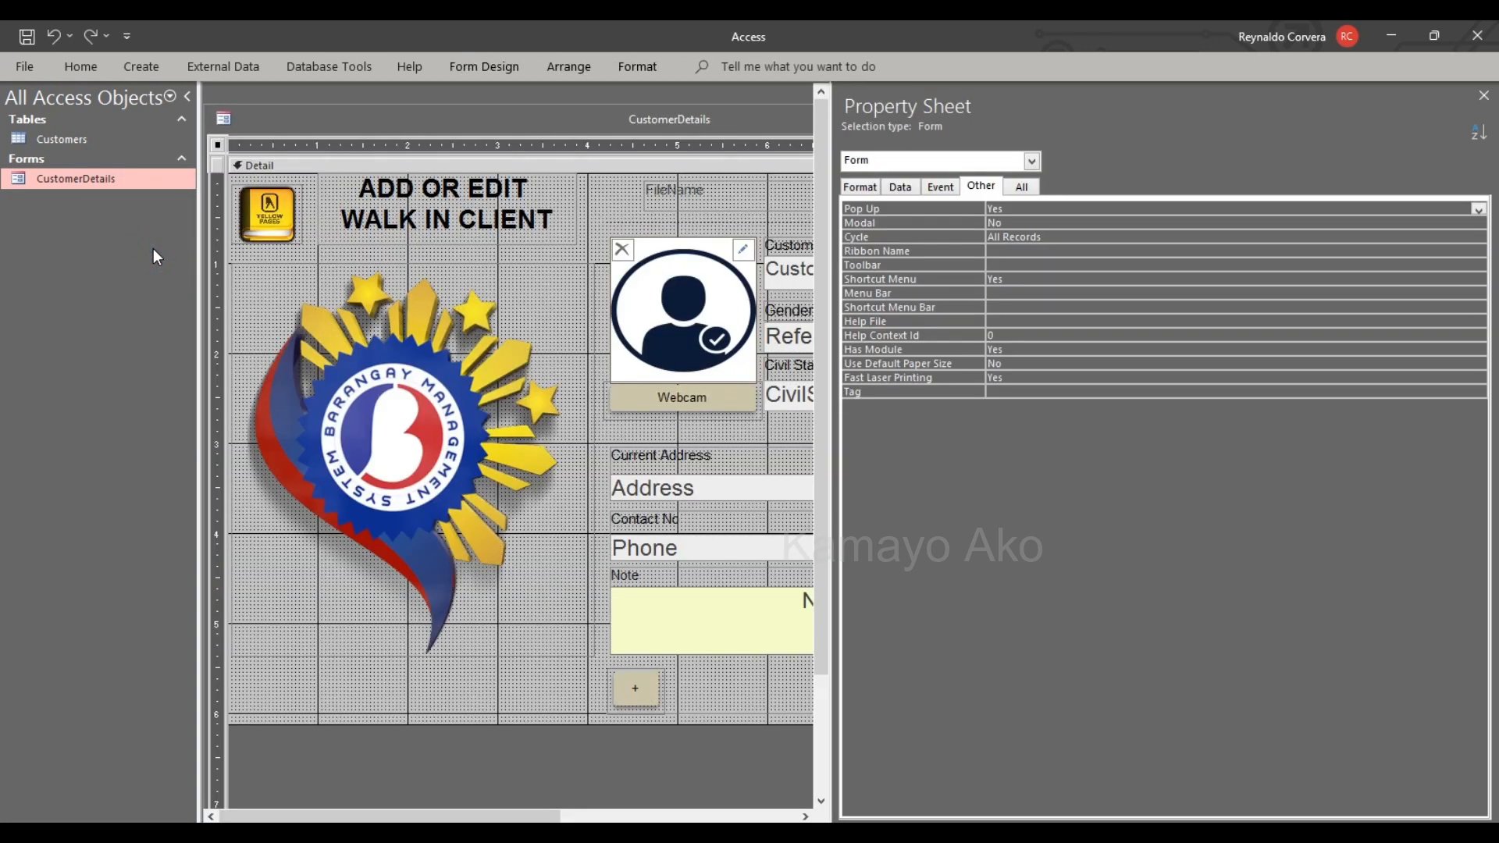
pyautogui.moveTo(526, 187)
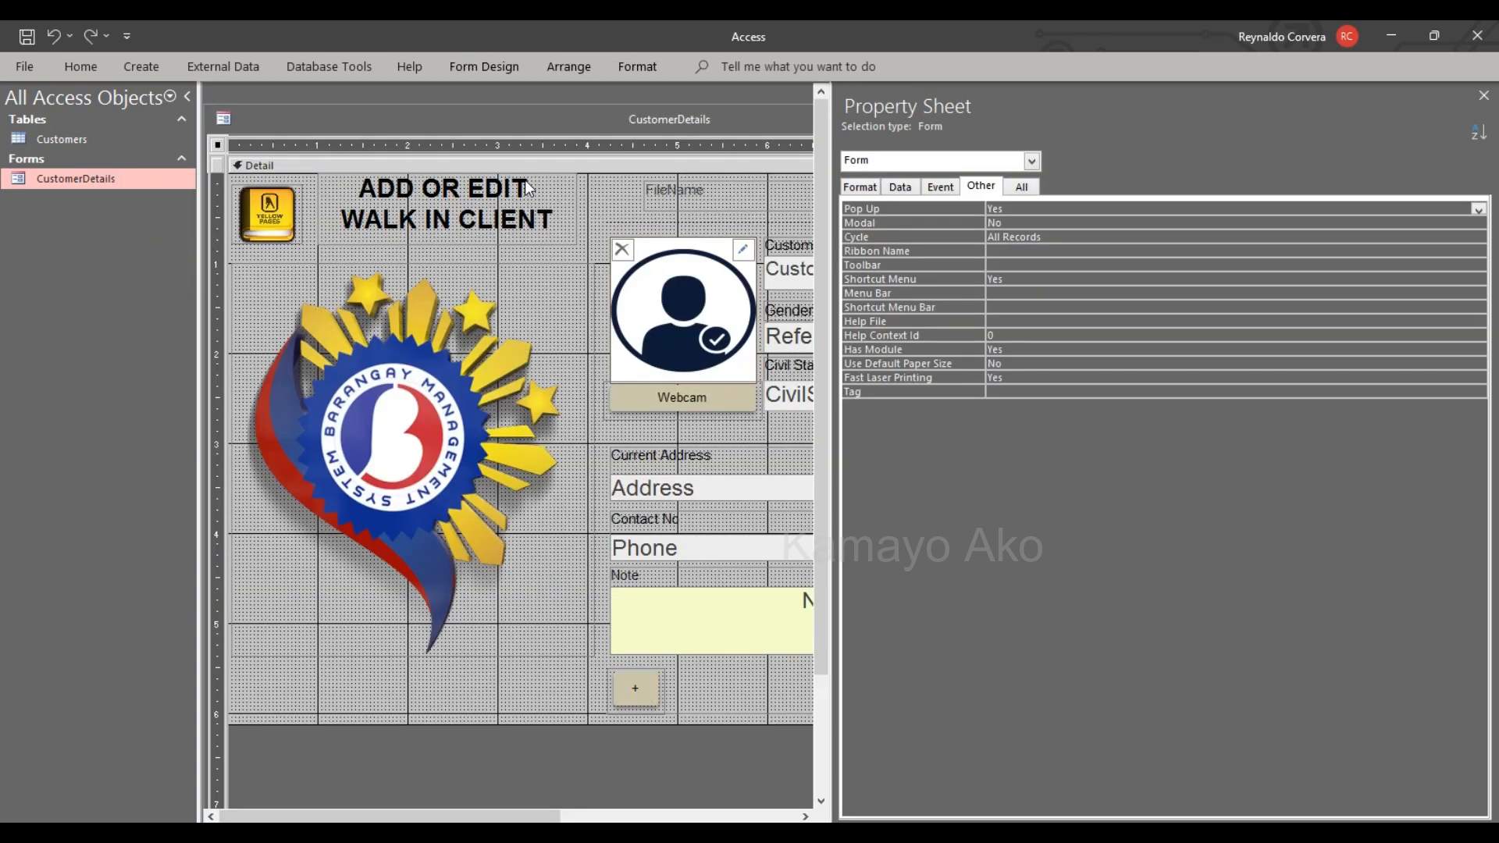
pyautogui.moveTo(360, 248)
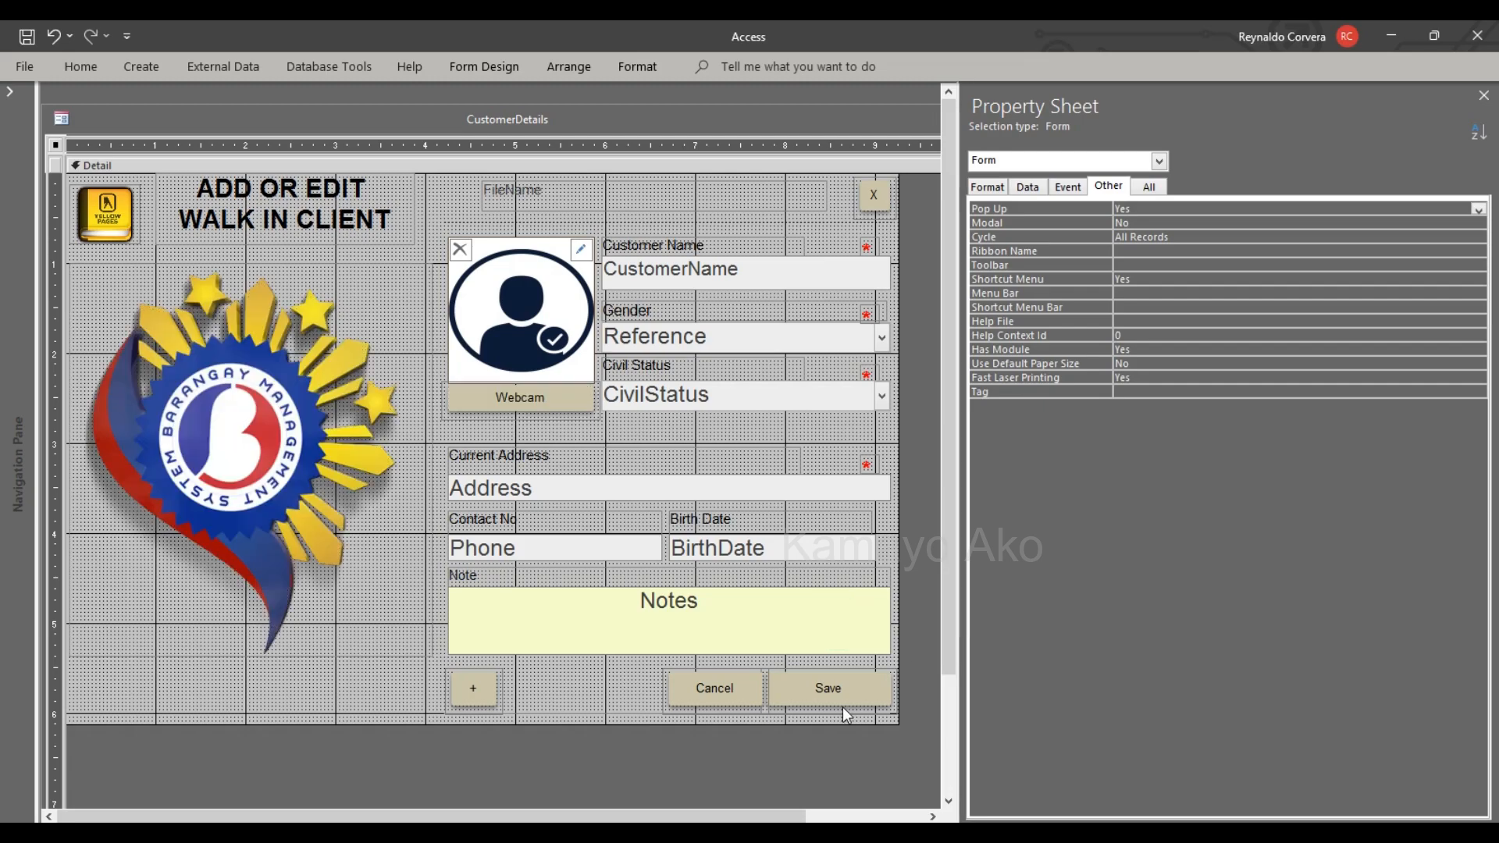
pyautogui.click(828, 687)
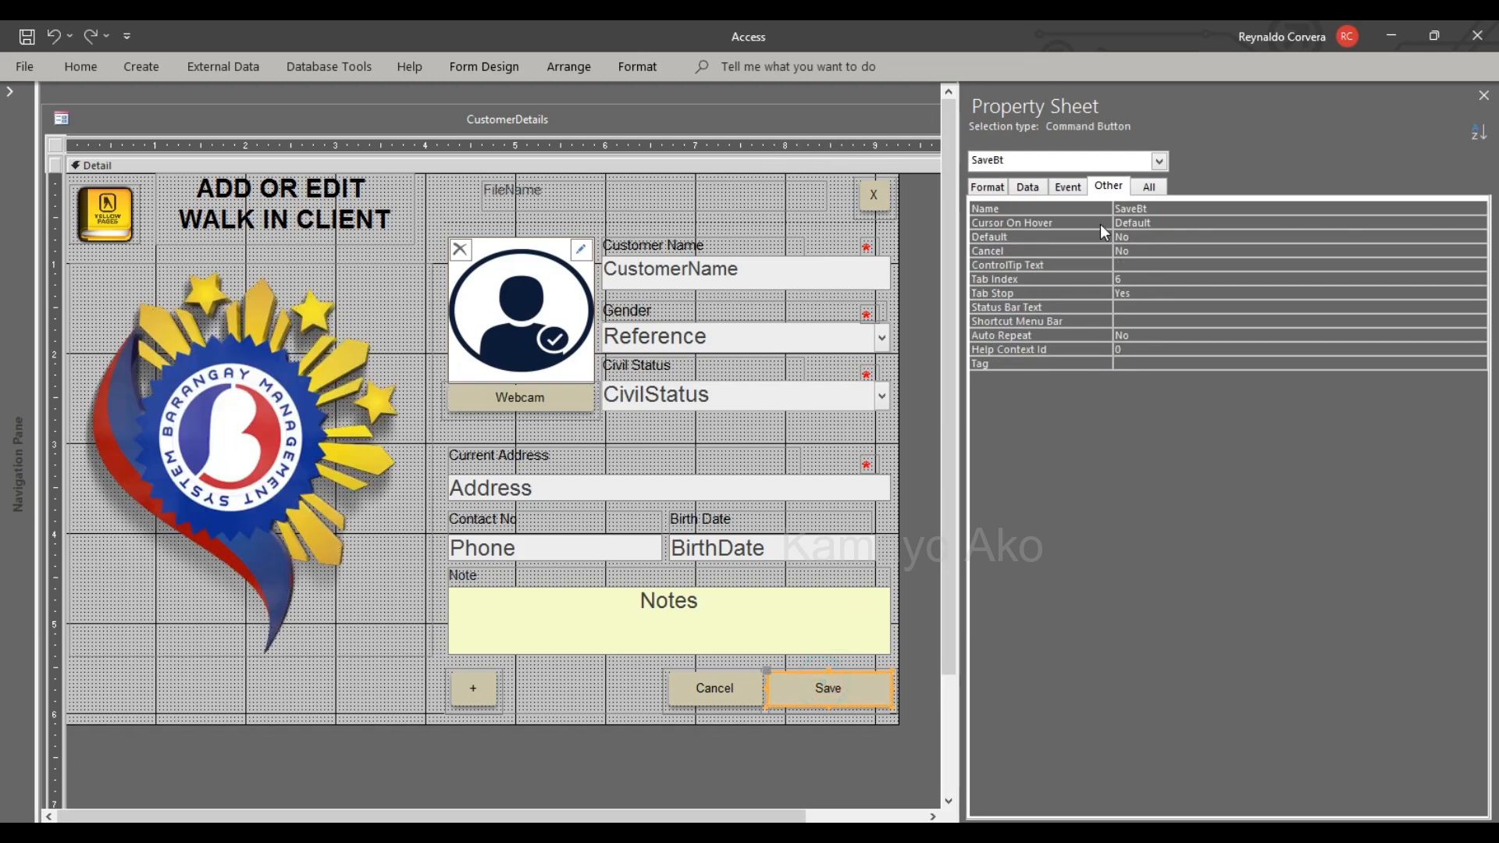
pyautogui.moveTo(430, 368)
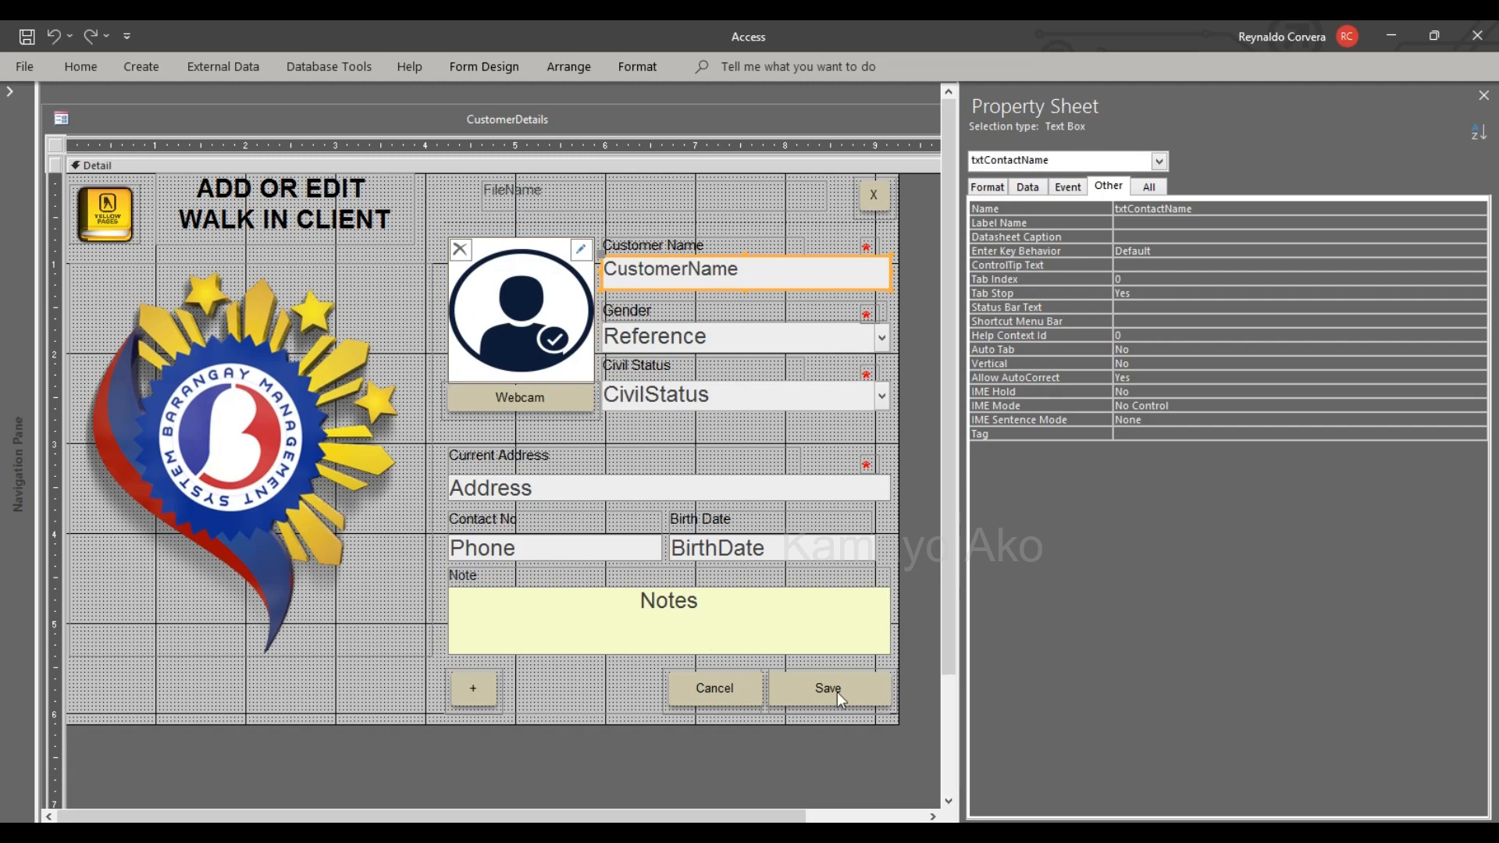
pyautogui.click(827, 687)
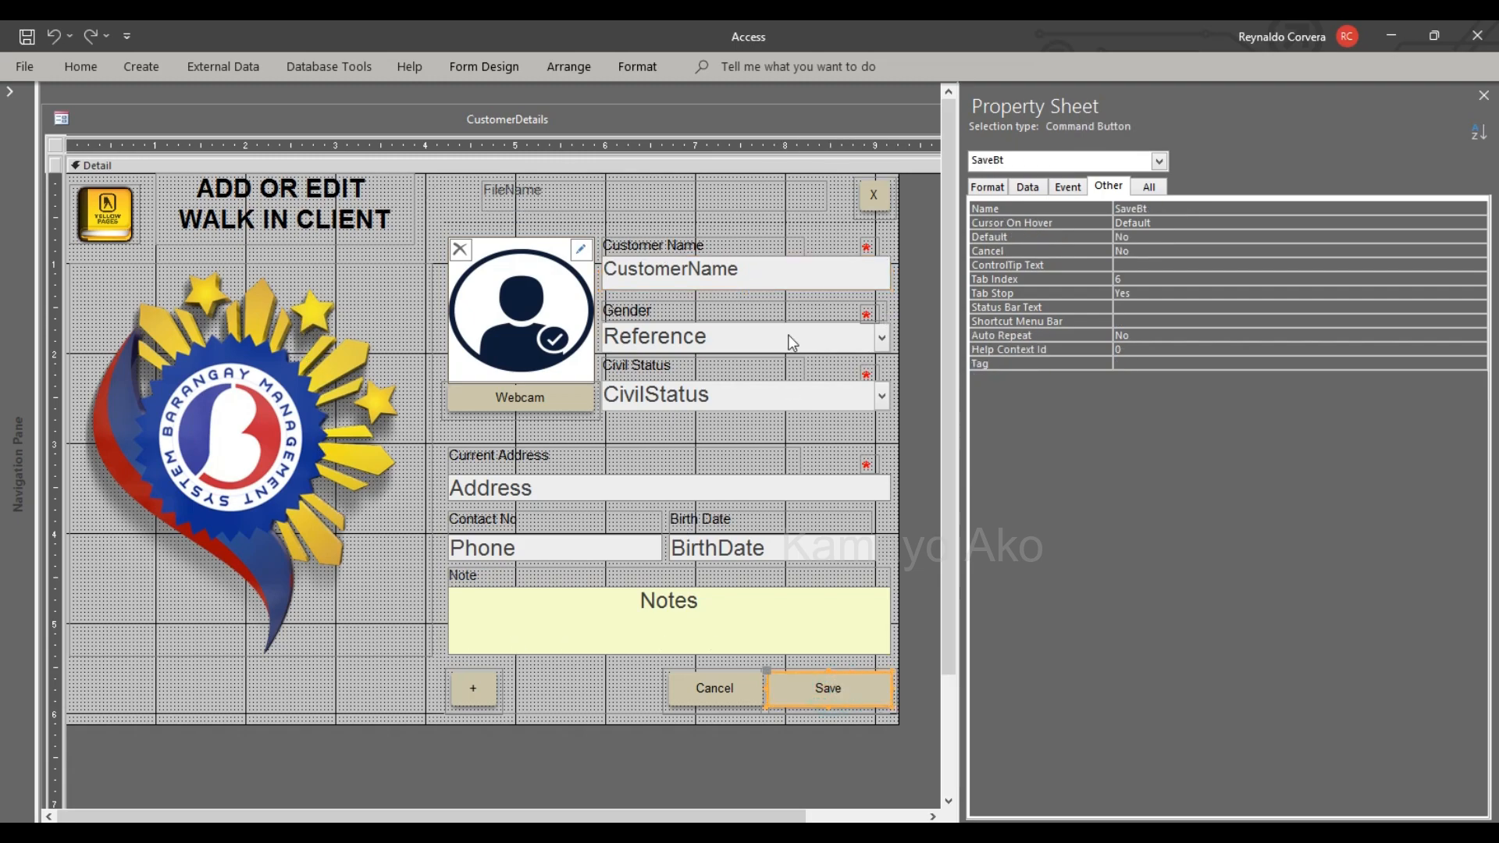
pyautogui.moveTo(423, 432)
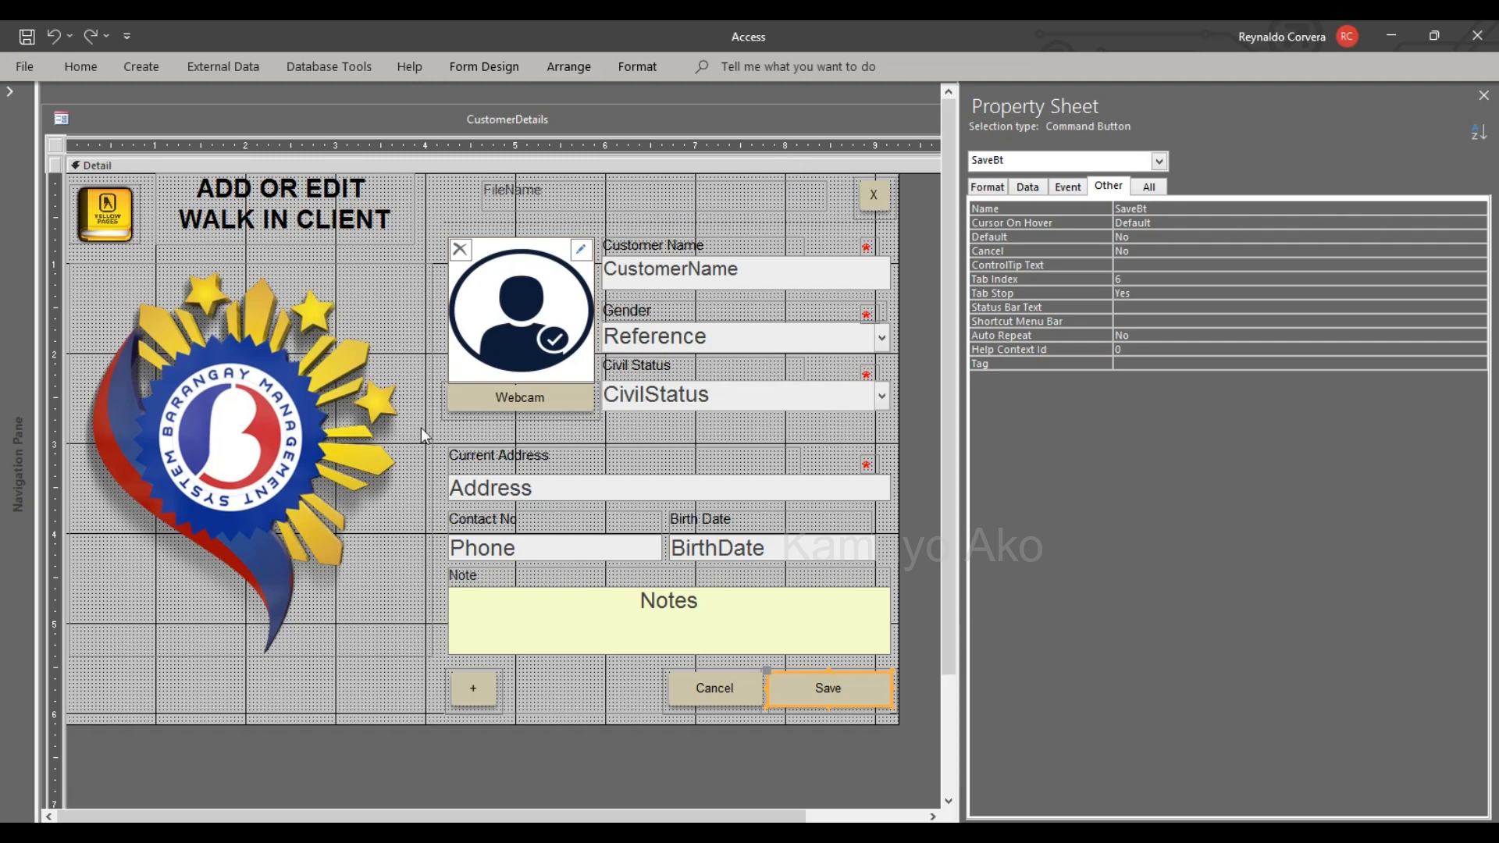
pyautogui.moveTo(650, 275)
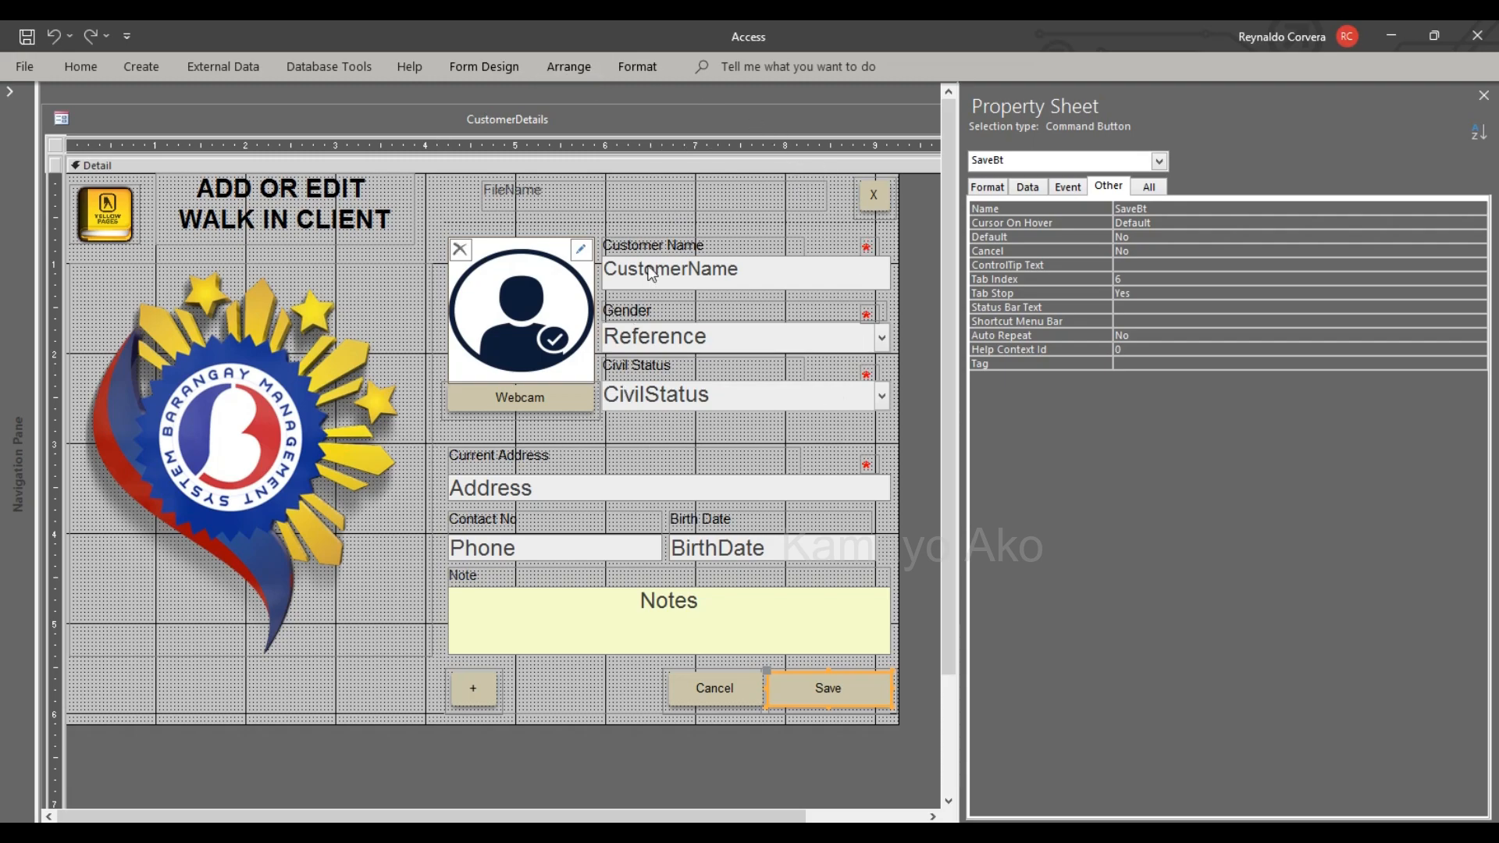
pyautogui.moveTo(585, 360)
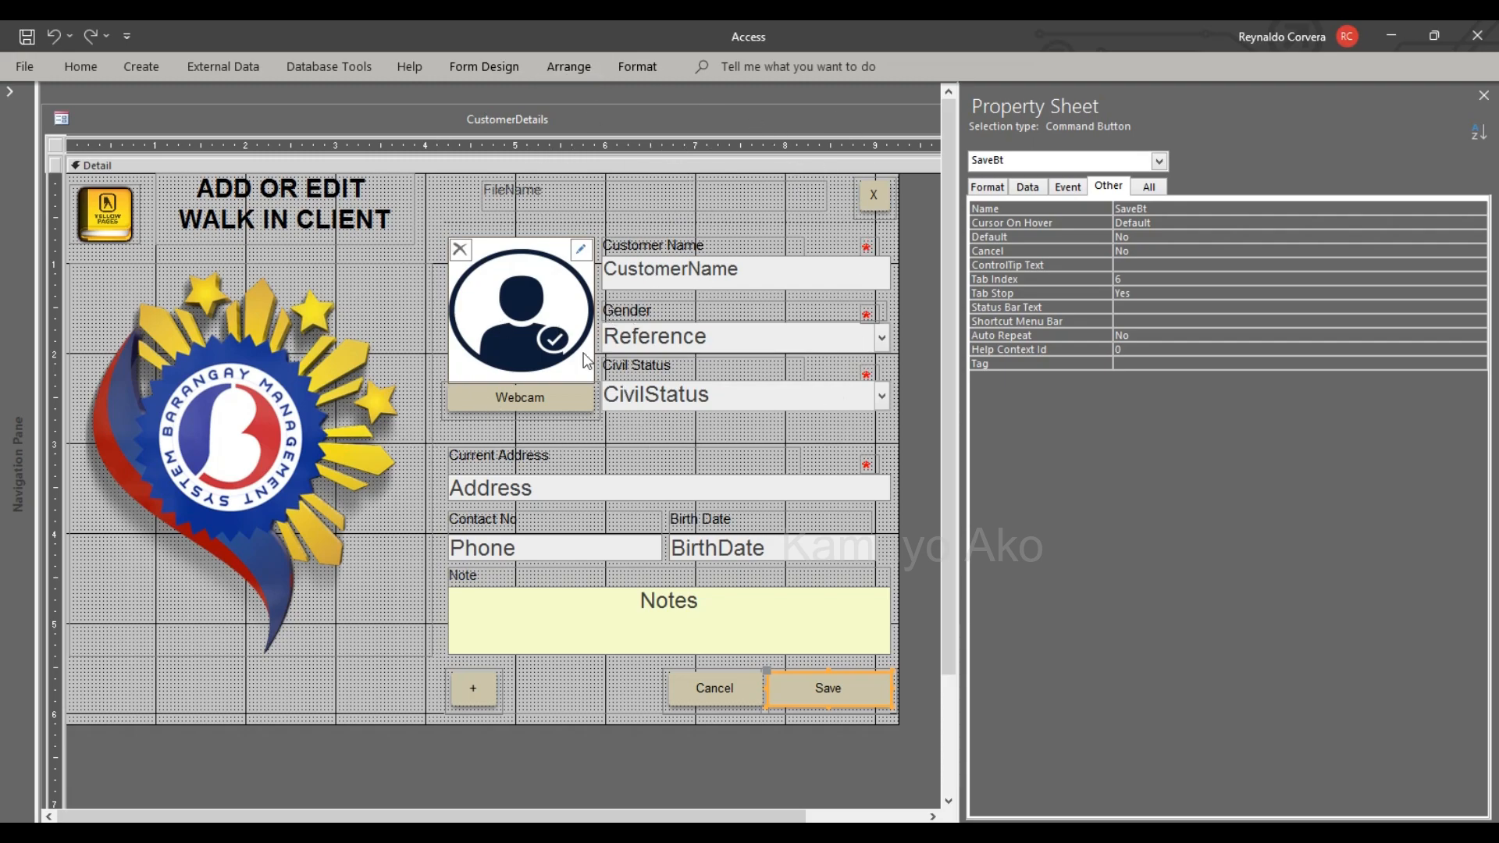
pyautogui.moveTo(801, 680)
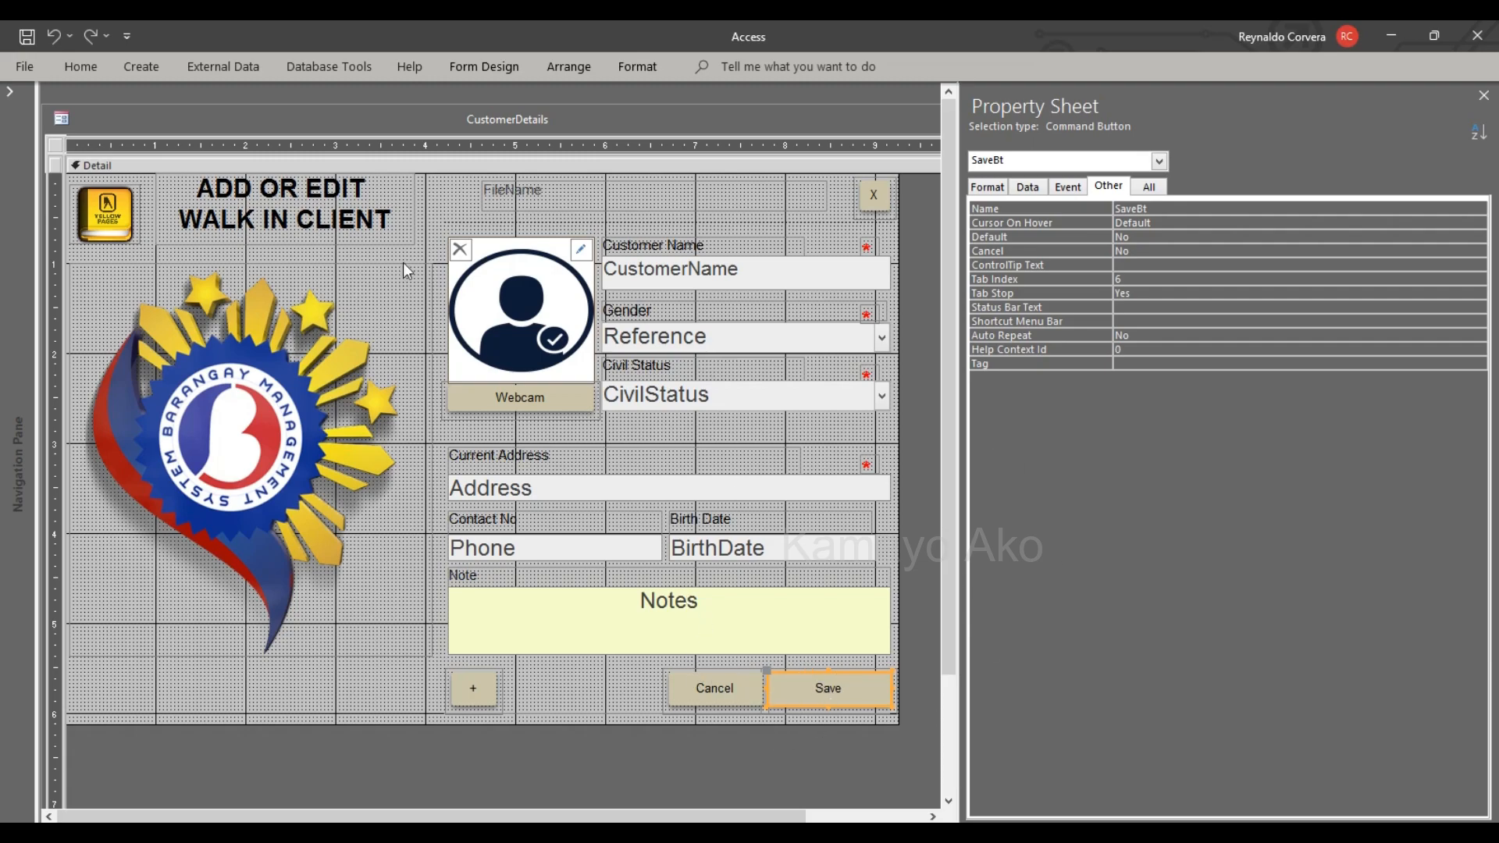
pyautogui.click(1066, 186)
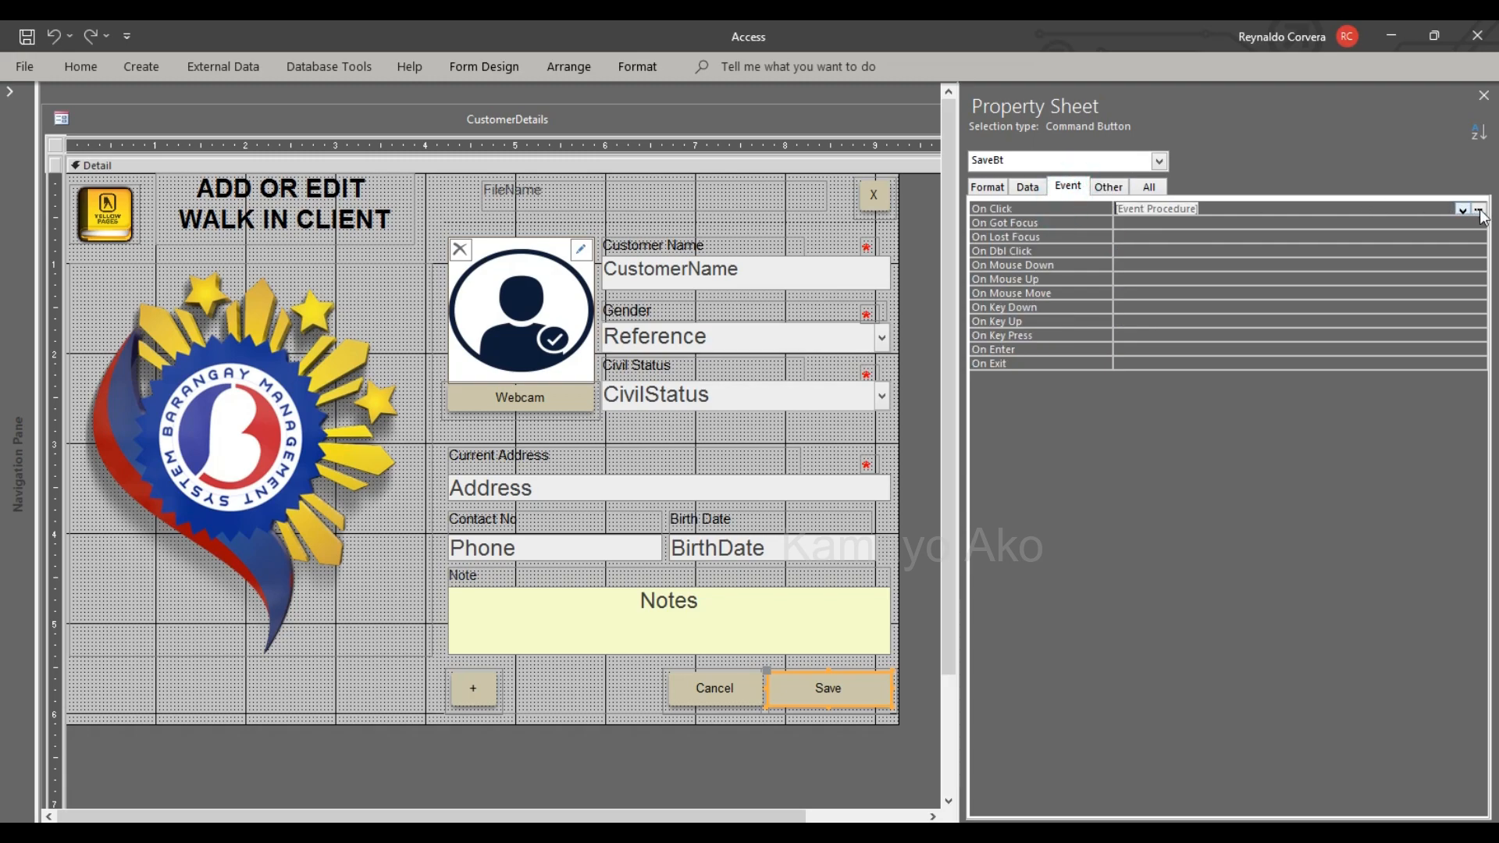
# - Open the SaveBt_Click procedure in VBA, clear its body and scroll to the module top
pyautogui.click(1480, 207)
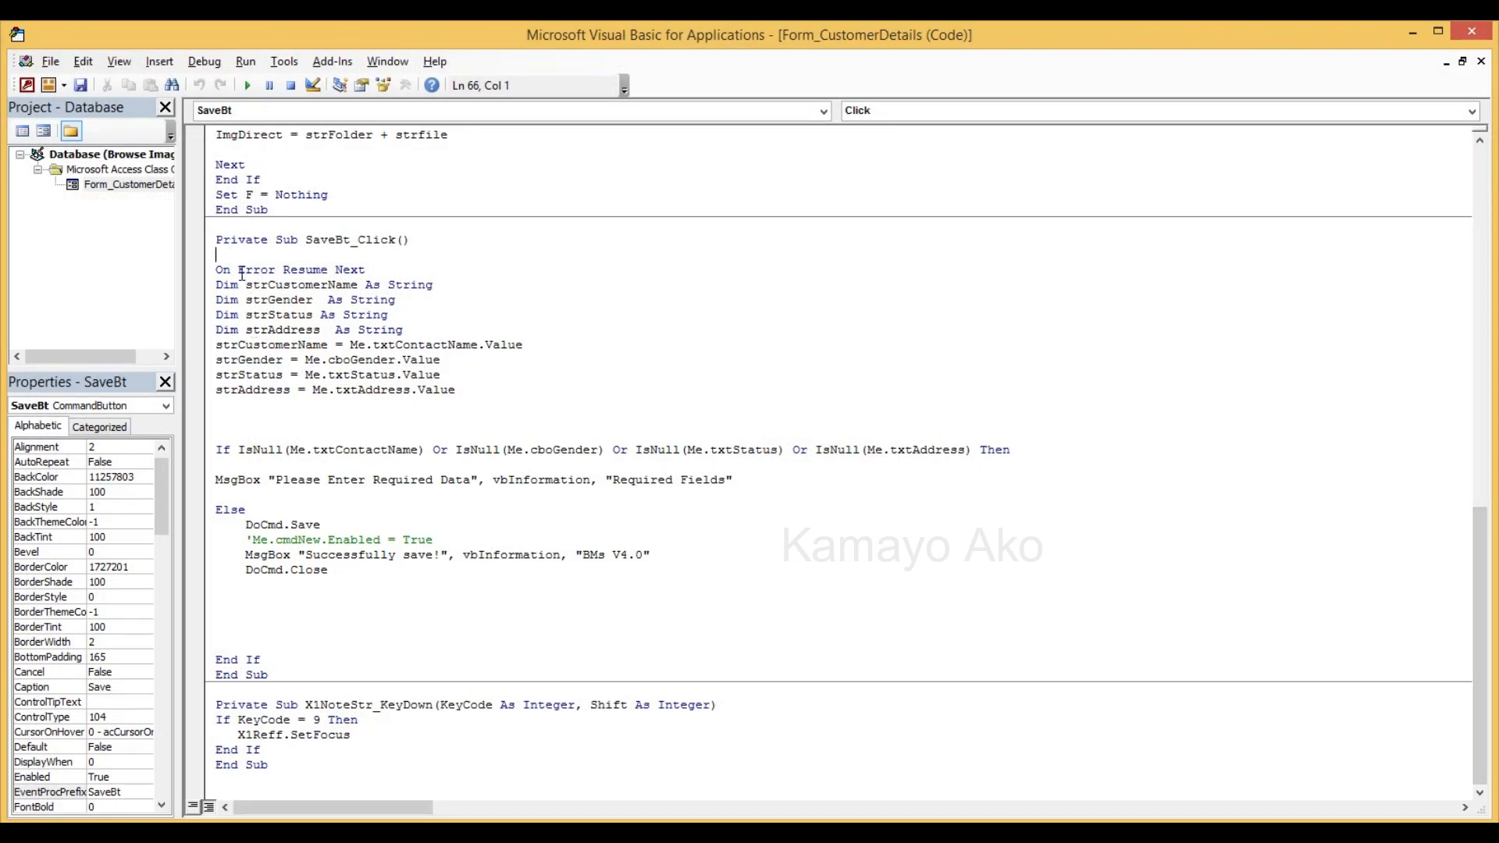
pyautogui.moveTo(242, 269); pyautogui.dragTo(328, 570)
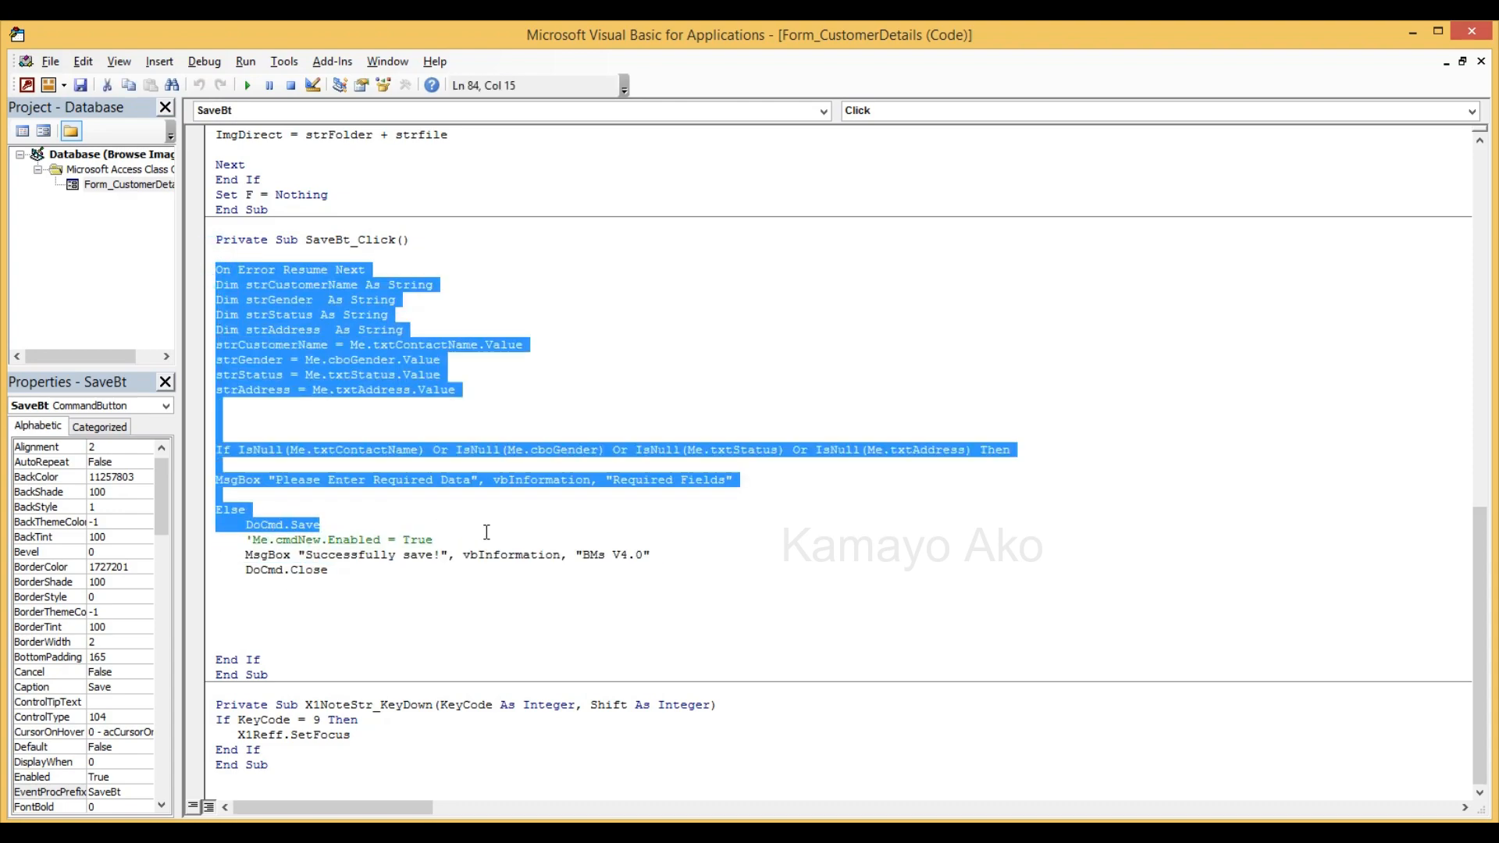
pyautogui.press('Delete')
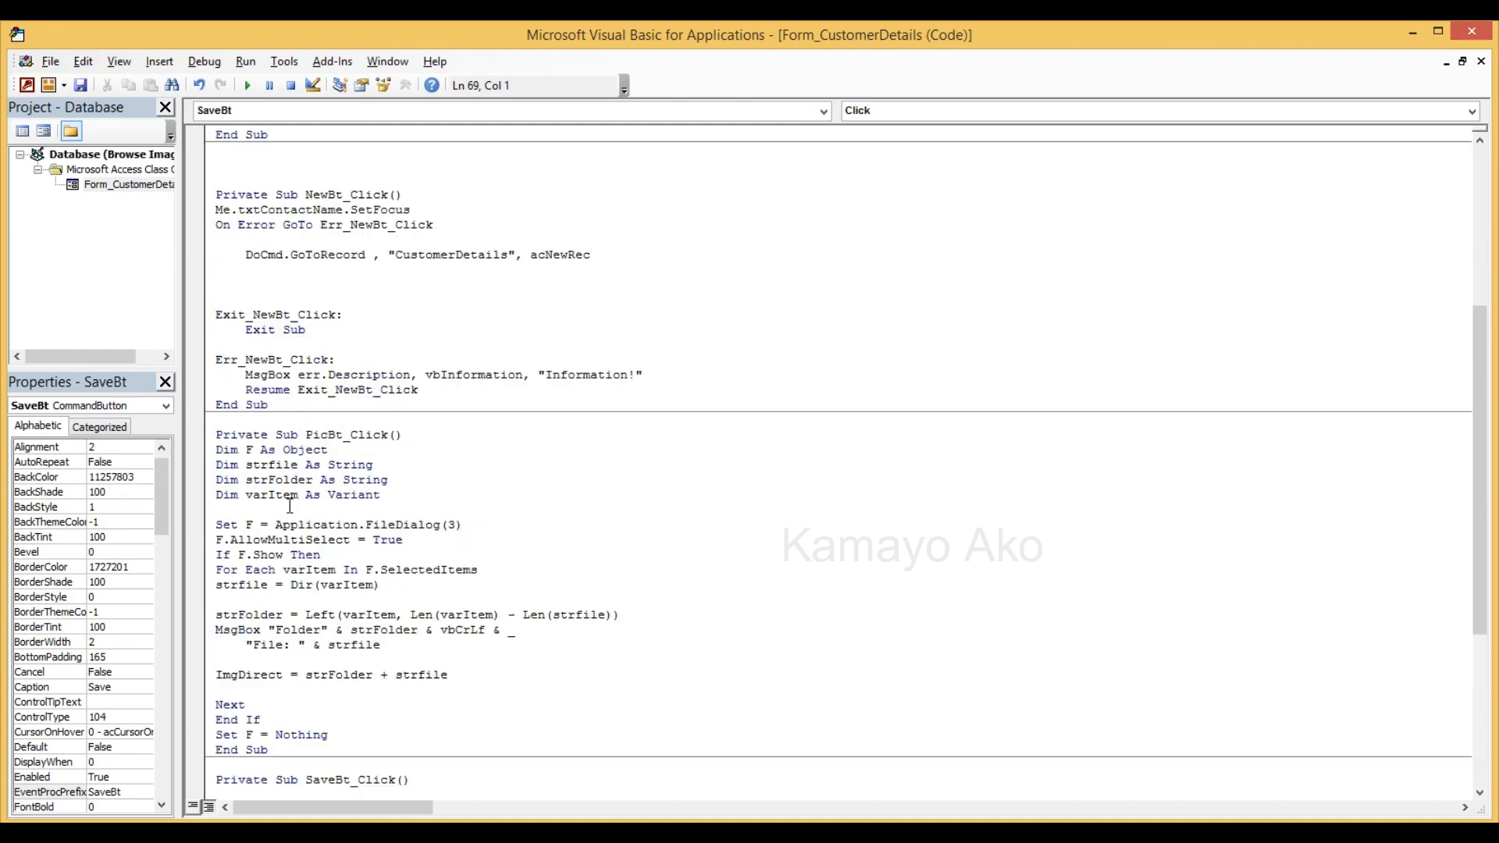
pyautogui.scroll(3)
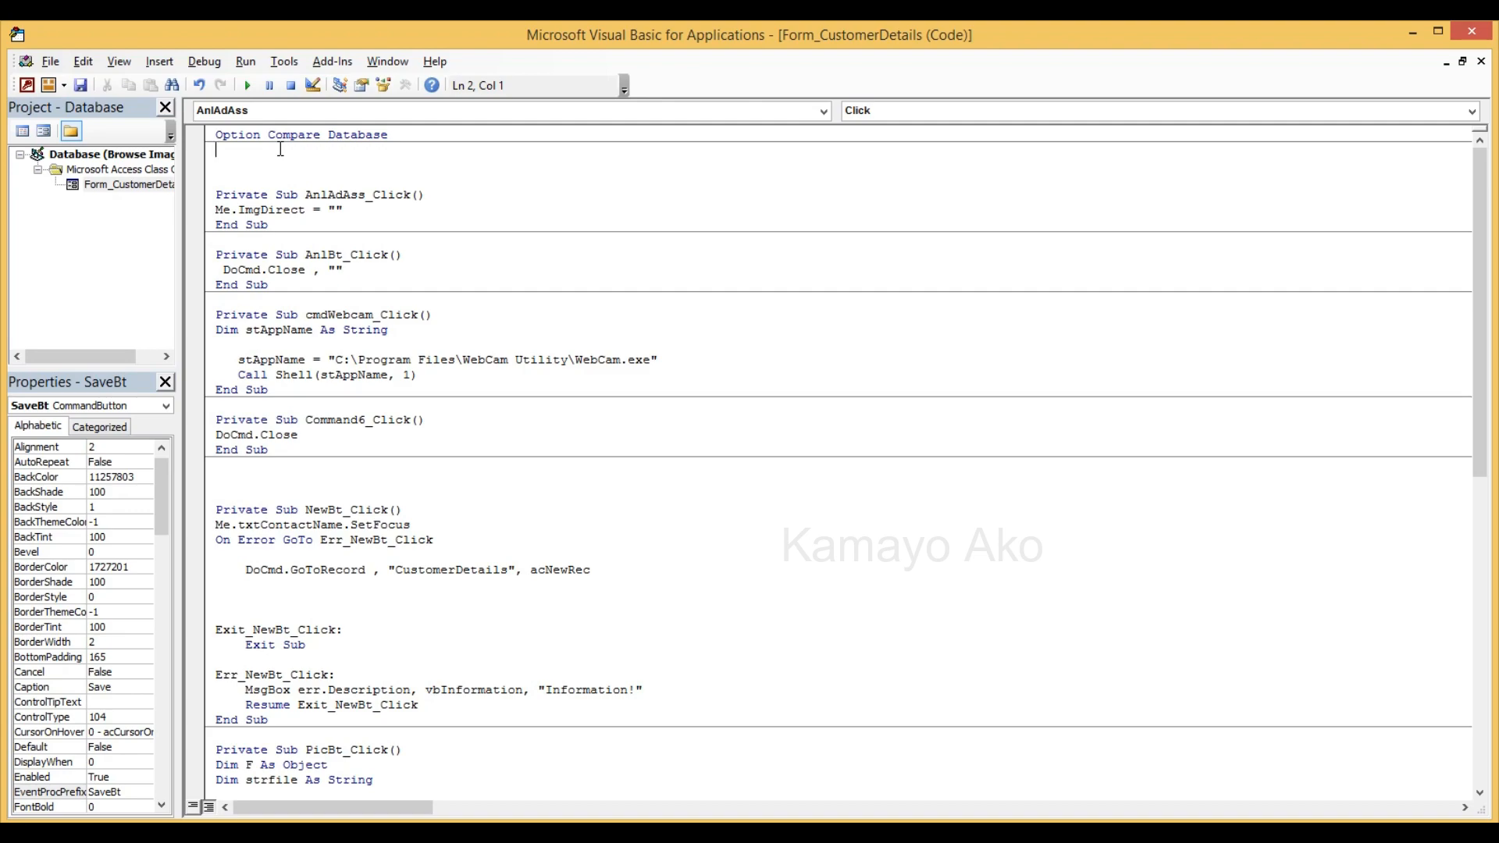
# - Declare 'Private isSave As Boolean' at the top of the form module
pyautogui.write('Private')
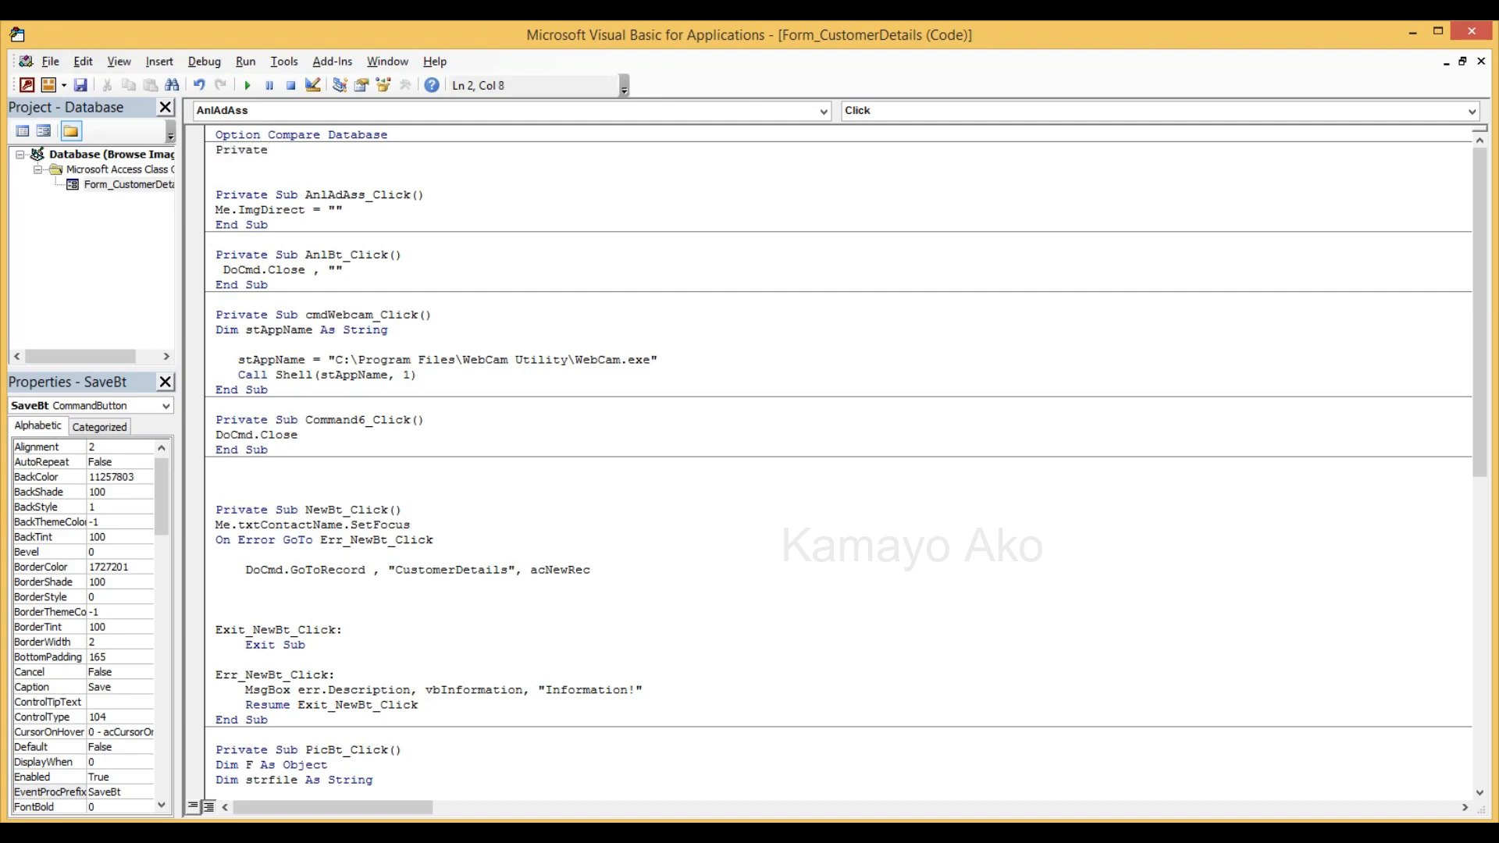
pyautogui.write('isSave')
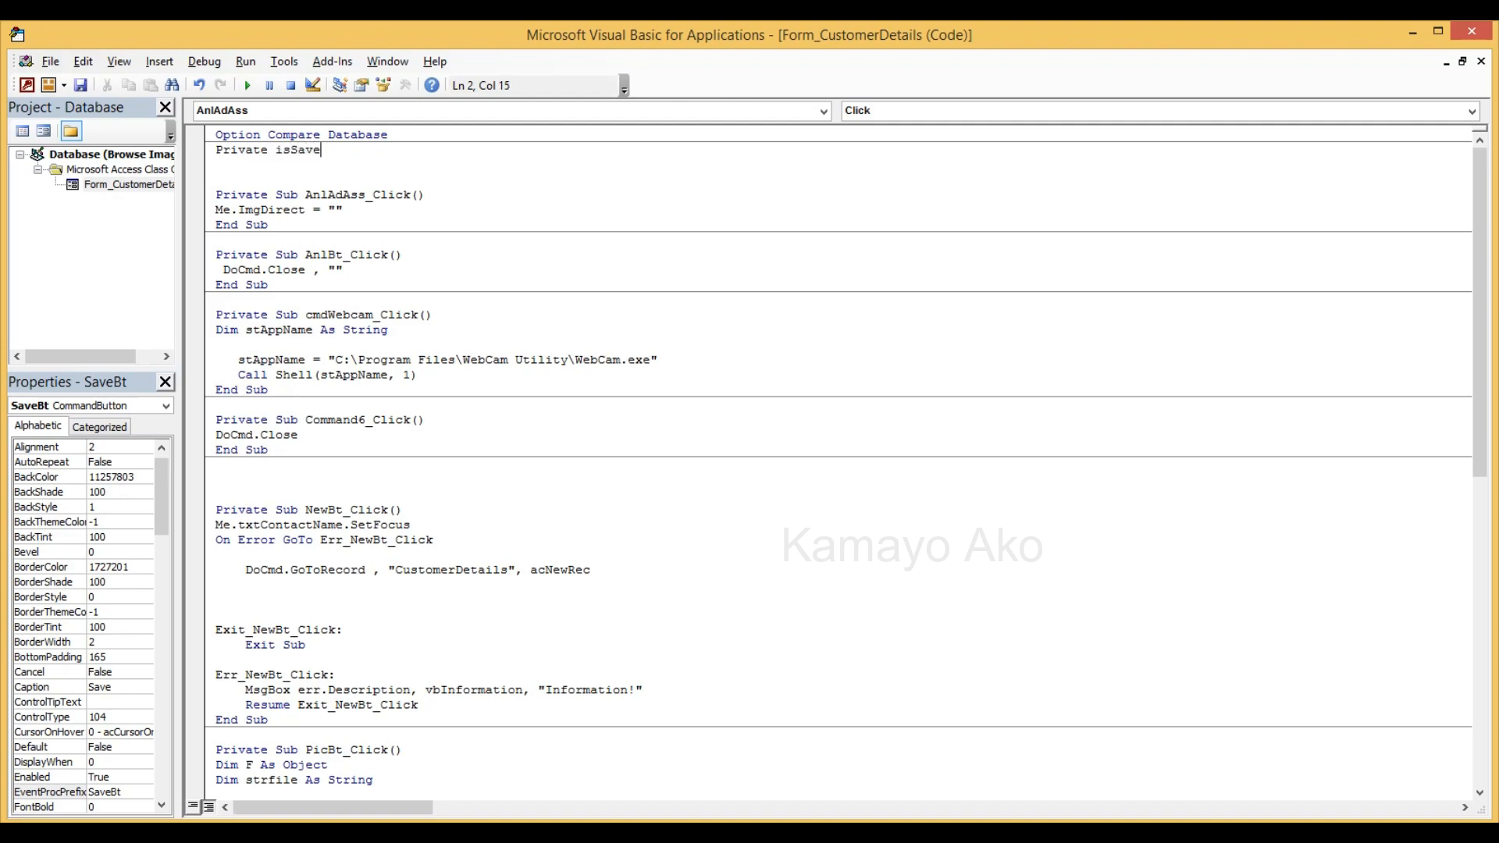
pyautogui.write('as')
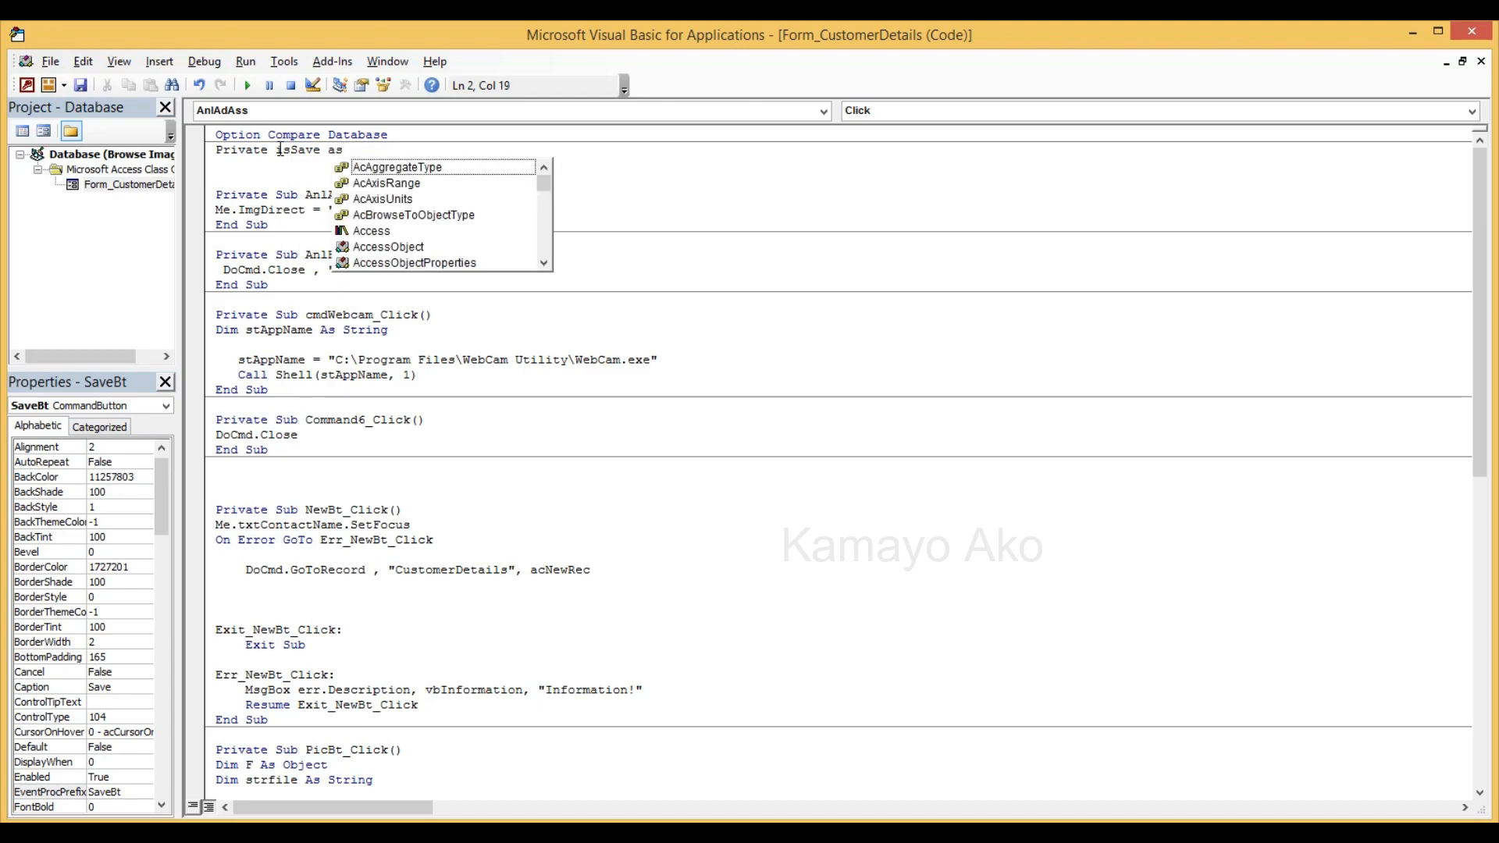
pyautogui.write('Boolean')
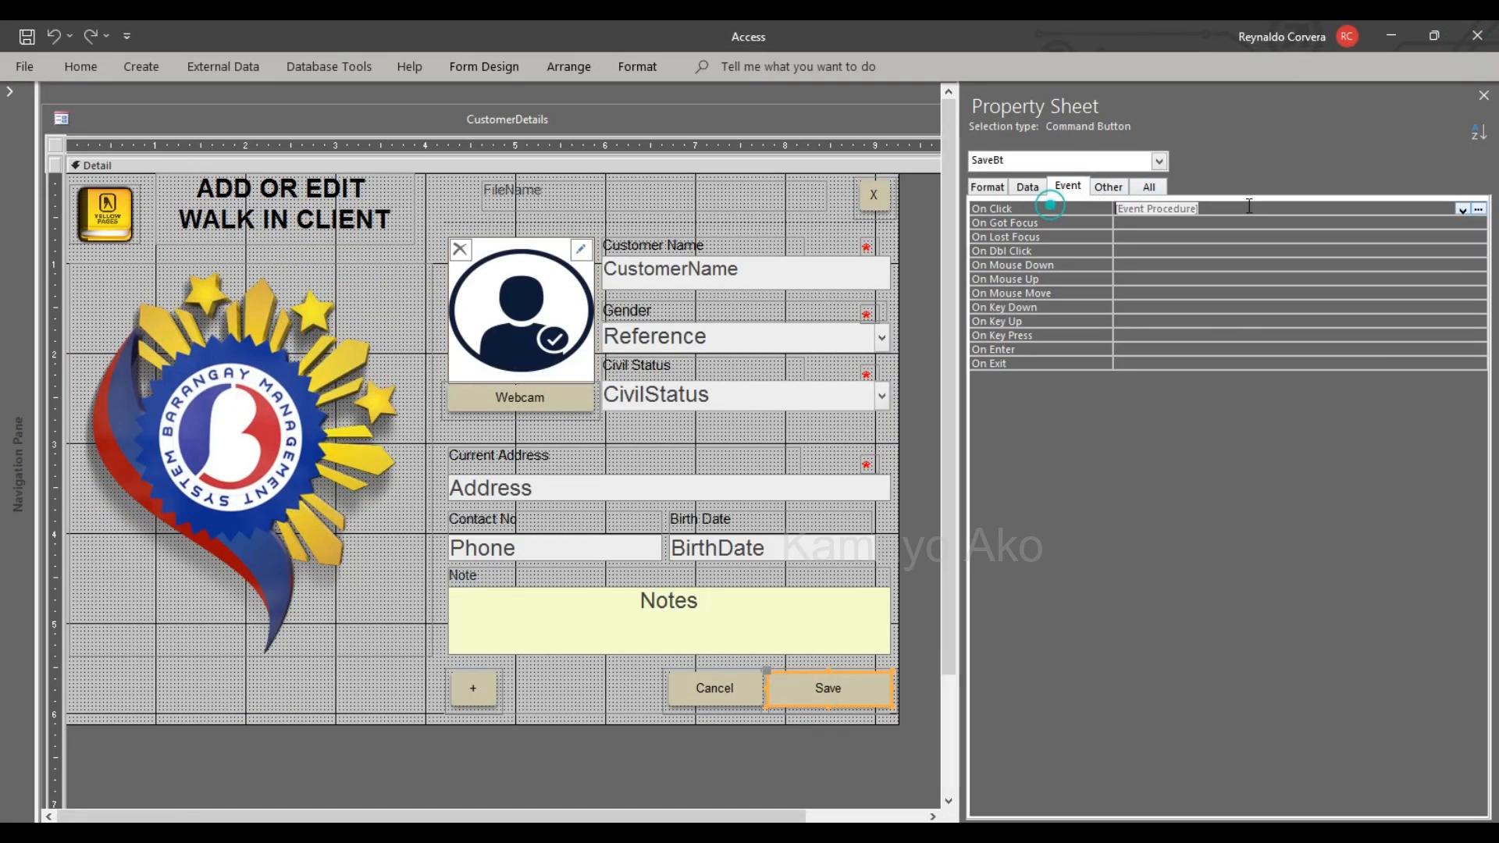
pyautogui.click(1479, 208)
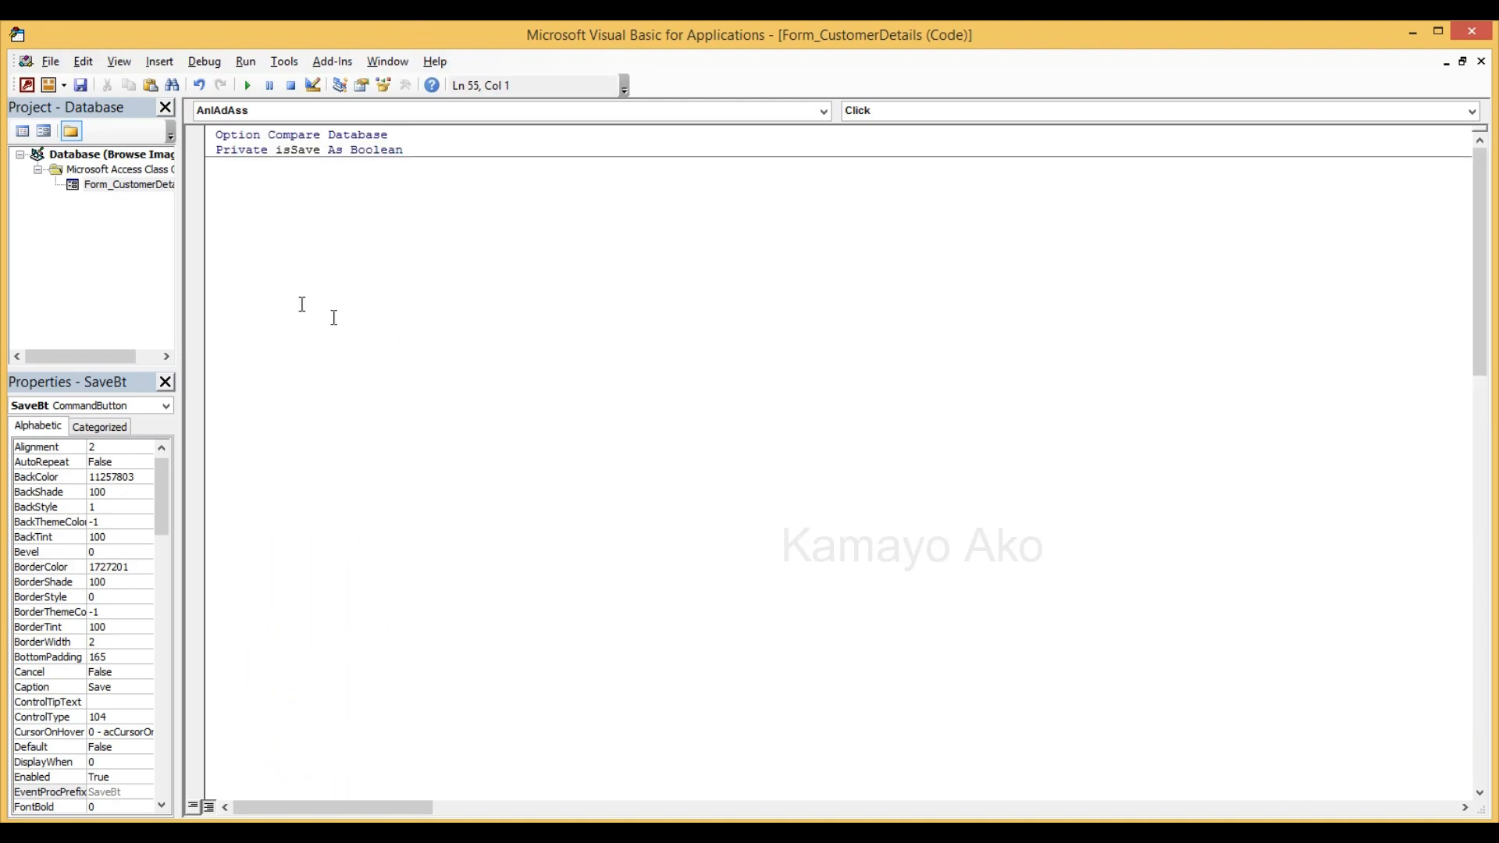
pyautogui.click(509, 109)
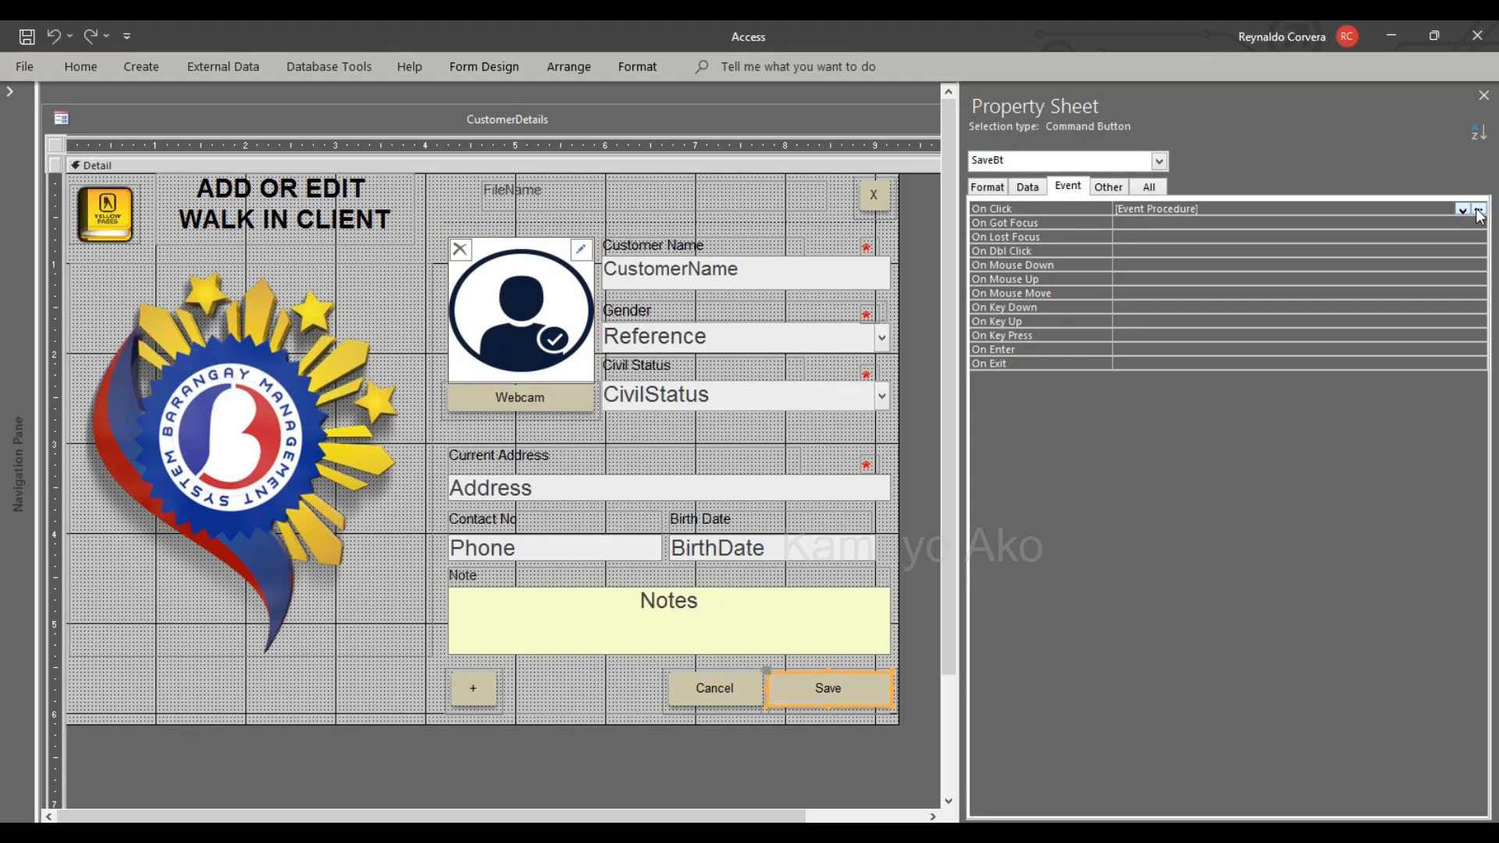
# - Add 'isSave = True' to SaveBt_Click above the success message
pyautogui.click(1479, 207)
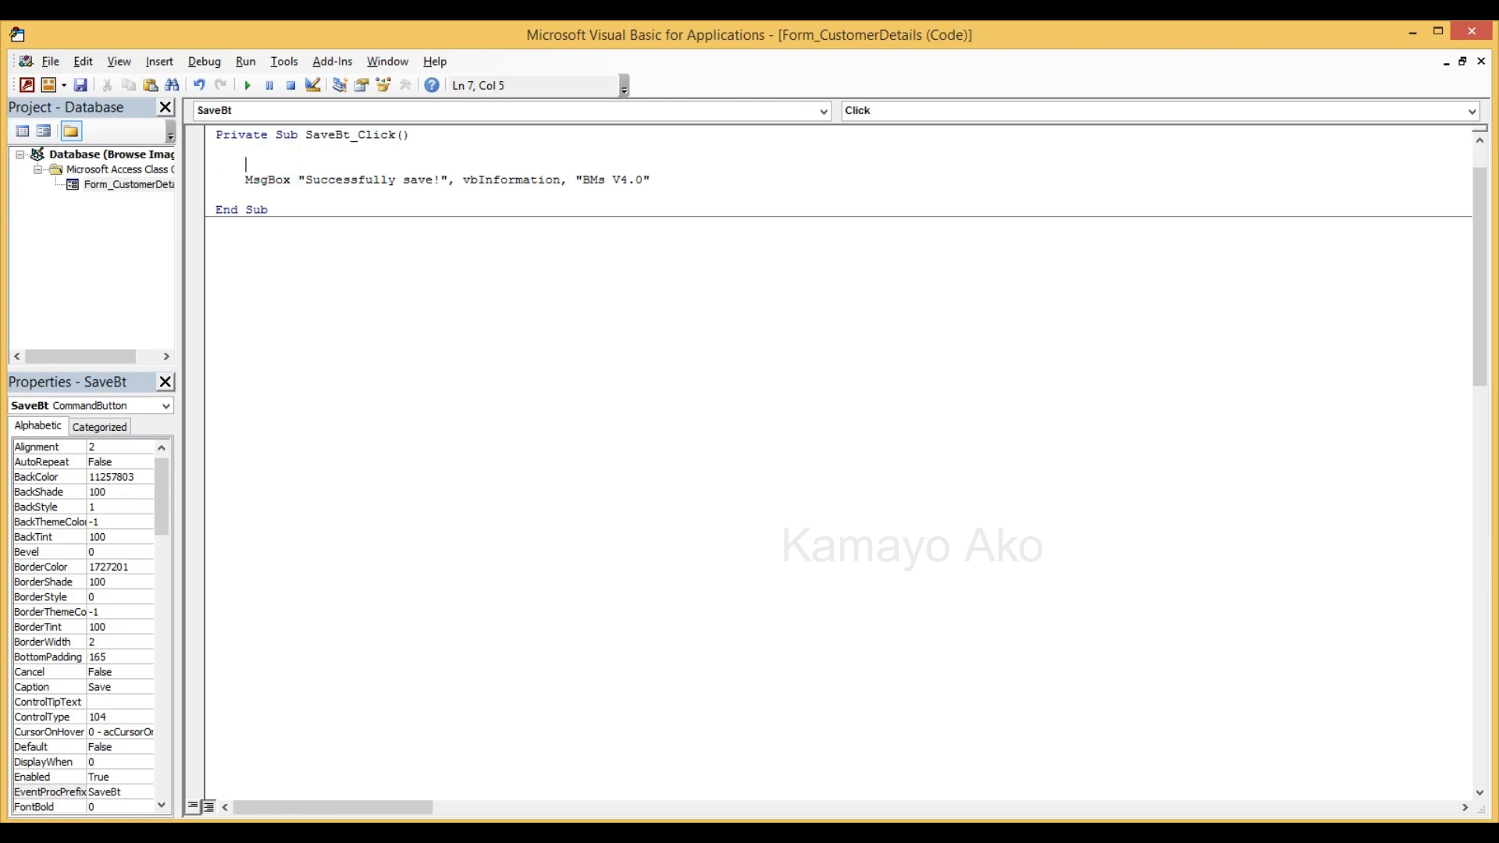
pyautogui.write('isSa')
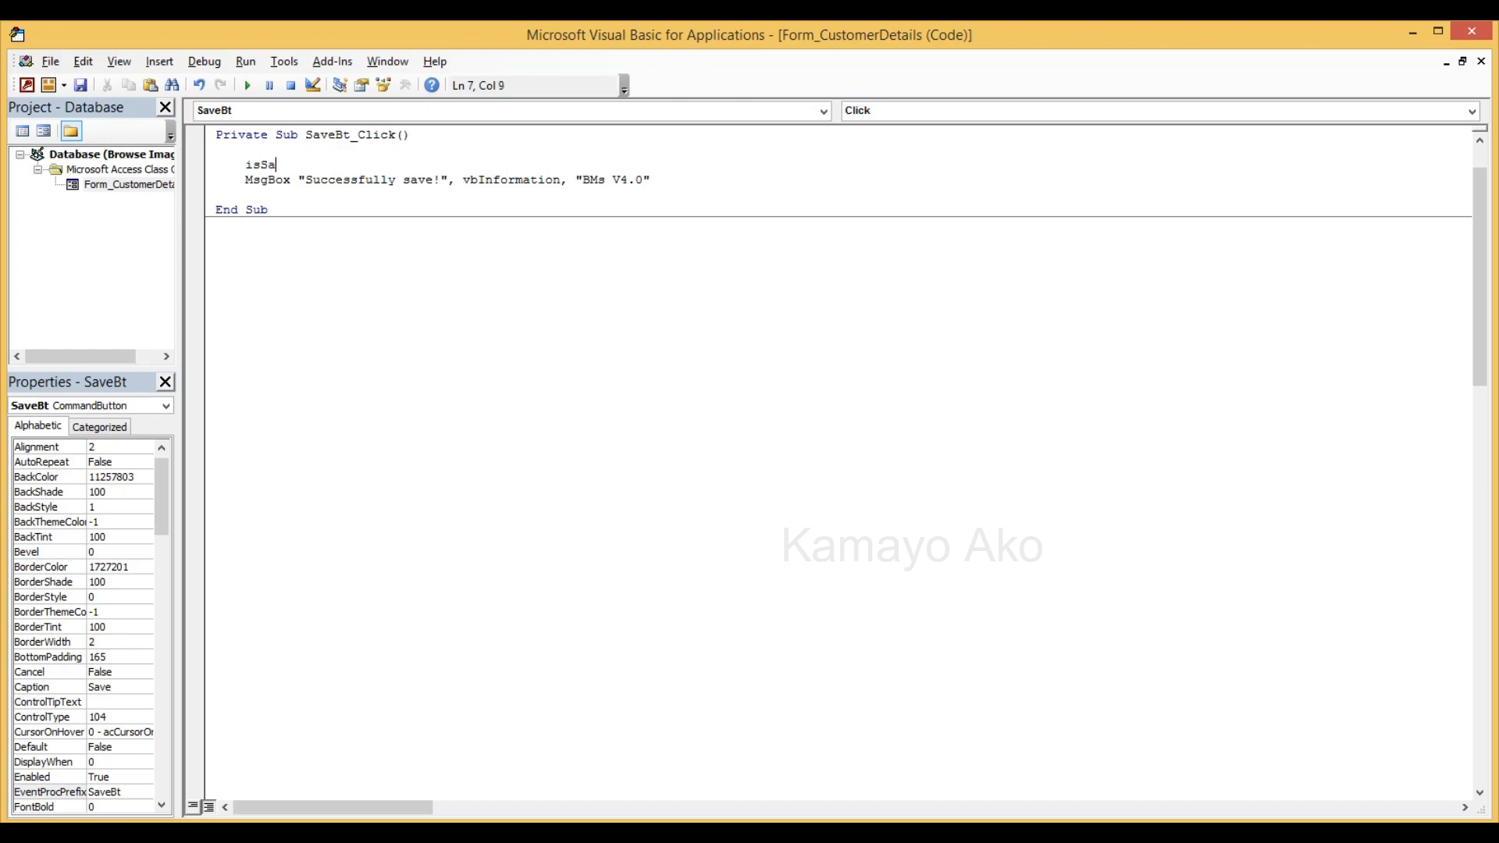
pyautogui.write('ve=')
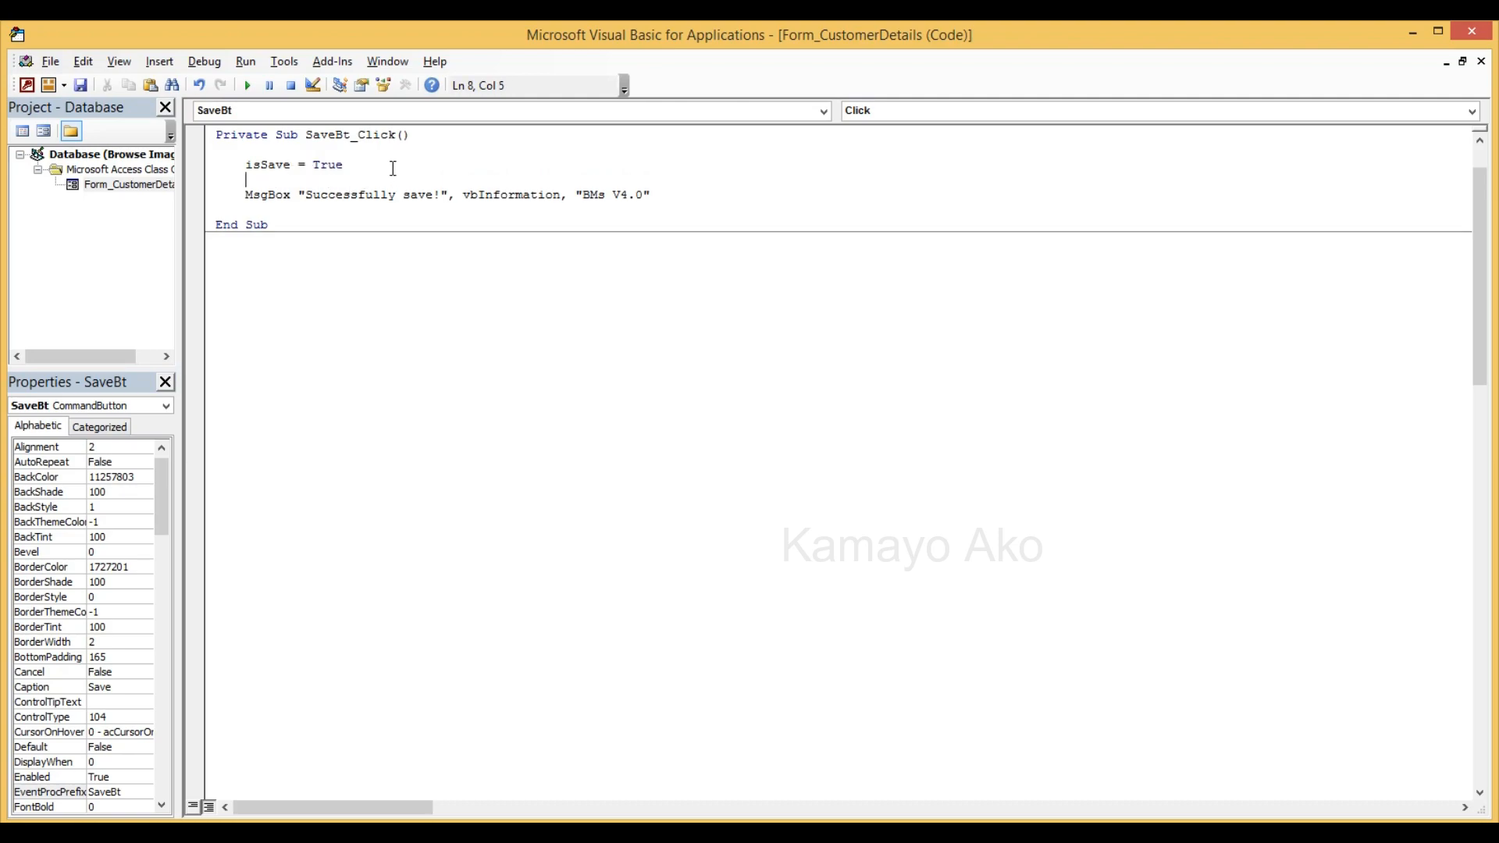
pyautogui.moveTo(379, 272)
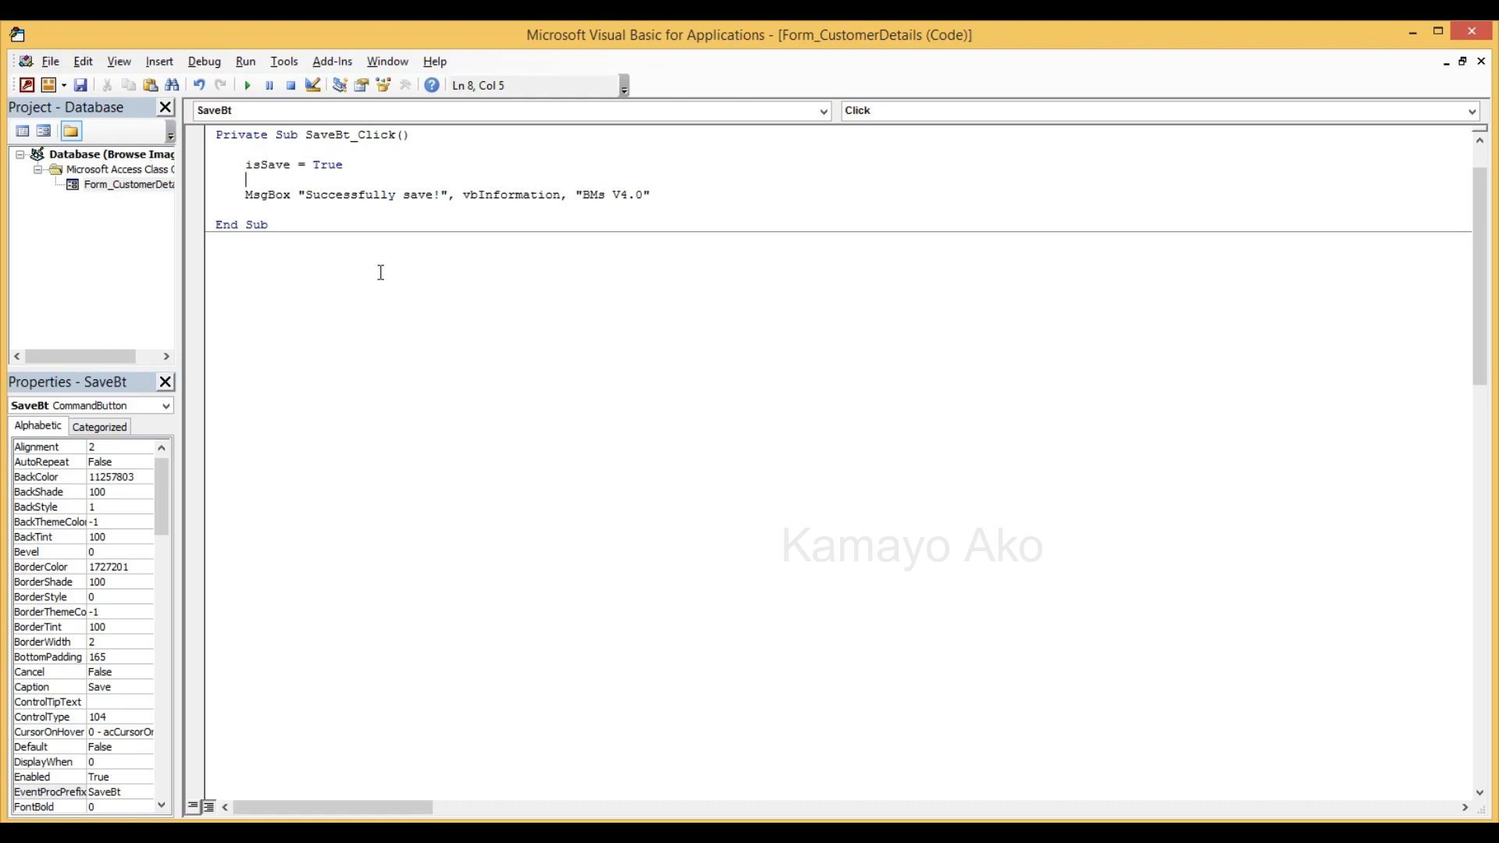
pyautogui.moveTo(682, 164)
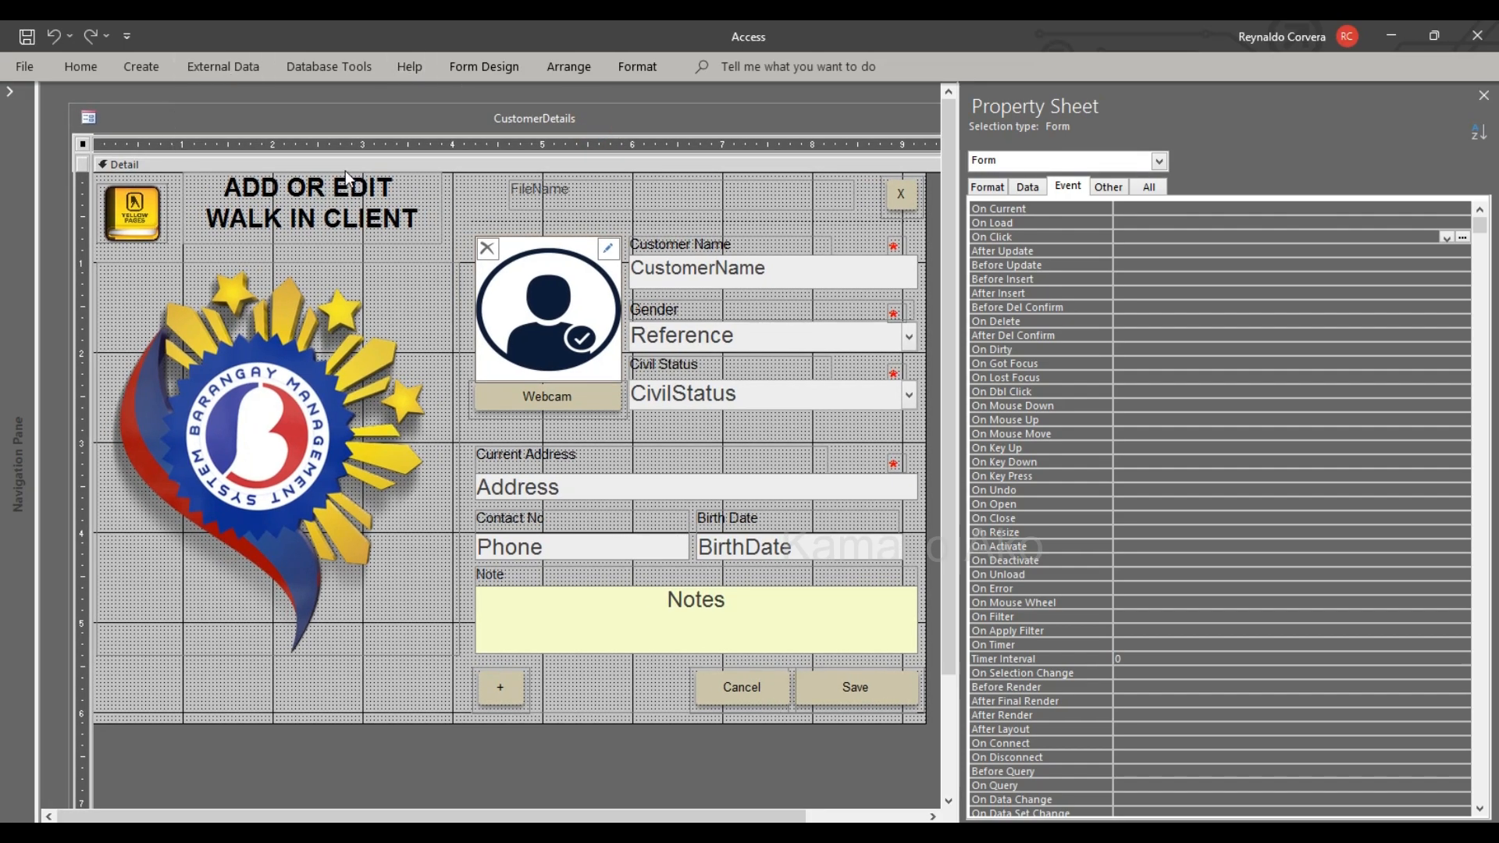
pyautogui.moveTo(1050, 317)
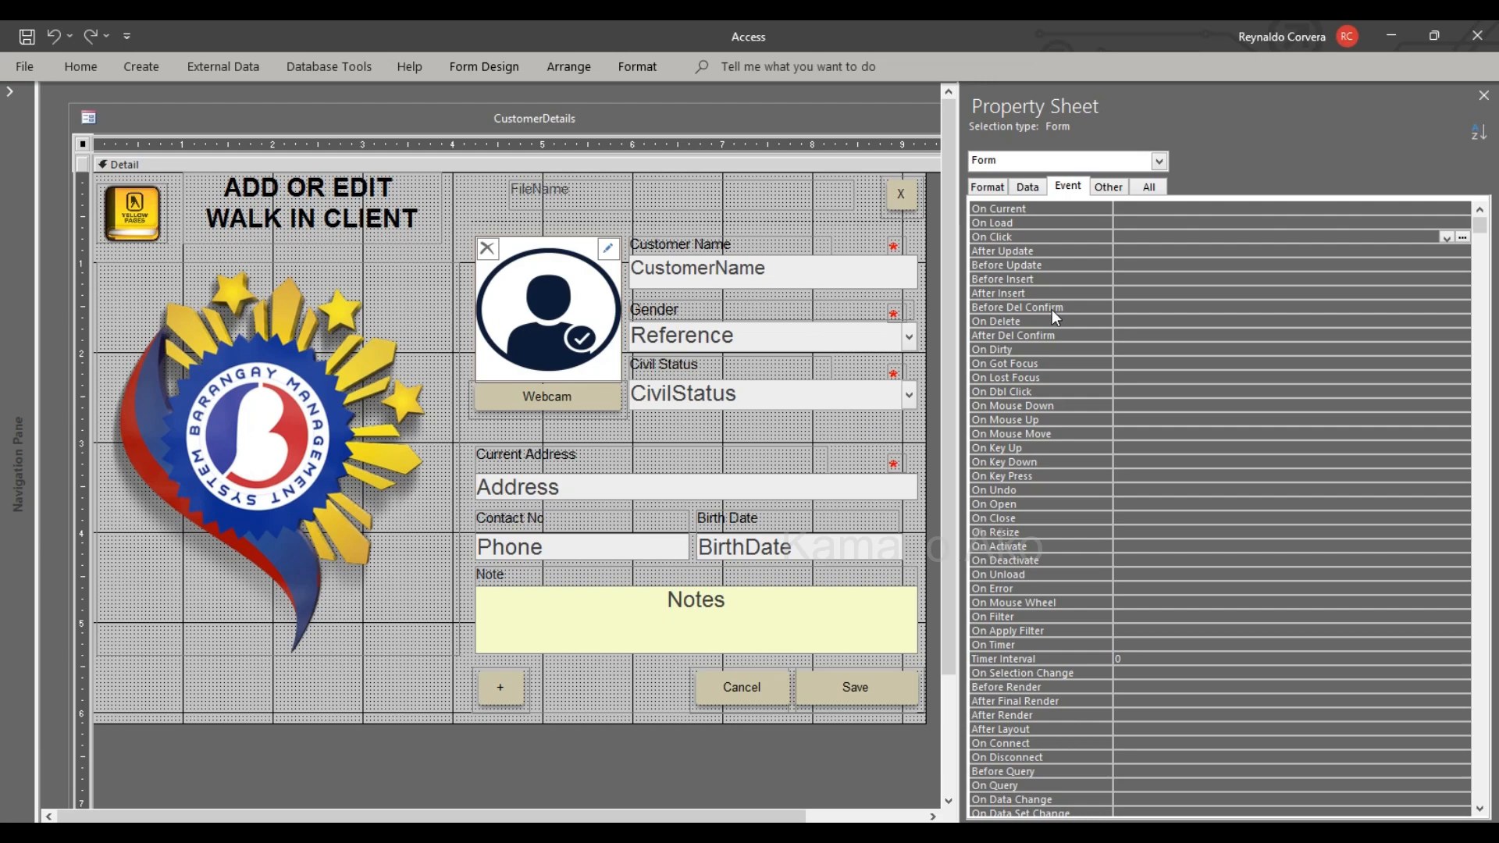
pyautogui.moveTo(820, 342)
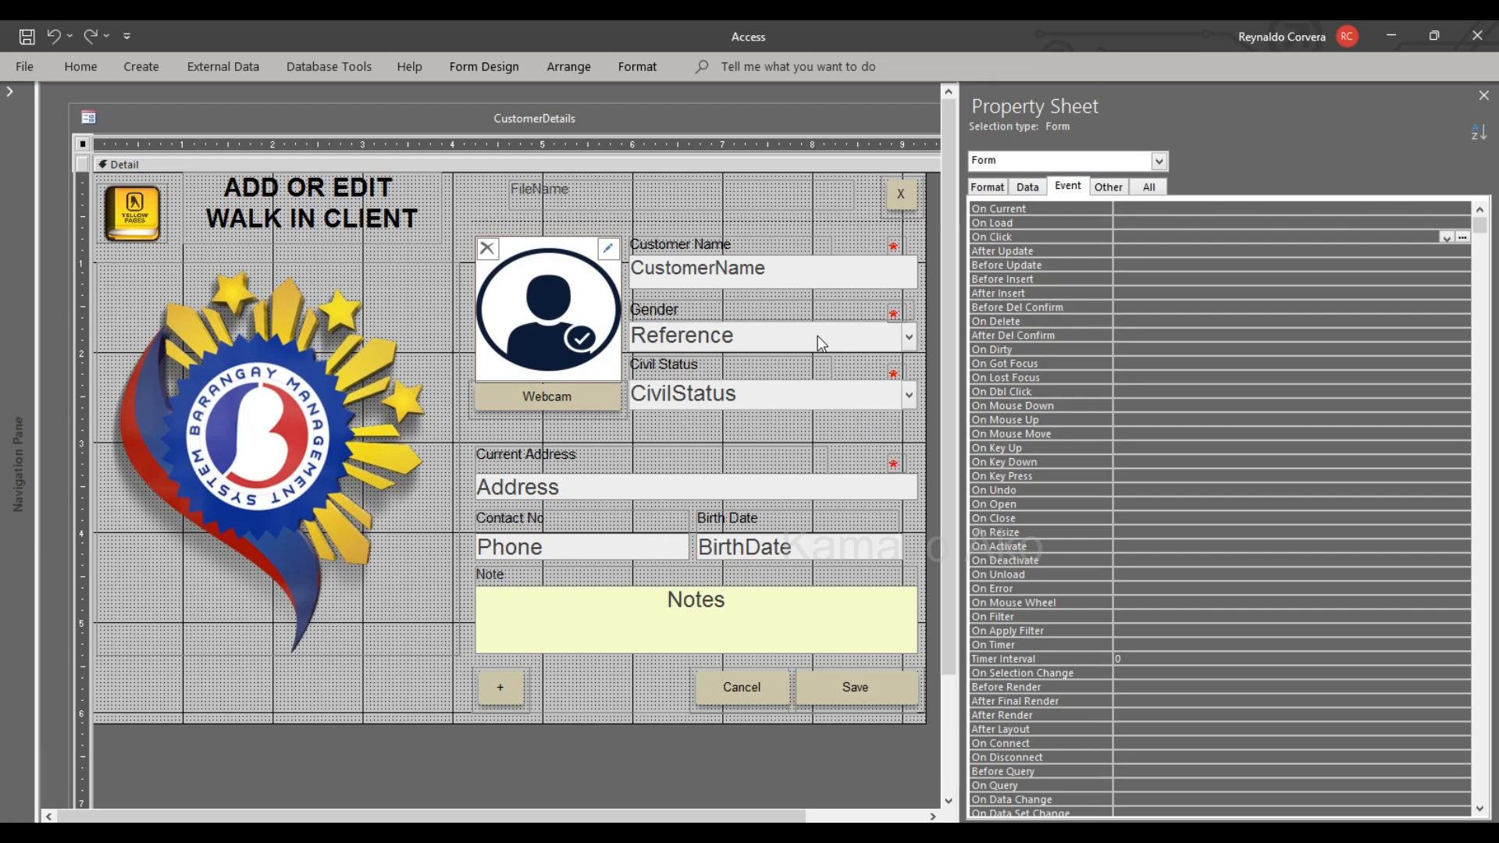
pyautogui.moveTo(990, 265)
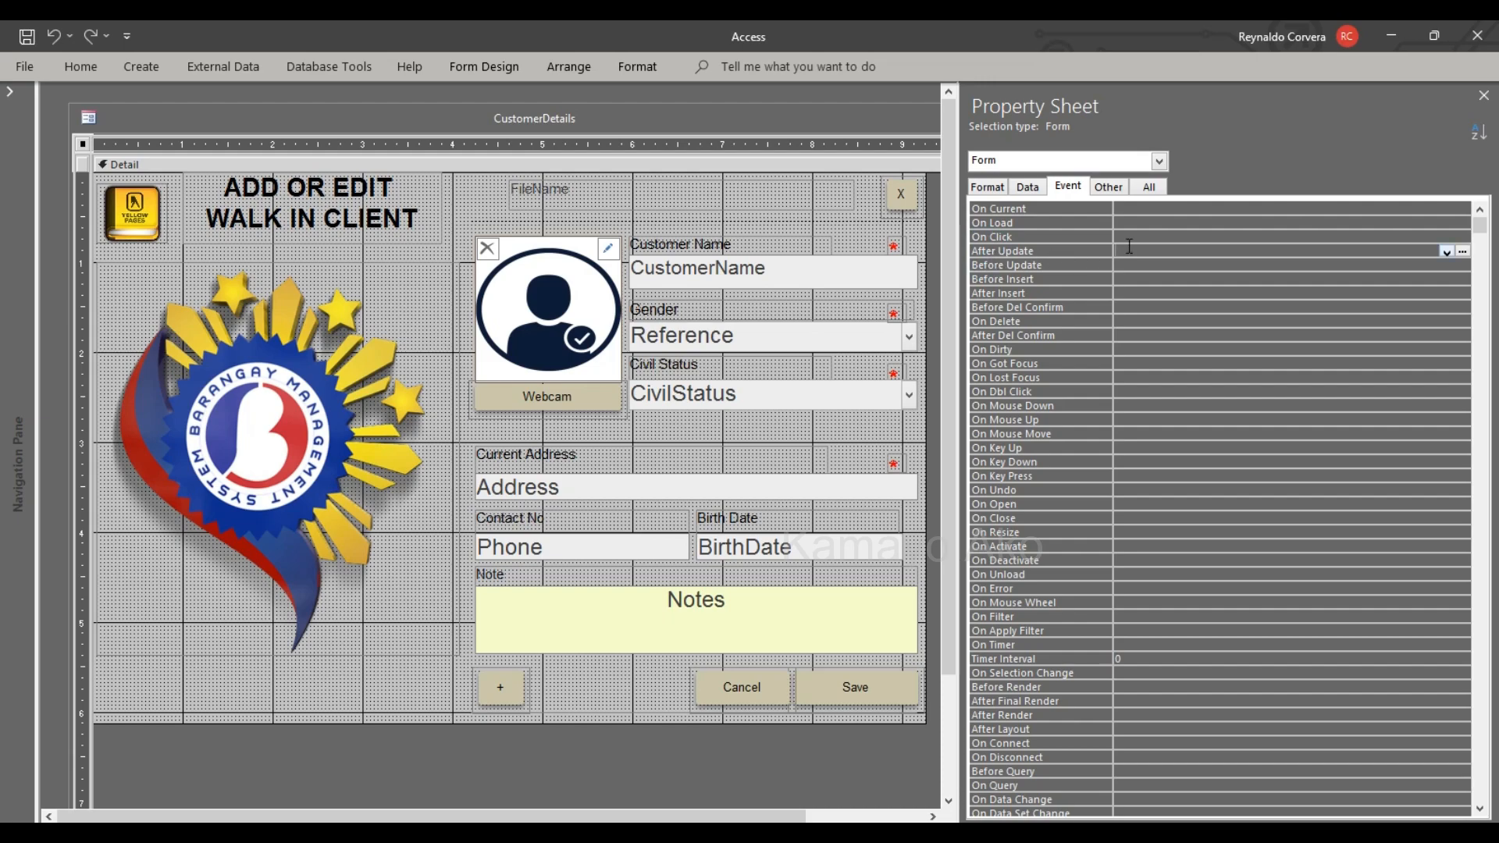
pyautogui.moveTo(517, 172)
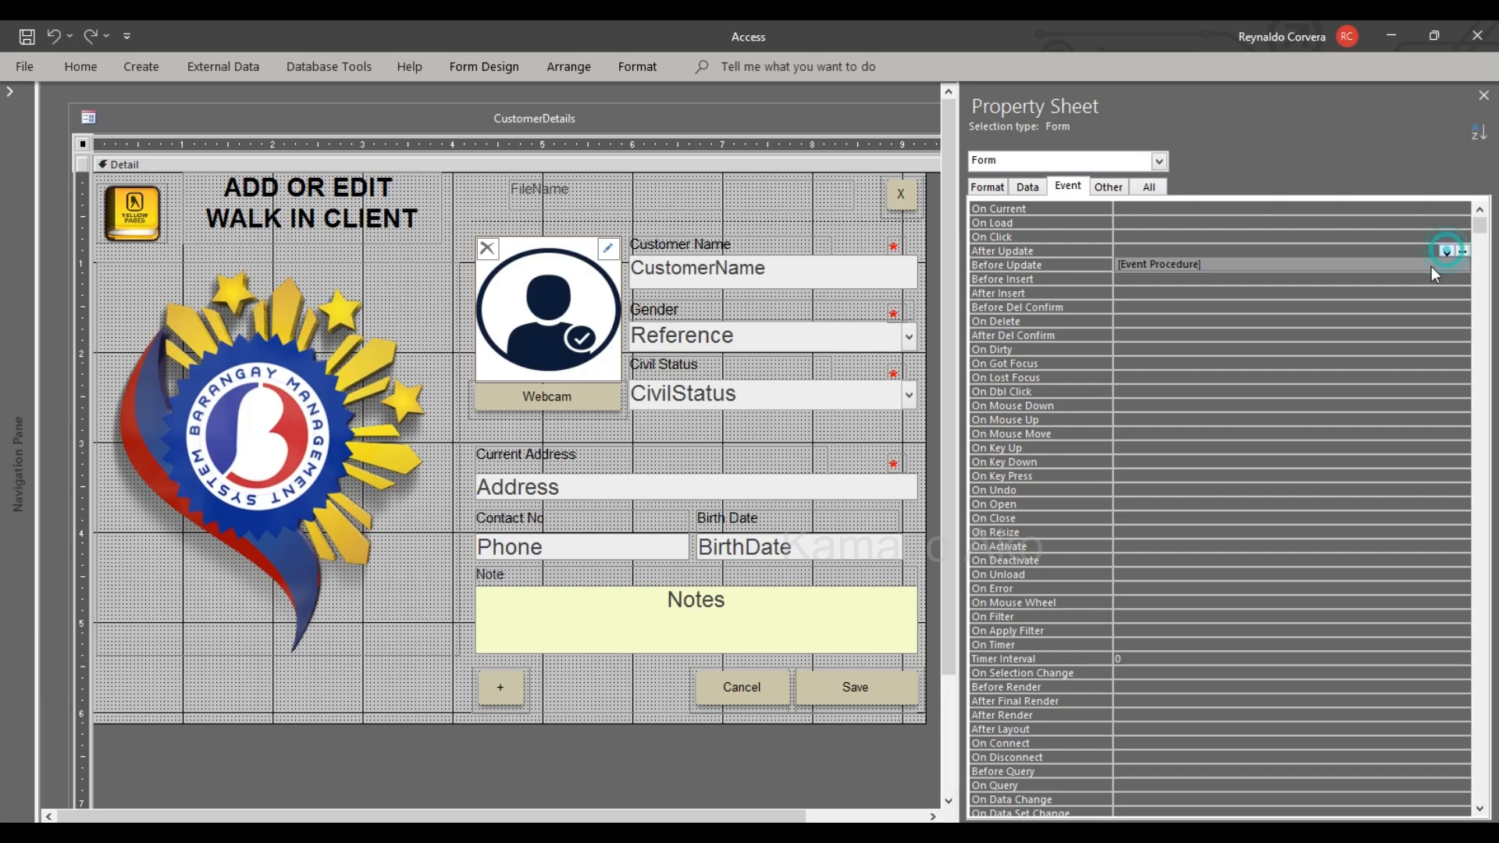
# - Set the form's Before Update event to an event procedure and open its code
pyautogui.click(1452, 250)
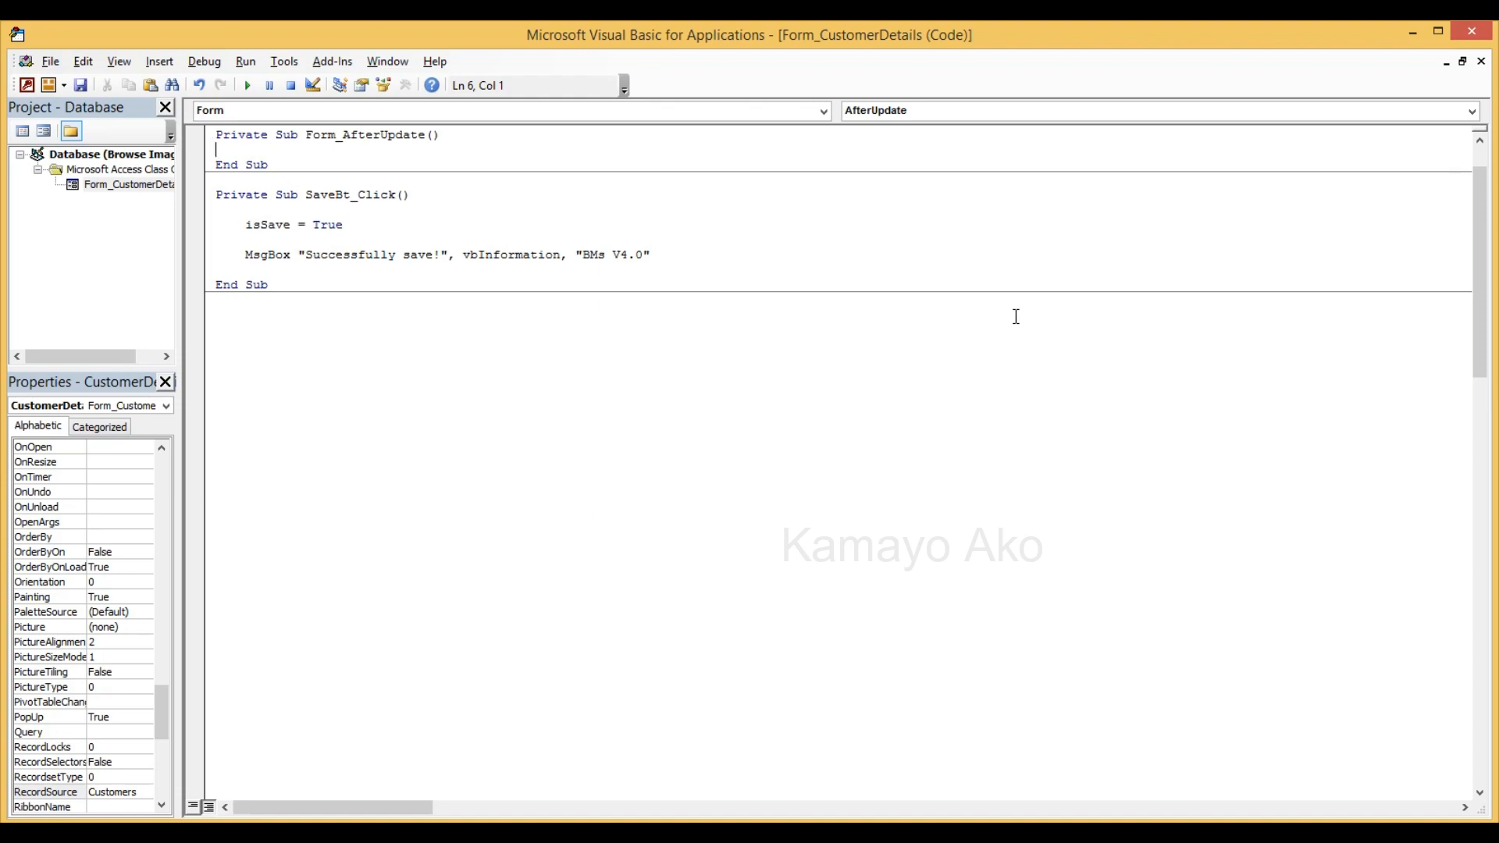
pyautogui.moveTo(1406, 126)
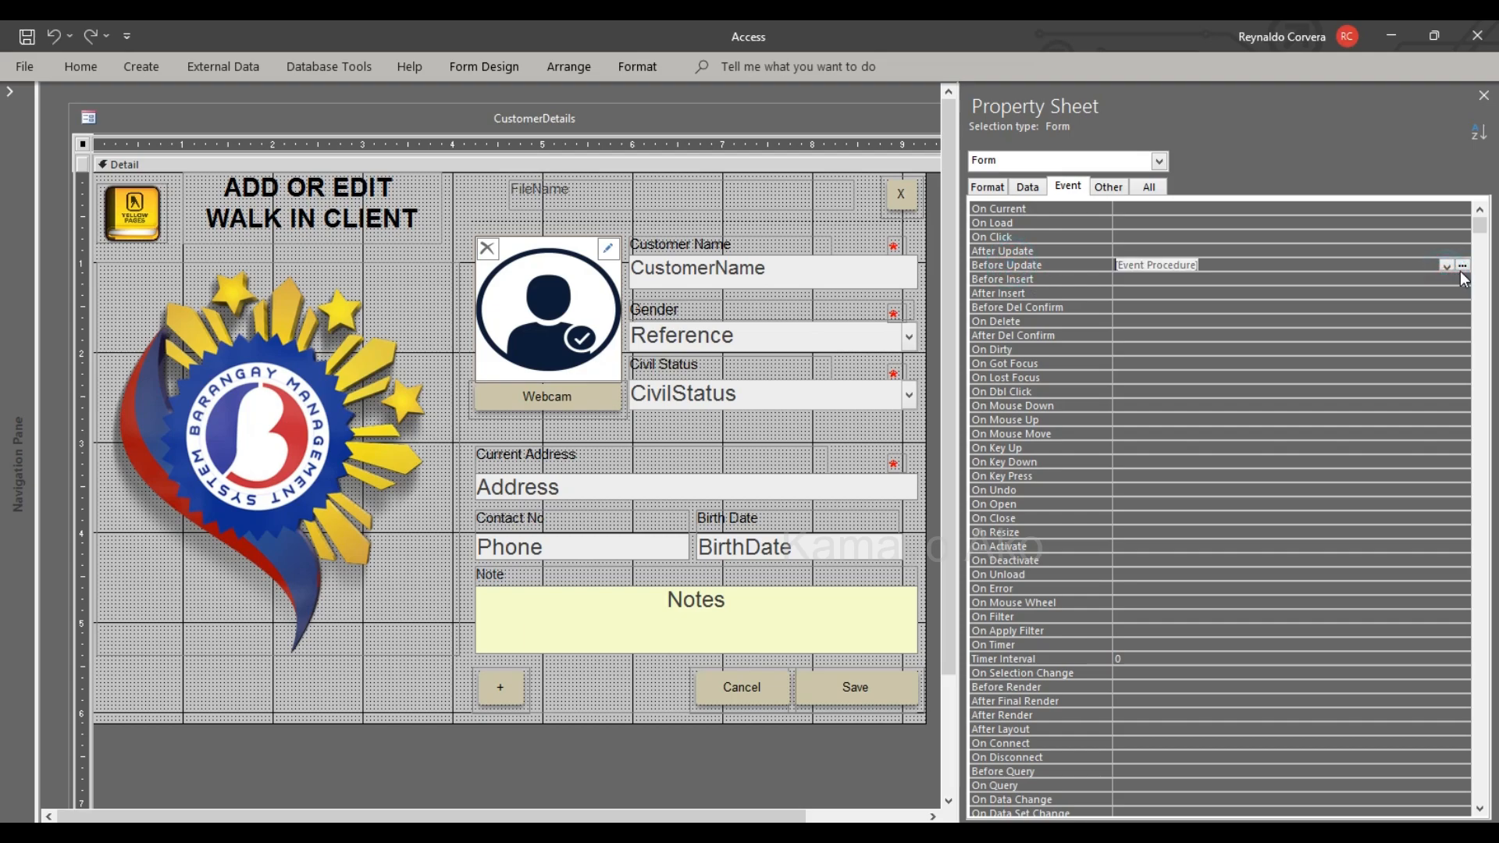
# - Write 'If Not isSave Then Me.Undo' in the Form_BeforeUpdate procedure
pyautogui.click(1461, 266)
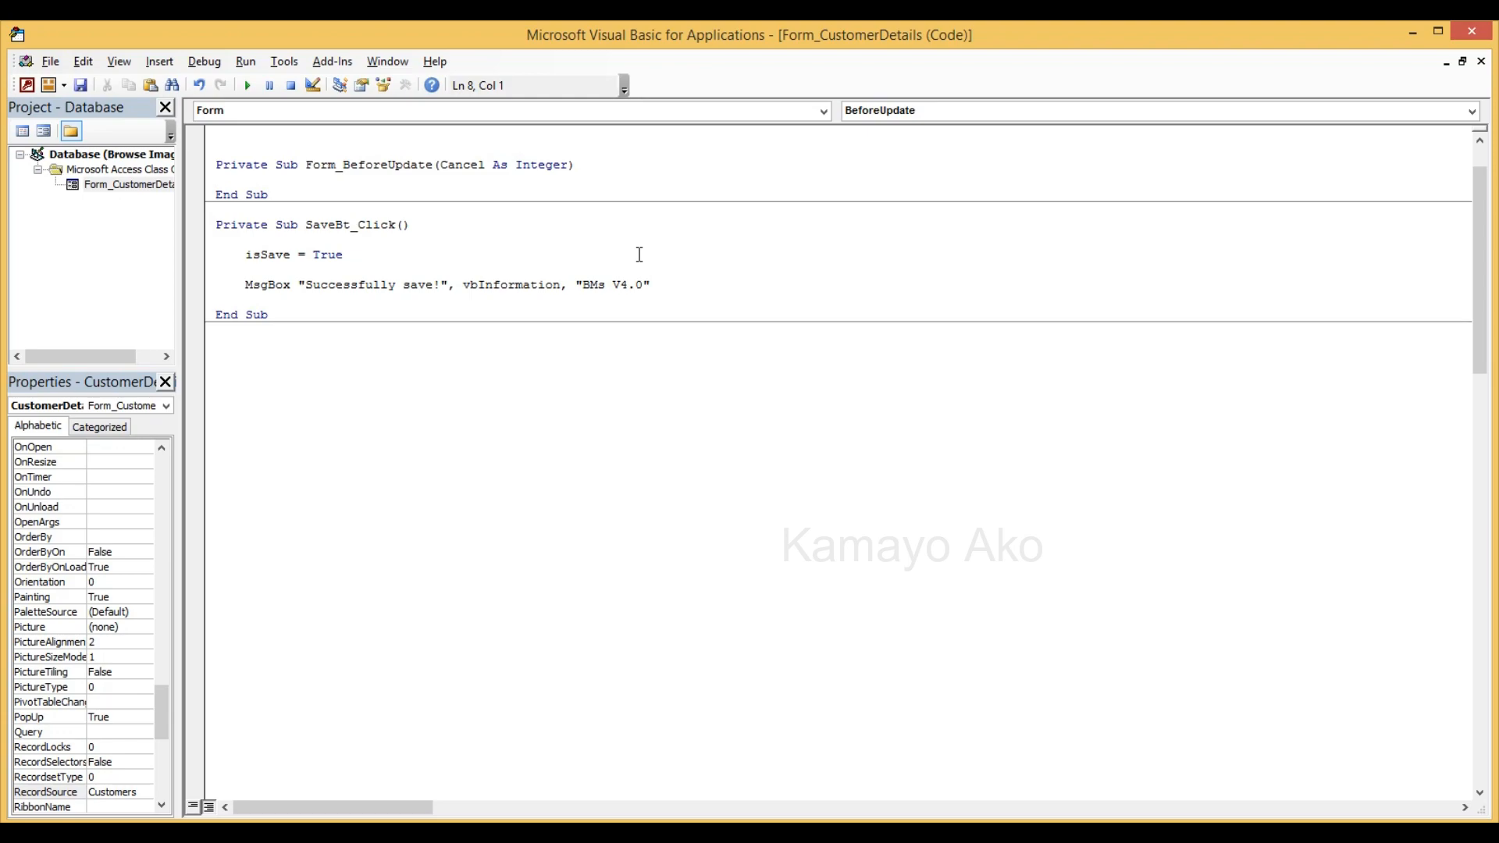
pyautogui.write('If')
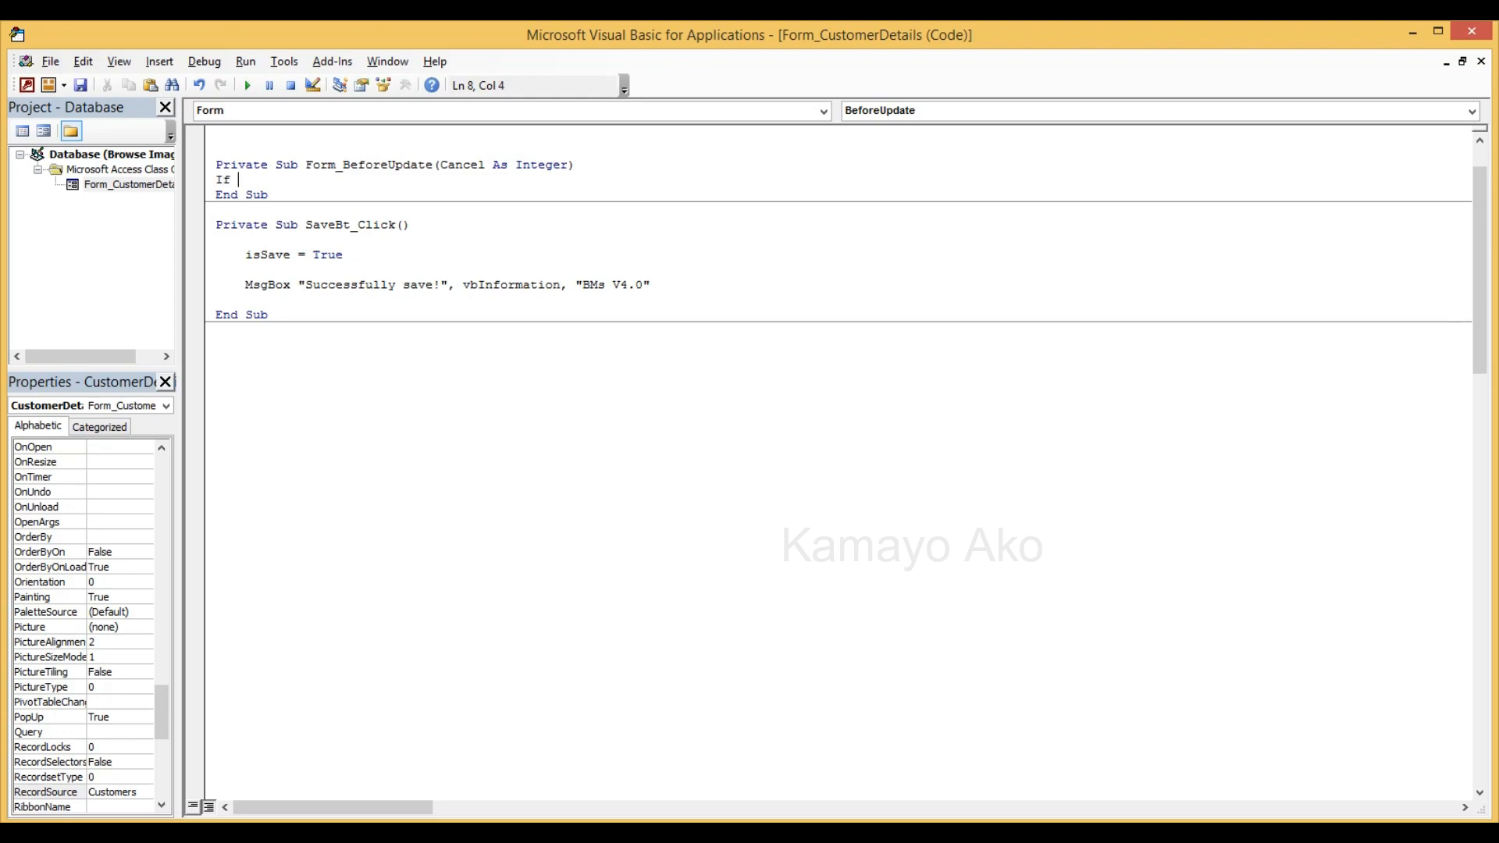
pyautogui.write('Not')
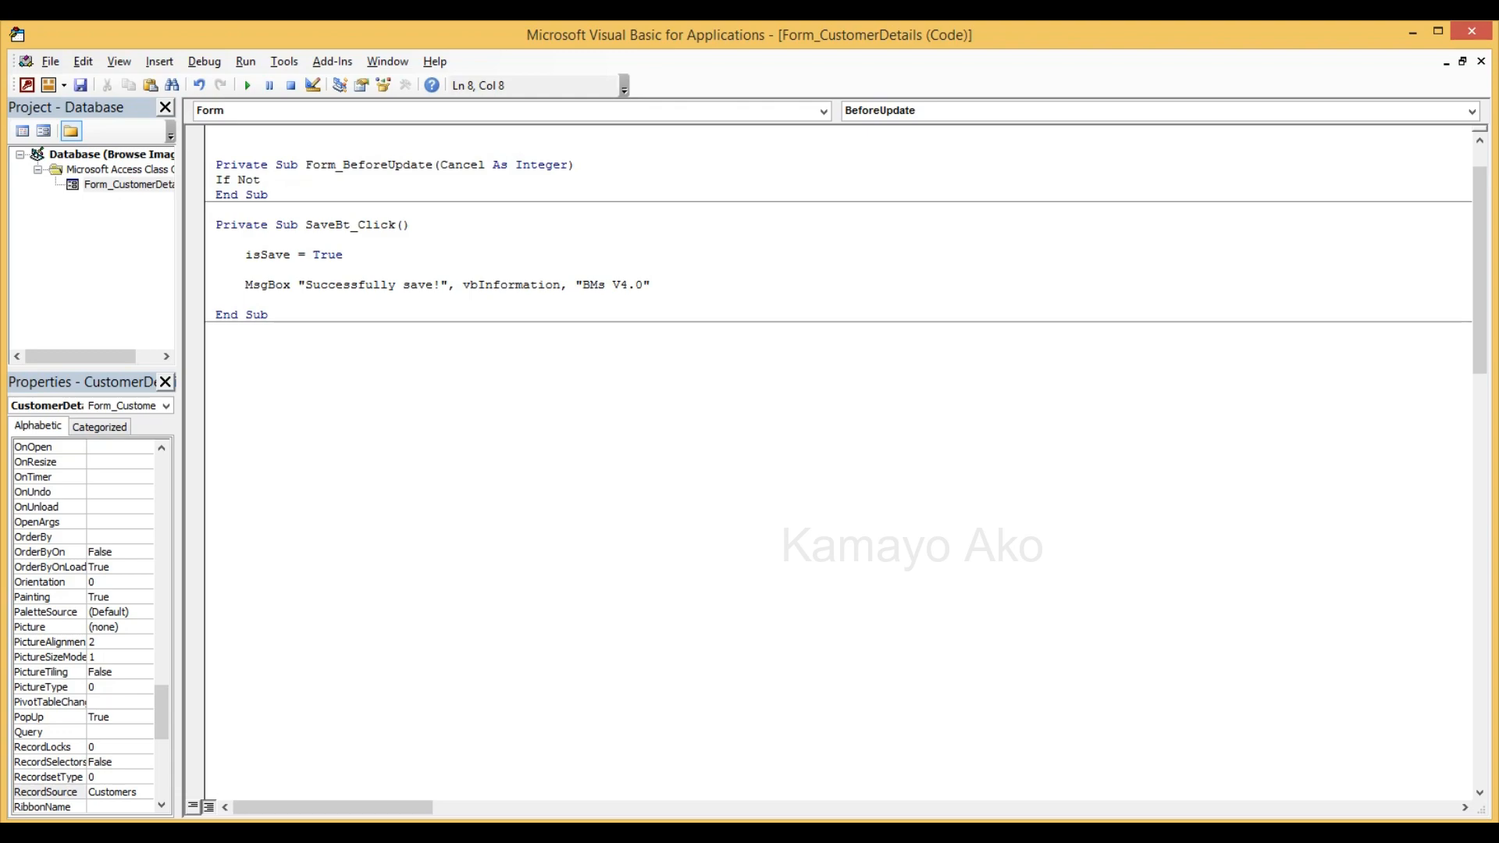
pyautogui.write('isA')
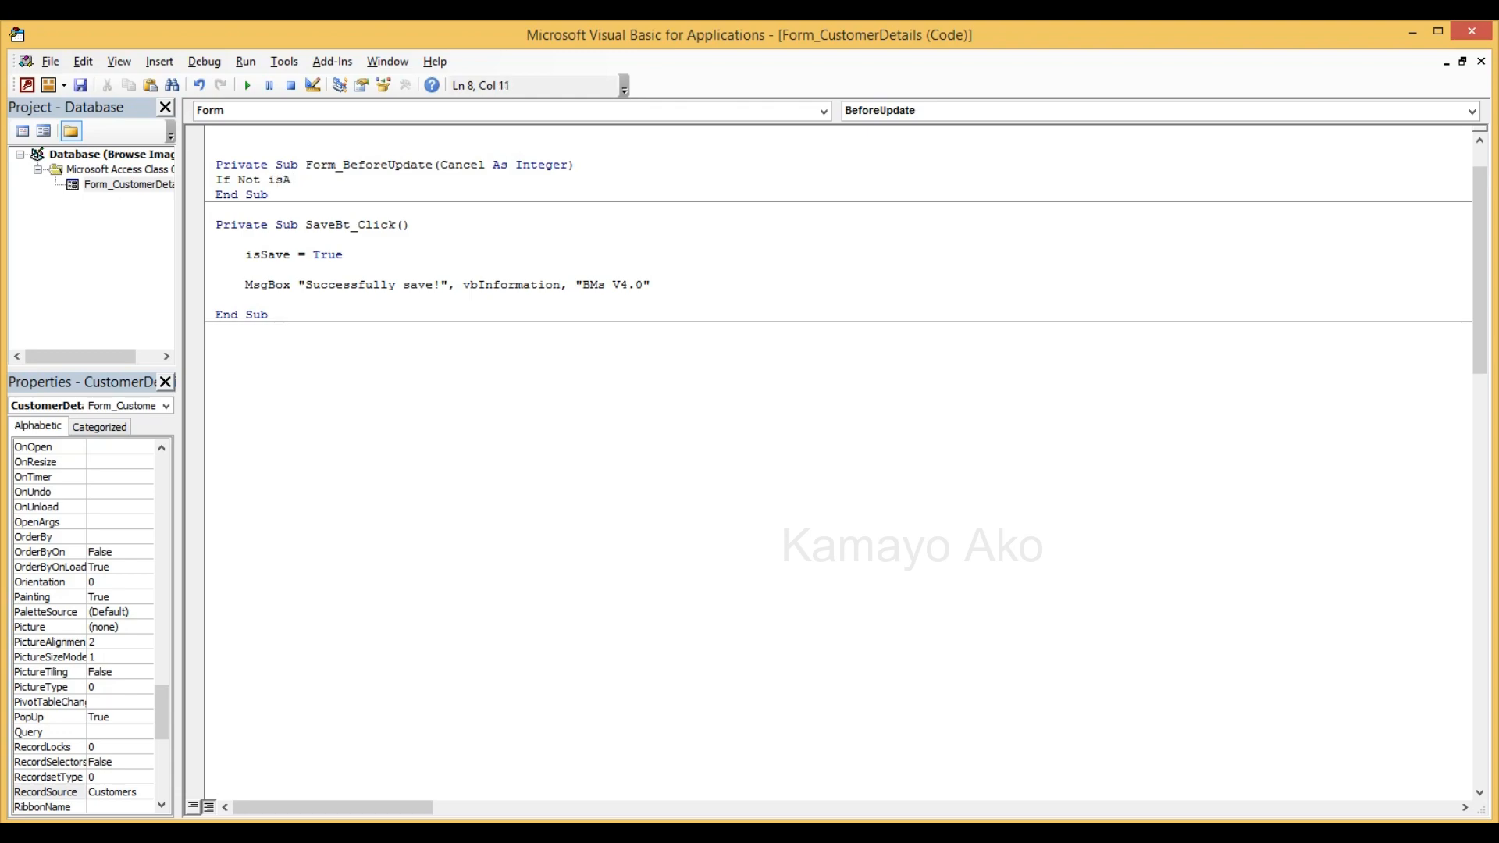
pyautogui.write('ave')
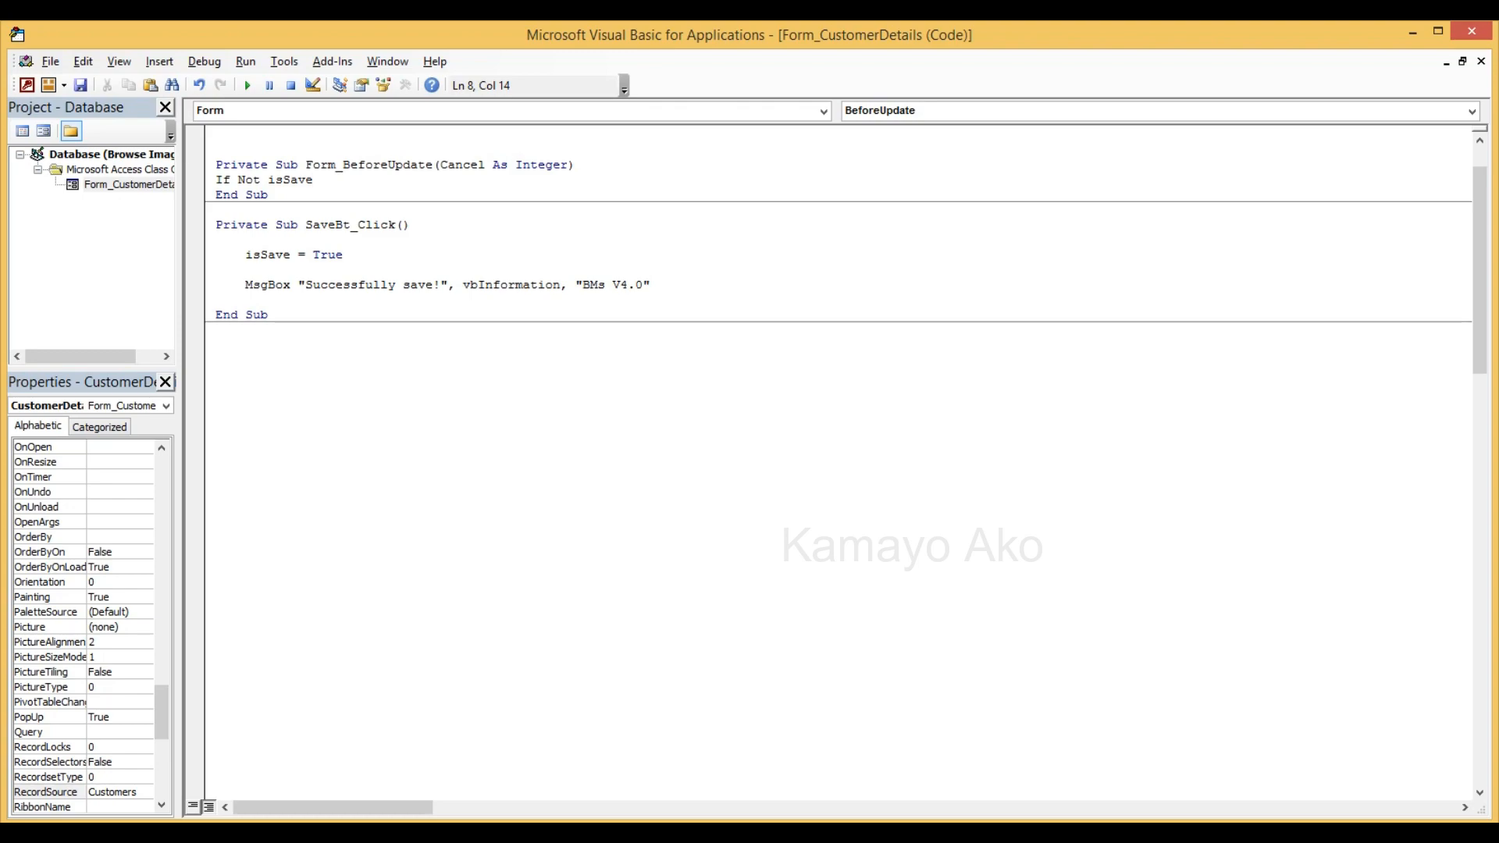
pyautogui.click(314, 180)
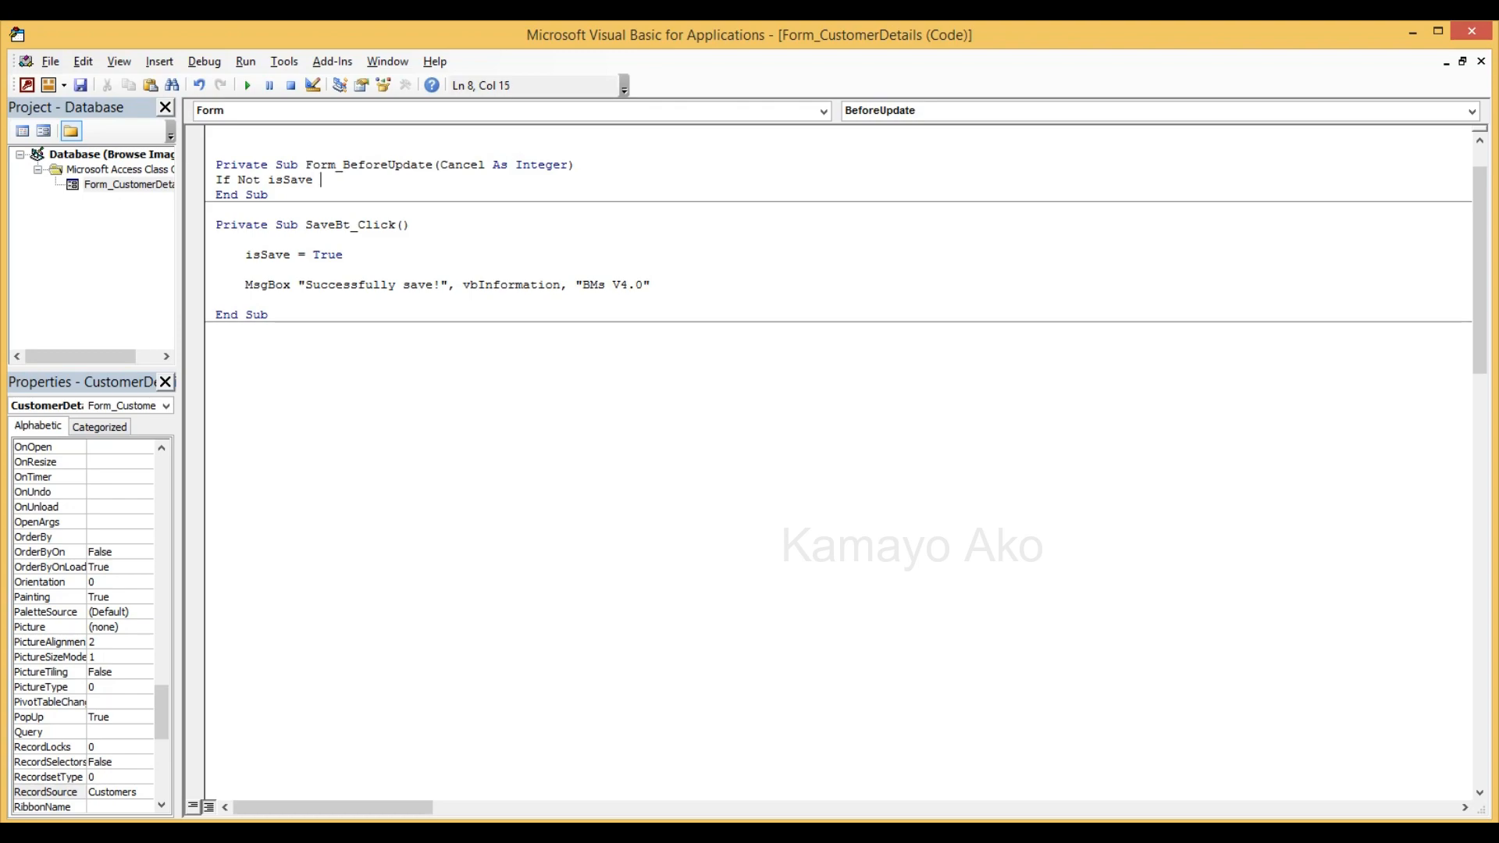
pyautogui.write('then')
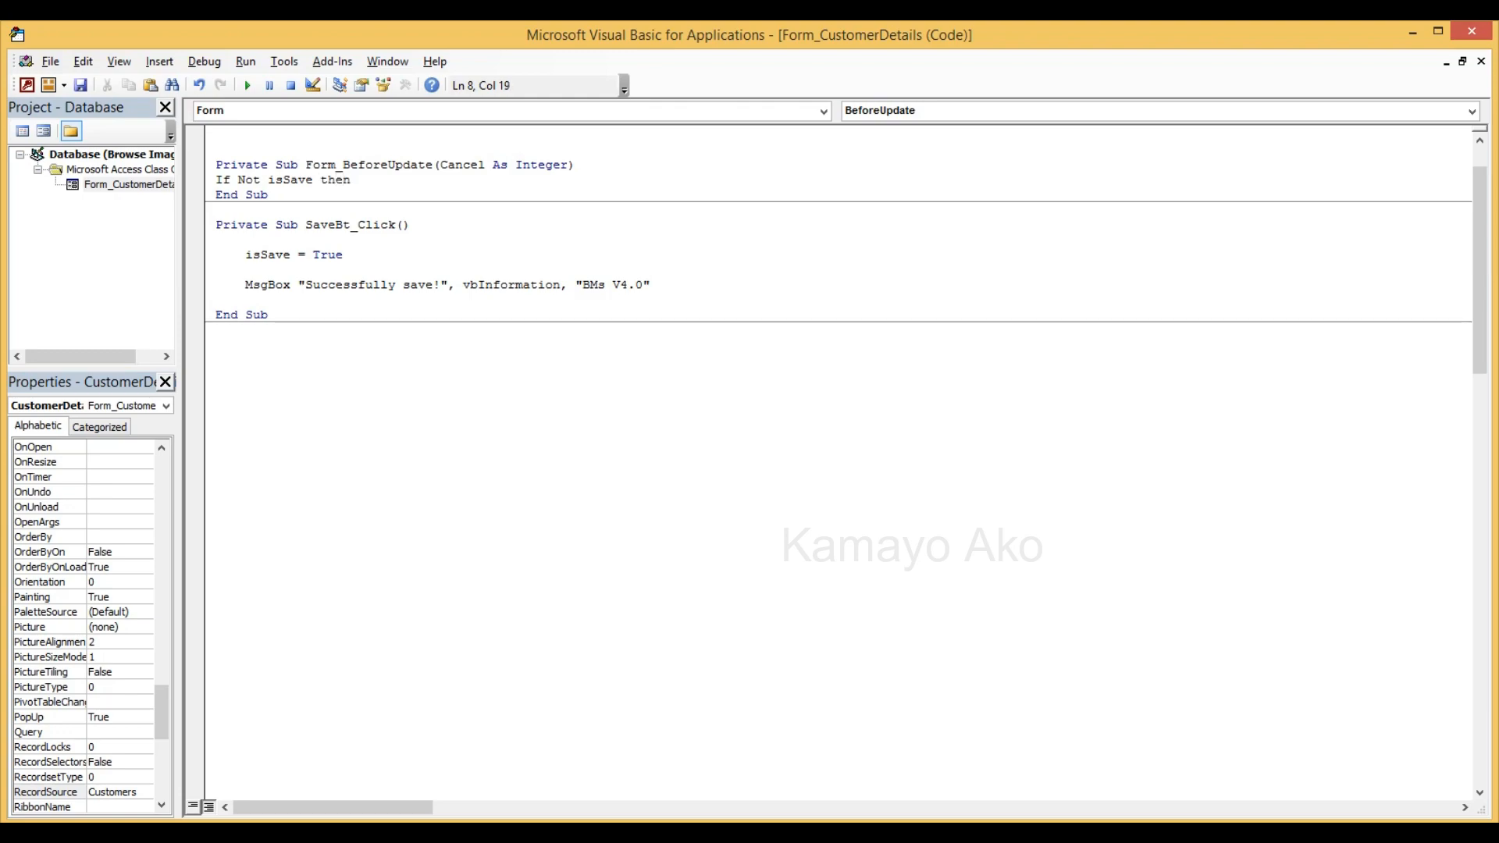
pyautogui.write('me.')
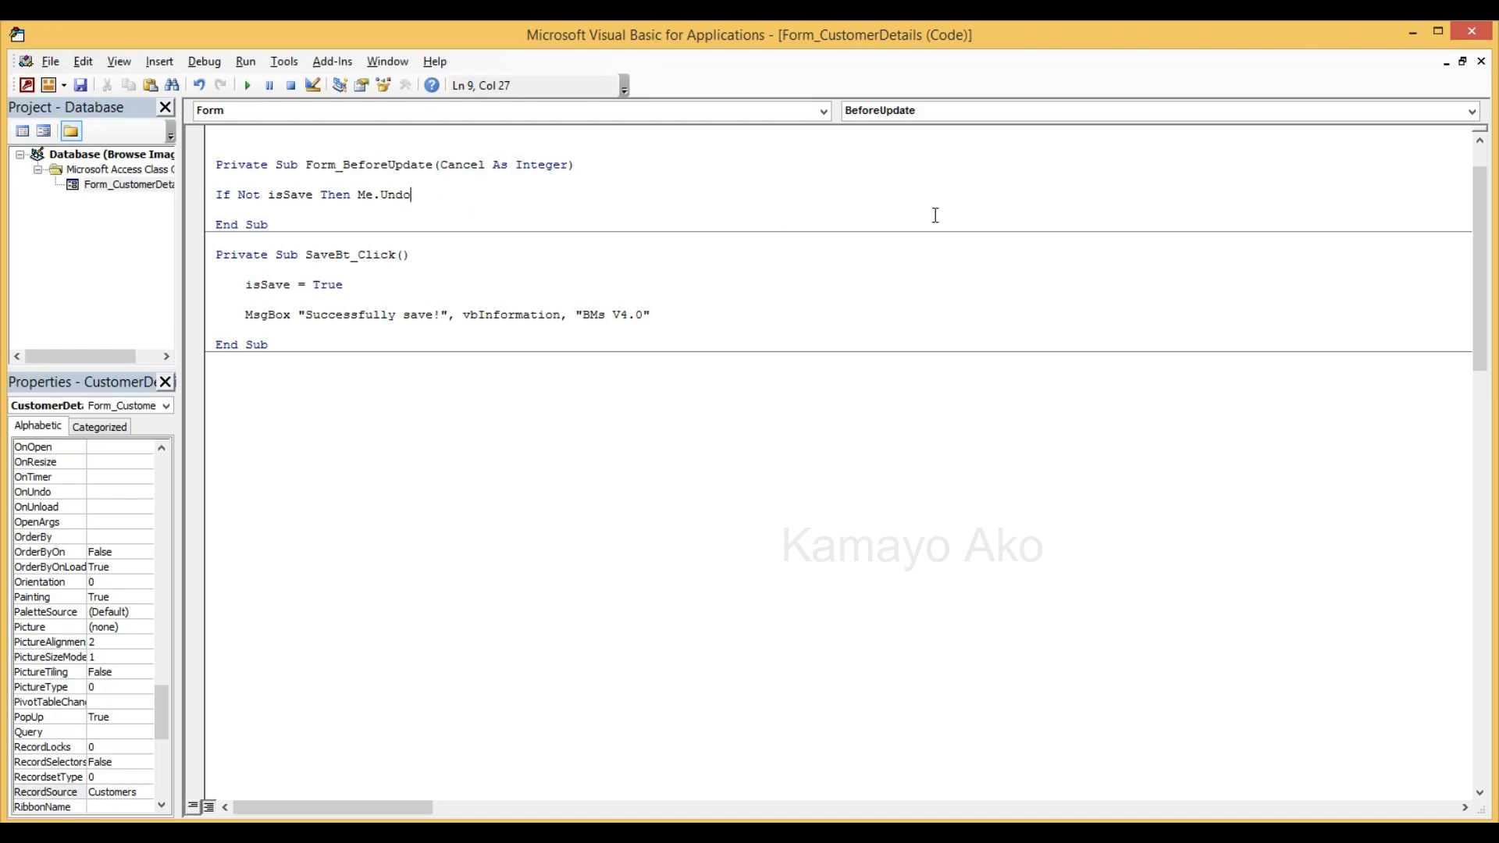
pyautogui.moveTo(635, 204)
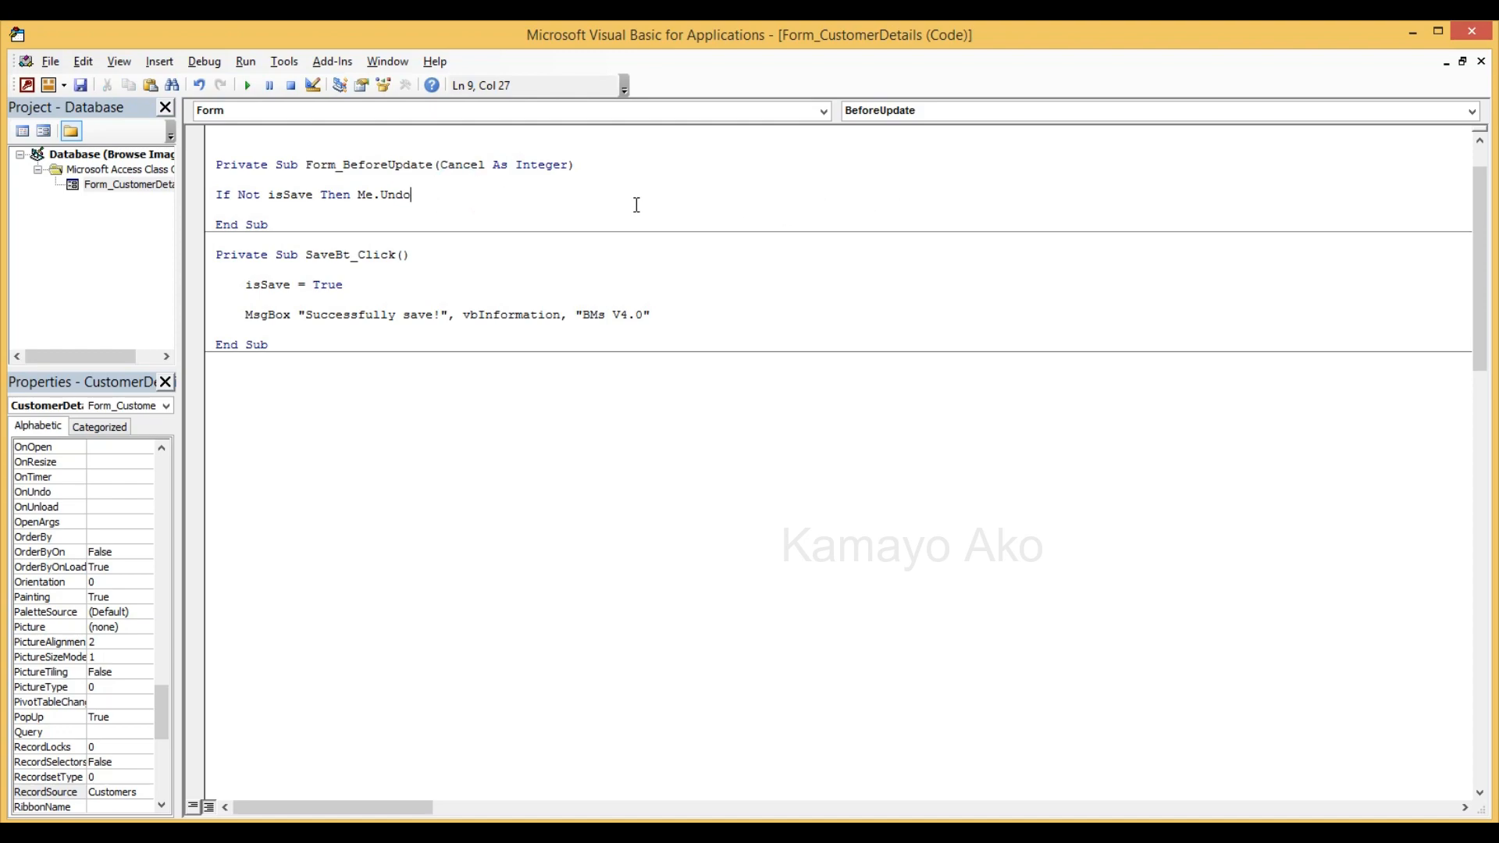
pyautogui.moveTo(379, 238)
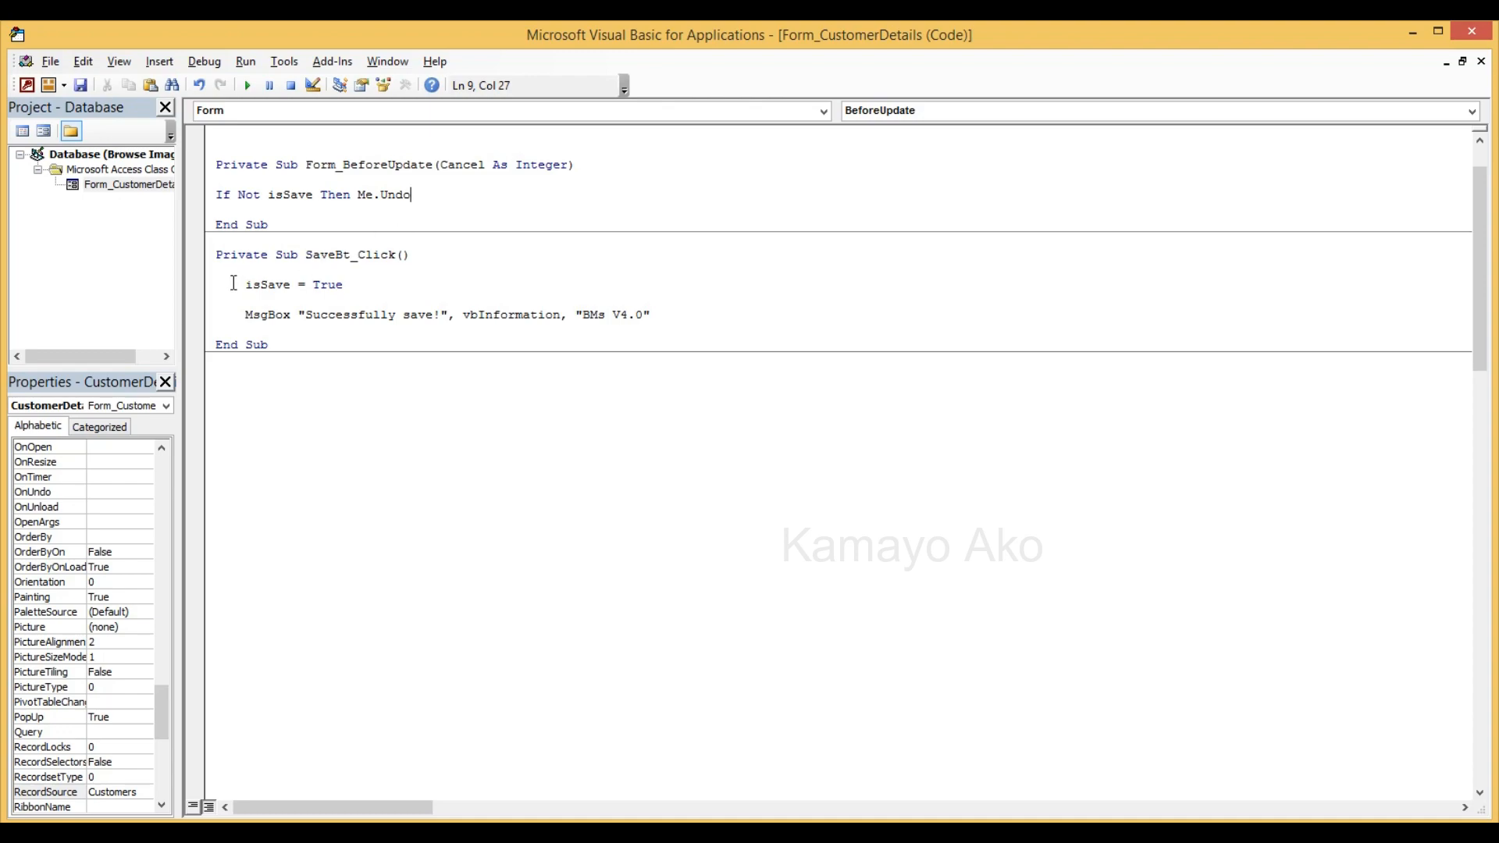
pyautogui.tripleClick(267, 284)
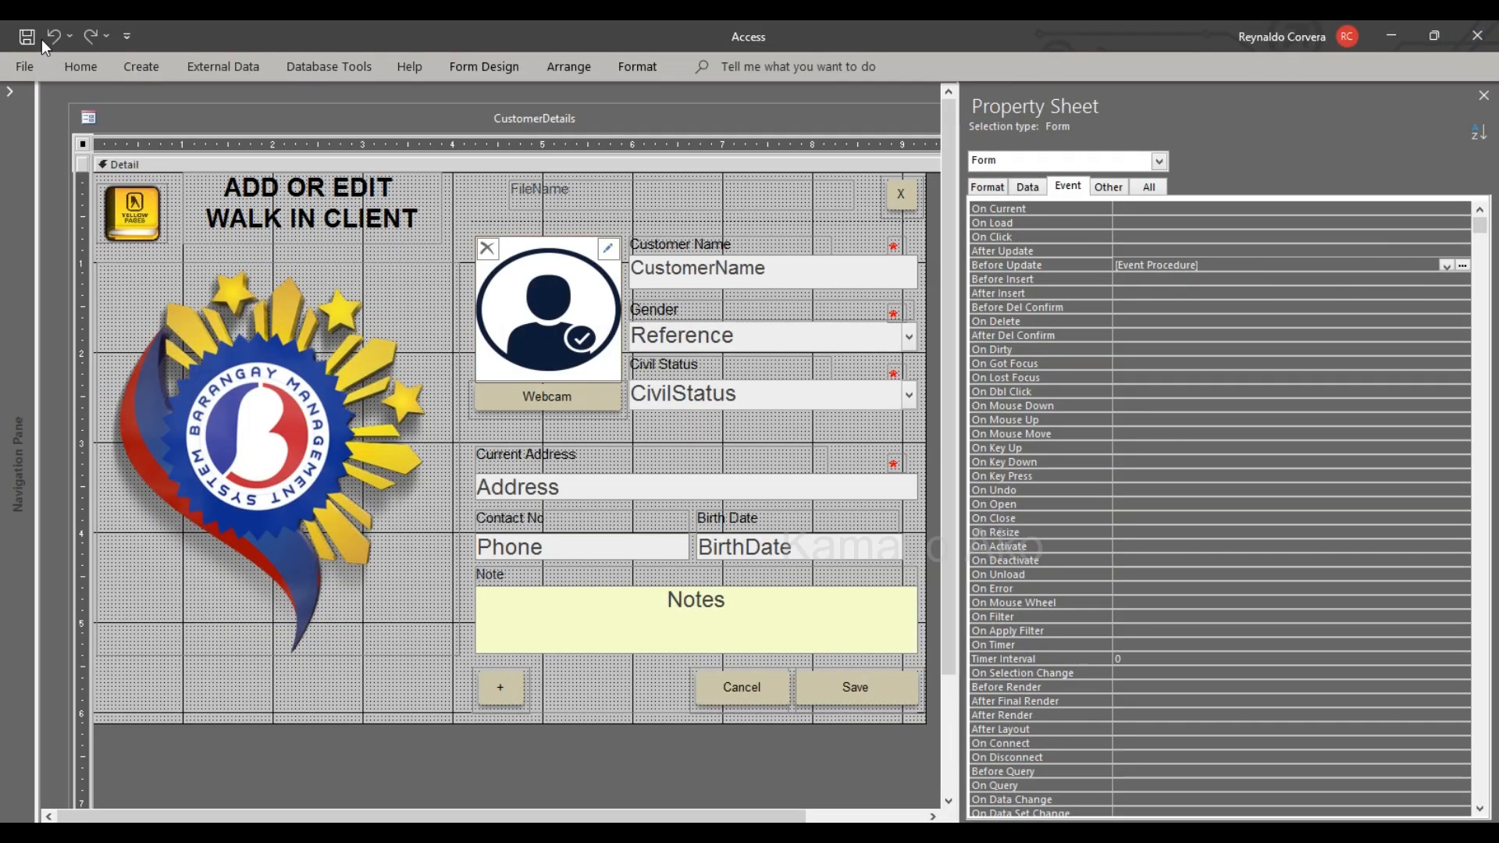
# - Switch to Form View, enter a test customer n, cancel it and check the Customers table
pyautogui.click(79, 67)
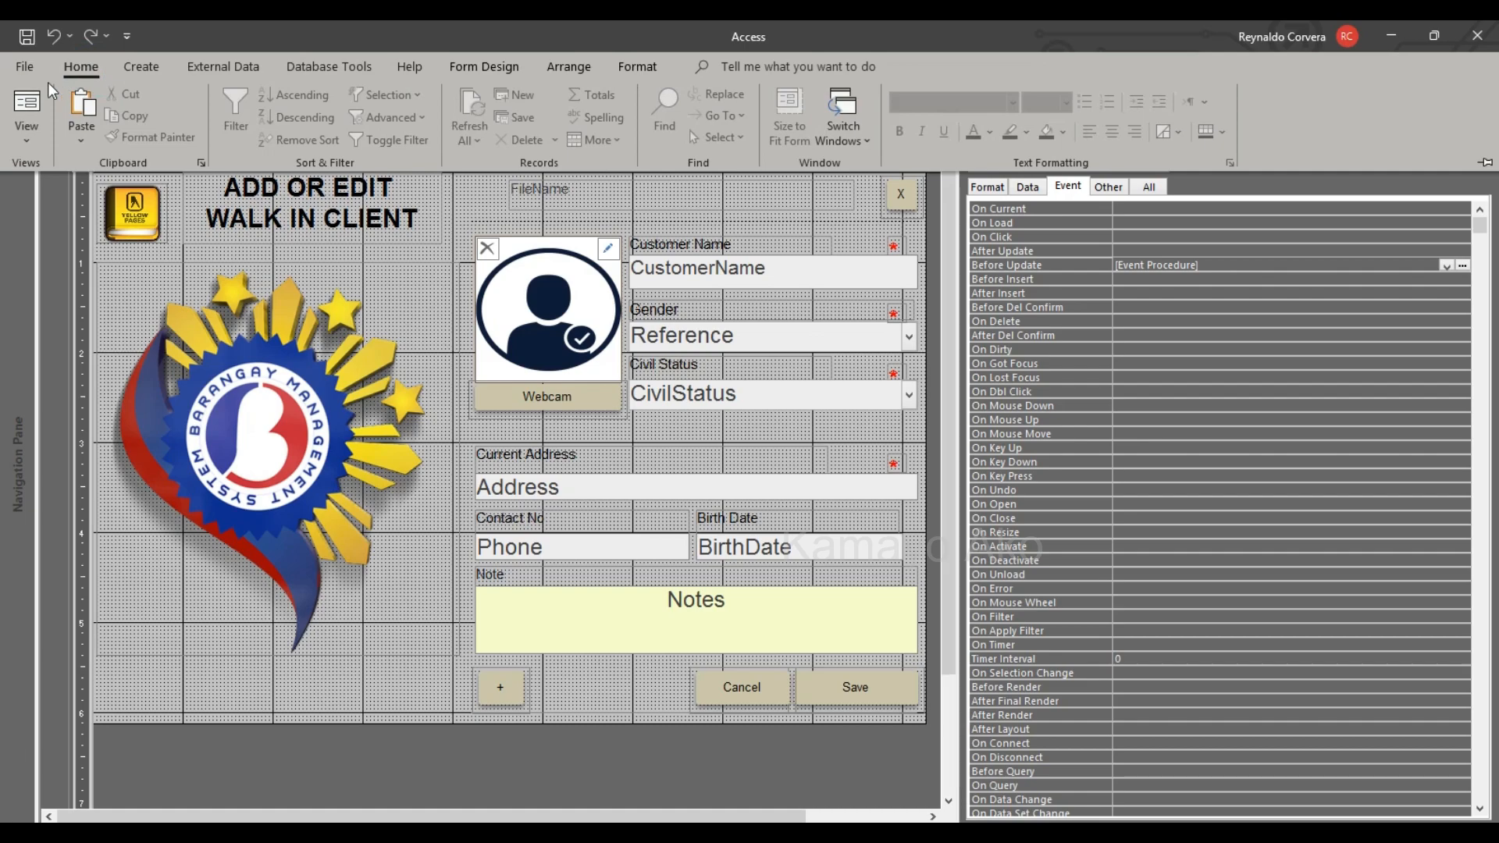
pyautogui.click(26, 112)
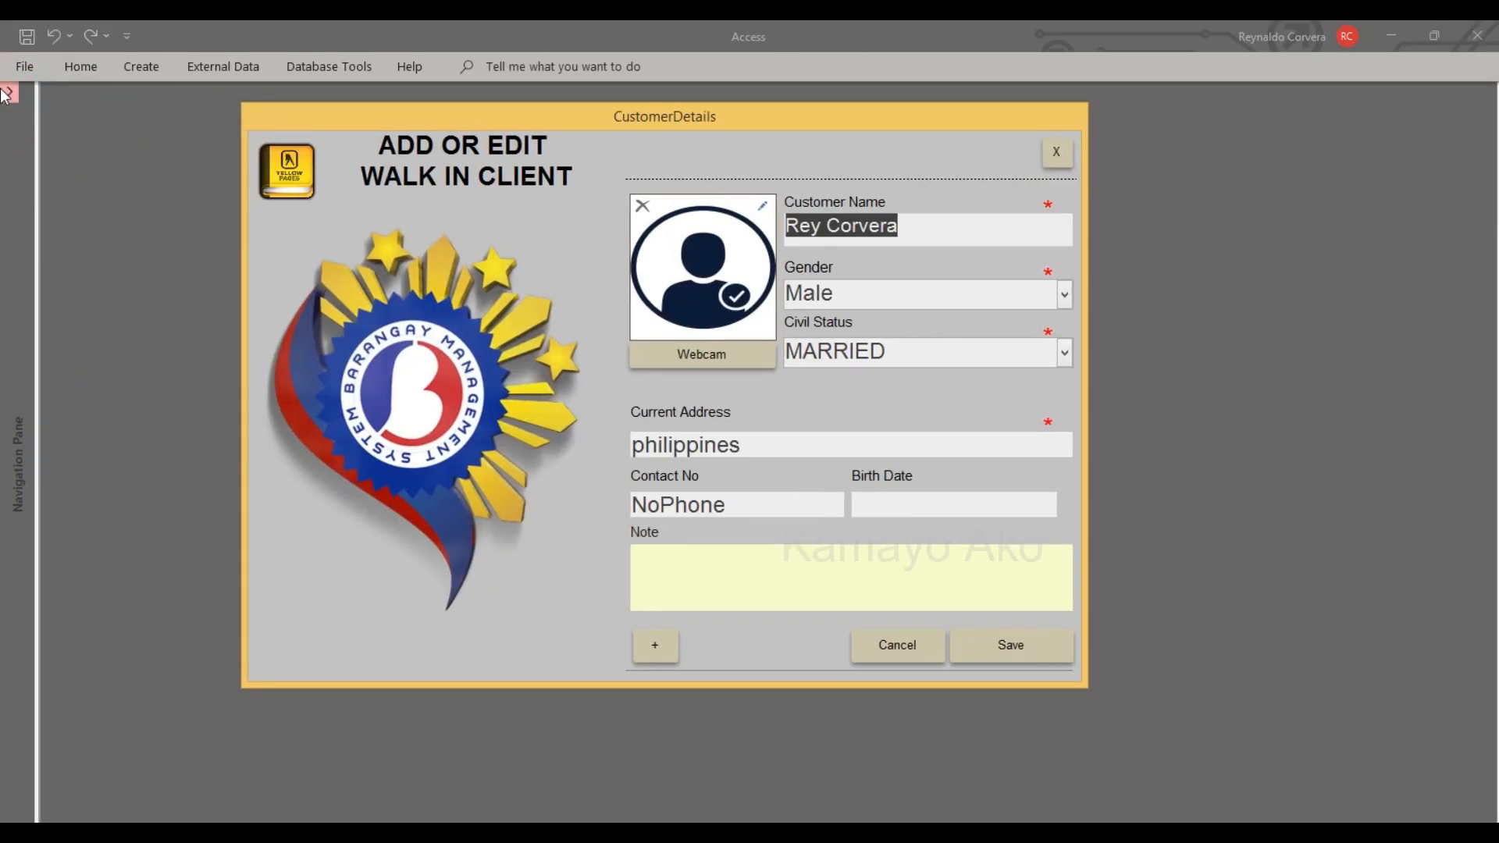
pyautogui.click(7, 92)
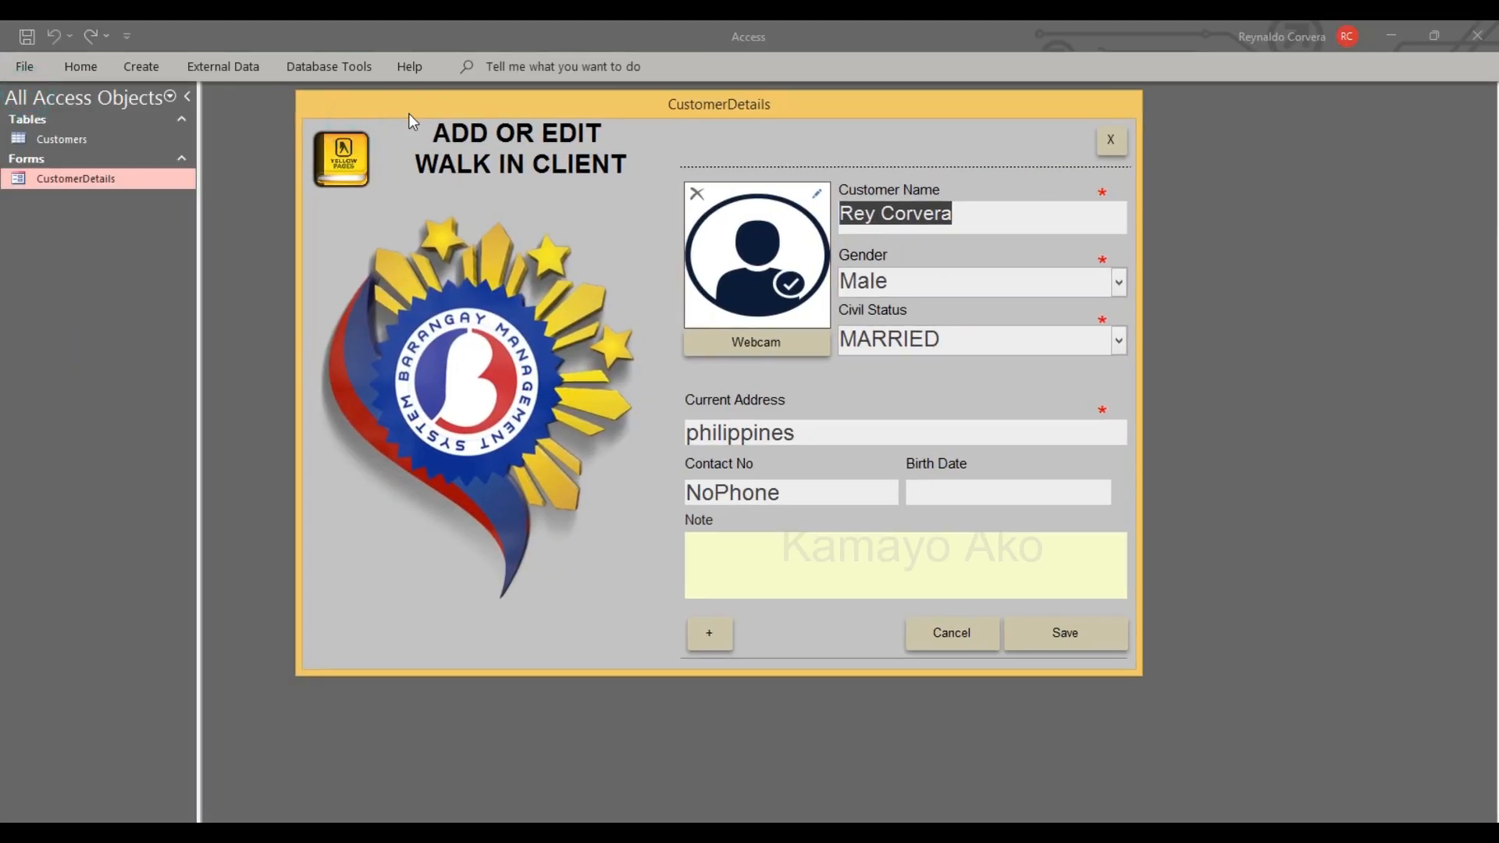
pyautogui.moveTo(946, 423)
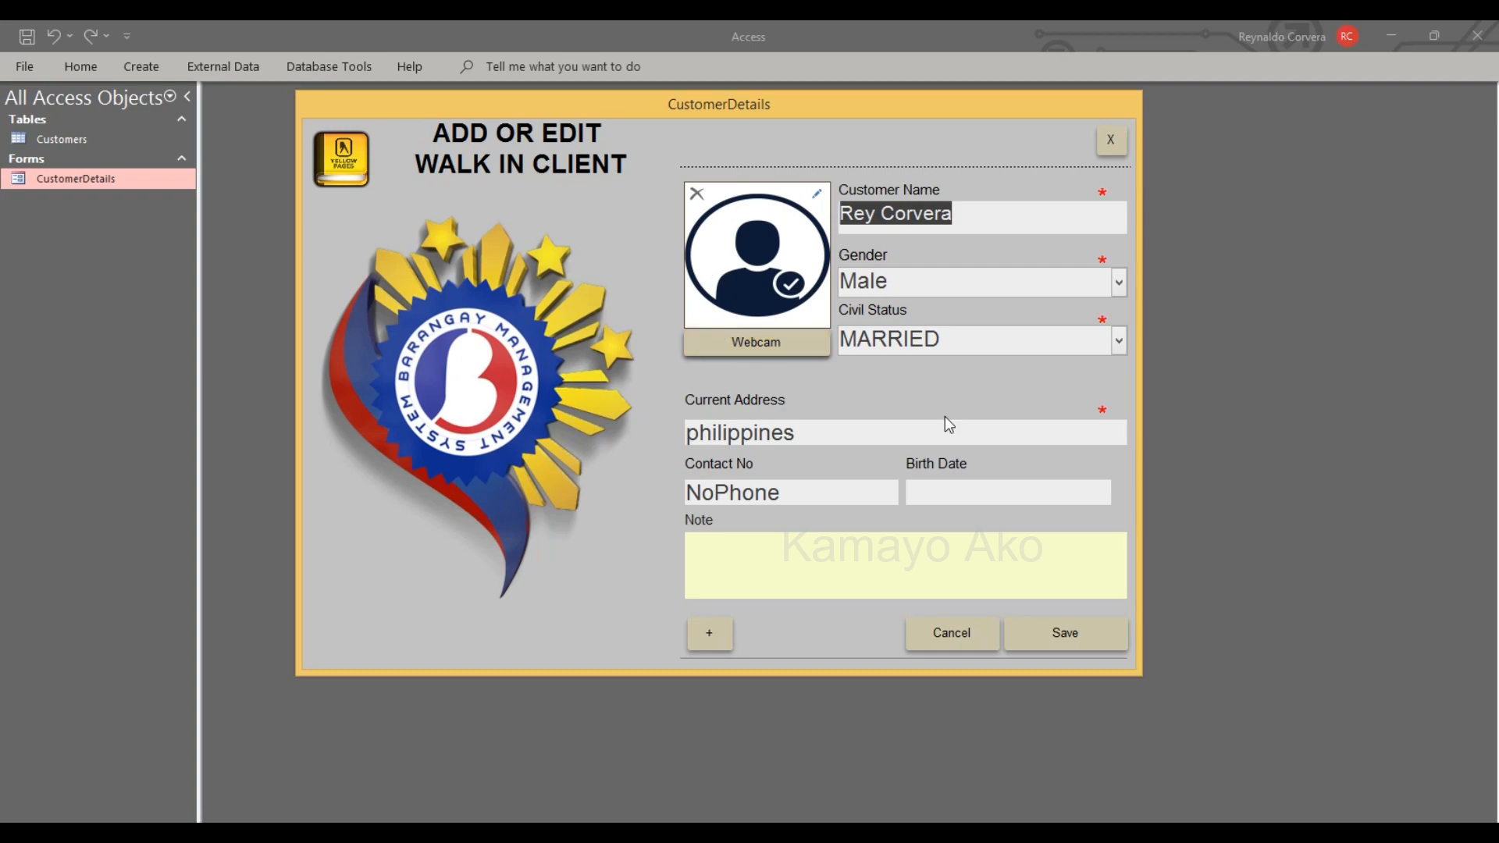
pyautogui.click(709, 632)
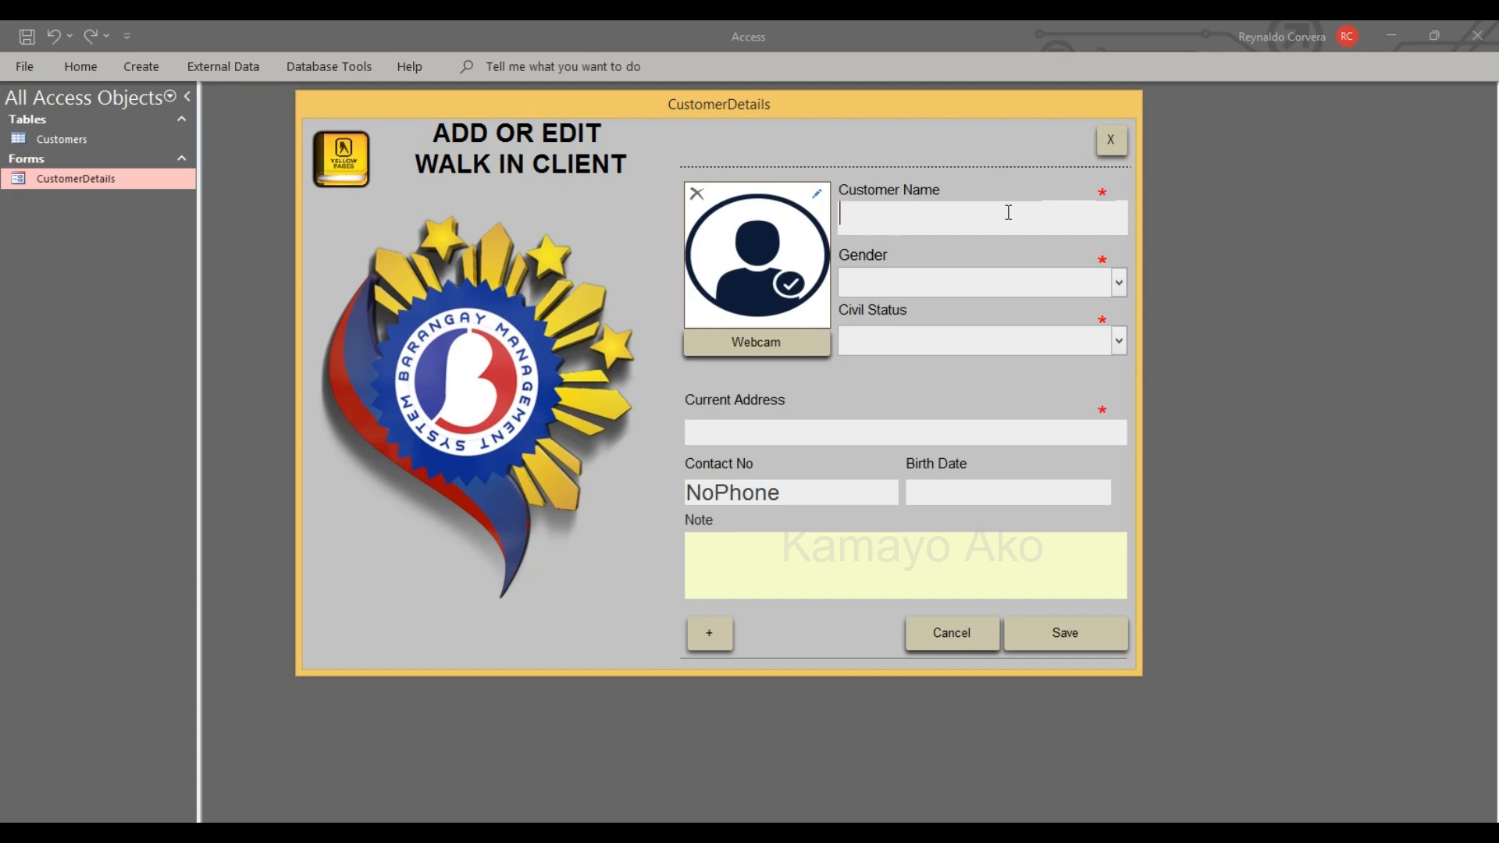
pyautogui.write('n')
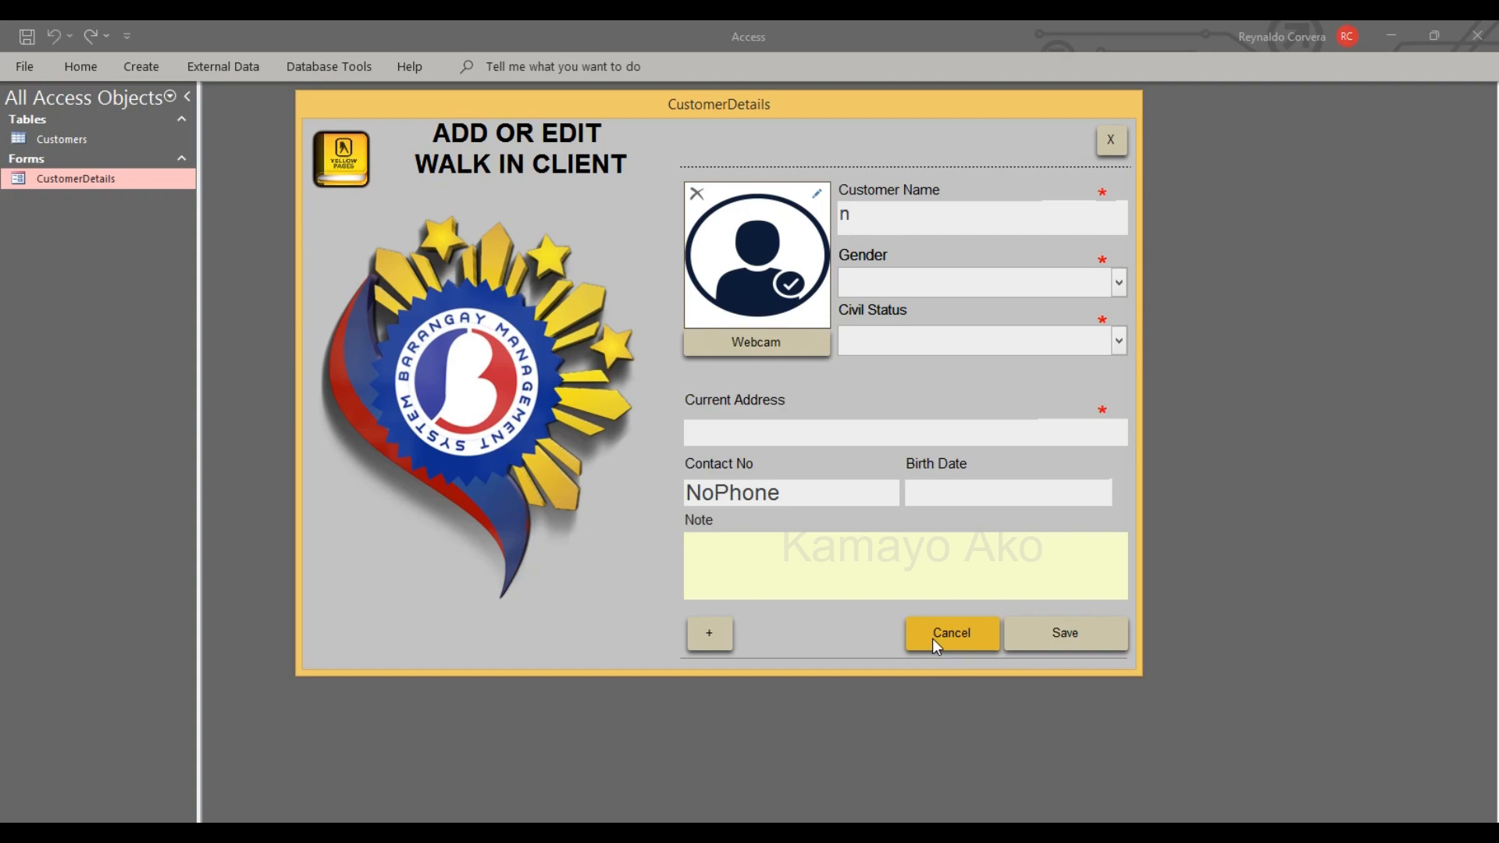
pyautogui.click(951, 632)
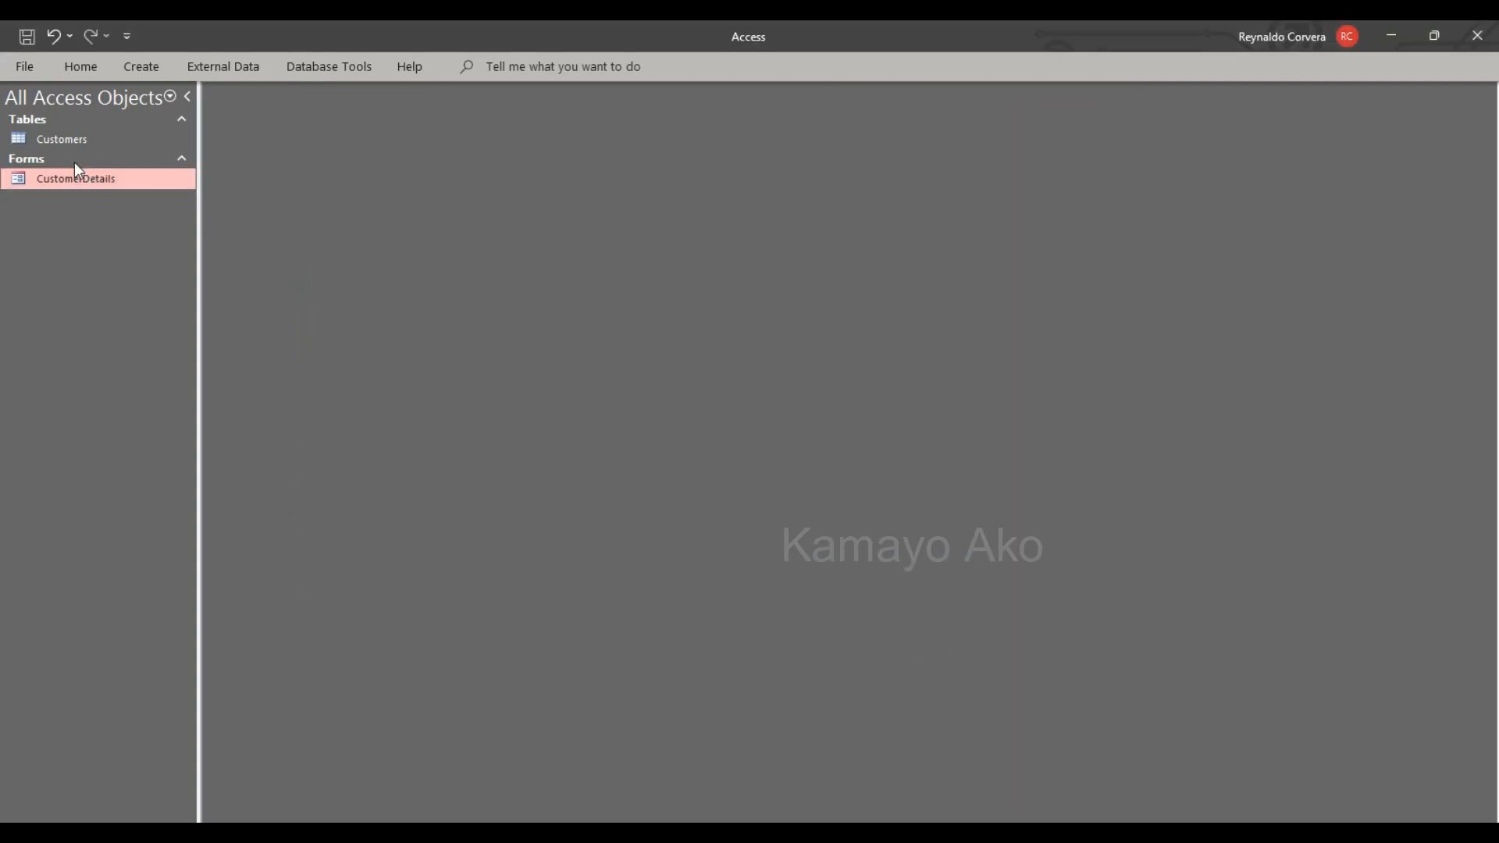
pyautogui.doubleClick(63, 139)
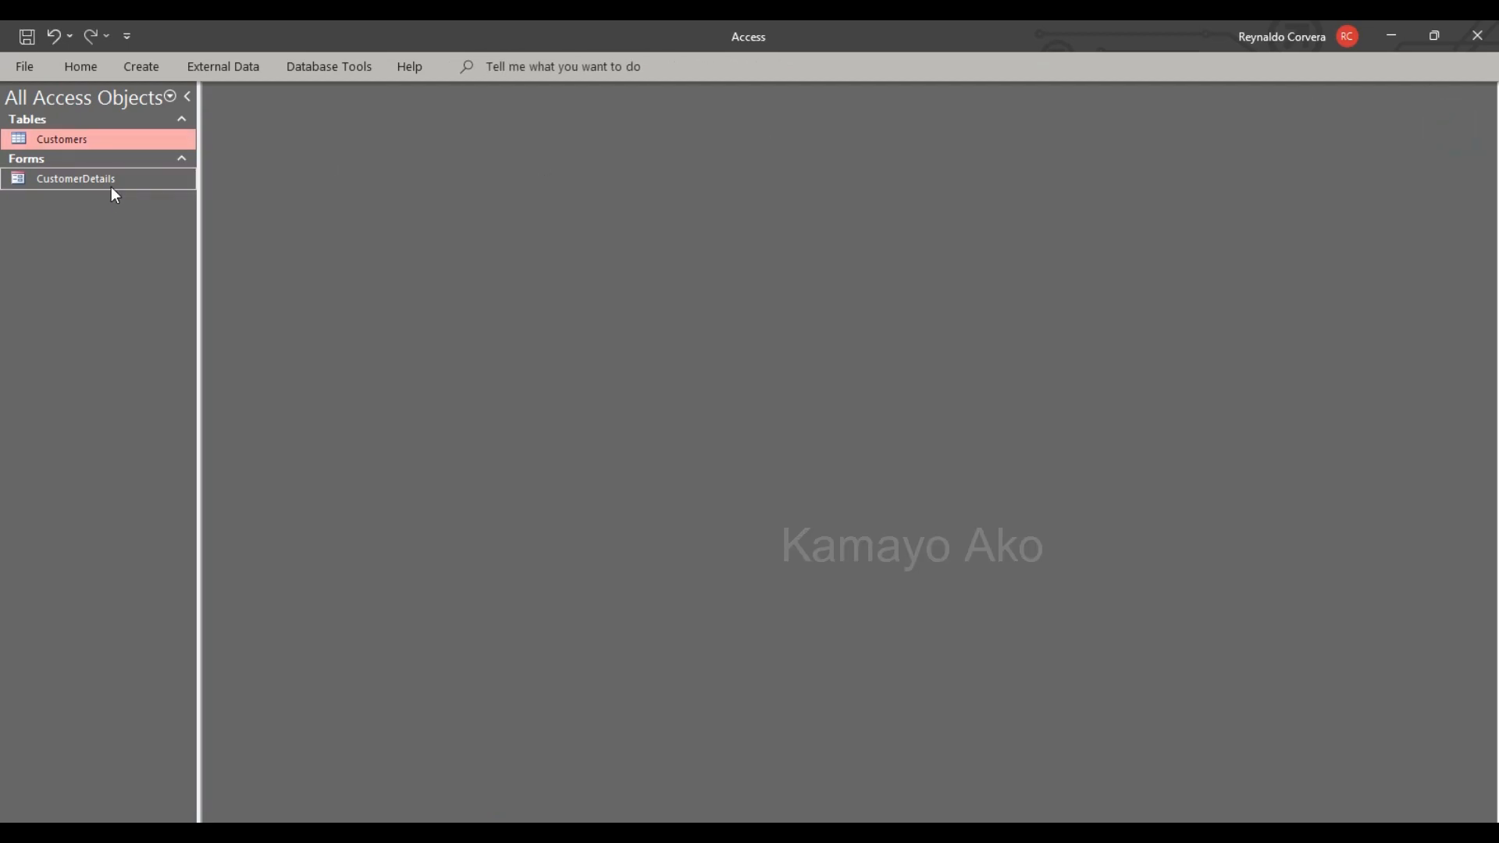
# - Reopen CustomerDetails, start another entry with MARRIED status and cancel it
pyautogui.doubleClick(75, 177)
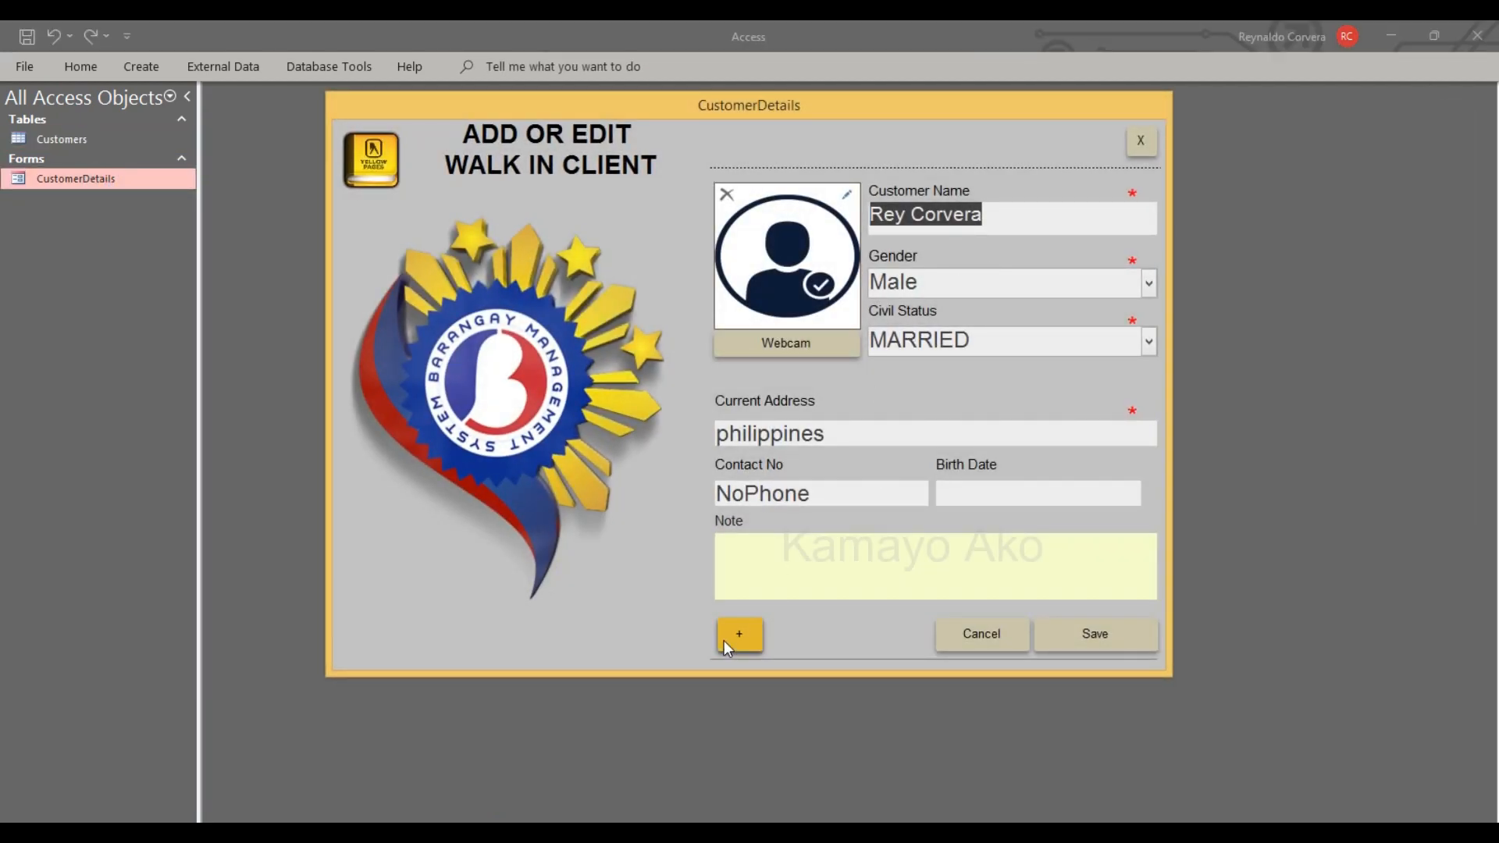
pyautogui.click(738, 633)
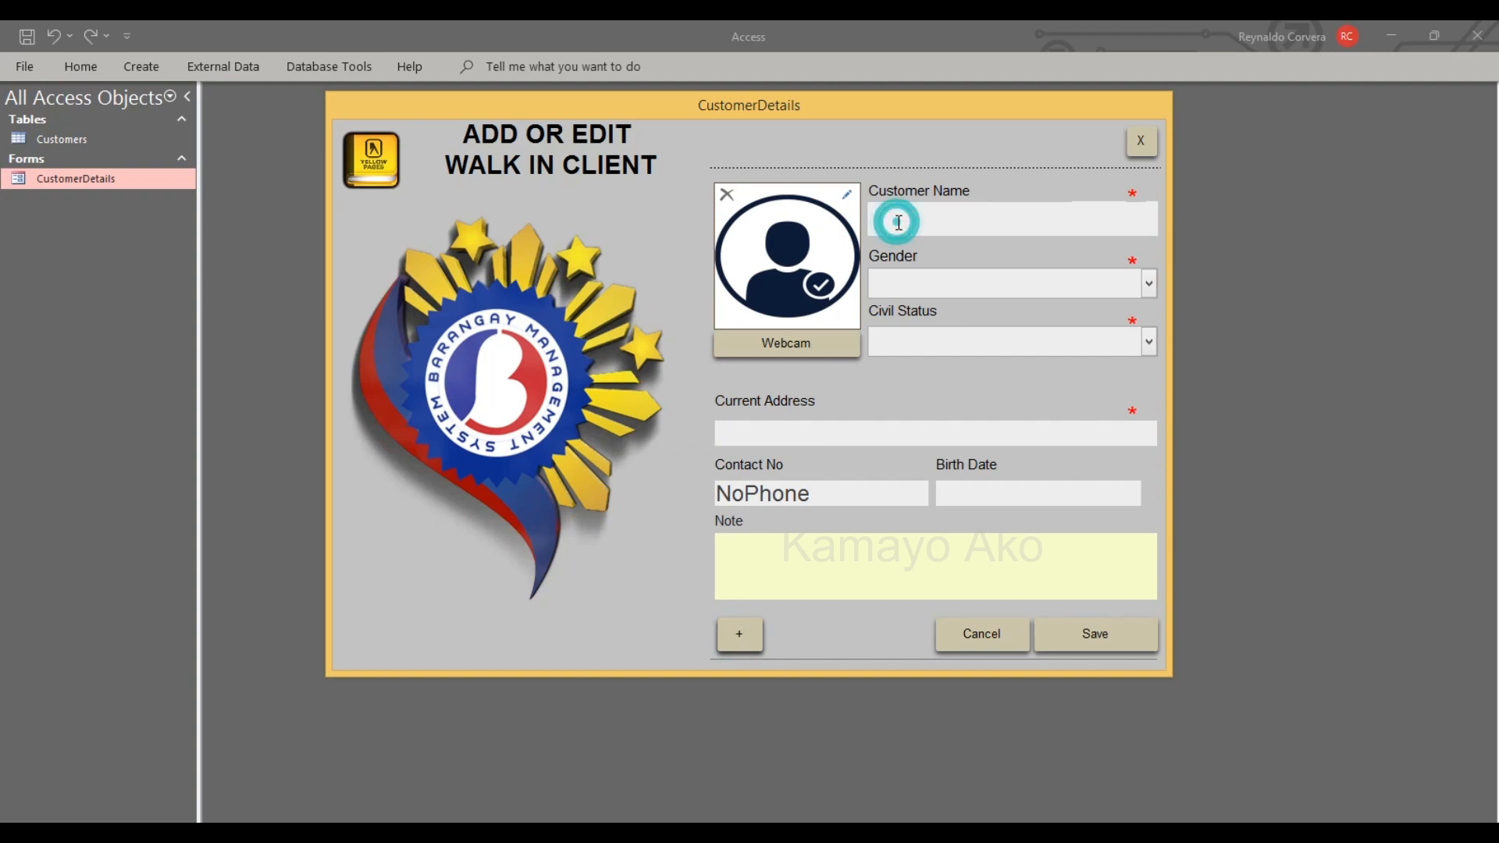
pyautogui.click(1147, 283)
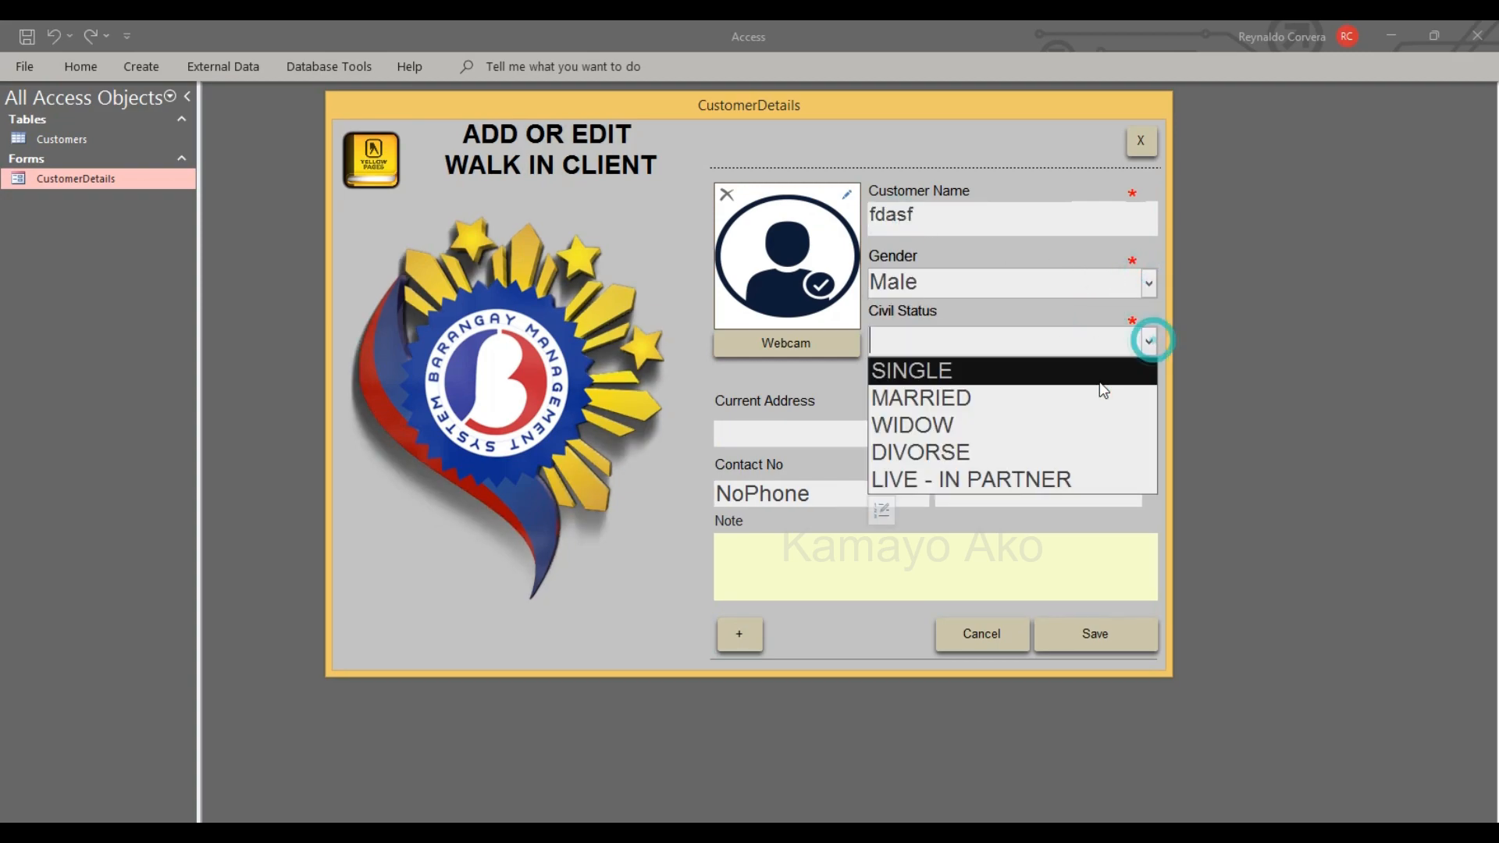
pyautogui.click(921, 398)
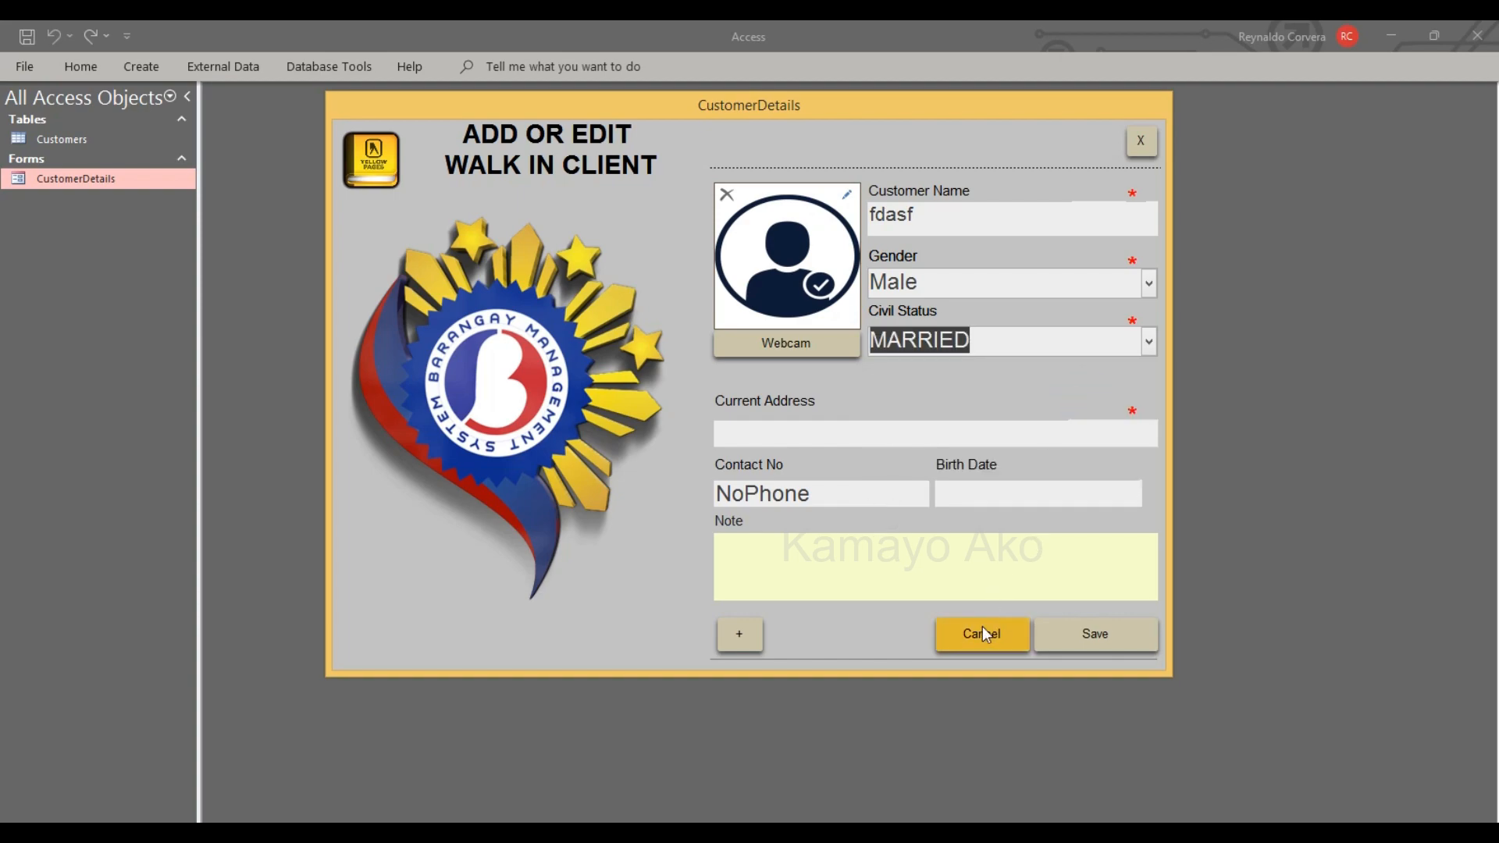
pyautogui.click(980, 634)
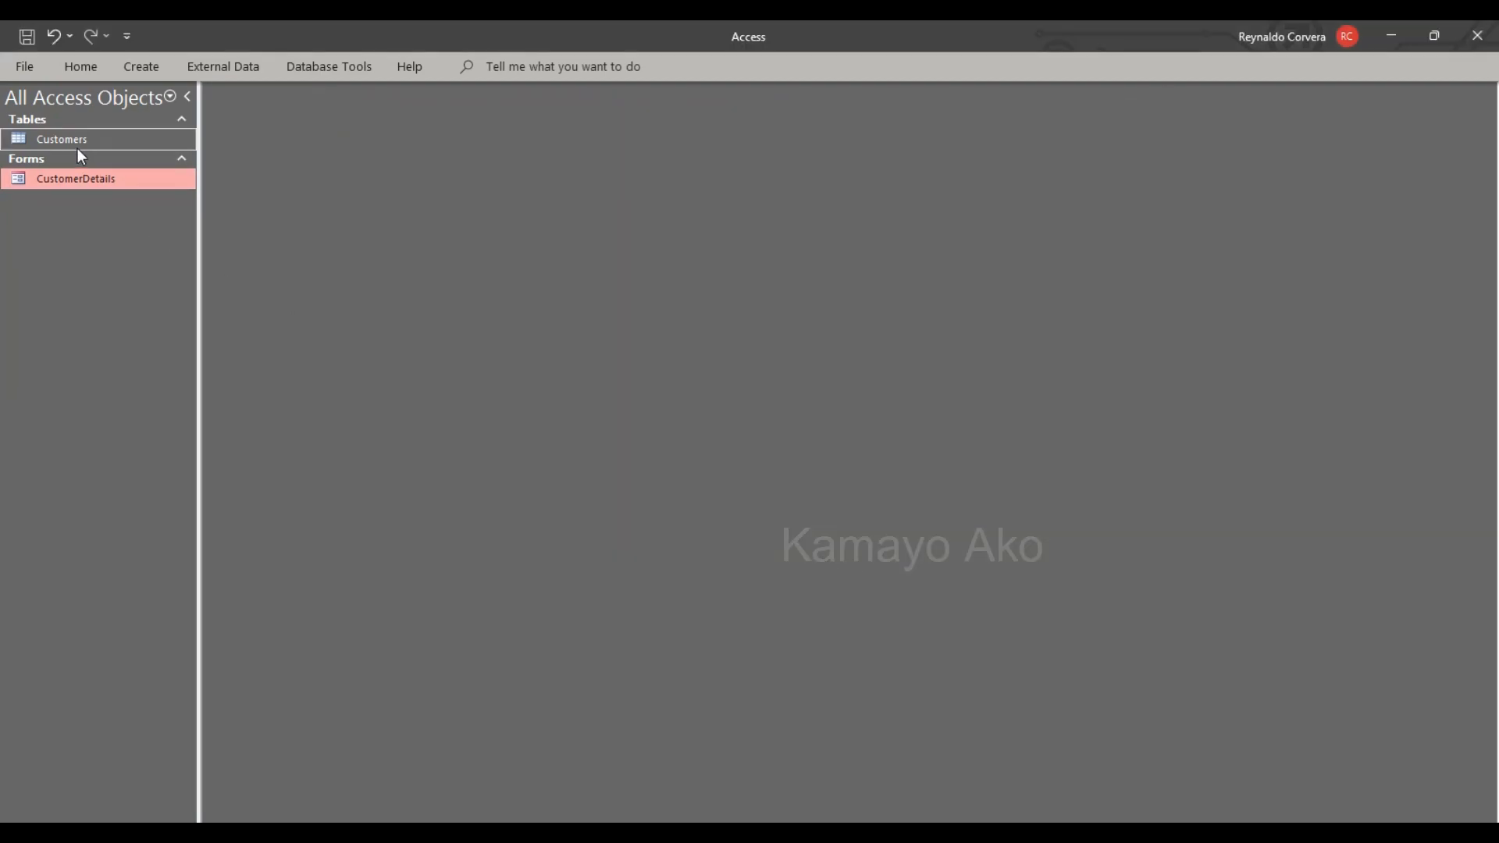
# - Start a new customer Juliet with gender, MARRIED status and address Philippines
pyautogui.doubleClick(61, 139)
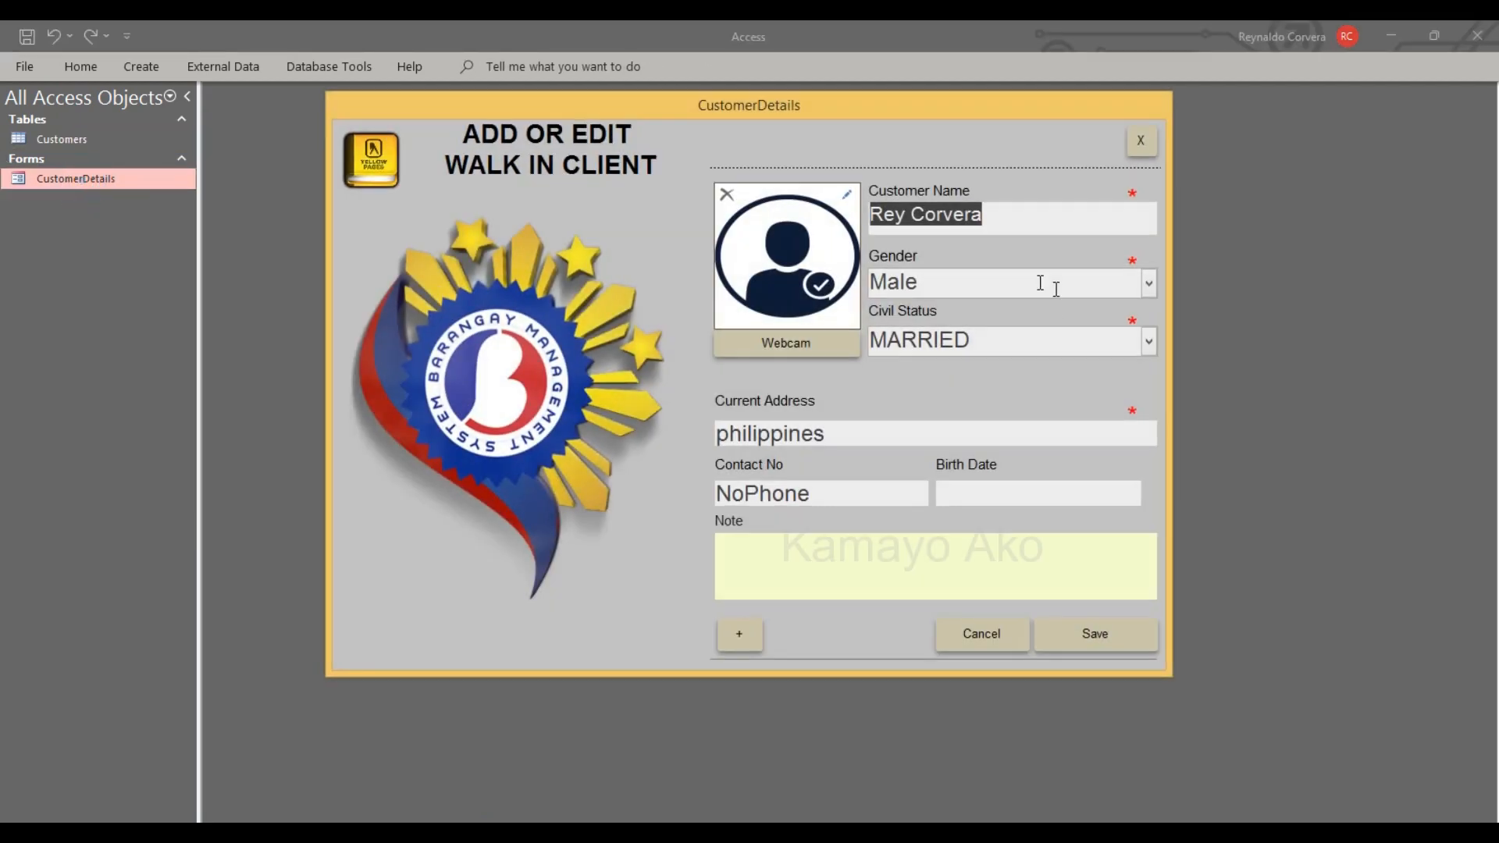
pyautogui.click(738, 633)
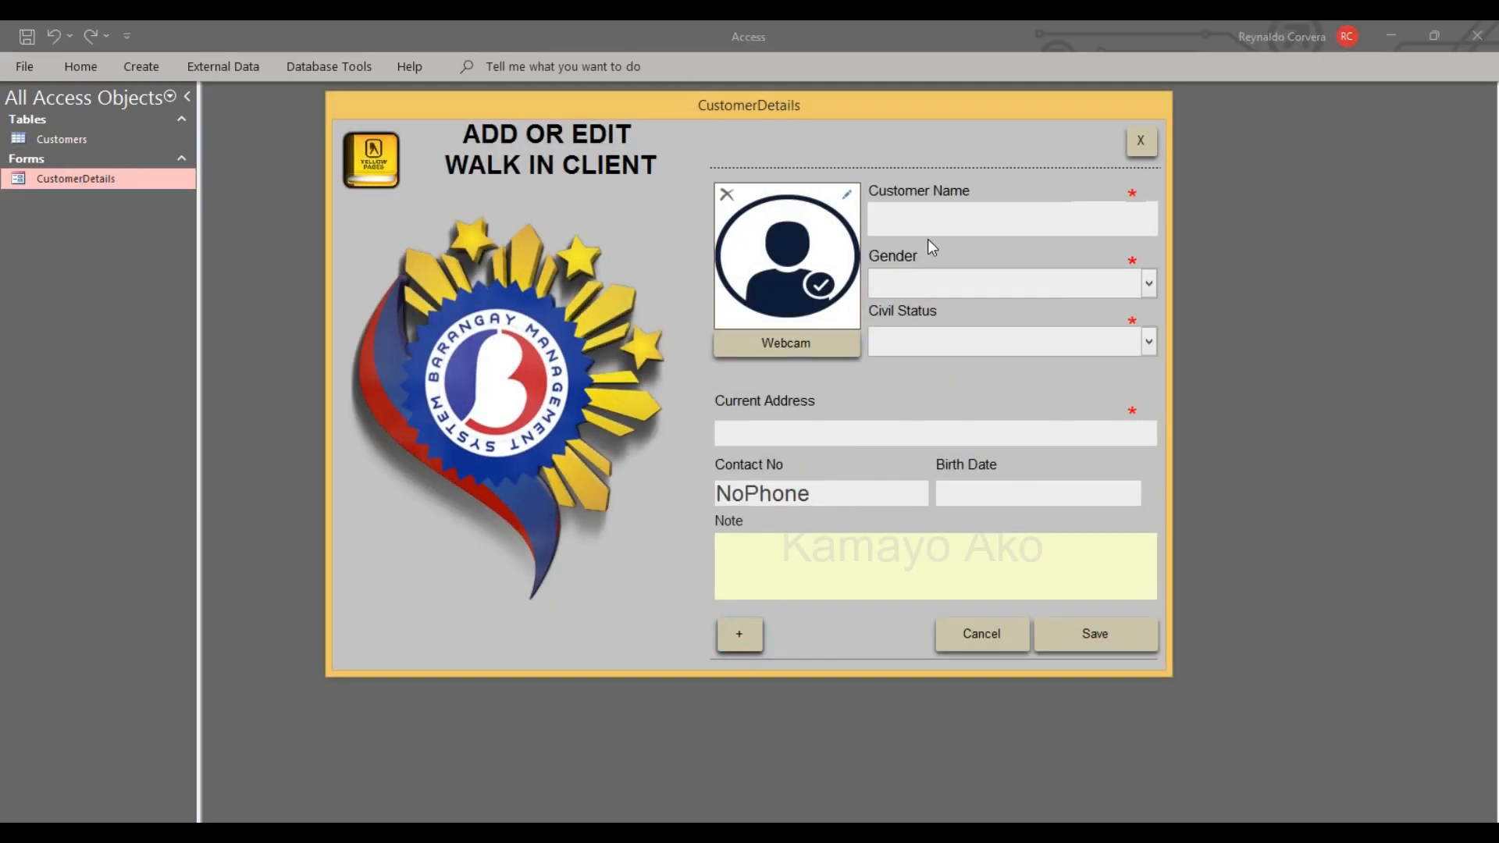
pyautogui.write('Juliet Lagrama')
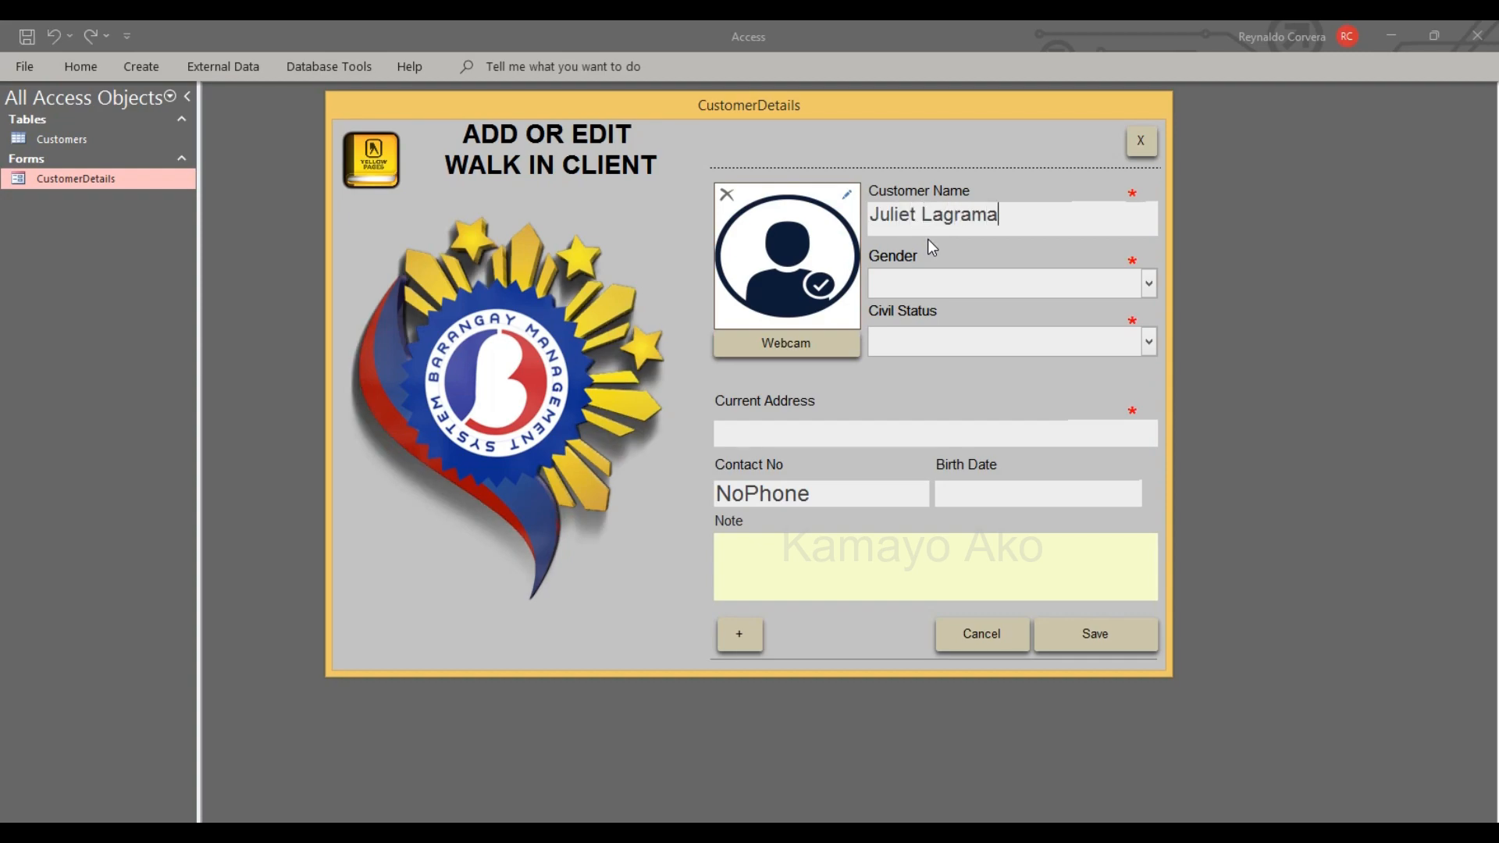
pyautogui.click(1148, 282)
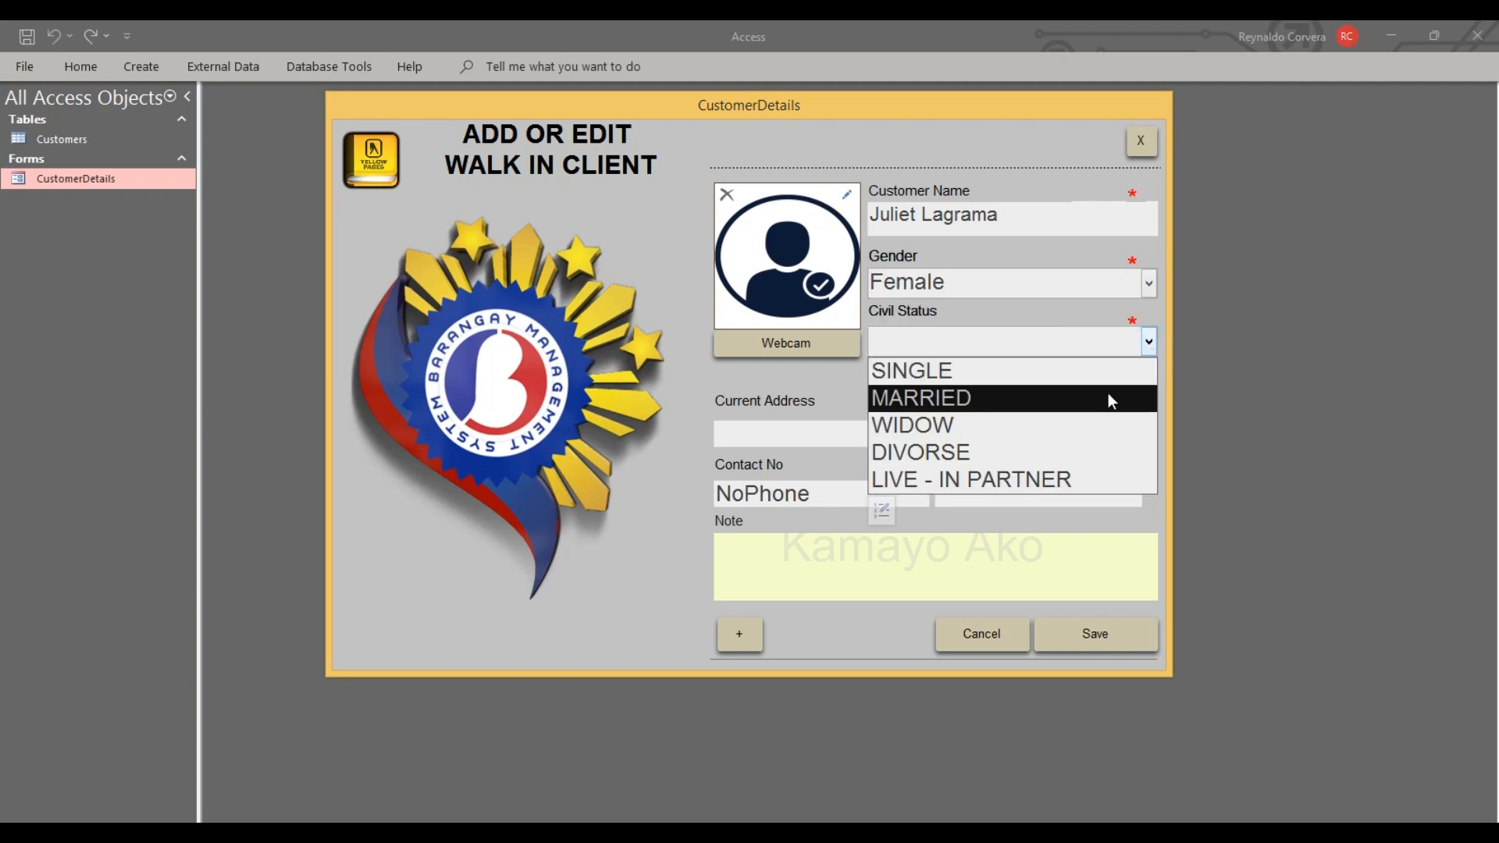
pyautogui.click(921, 398)
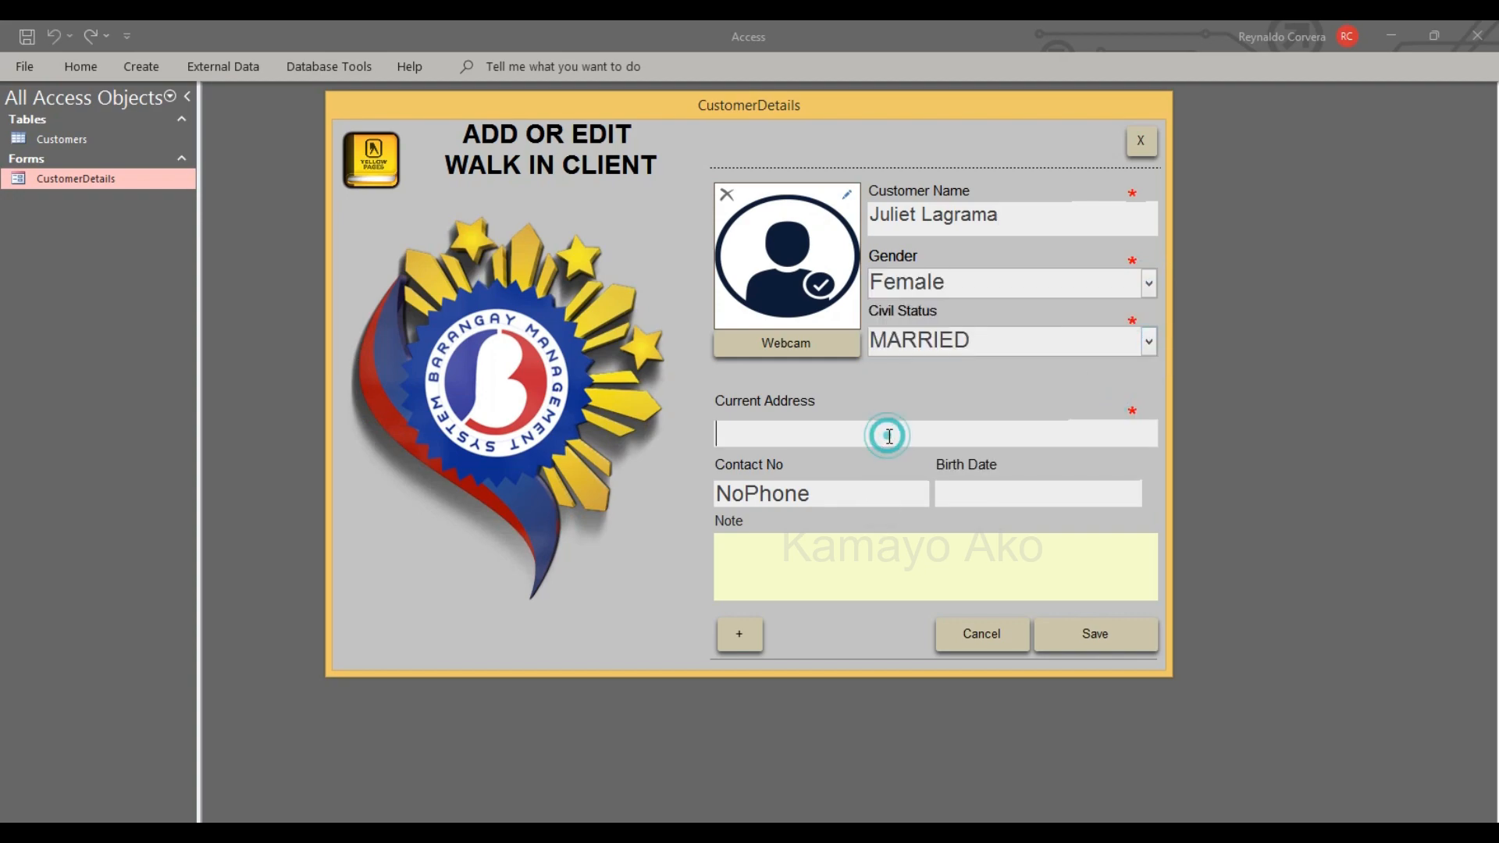
pyautogui.write('Ph')
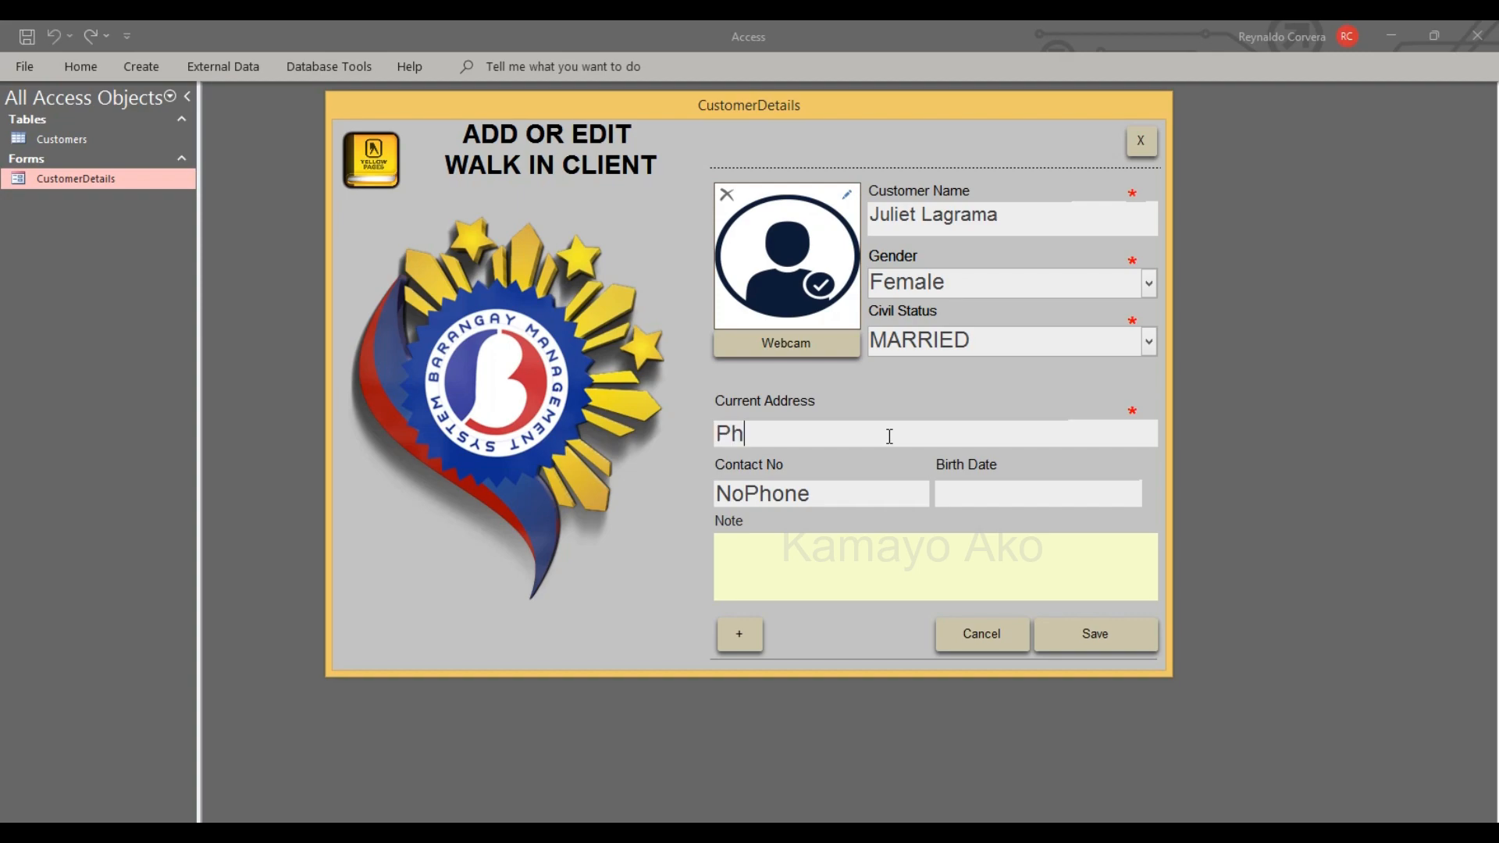
pyautogui.write('ilippines')
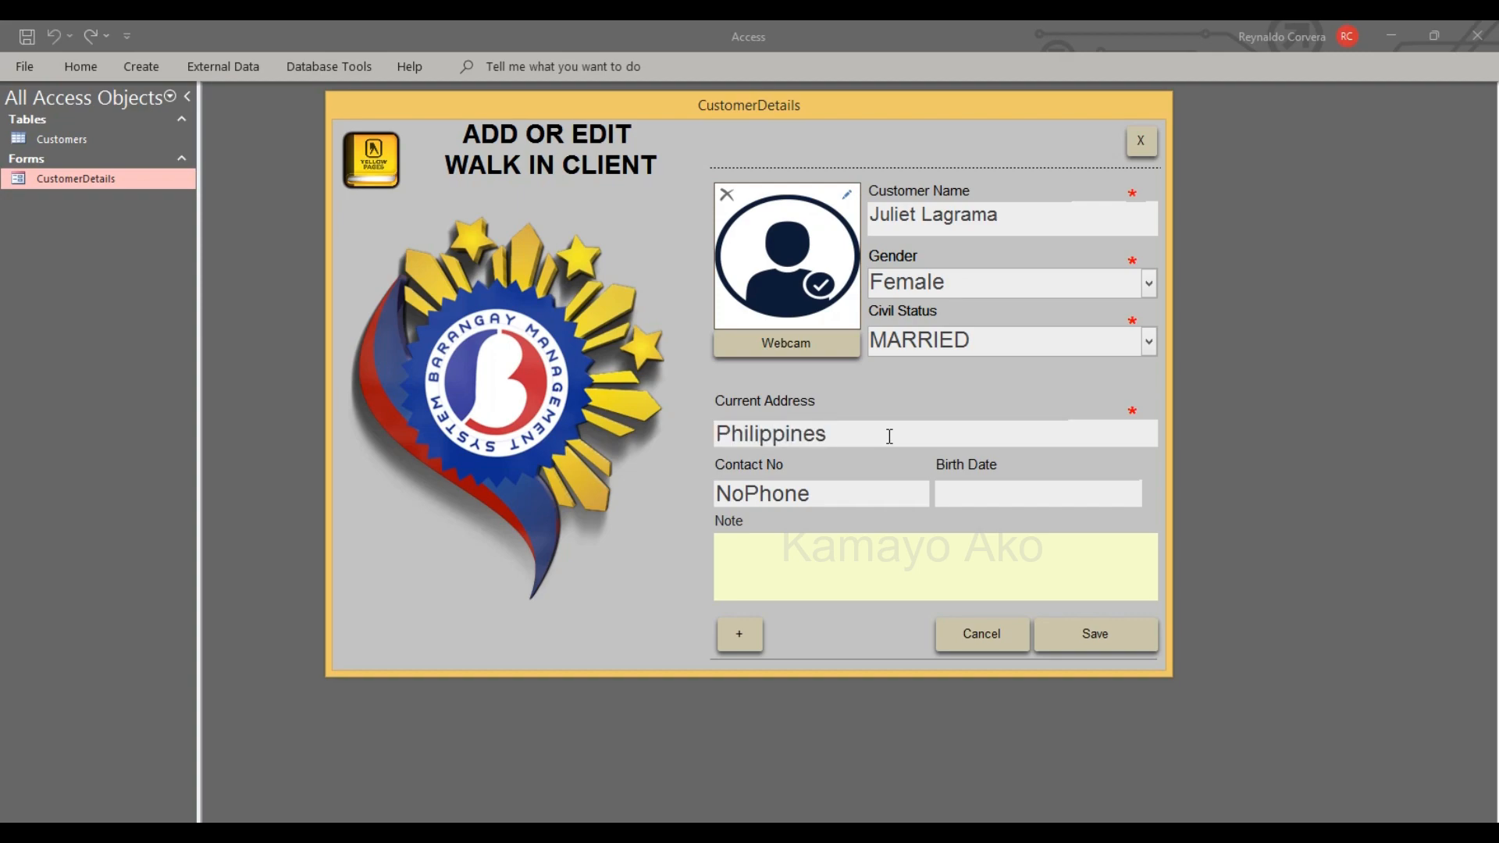
# - Save the record, acknowledge the confirmation and close the CustomerDetails form
pyautogui.click(1093, 632)
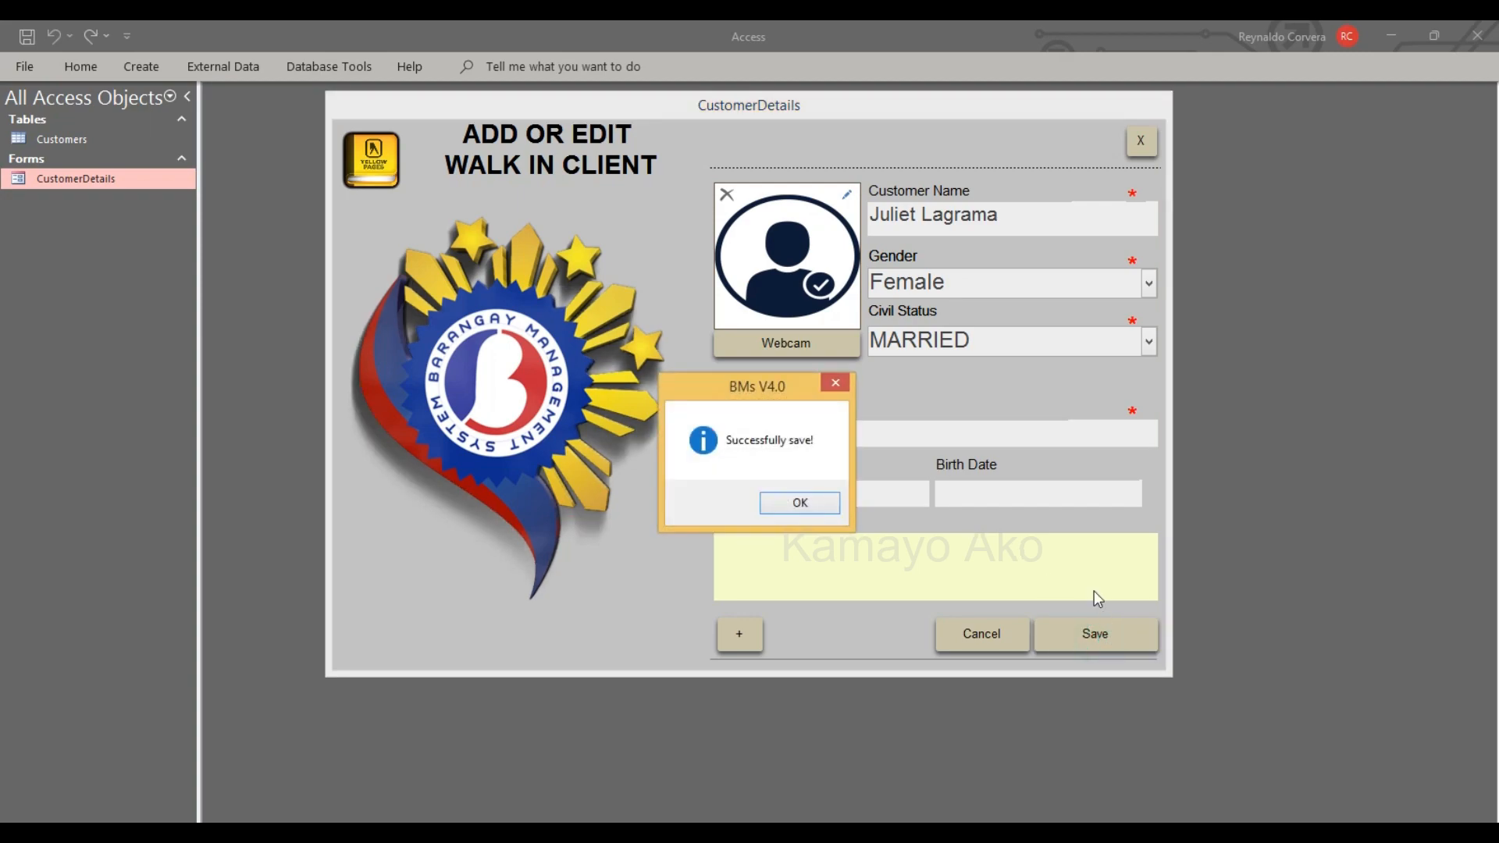
pyautogui.click(799, 501)
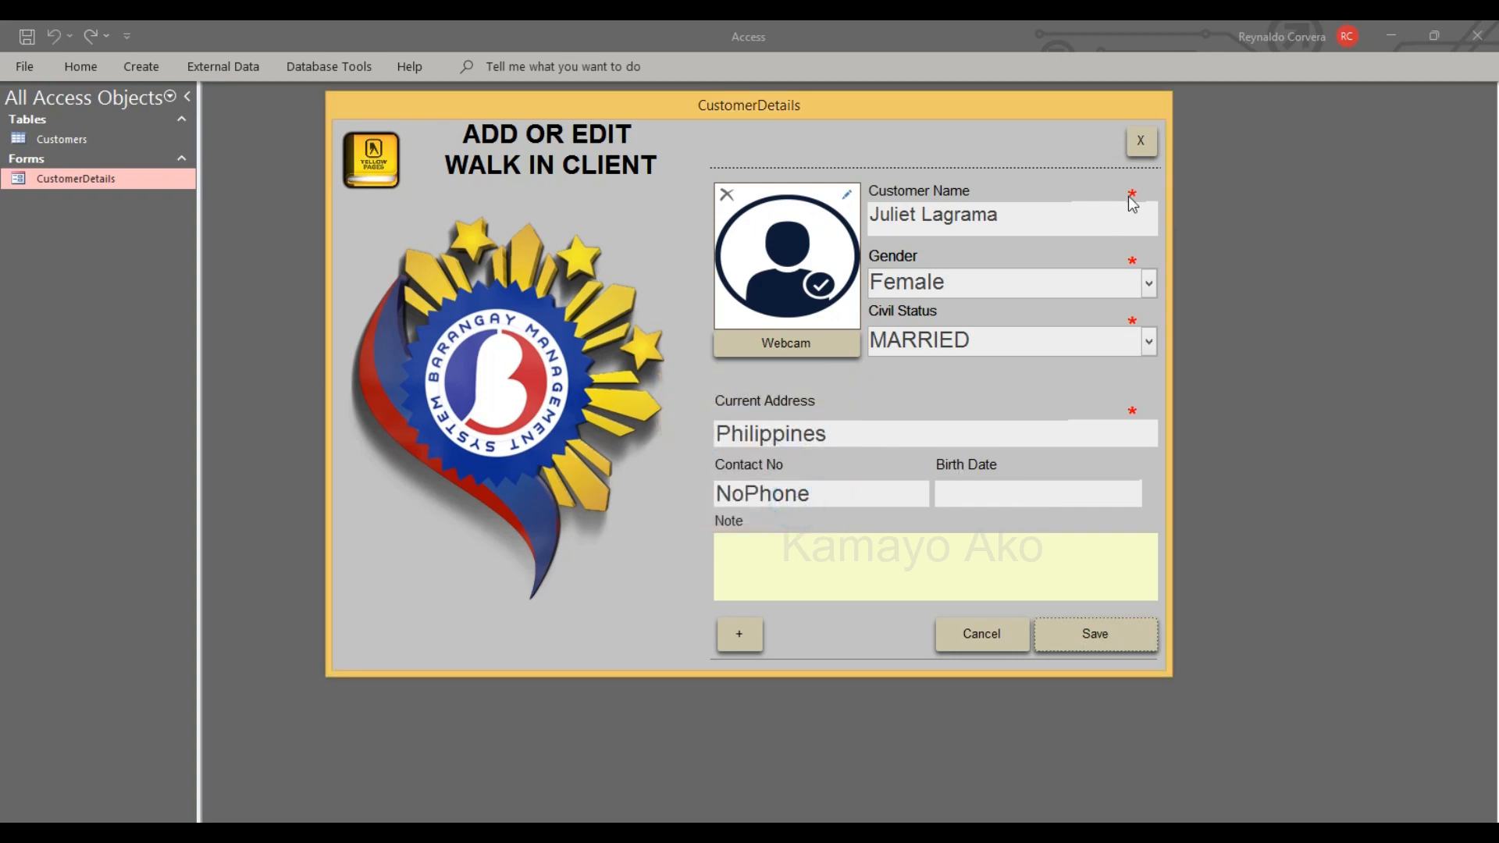
pyautogui.click(1140, 142)
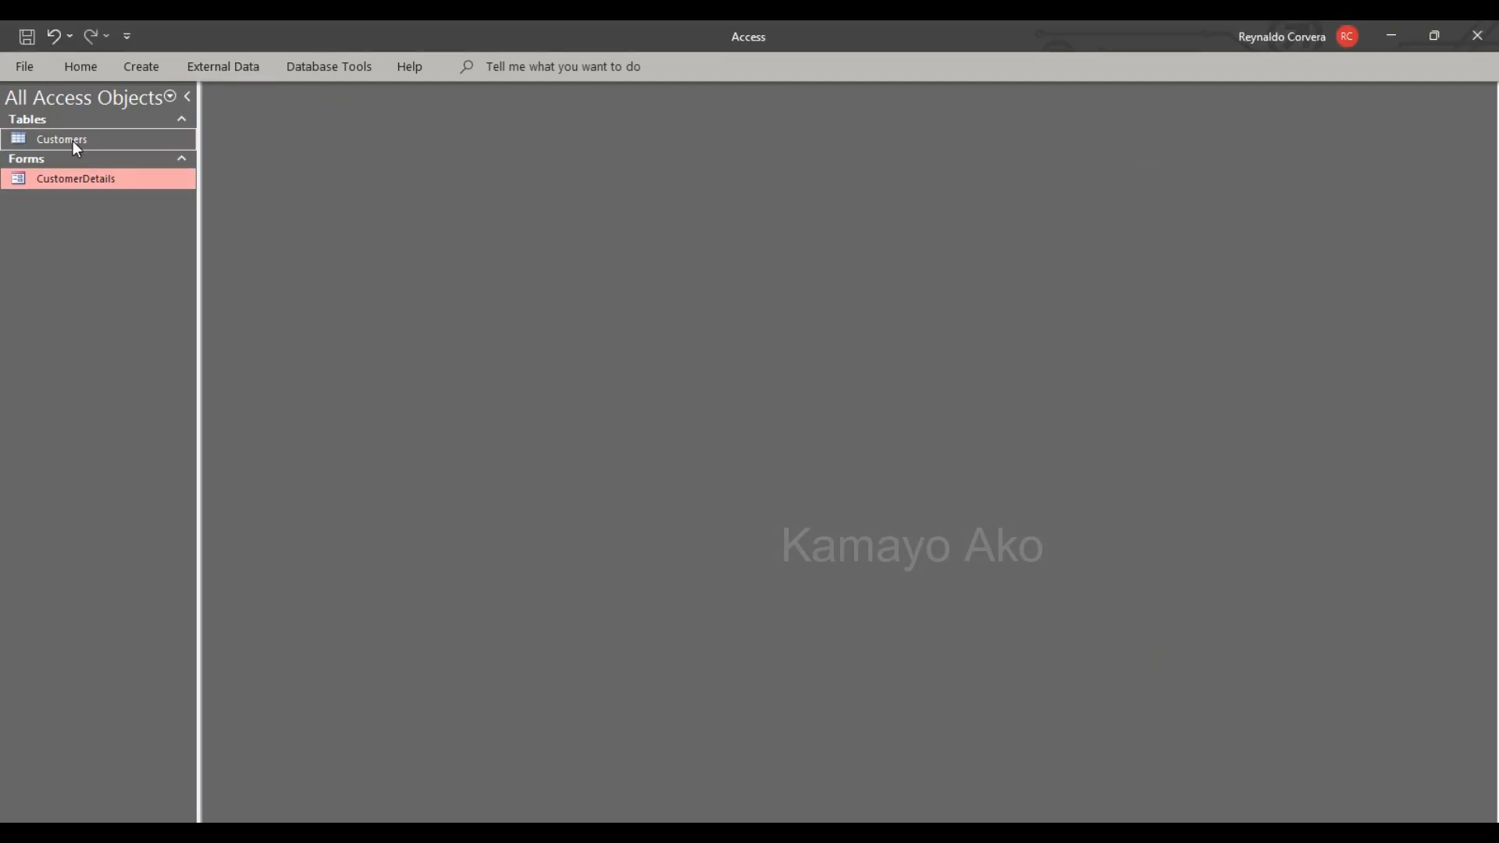
pyautogui.doubleClick(62, 138)
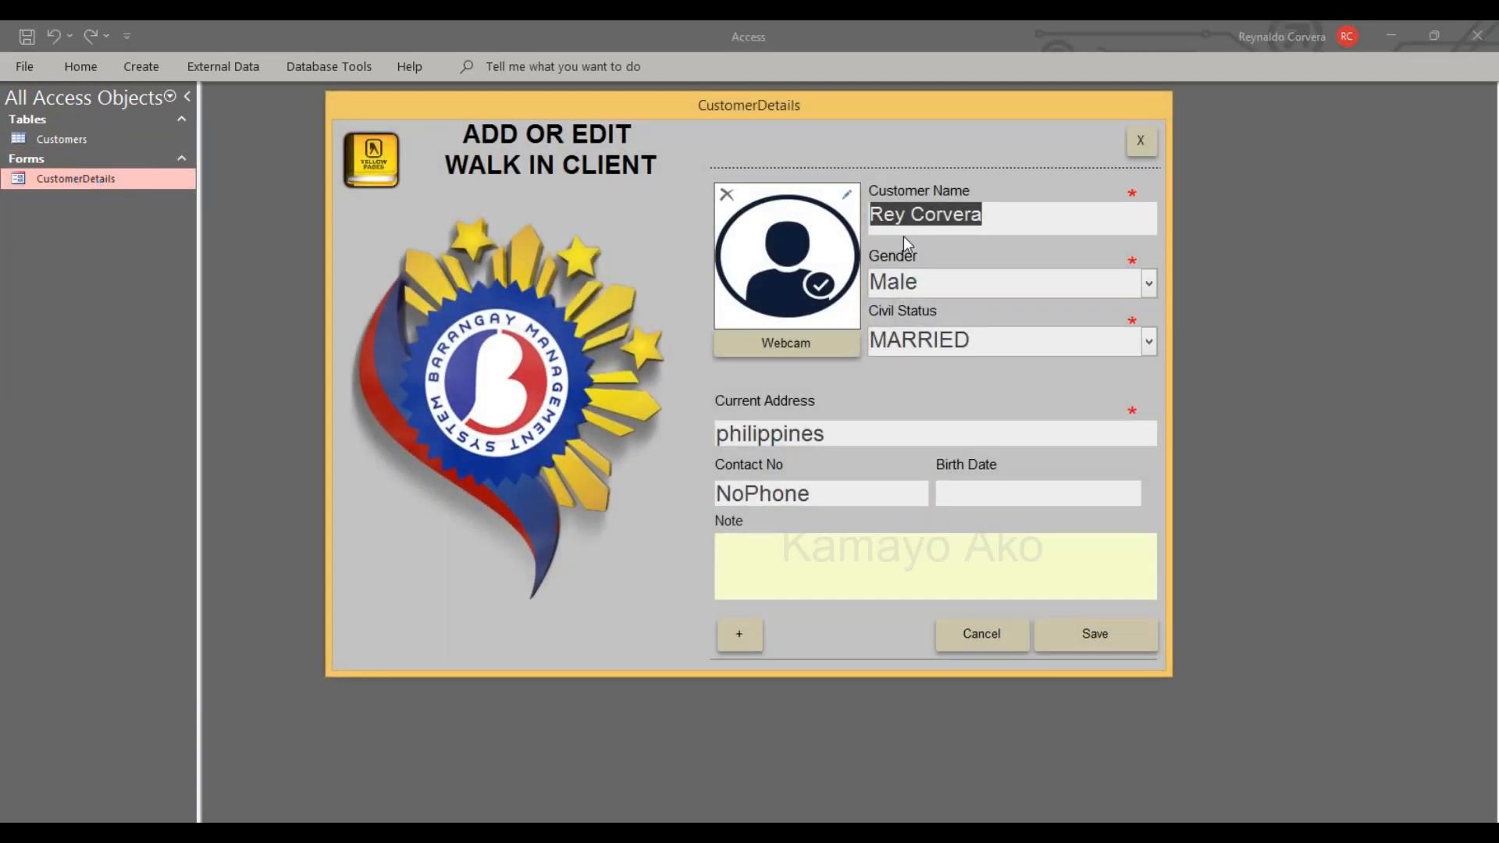
pyautogui.click(738, 634)
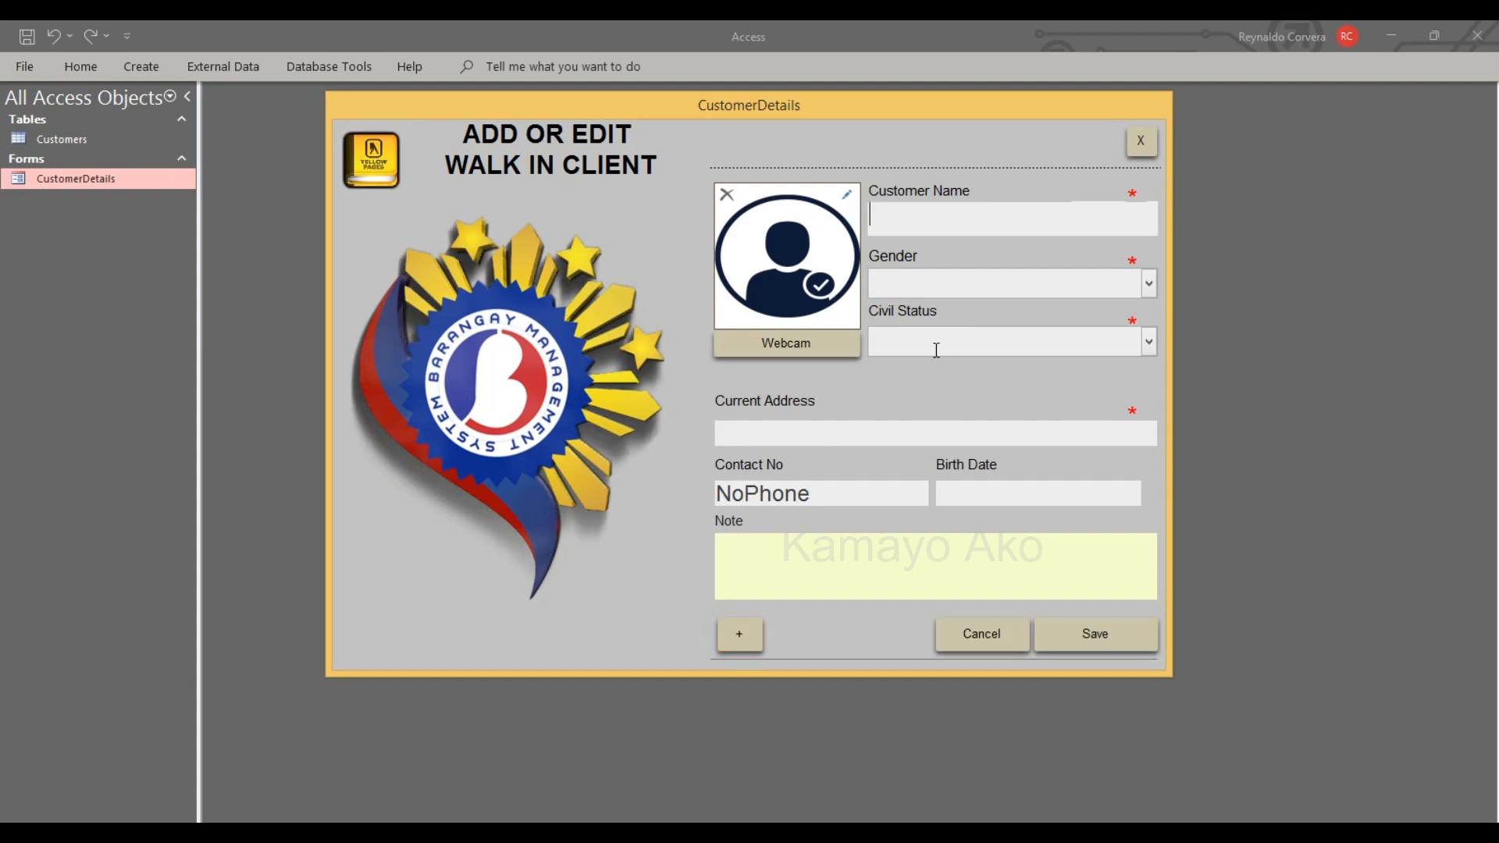
pyautogui.write('fafa')
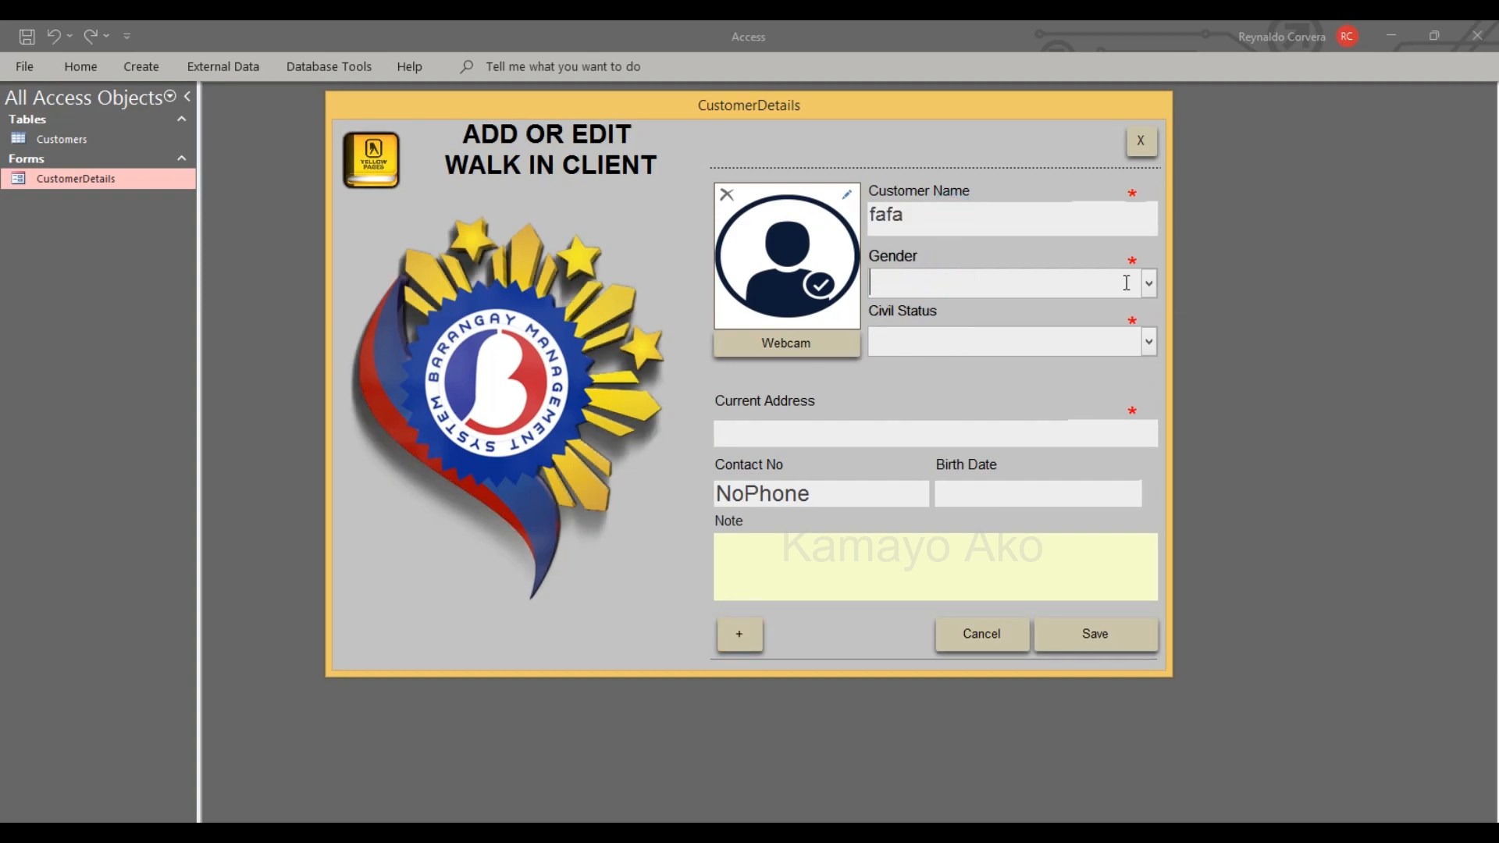
pyautogui.click(1147, 282)
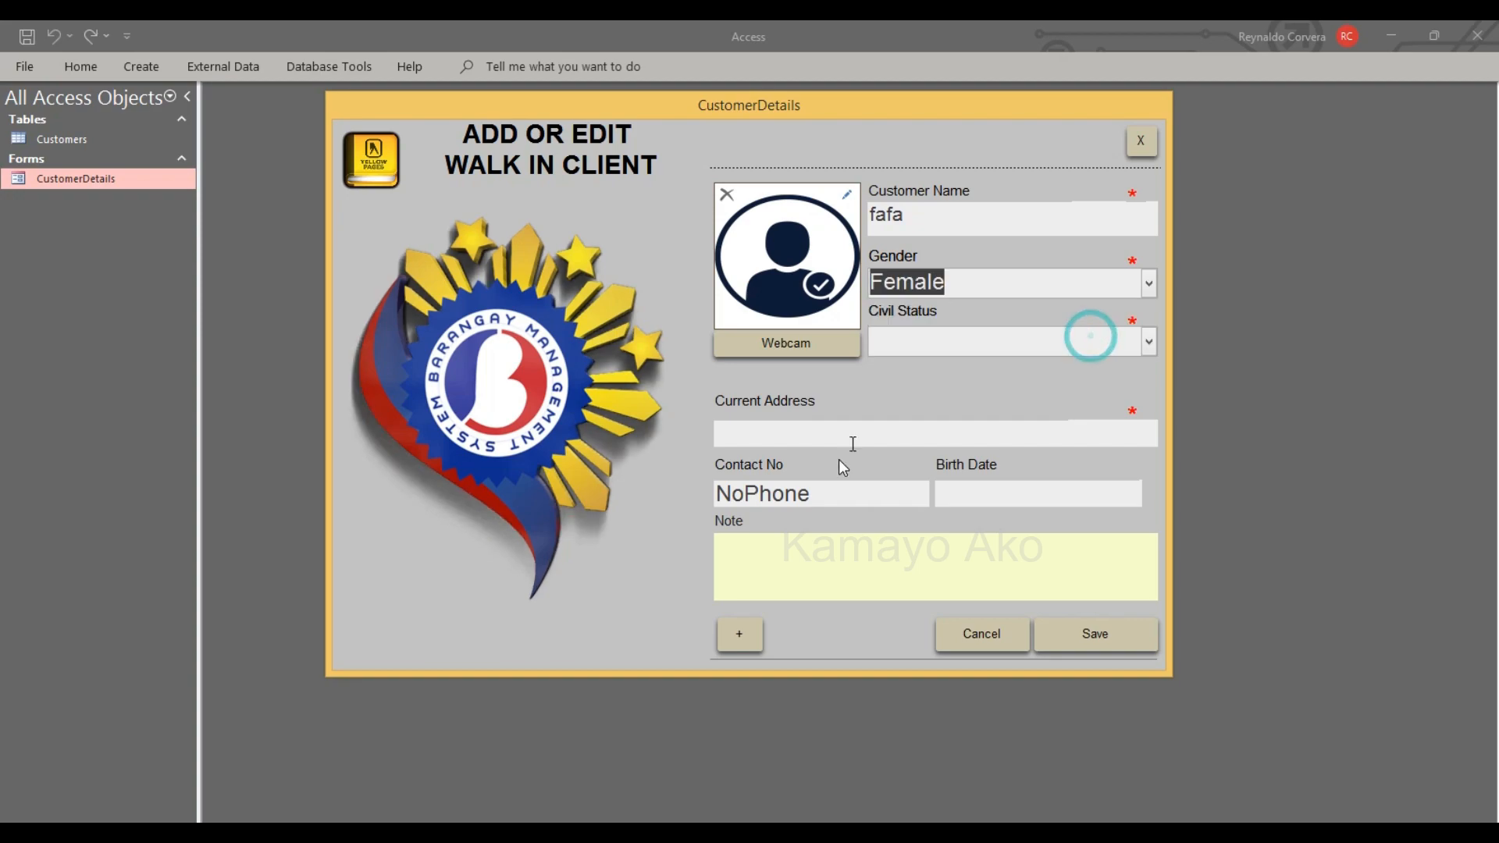
pyautogui.write('fdasfa')
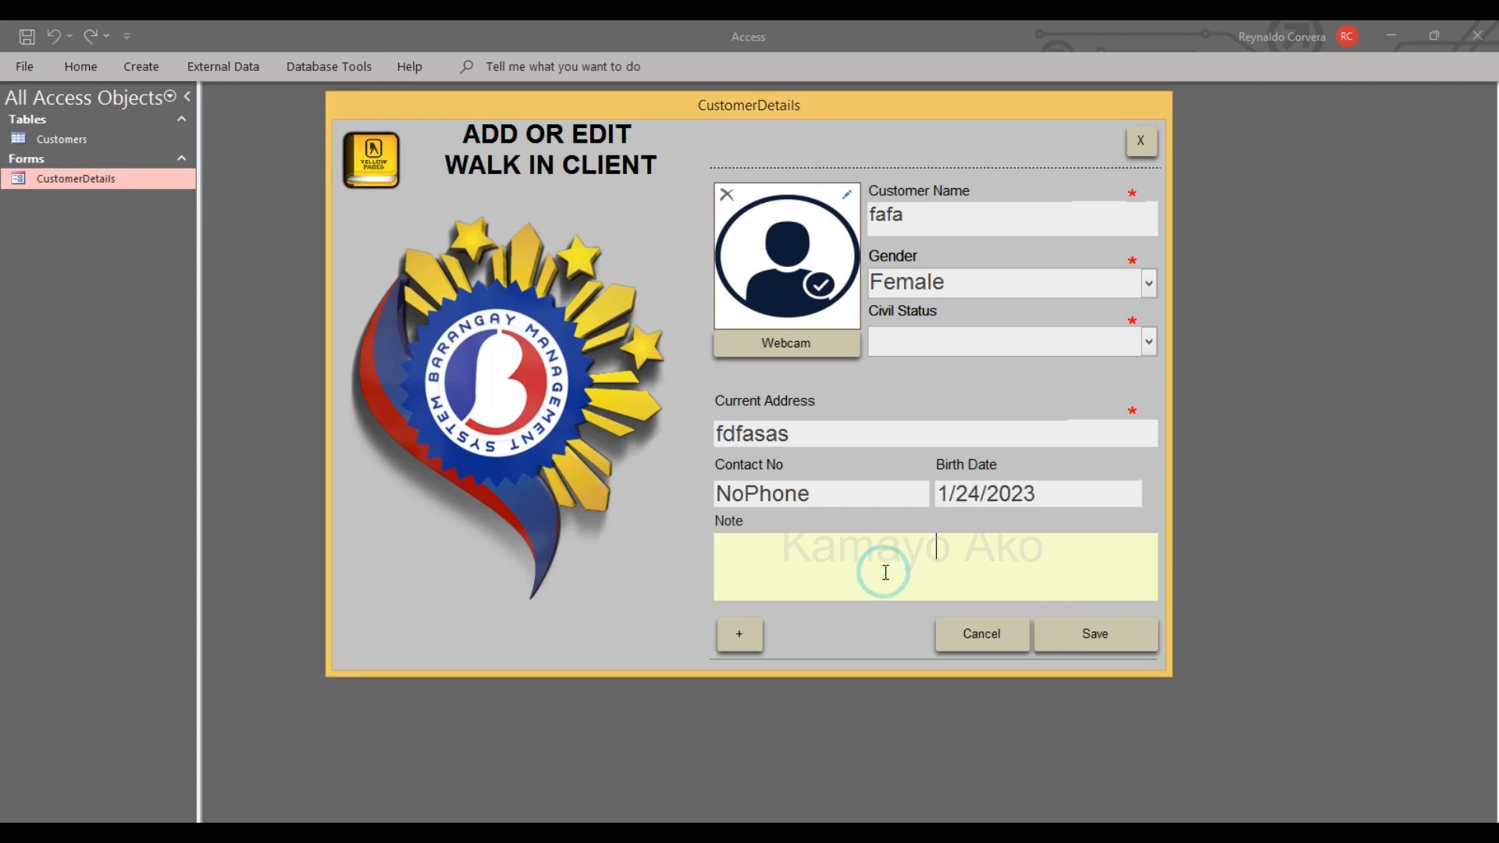
pyautogui.write('fasfsfsafsaa')
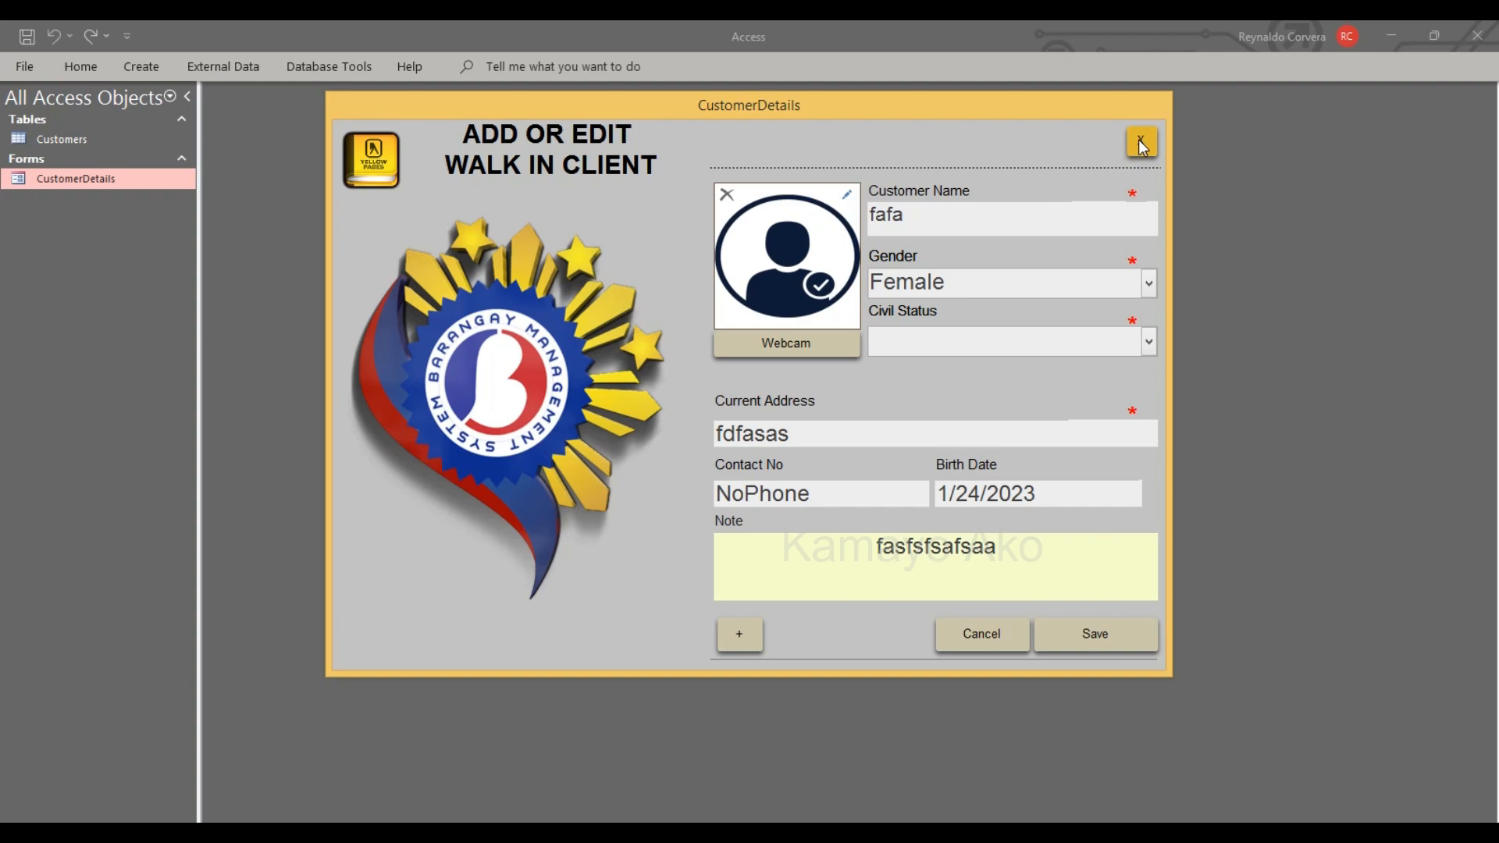
pyautogui.click(1139, 144)
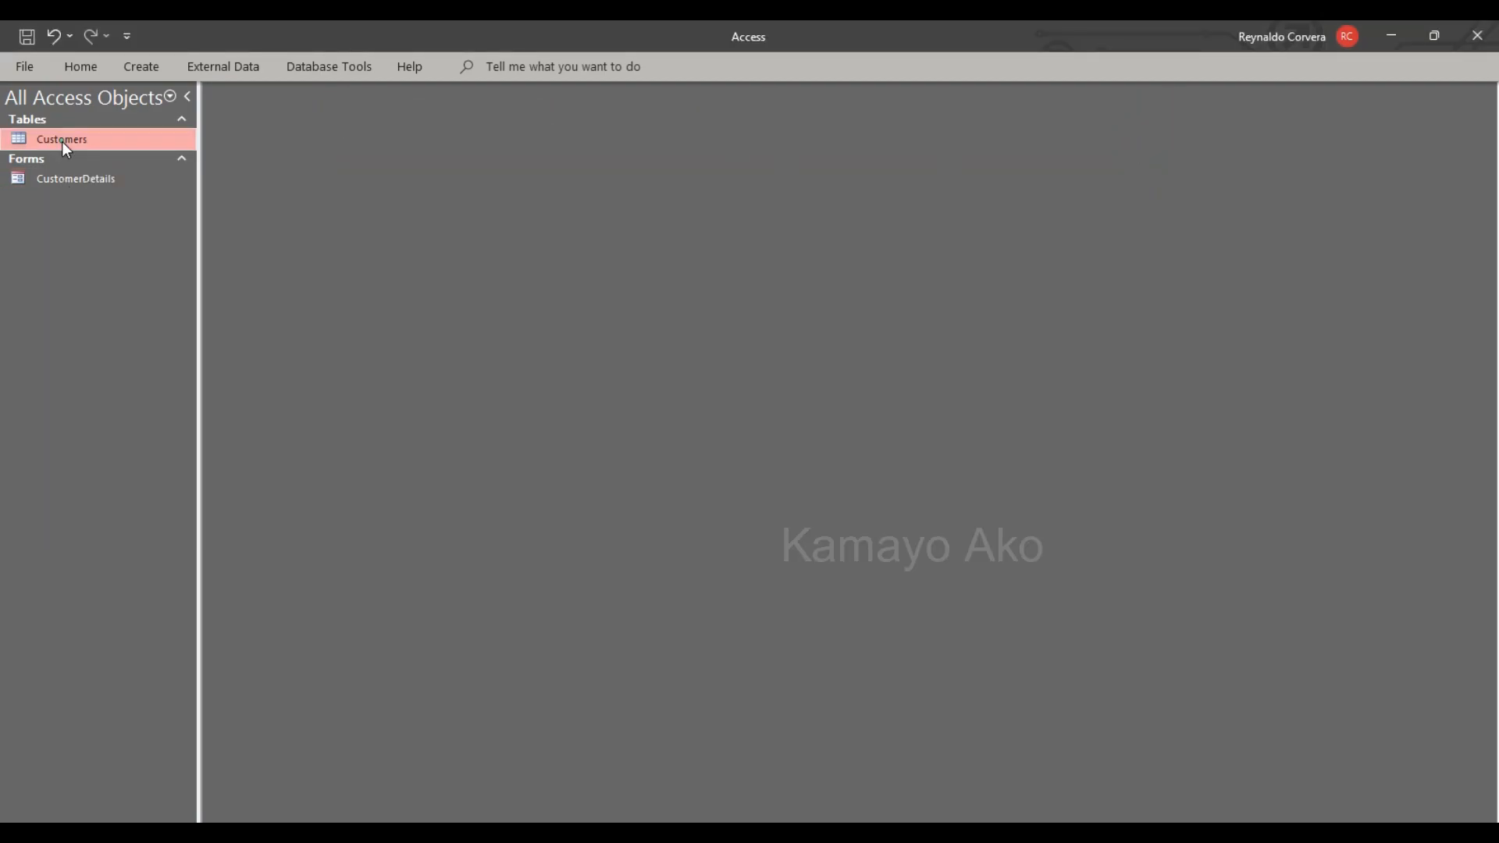
# - Start a new blank record in the CustomerDetails form named Pedro
pyautogui.doubleClick(61, 139)
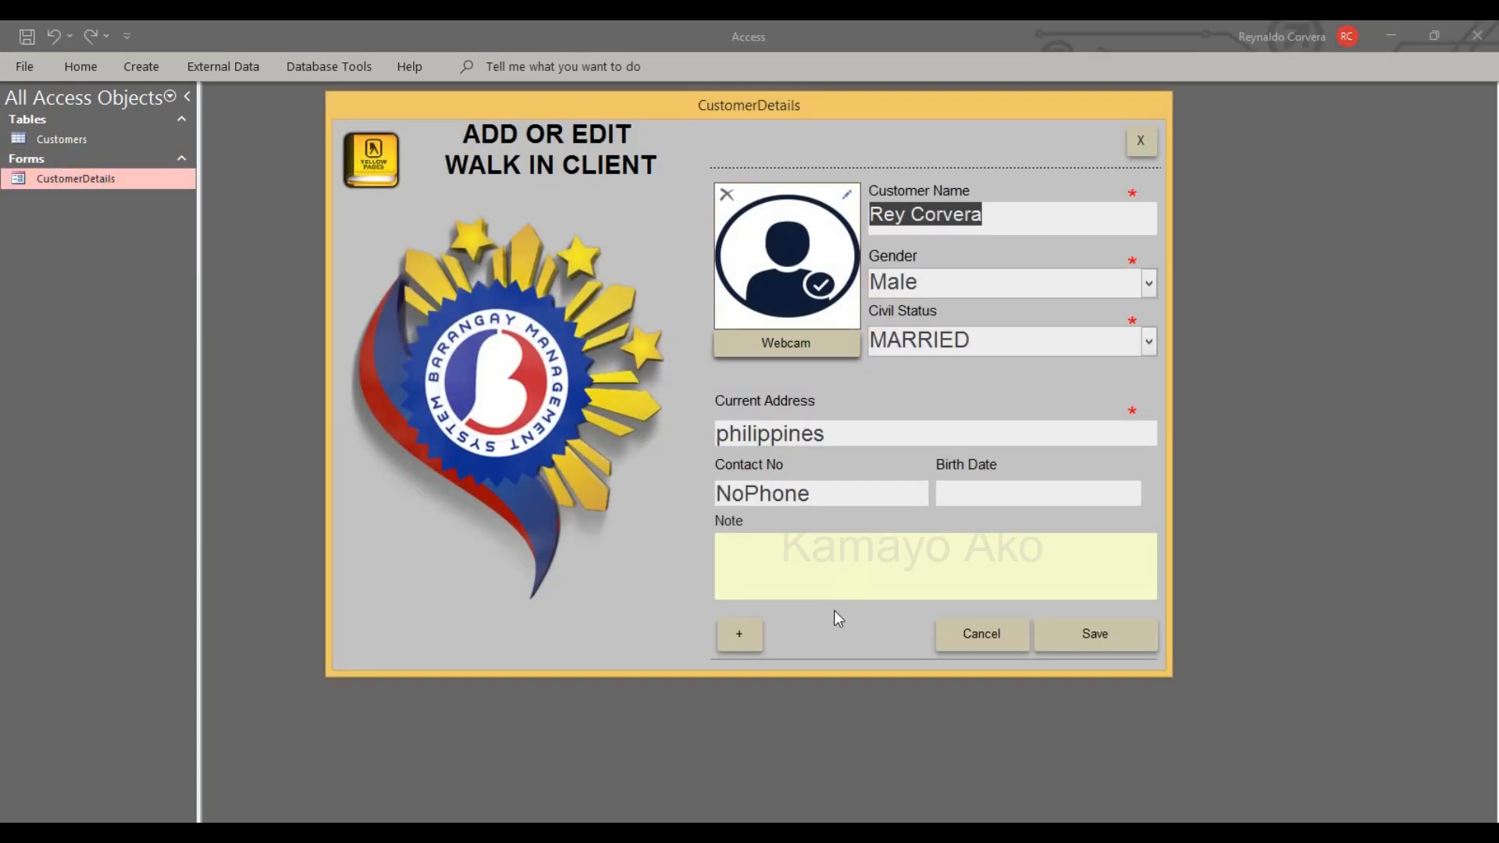
pyautogui.click(738, 633)
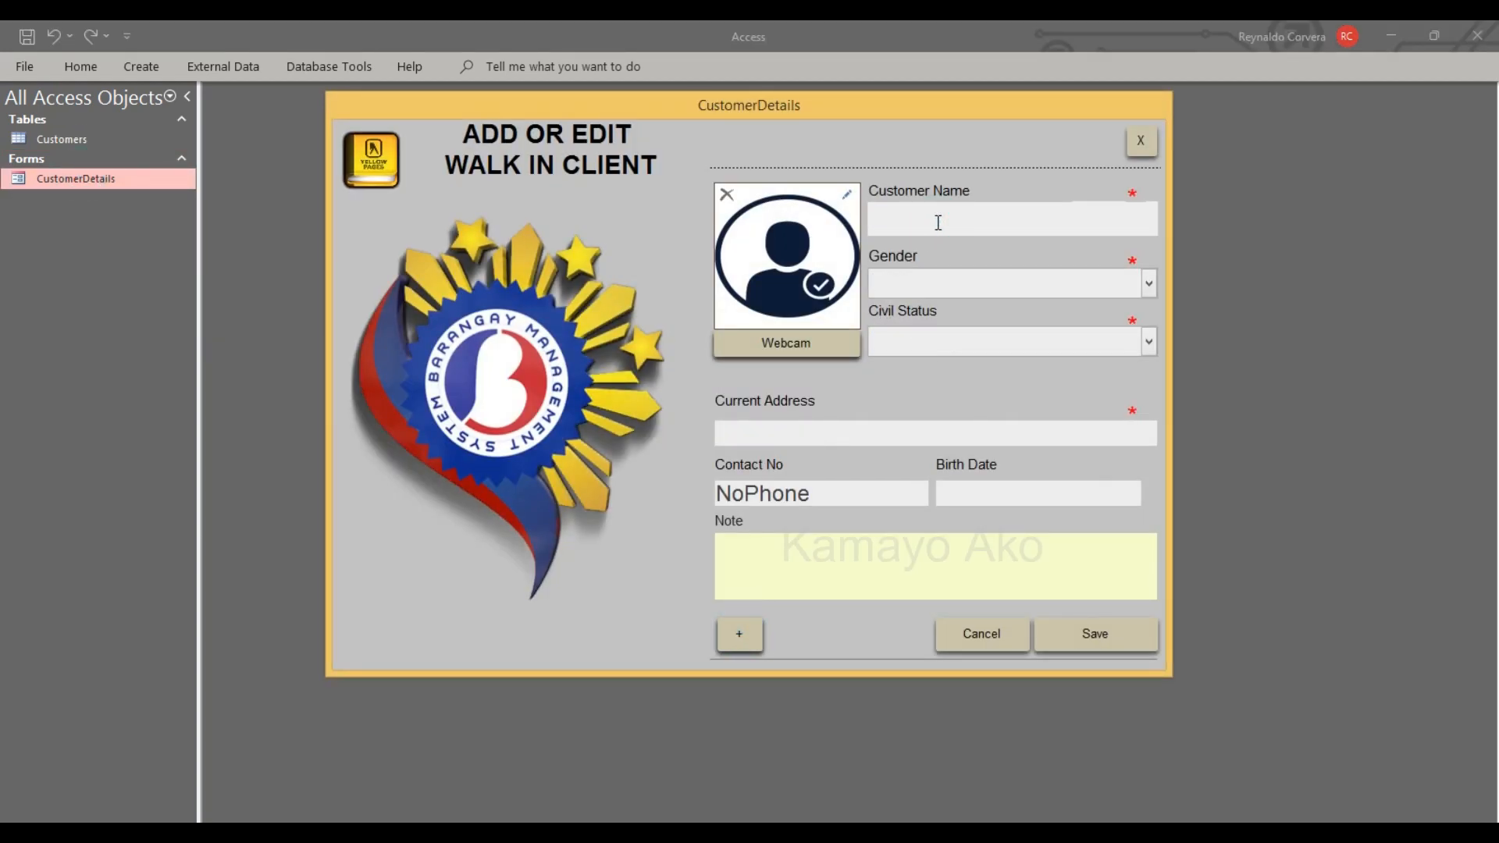
pyautogui.write('Pe')
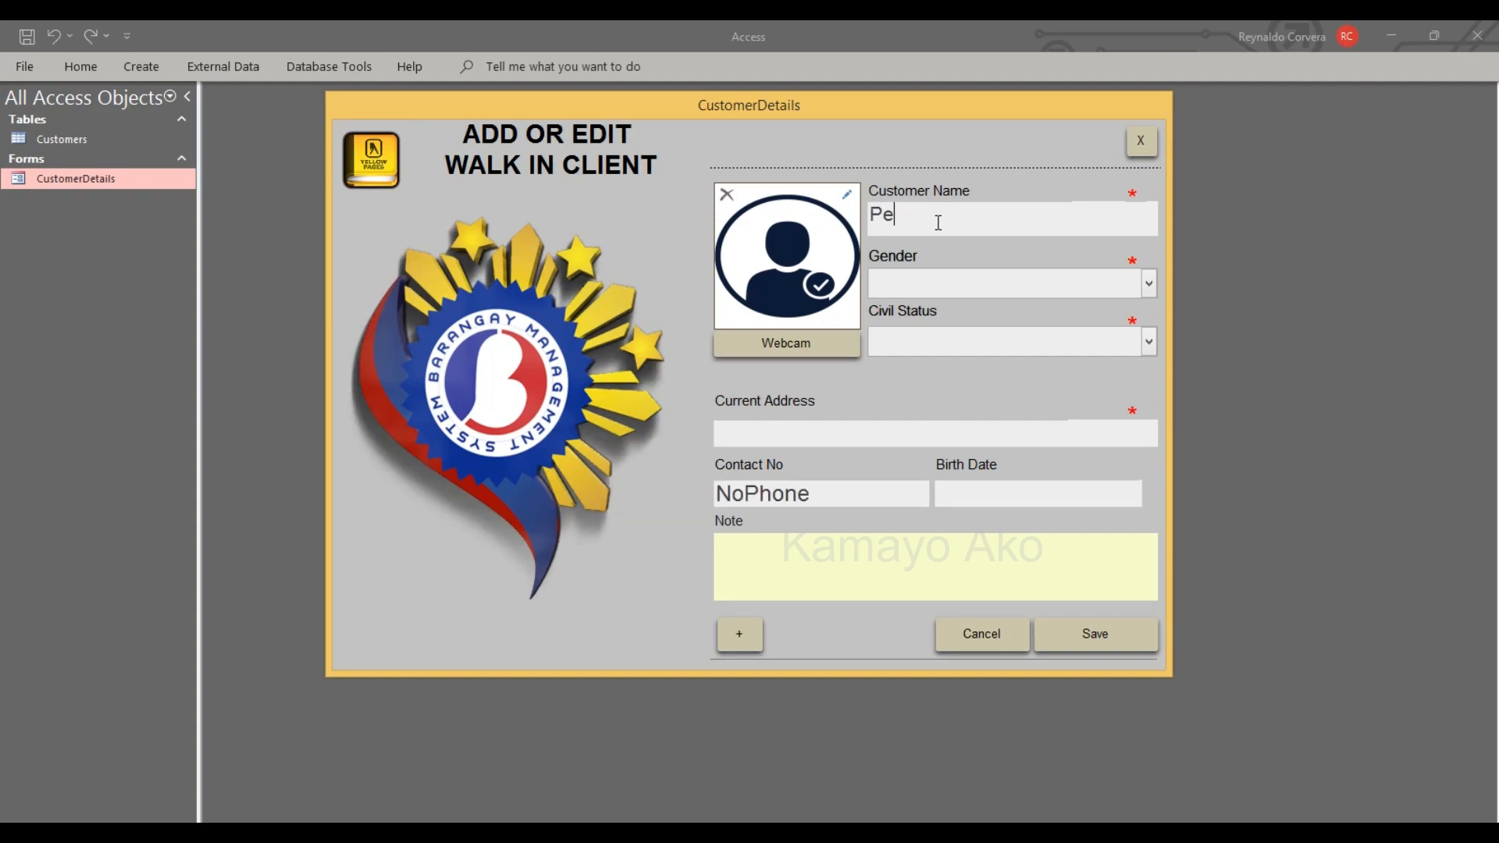
pyautogui.write('dro')
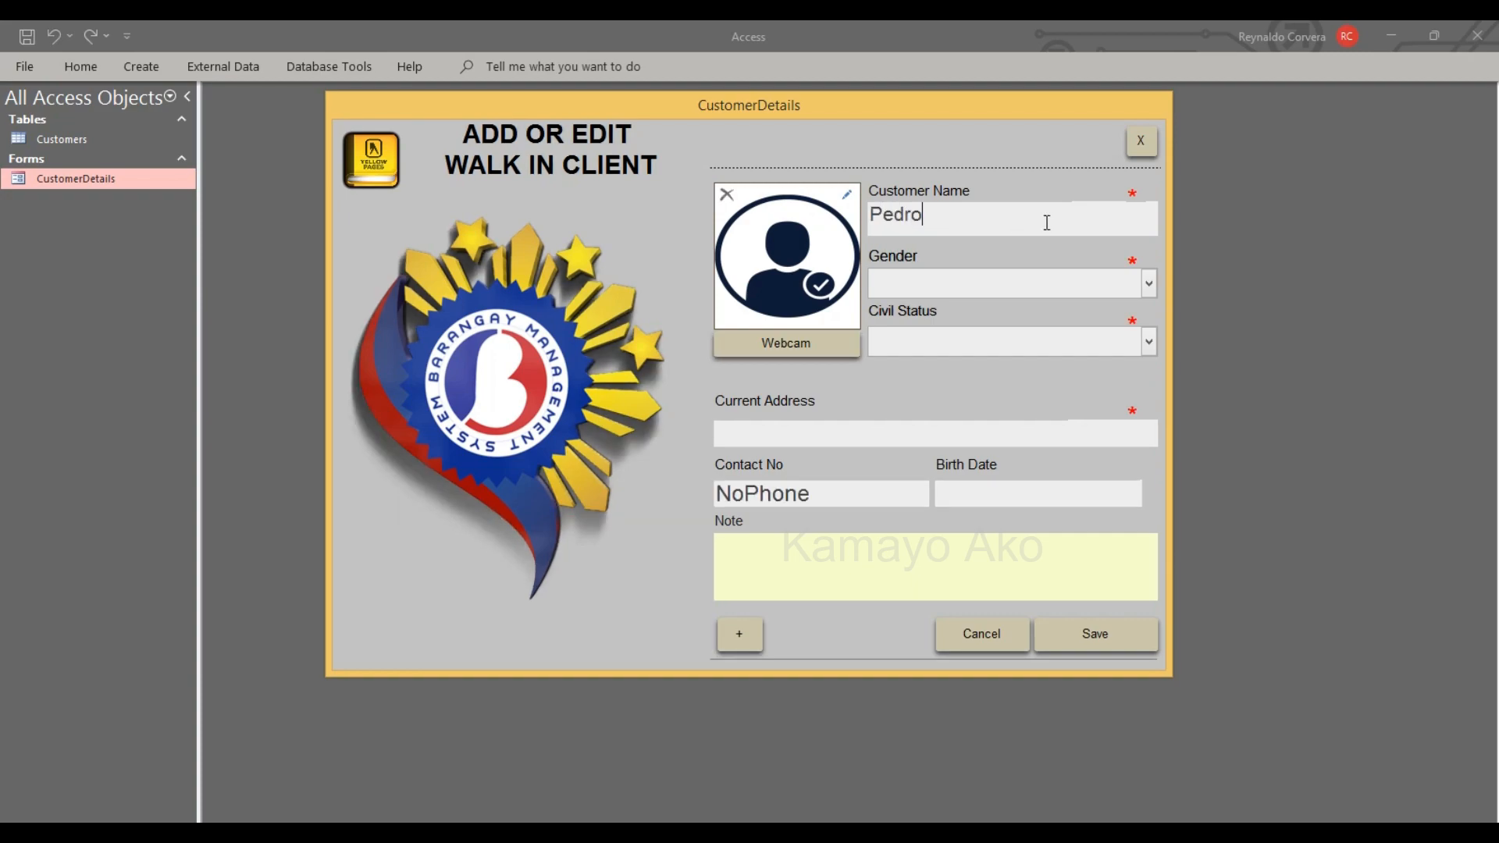
# - Mark Pedro as Male and MARRIED, save the record and acknowledge the confirmation
pyautogui.click(1008, 282)
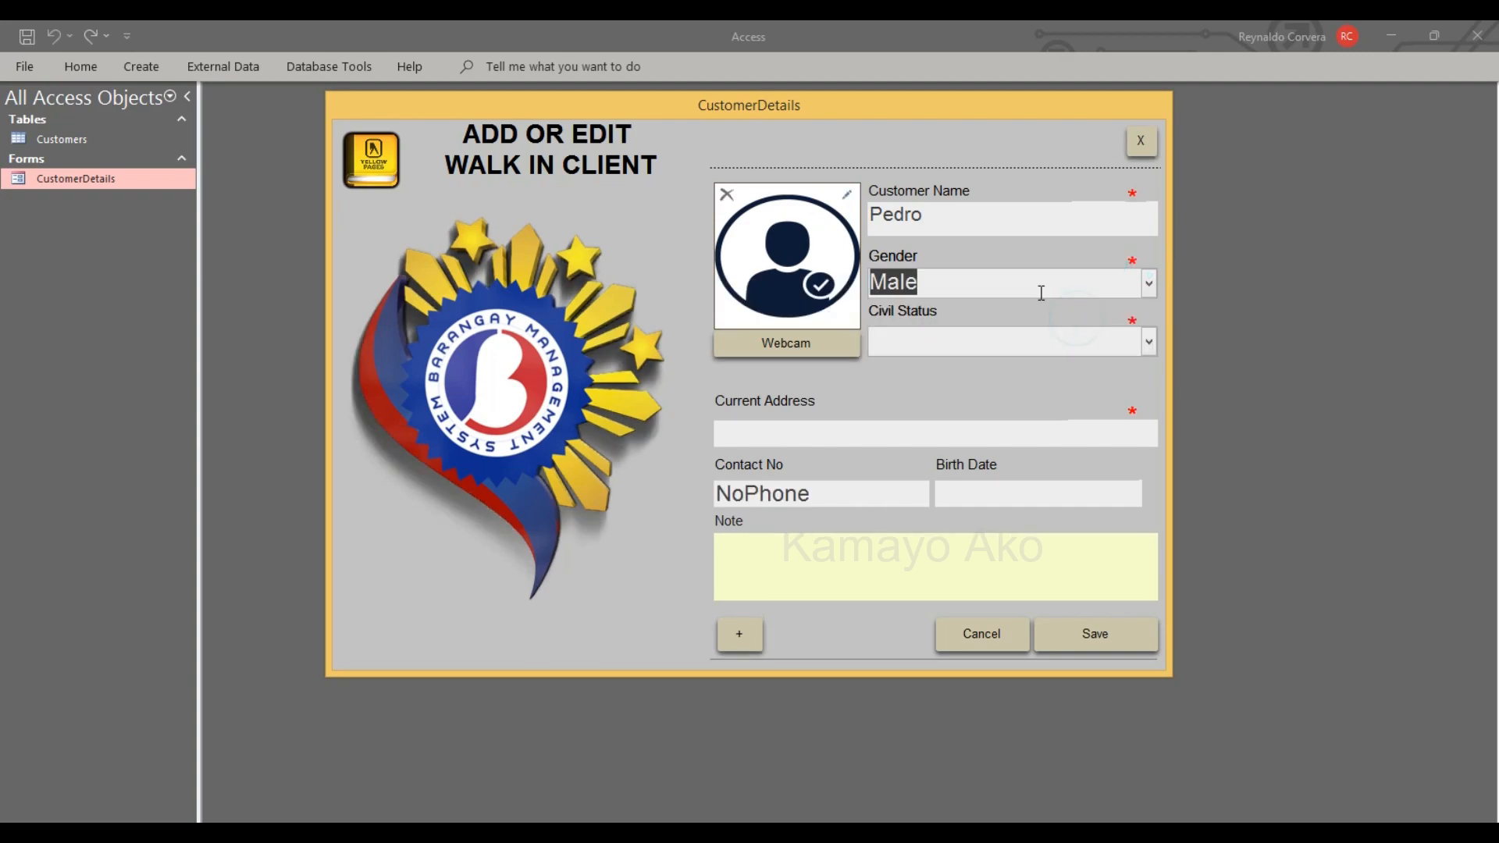
pyautogui.moveTo(1130, 480)
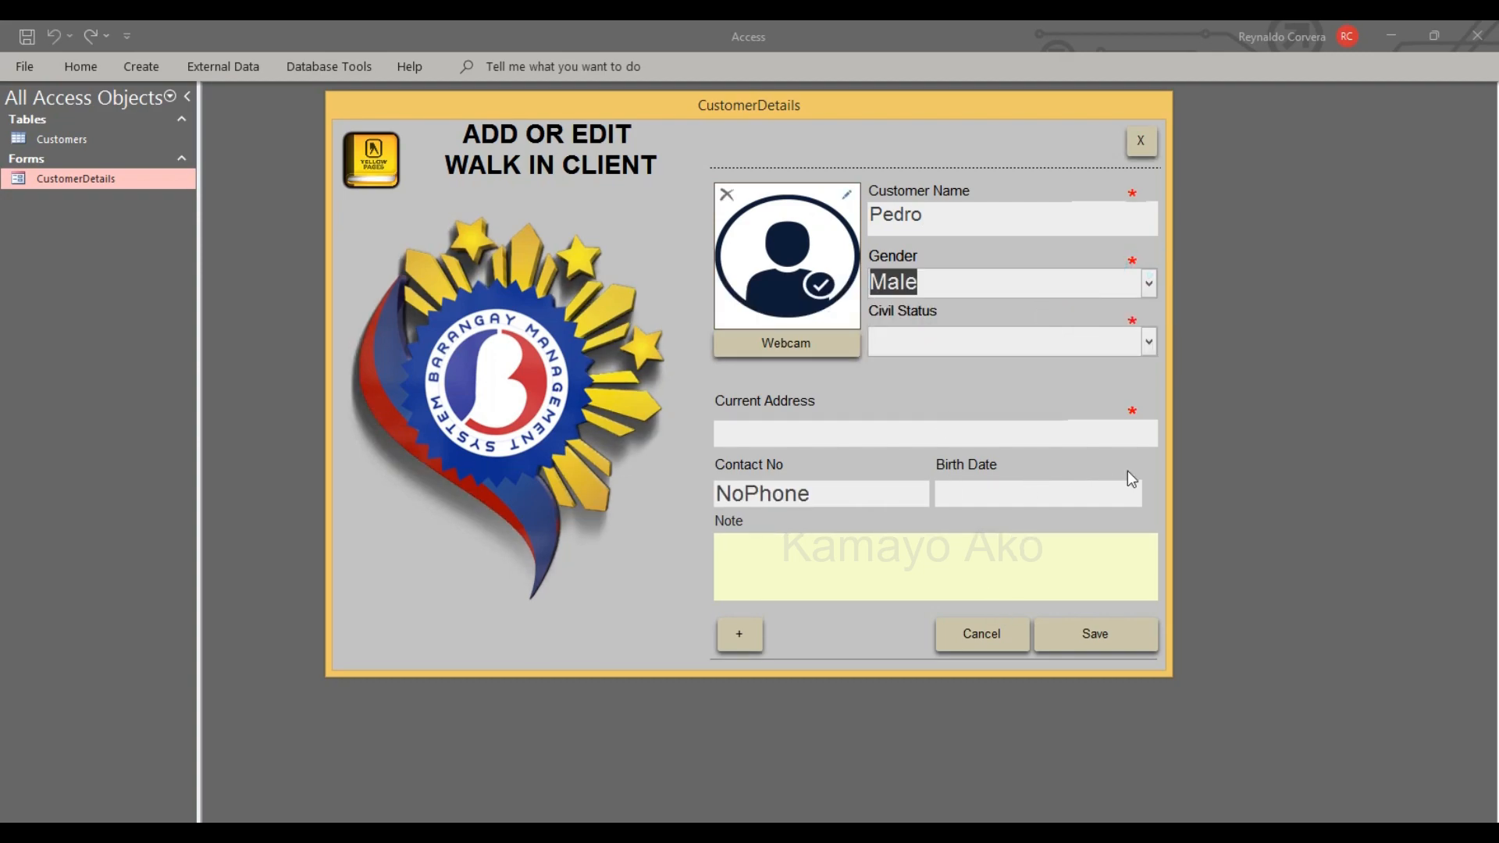
pyautogui.click(1009, 340)
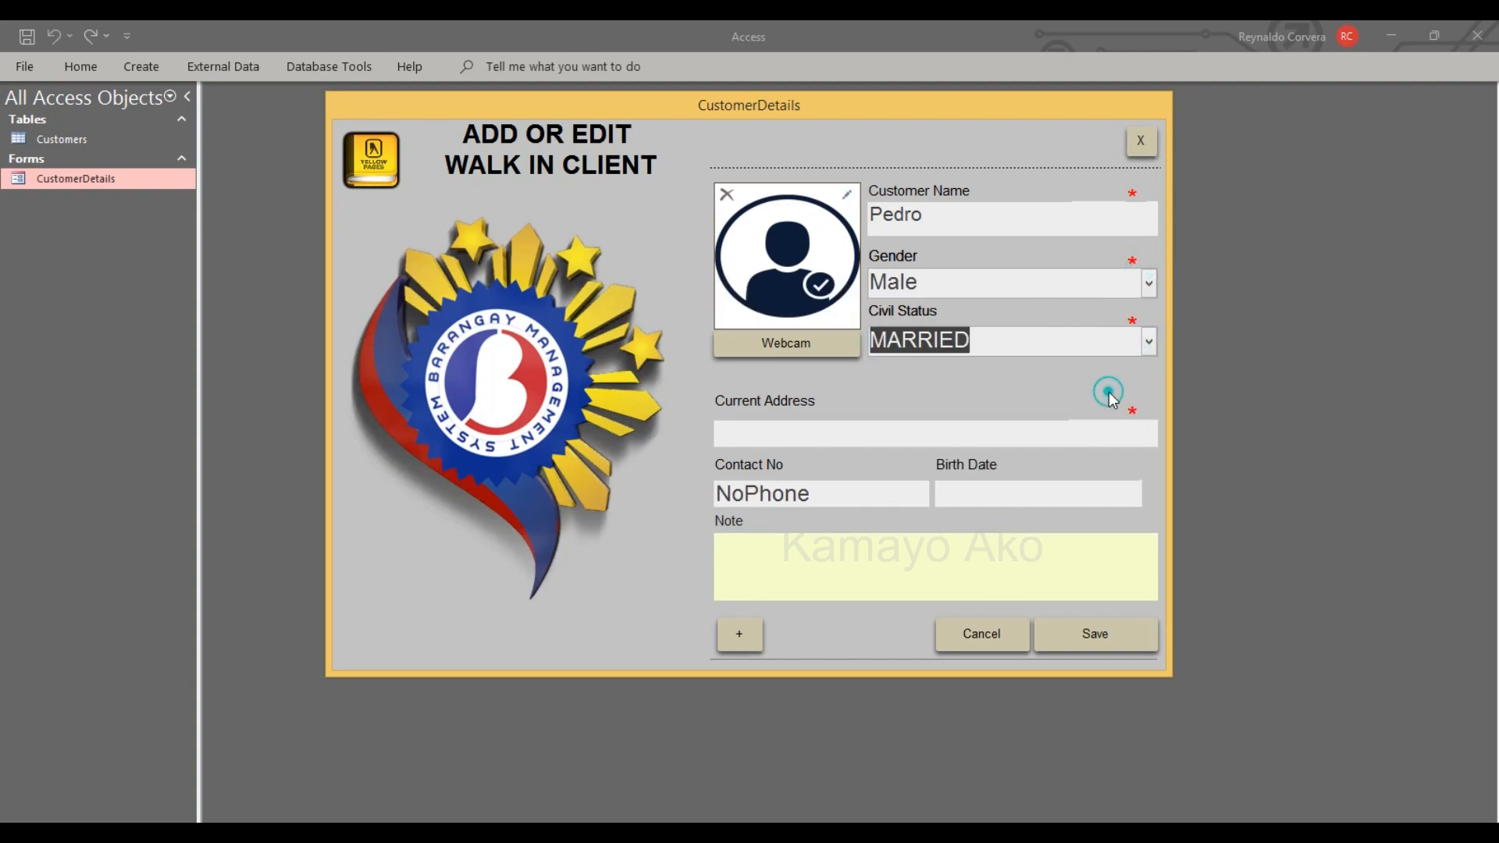
pyautogui.click(1094, 632)
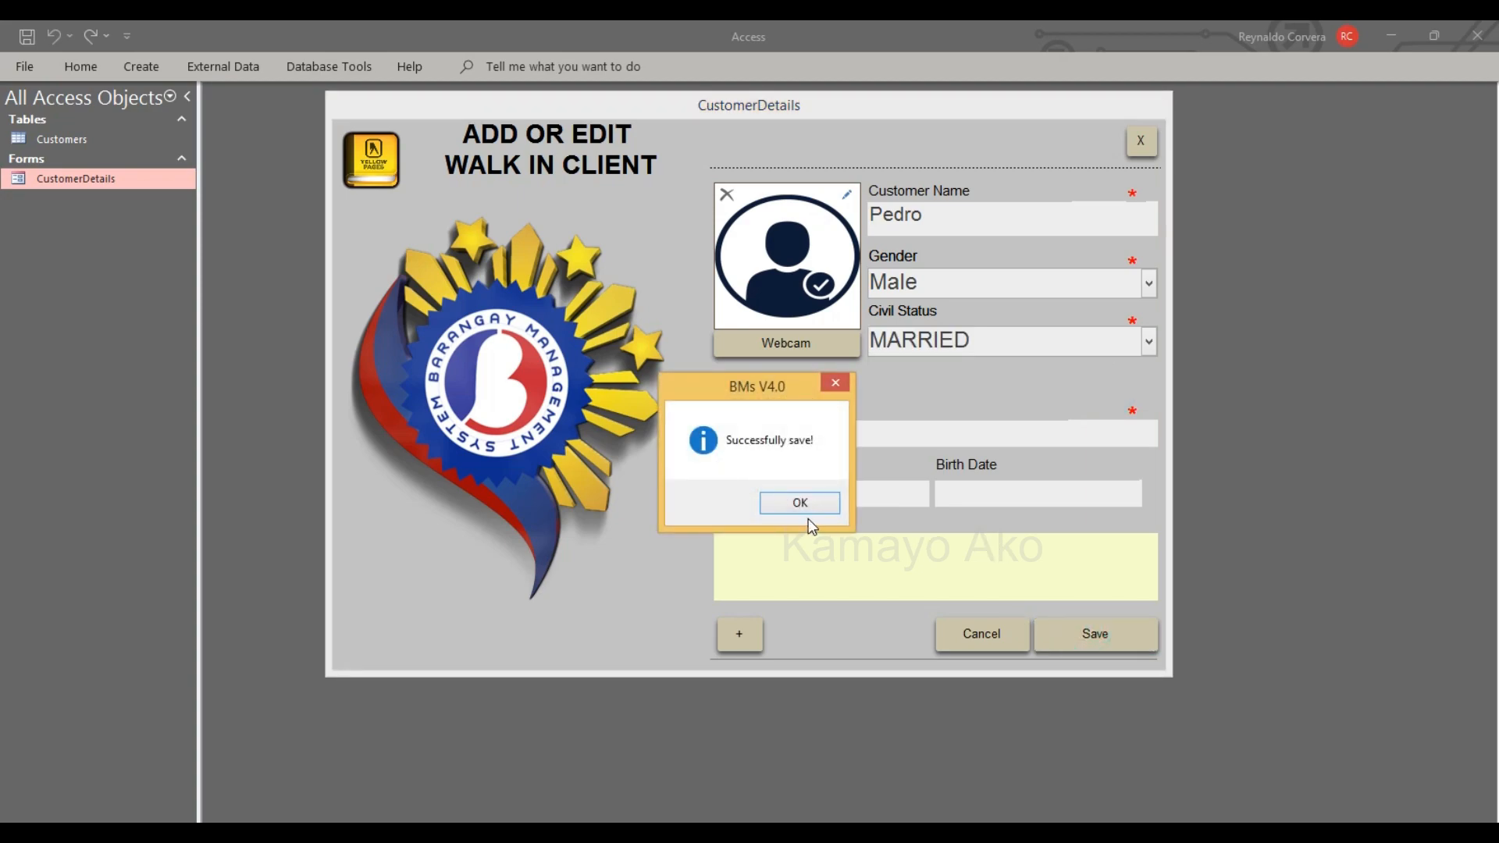
pyautogui.click(800, 503)
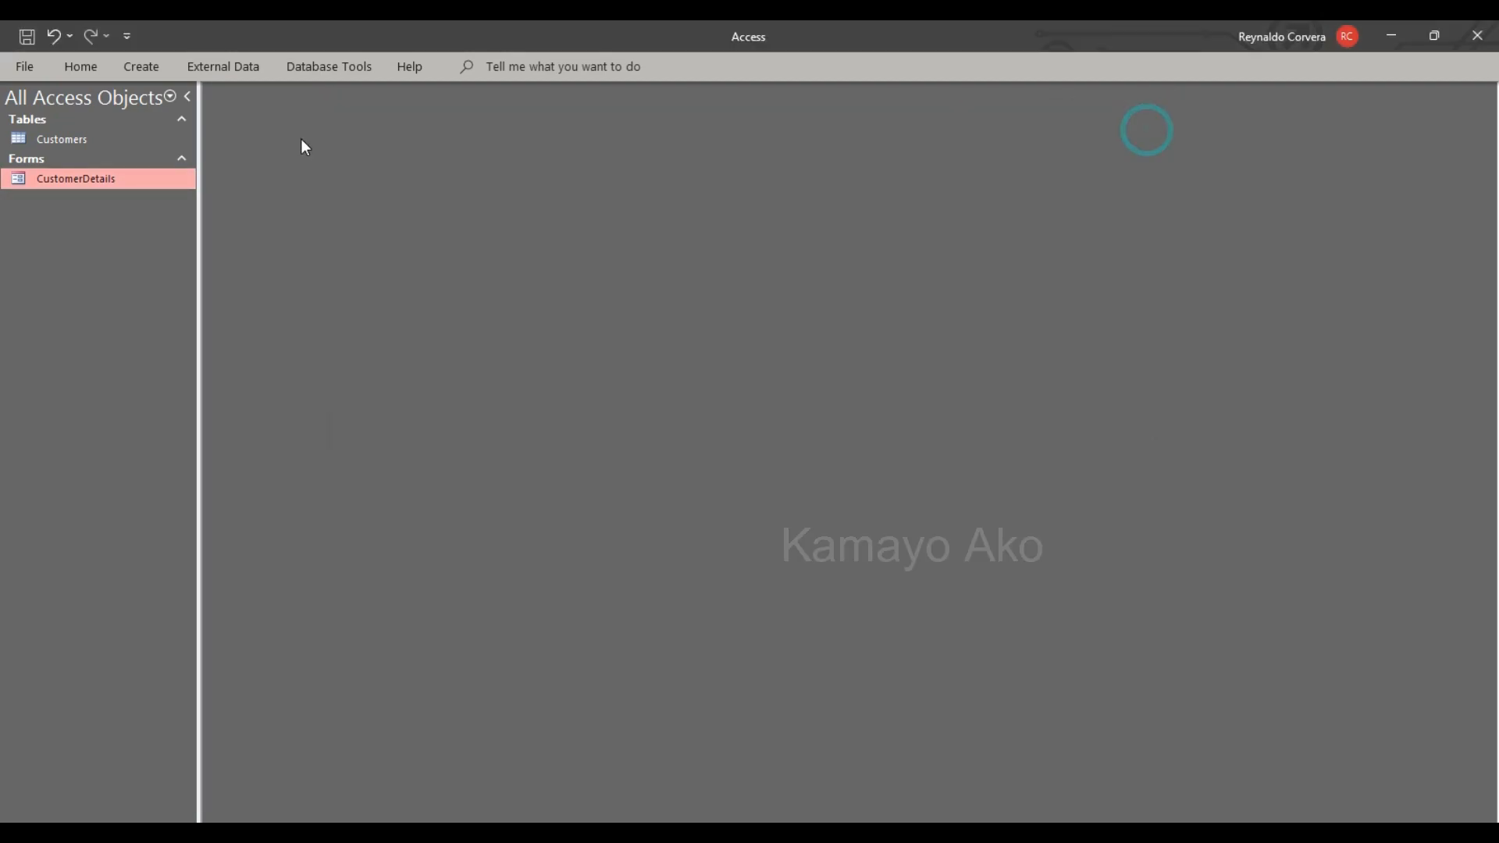
# - Show the Customers datasheet, where Pedro appears as the third saved record
pyautogui.doubleClick(61, 139)
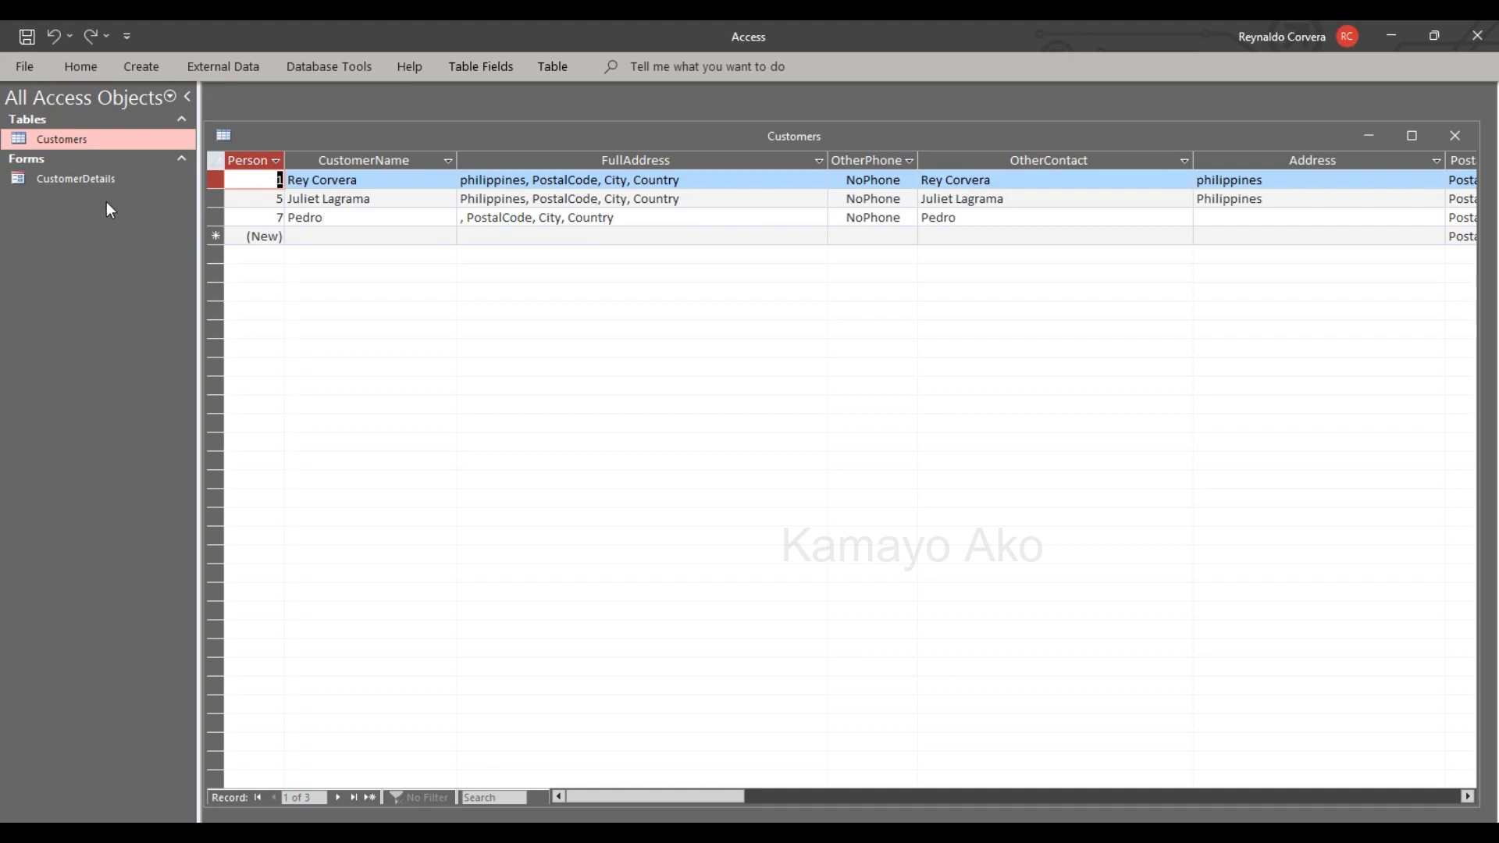
pyautogui.doubleClick(75, 178)
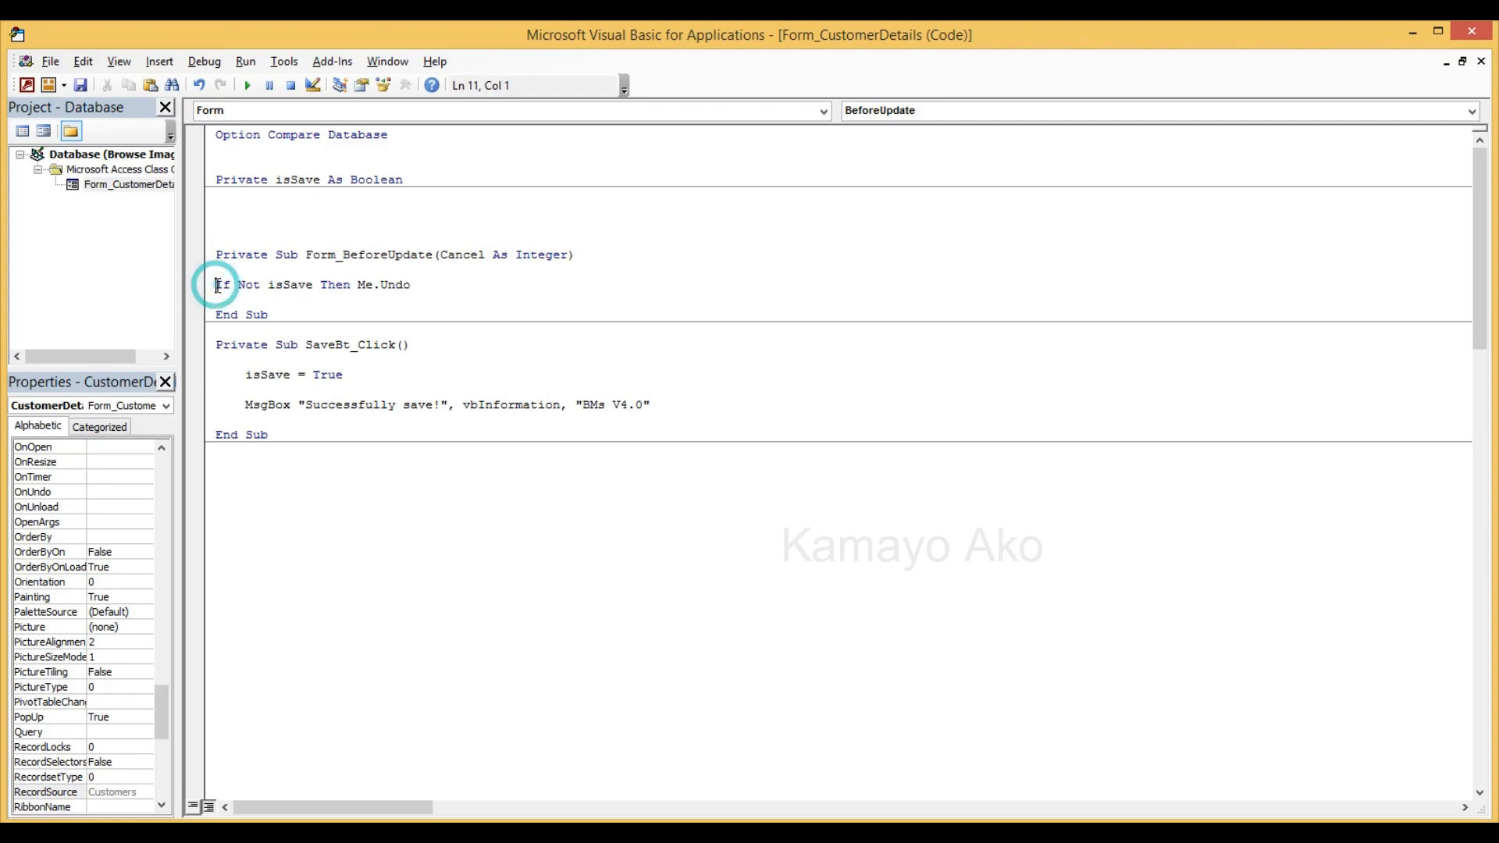
# - Highlight a line in the save-flag procedures, then close the VBA window and the database
pyautogui.moveTo(215, 284); pyautogui.dragTo(410, 284)
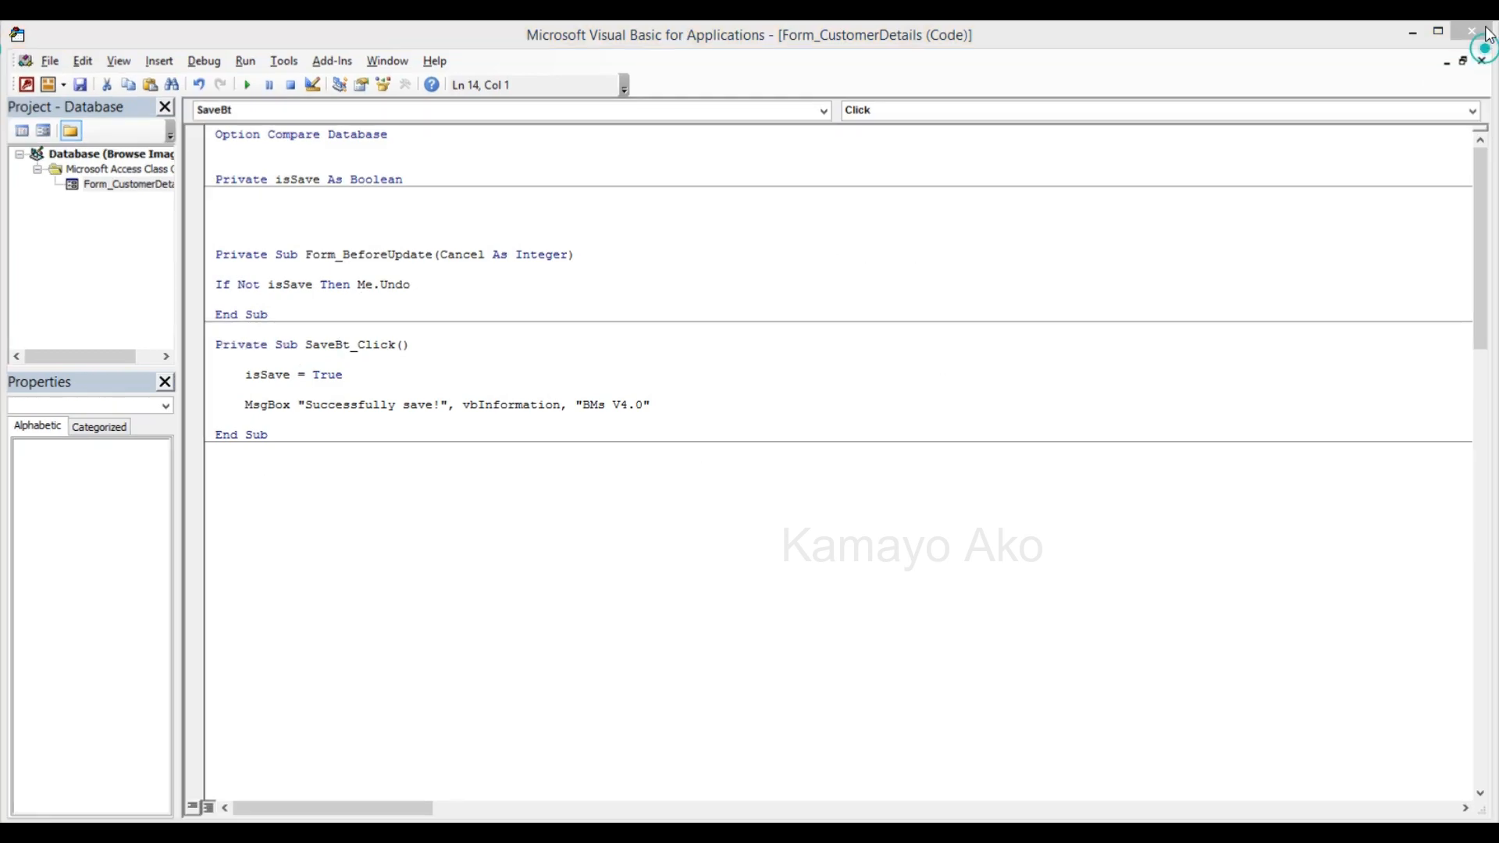
pyautogui.click(1483, 32)
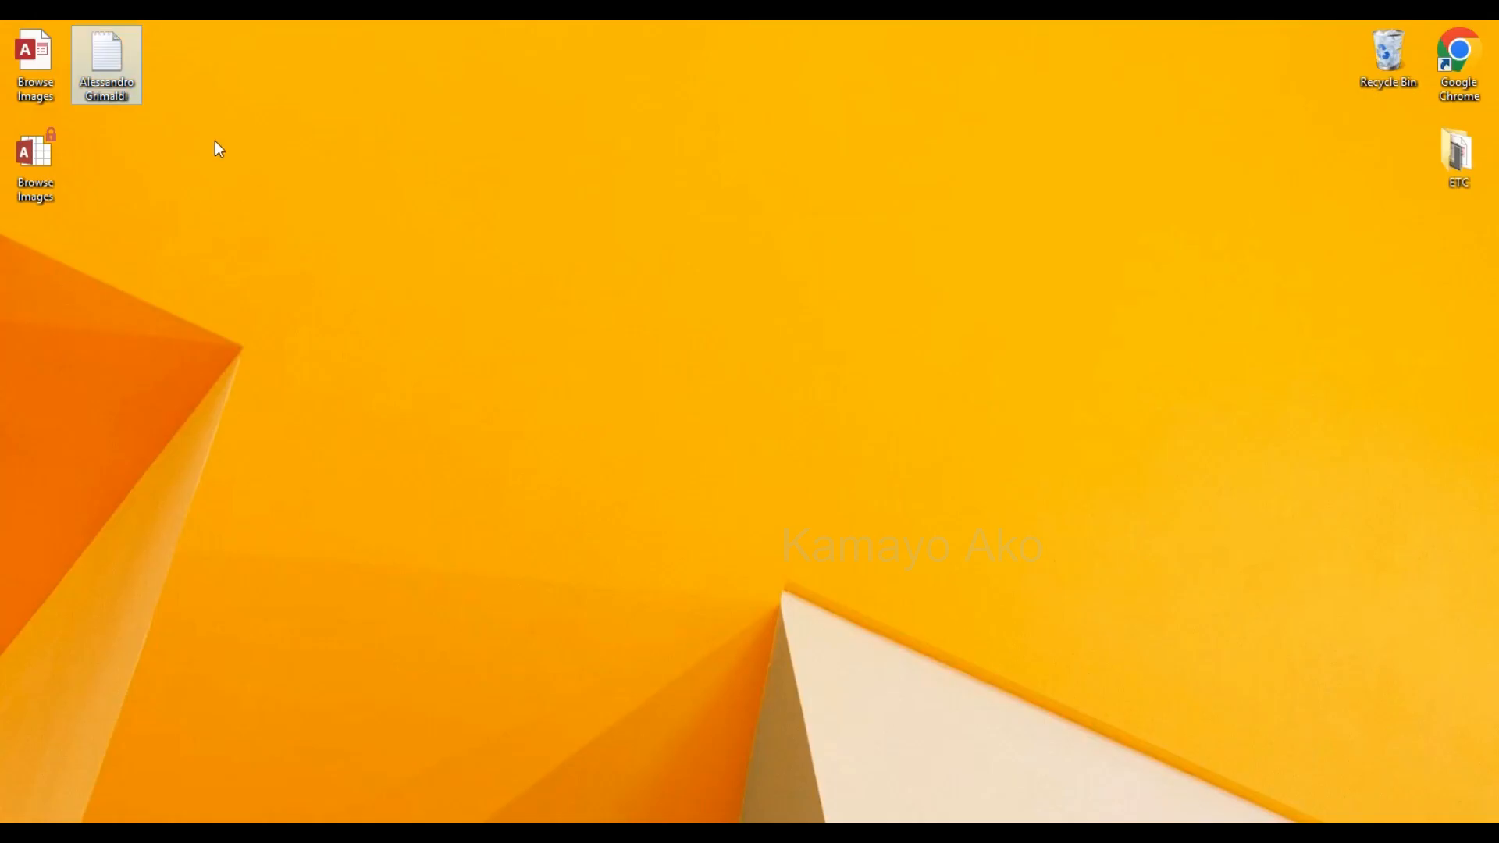
# - Move the Notepad text file icon to the right of the second Browse Images icon
pyautogui.moveTo(106, 64); pyautogui.dragTo(248, 164)
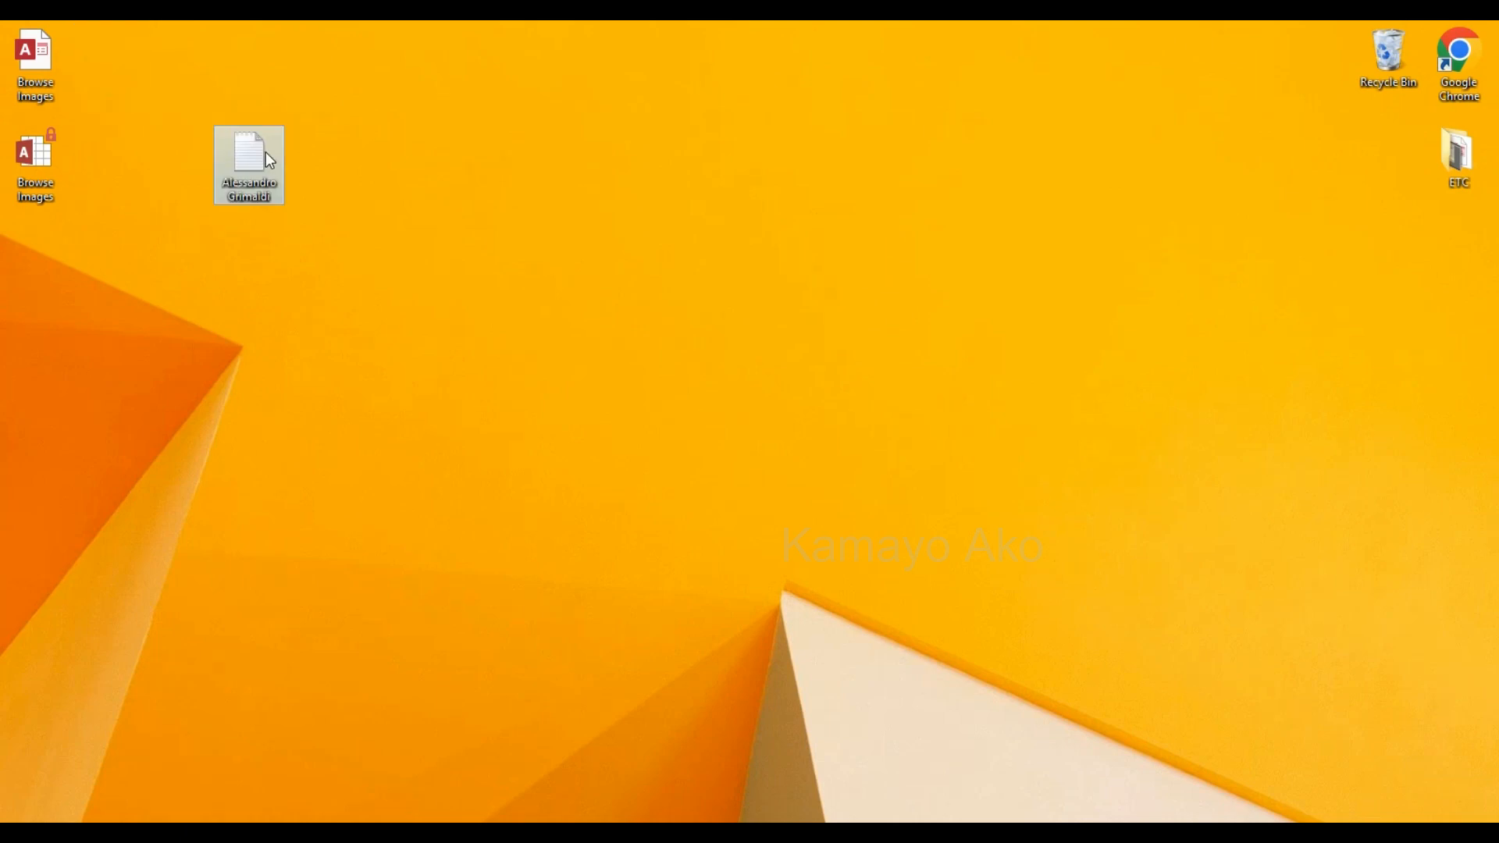
pyautogui.moveTo(266, 164)
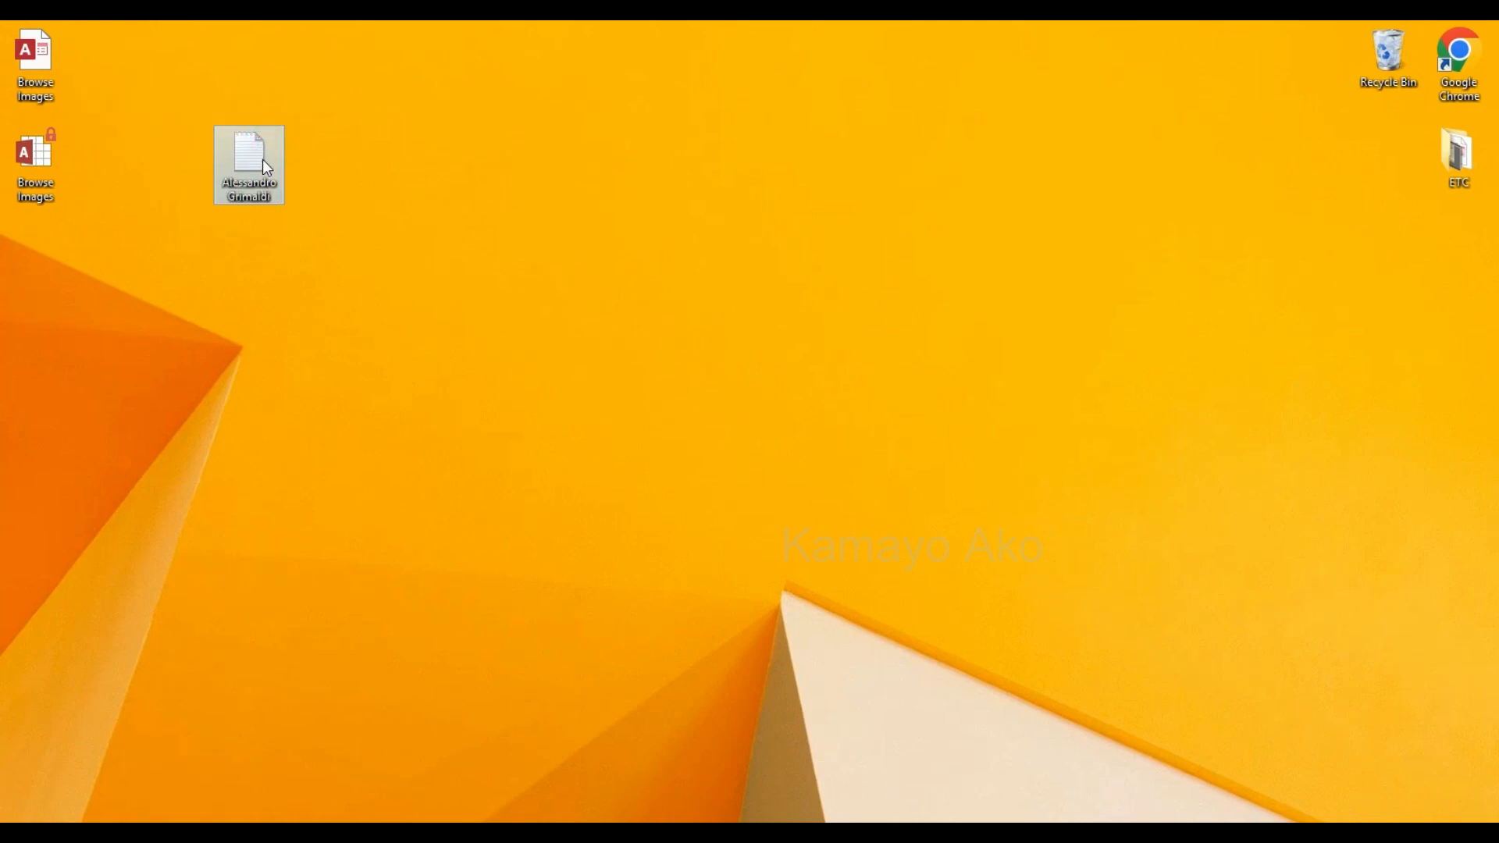